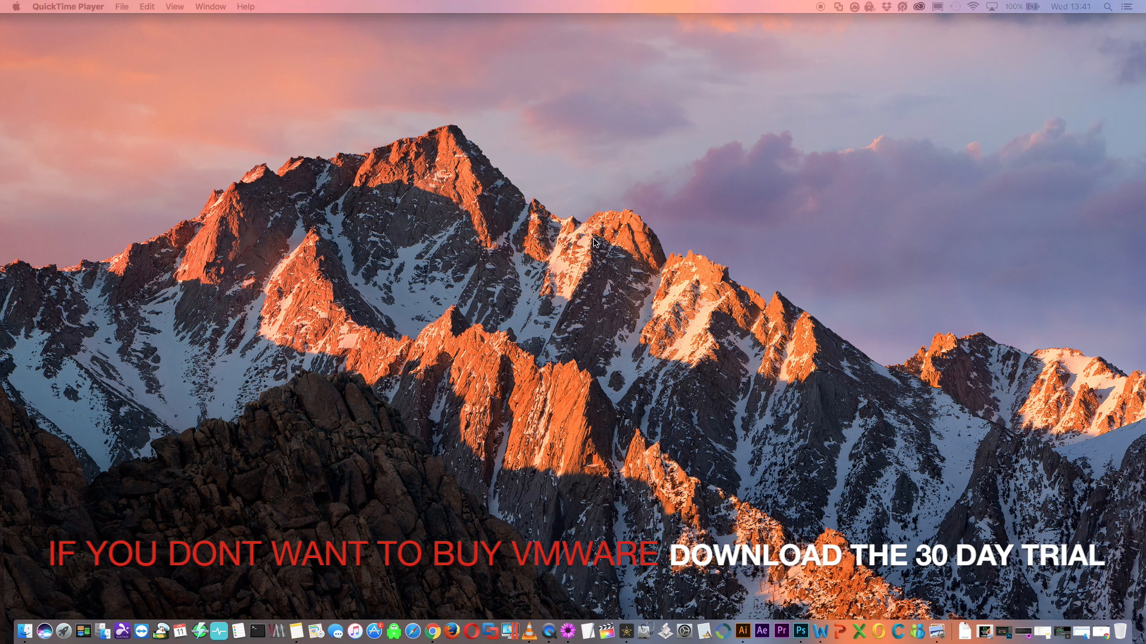
In Chrome, go to the VMware Fusion evaluation page and download the Fusion 8.5 trial .dmg.
click(427, 623)
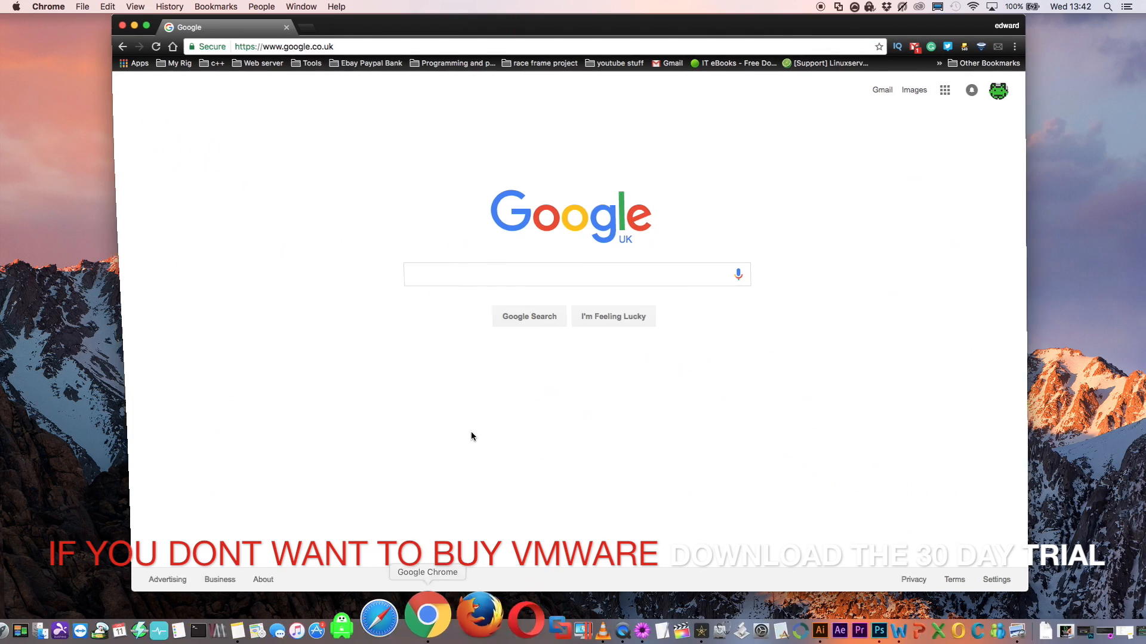
right_click(285, 47)
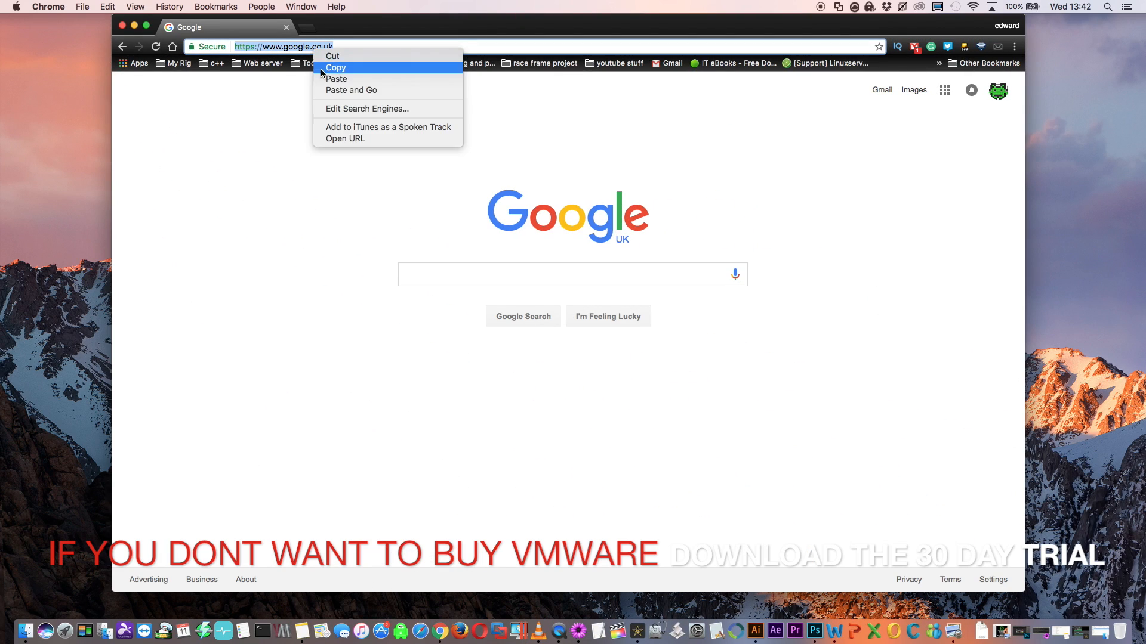
click(351, 89)
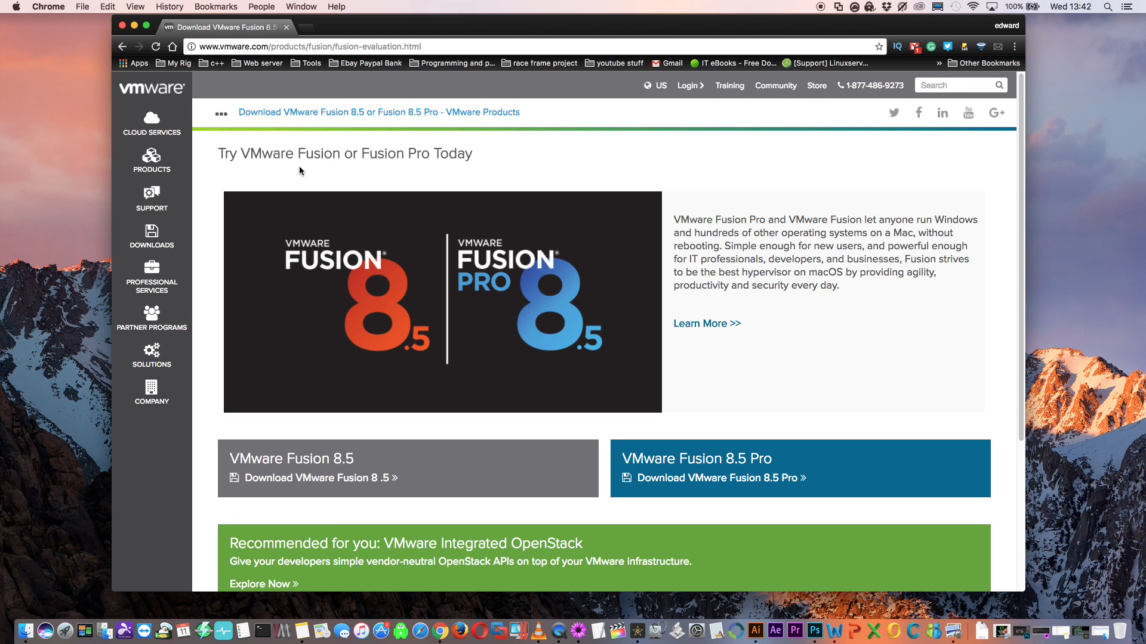
mouse_move(339, 176)
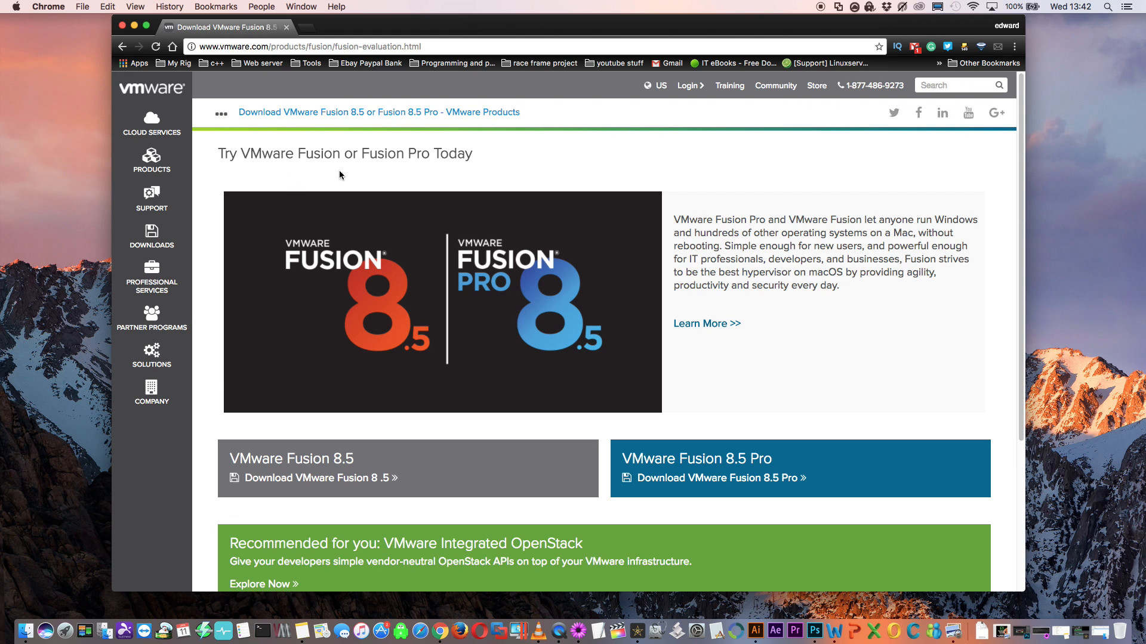
mouse_move(457, 180)
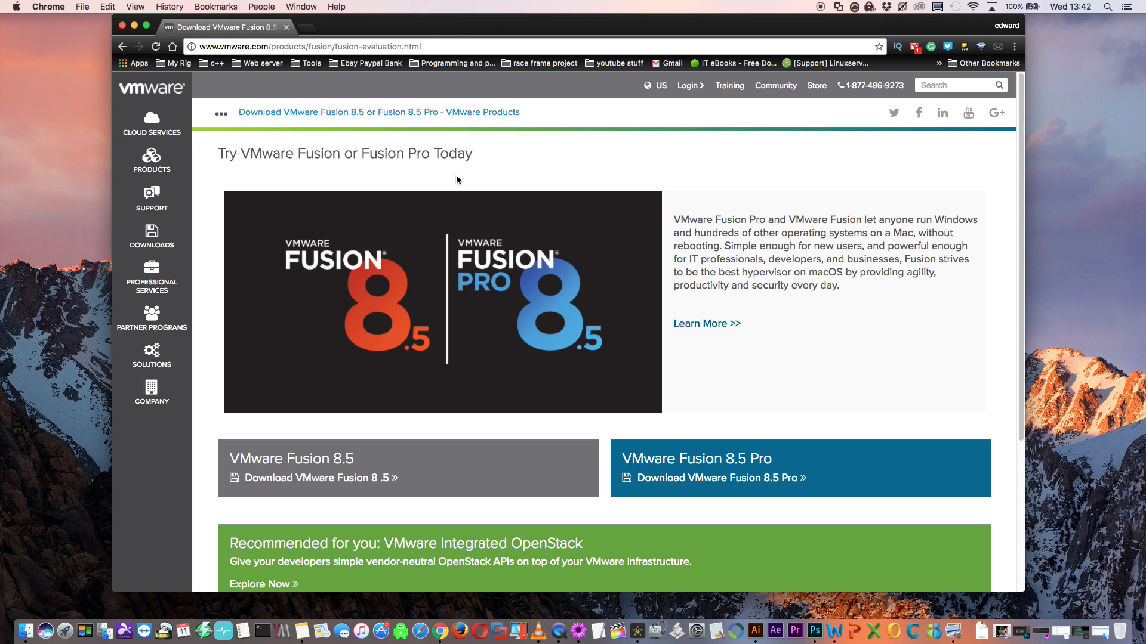
scroll(down, 3)
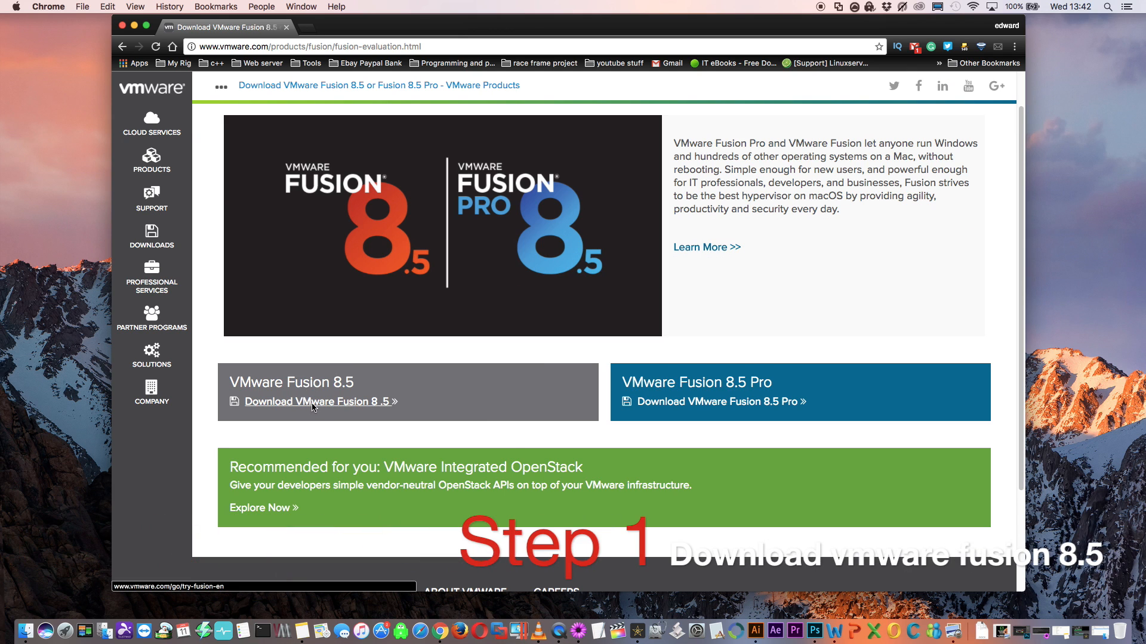
click(315, 402)
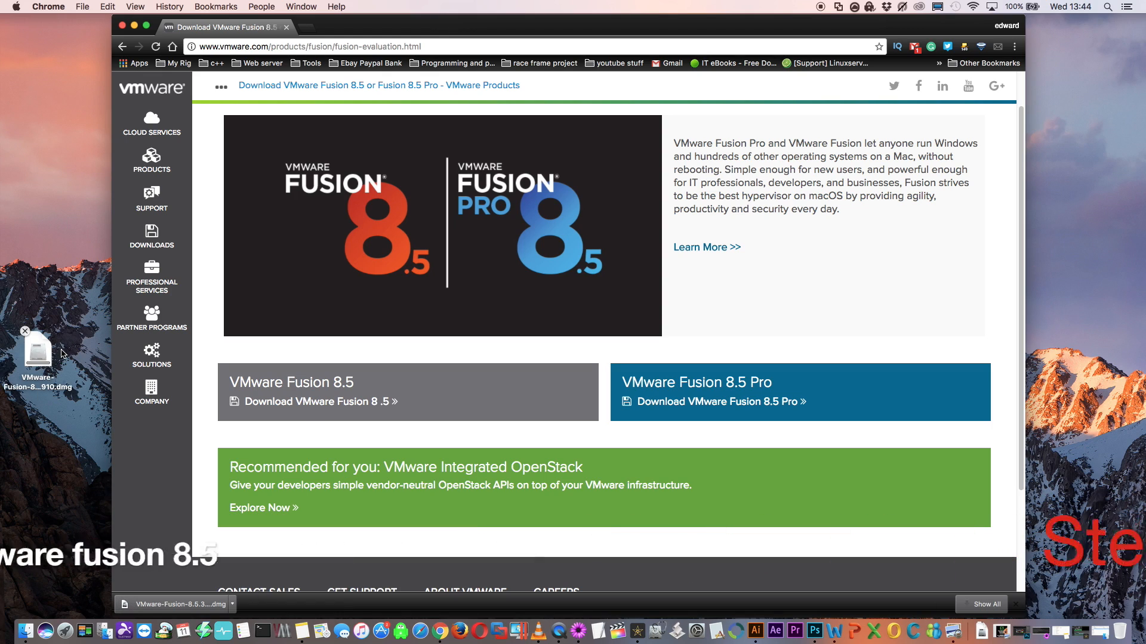
From the Fusion disk image, start a recovery-partition macOS install saved as 'sierra'.
double_click(37, 353)
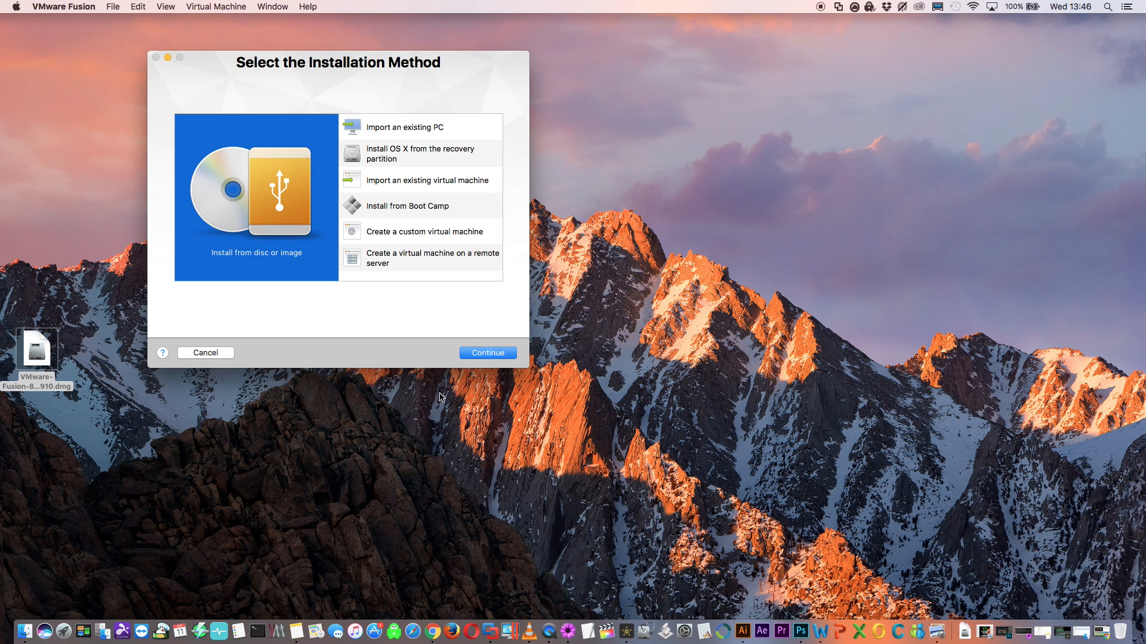
click(420, 154)
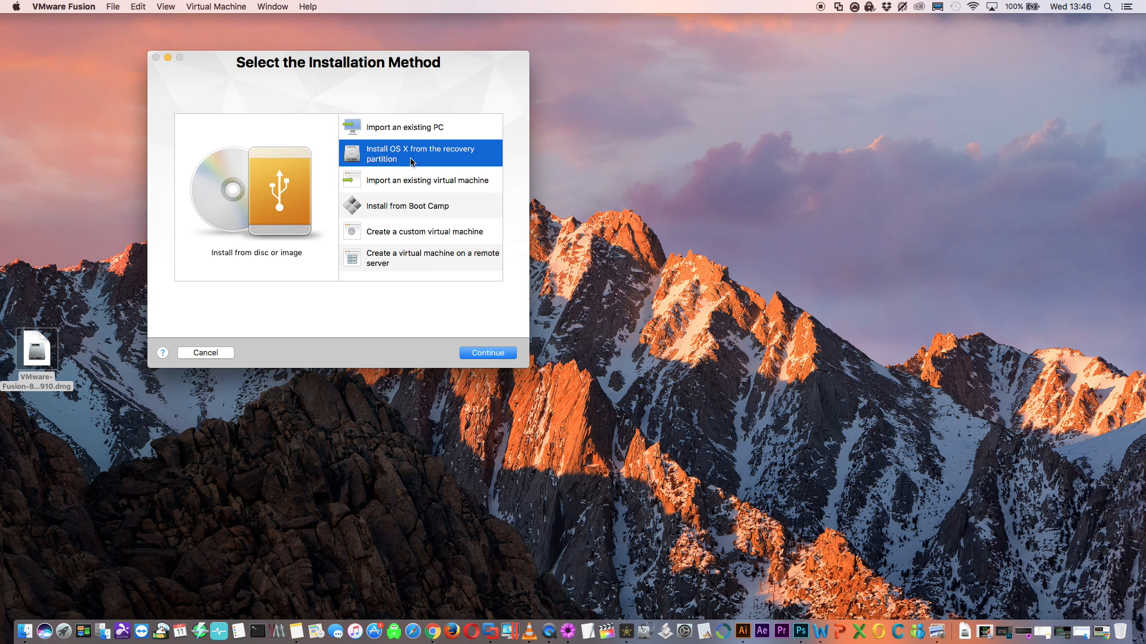
mouse_move(431, 158)
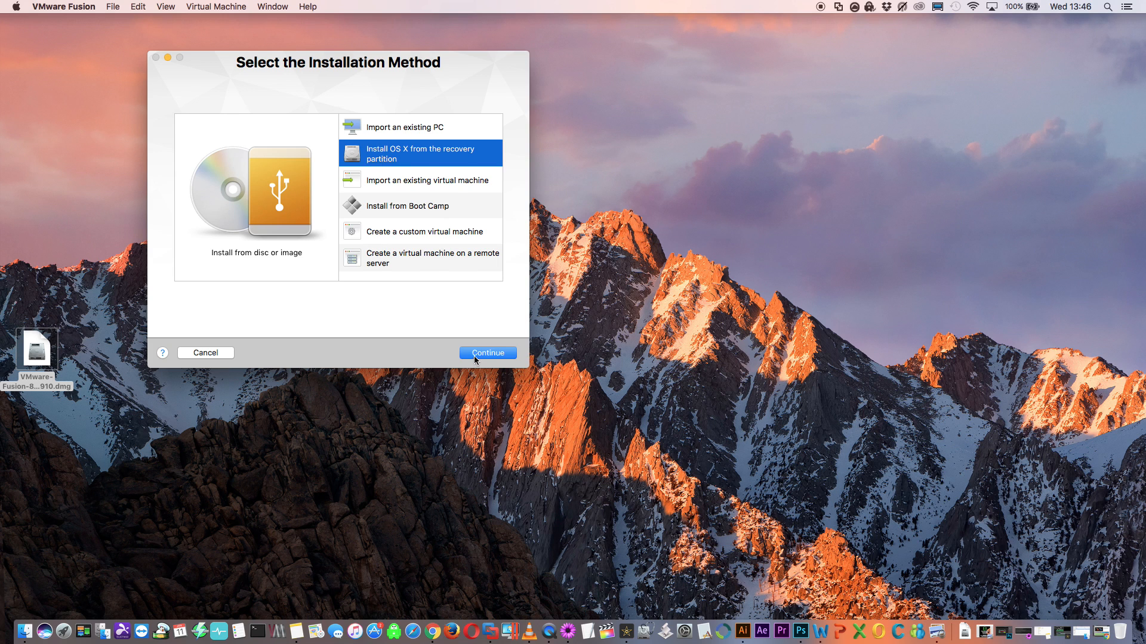
click(487, 353)
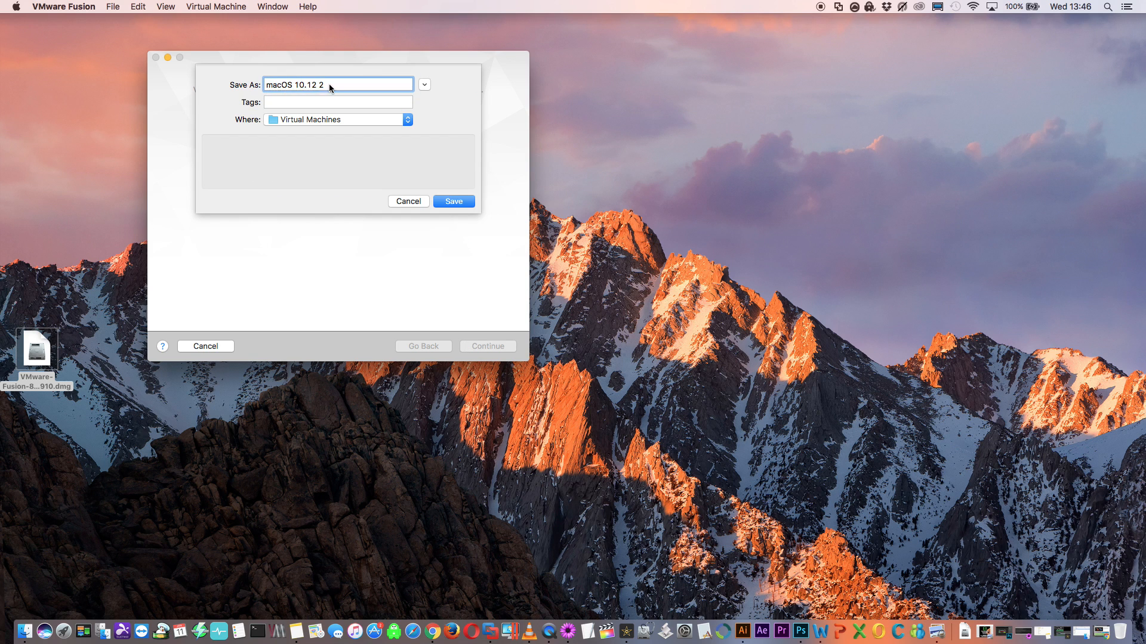
text(sierra)
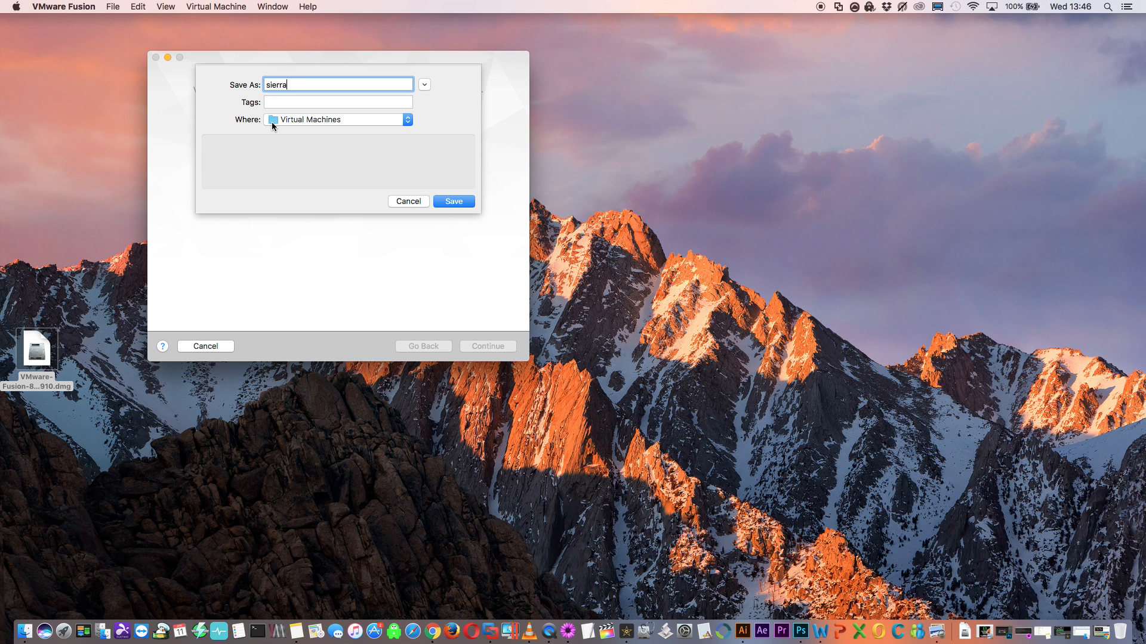
mouse_move(327, 133)
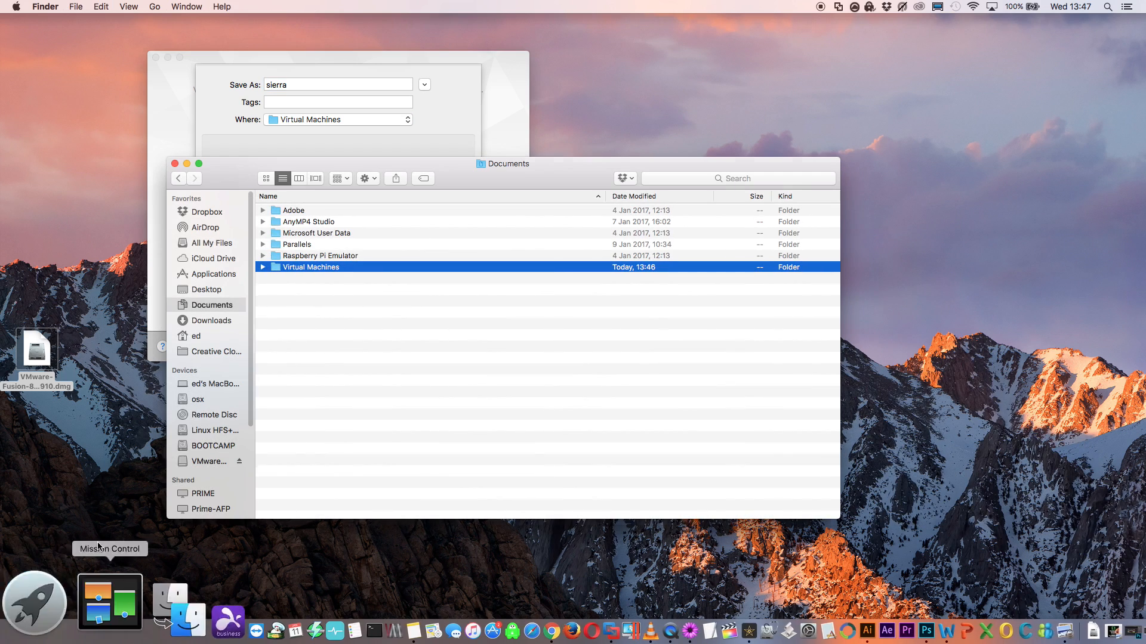
mouse_move(314, 274)
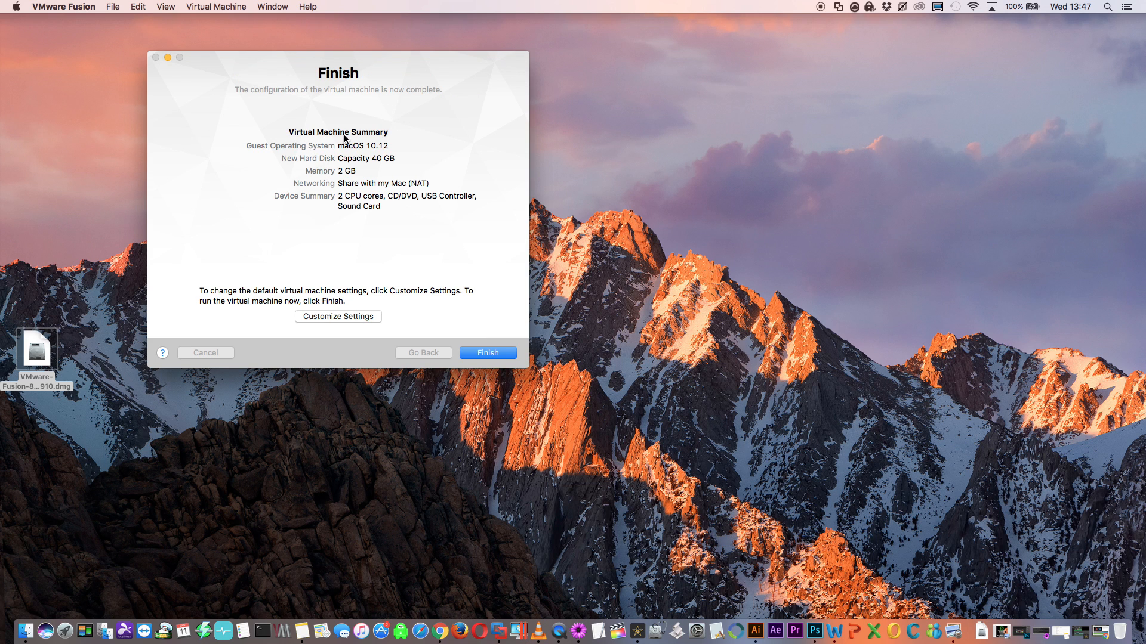
mouse_move(402, 315)
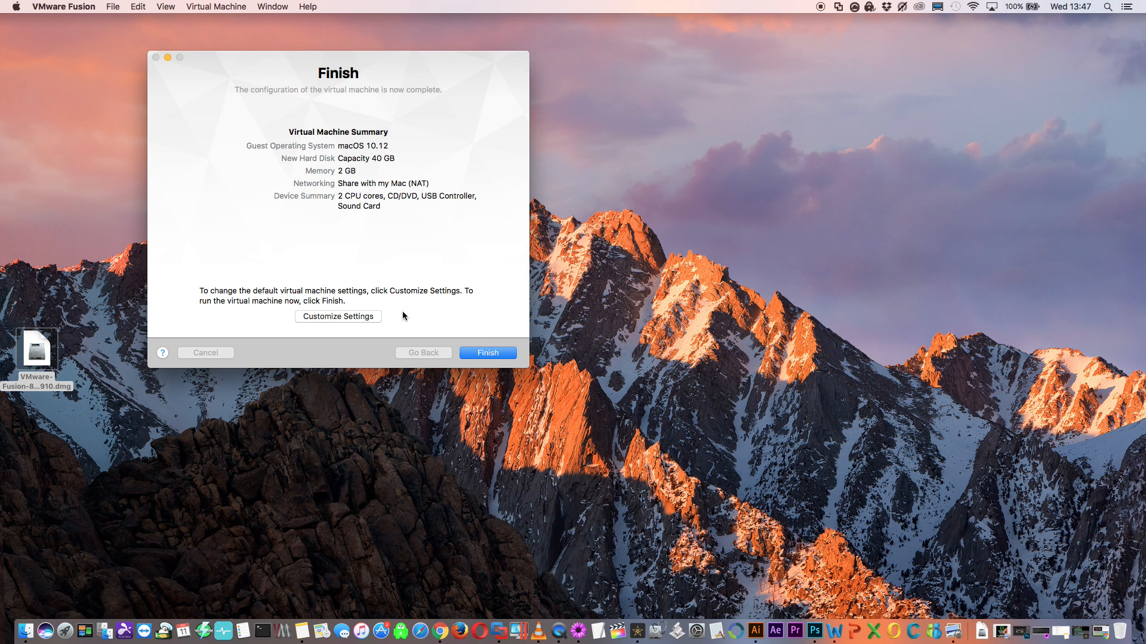
mouse_move(355, 168)
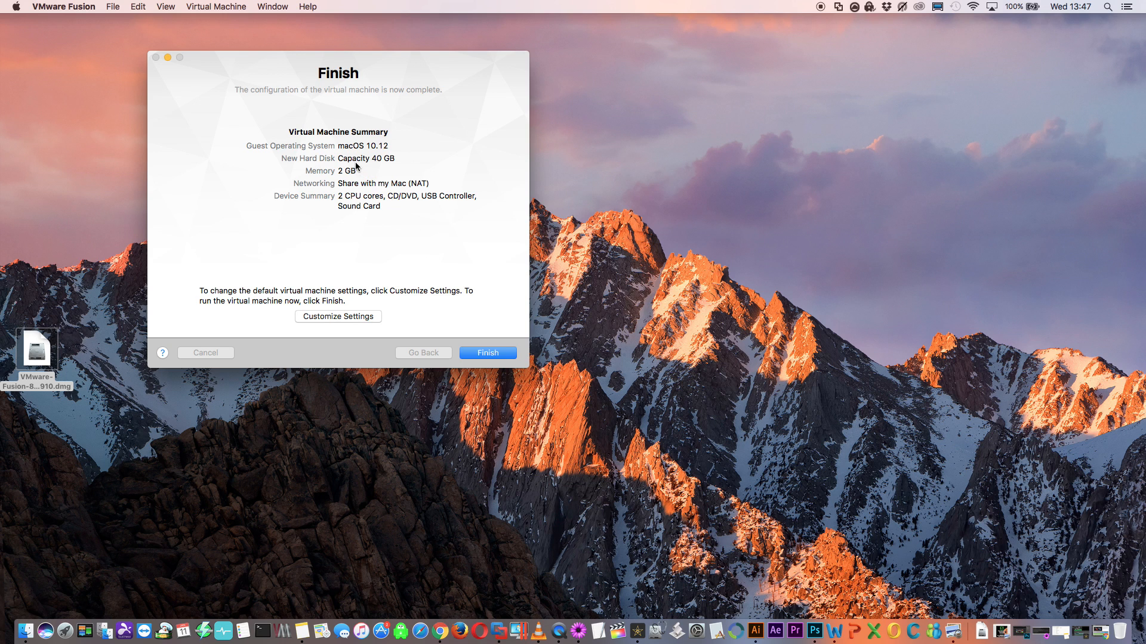
mouse_move(390, 168)
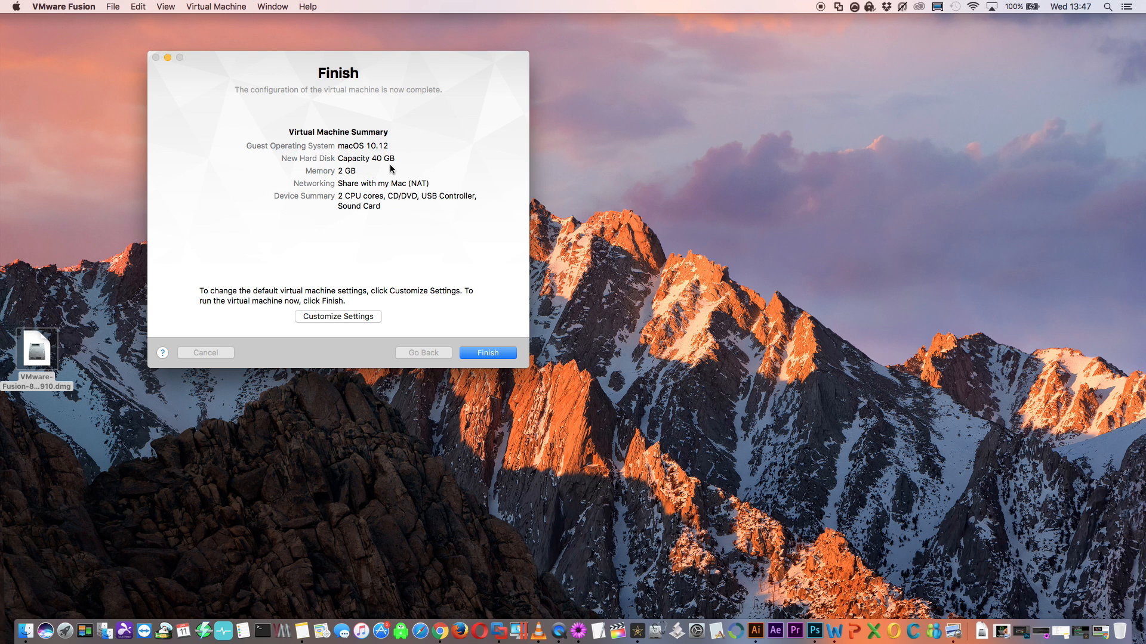
mouse_move(406, 250)
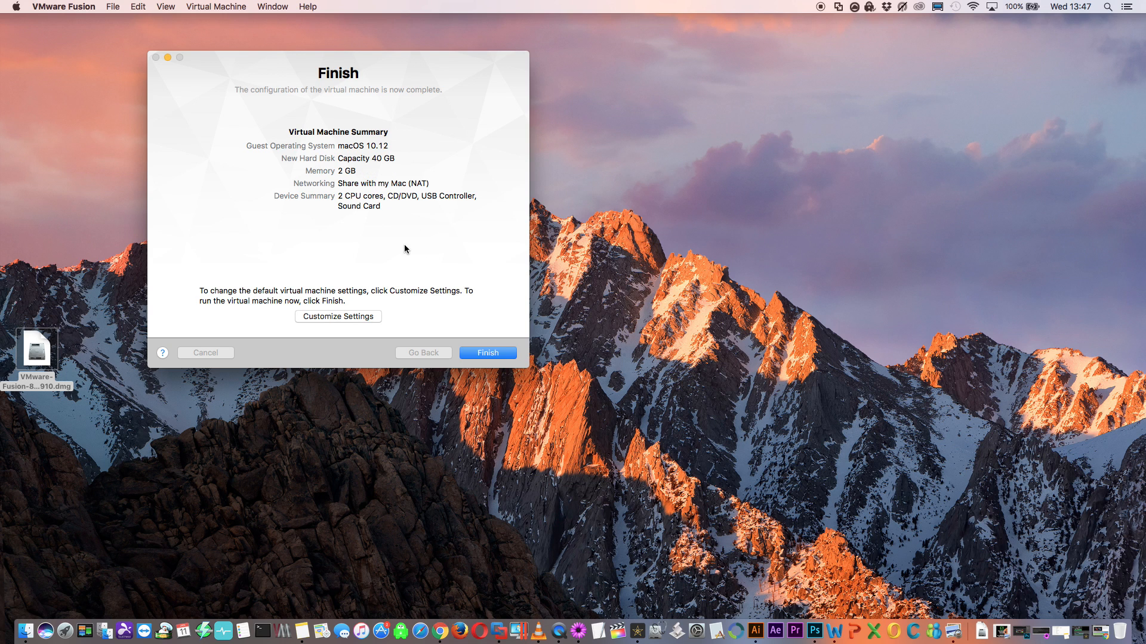
Finish creating the VM, start it, and install macOS Sierra onto Macintosh HD.
click(487, 352)
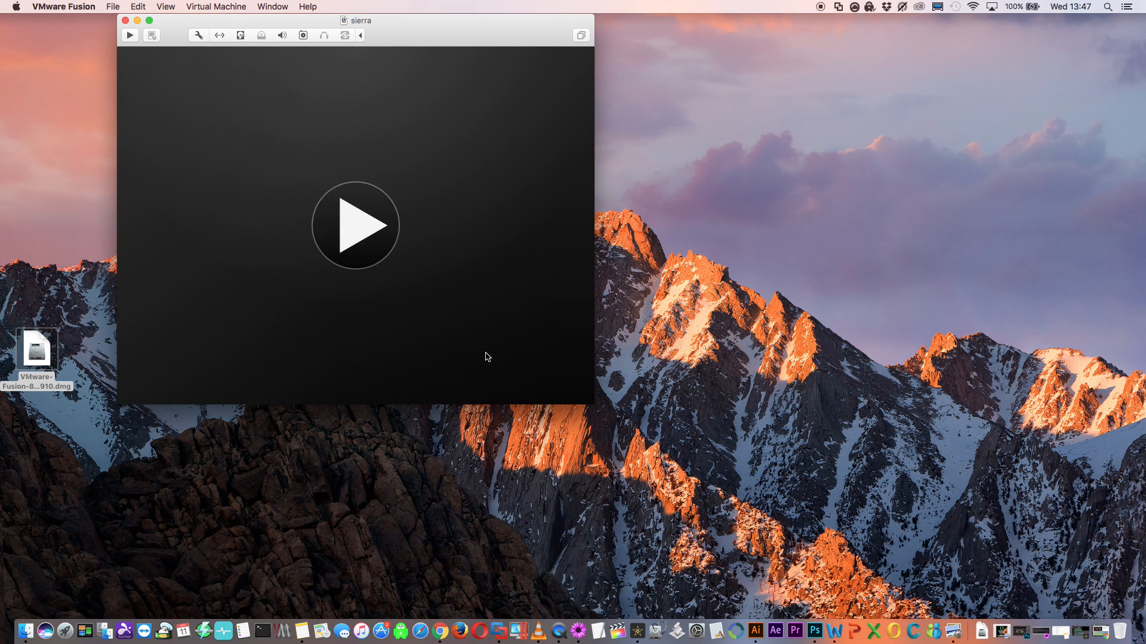
click(355, 225)
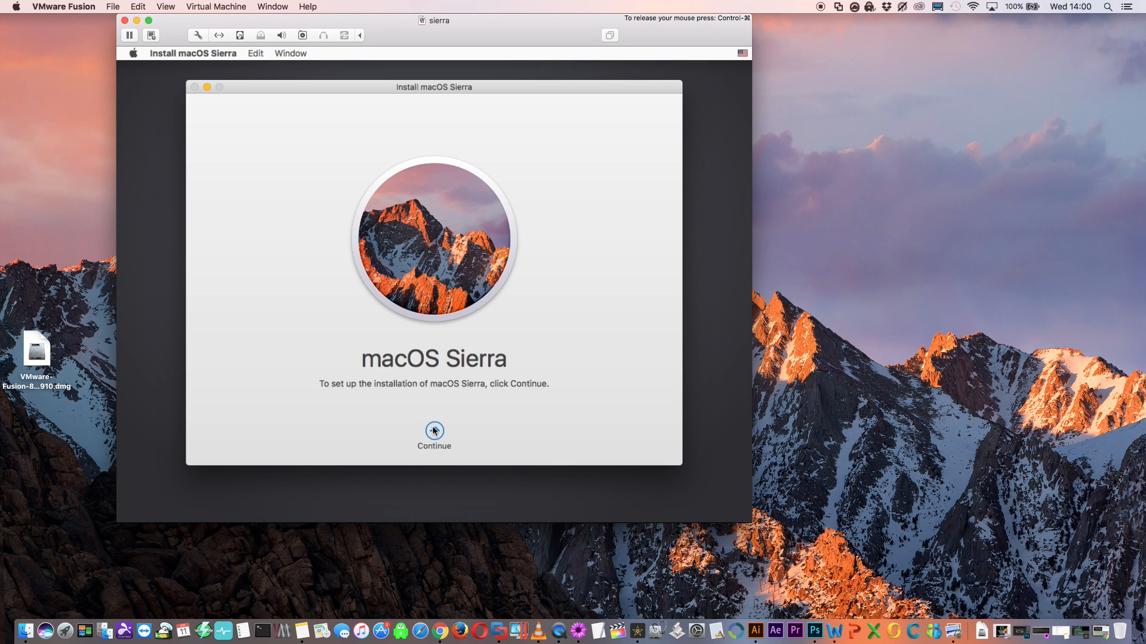
click(433, 431)
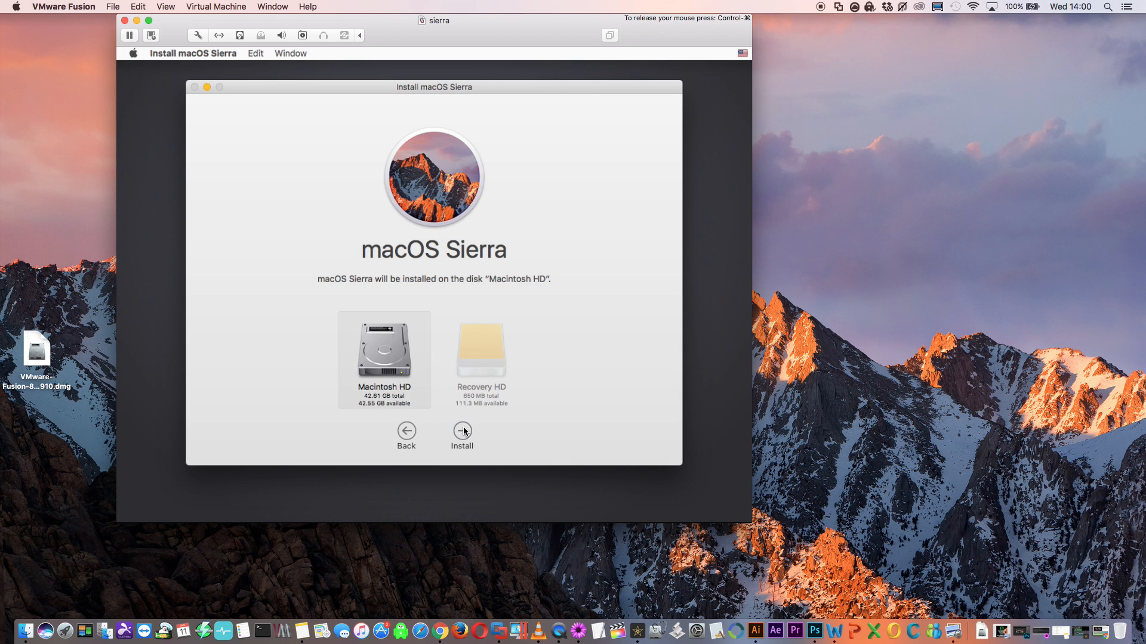
click(462, 431)
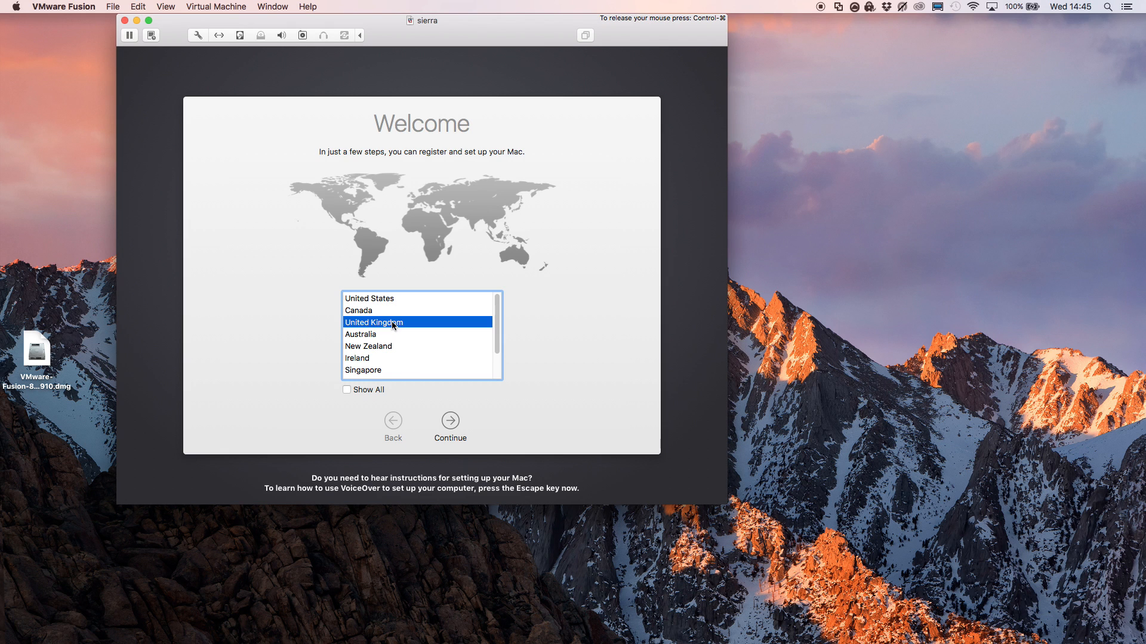
Complete setup with United Kingdom, default keyboard, no data transfer, and the new account details.
click(450, 422)
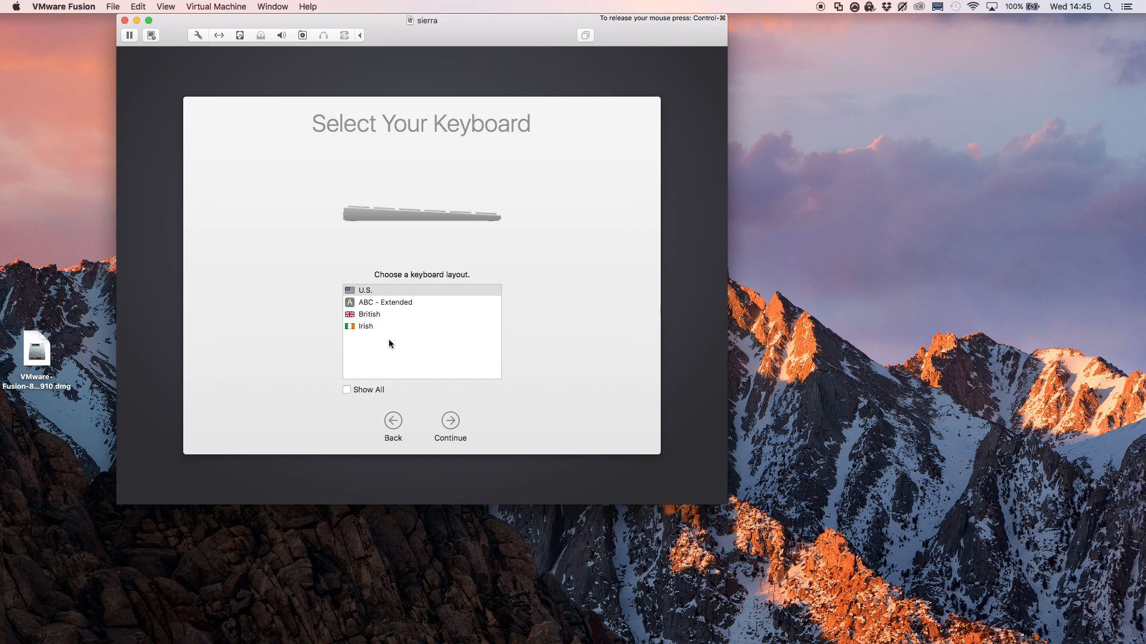
click(450, 422)
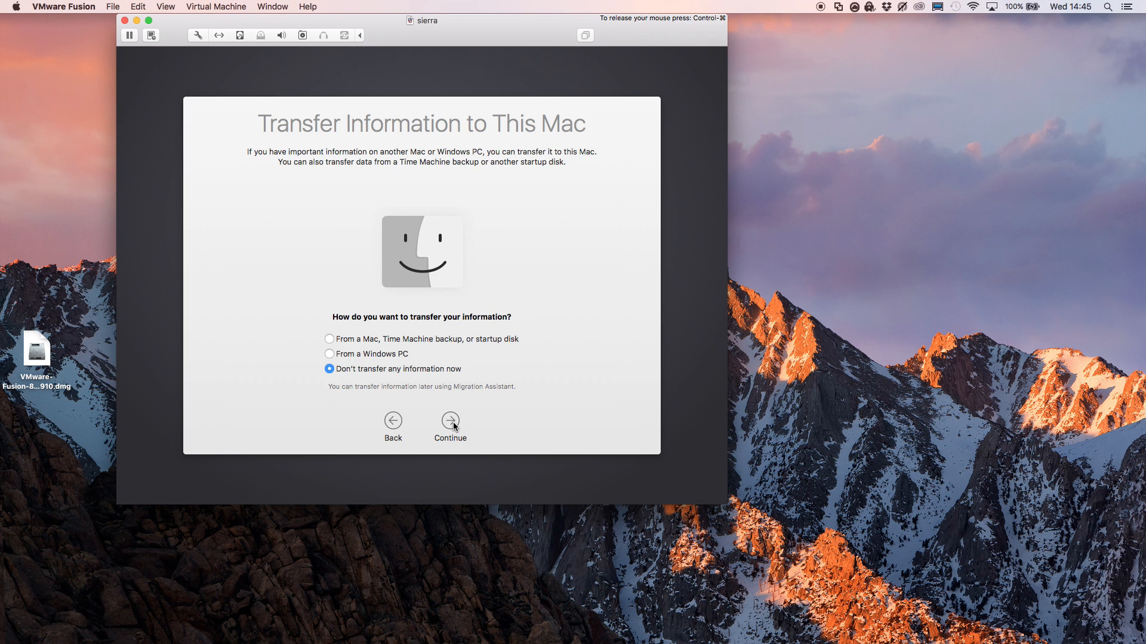
mouse_move(418, 344)
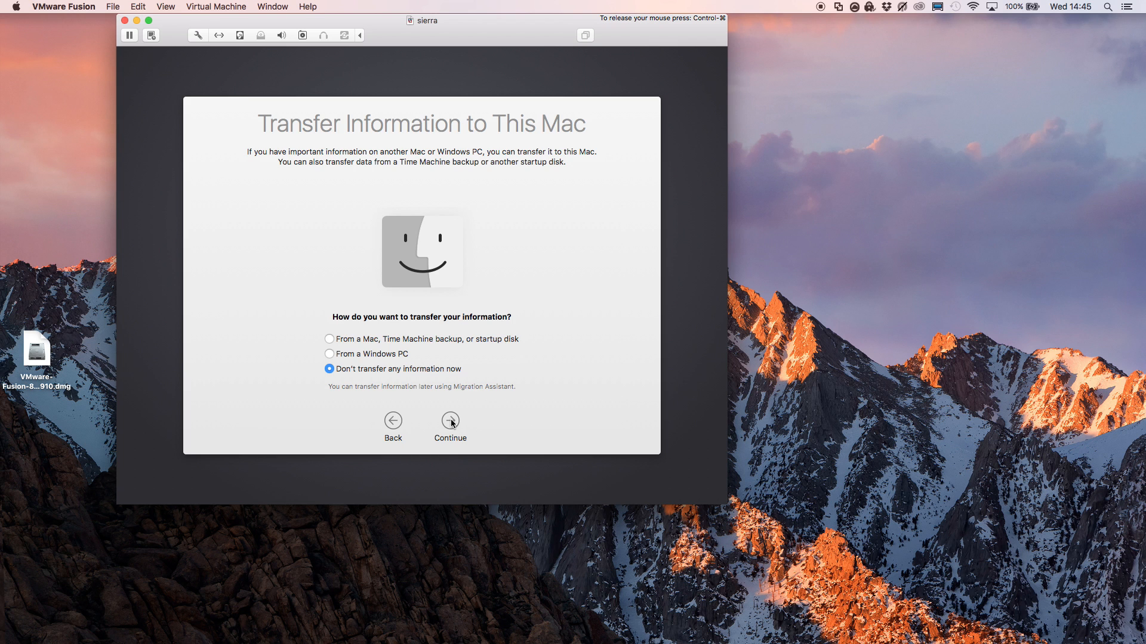
click(450, 422)
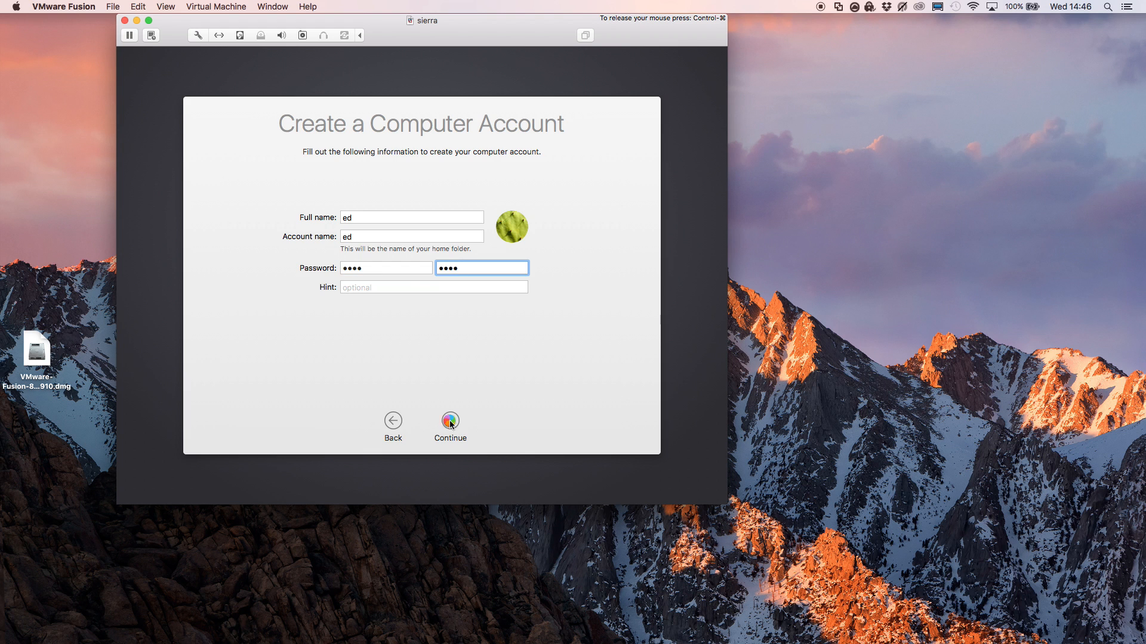
click(450, 423)
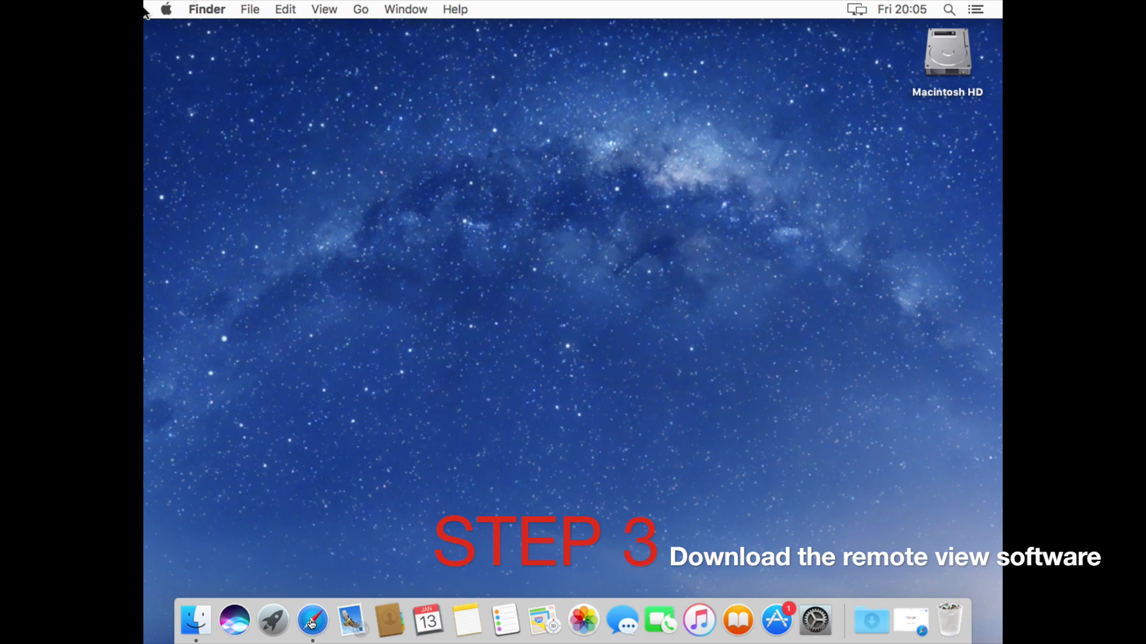
mouse_move(311, 621)
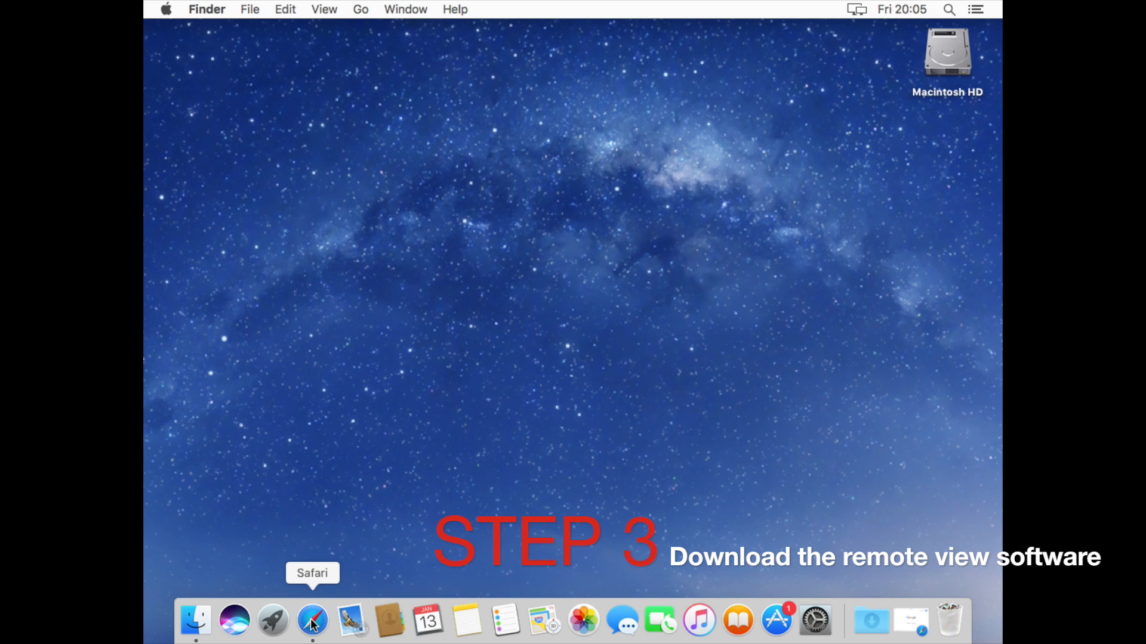
In Safari, reach Splashtop Personal's app downloads and get the Streamer for Mac OS X 10.7+.
click(312, 620)
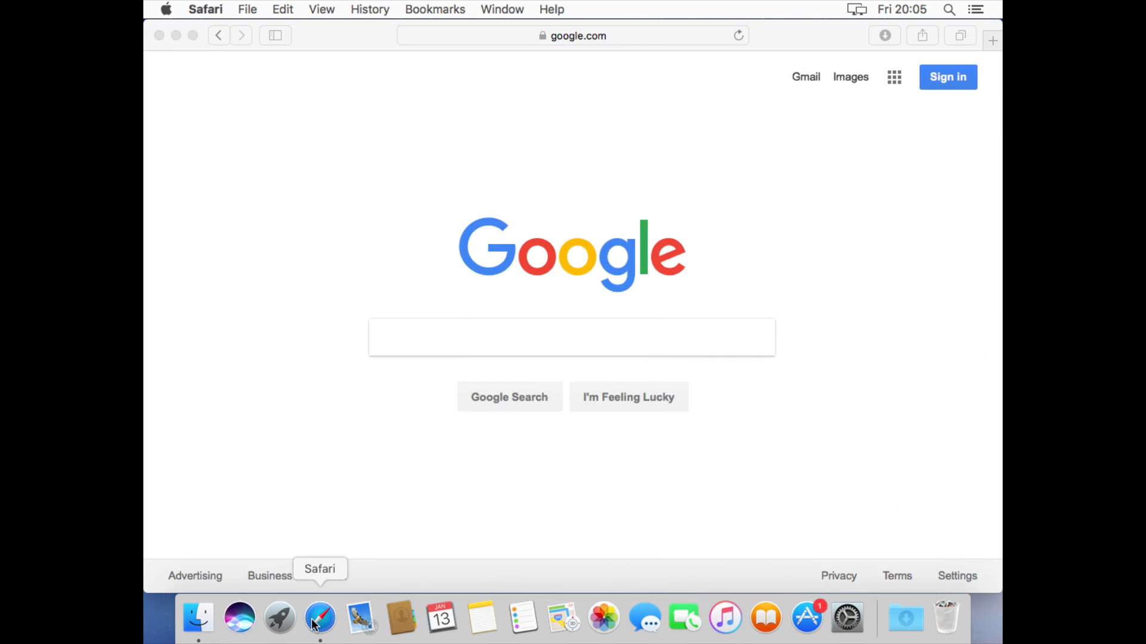
click(572, 337)
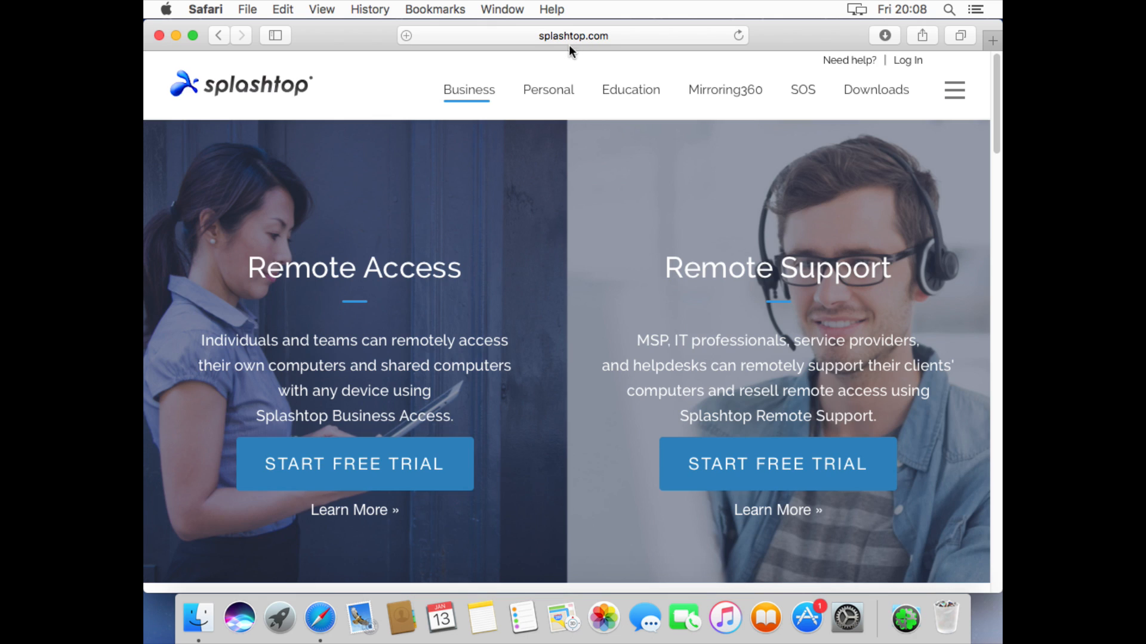
mouse_move(548, 90)
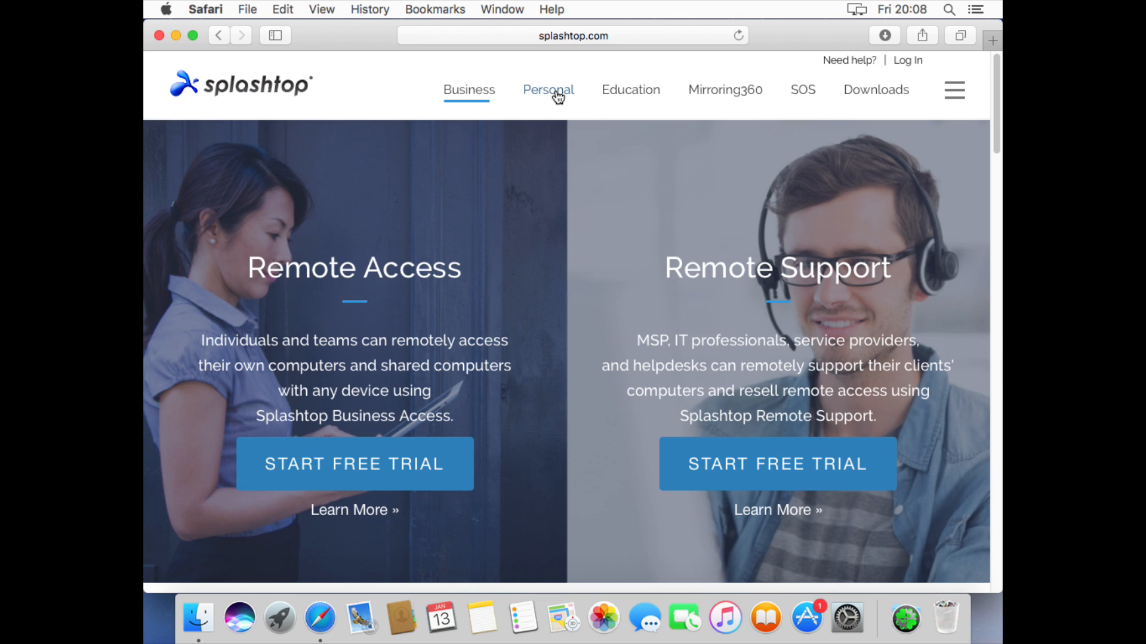
click(548, 90)
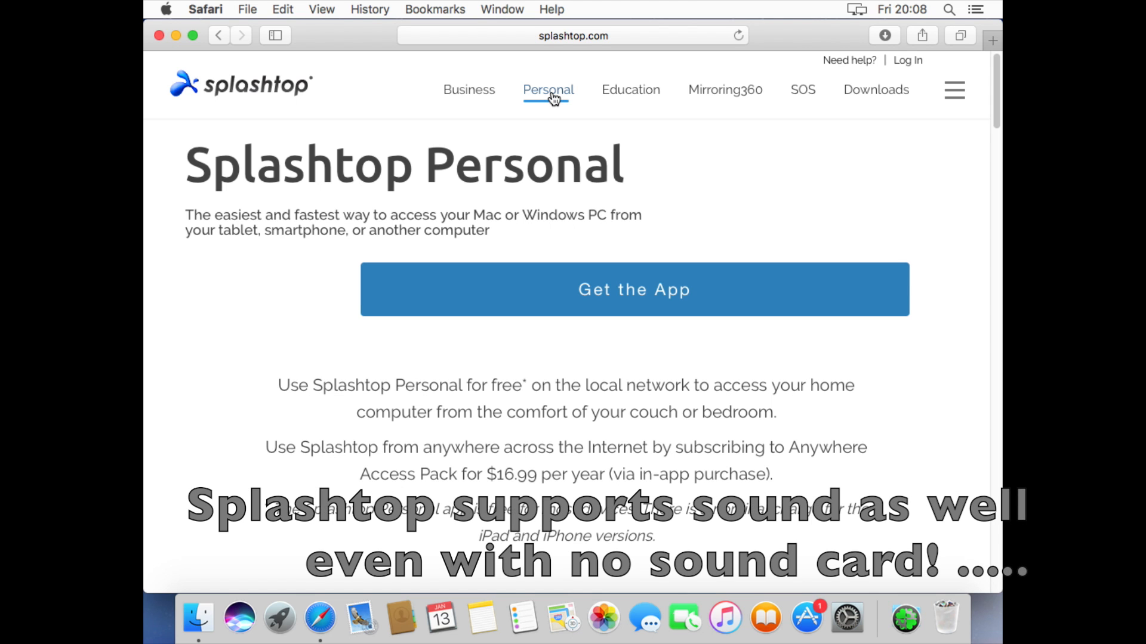
click(573, 35)
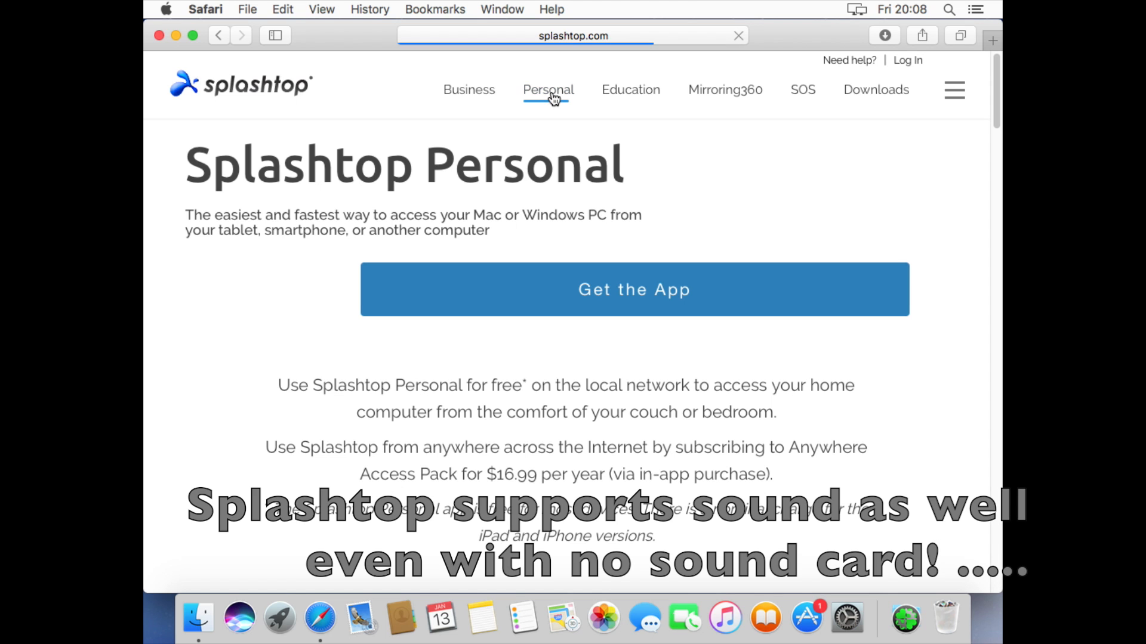
scroll(down, 3)
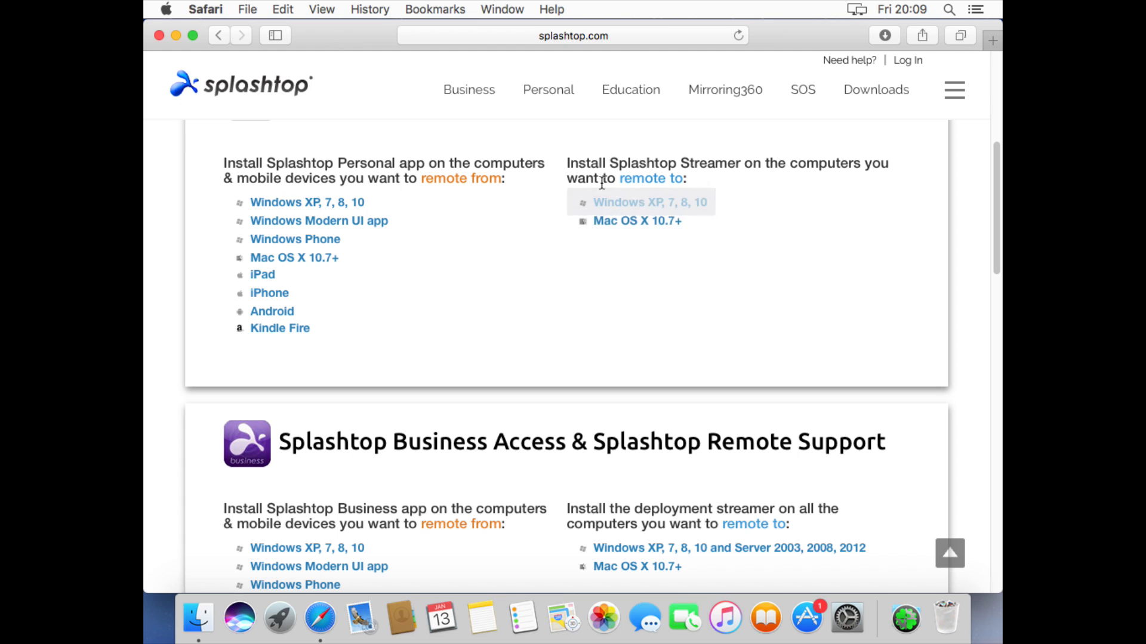
mouse_move(631, 221)
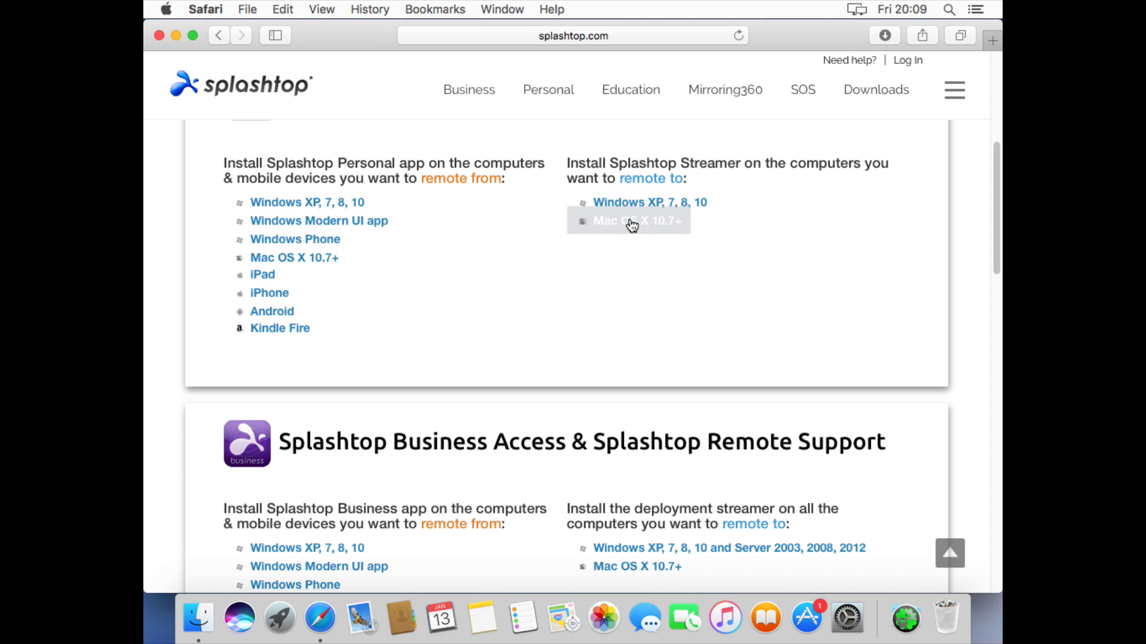
mouse_move(438, 262)
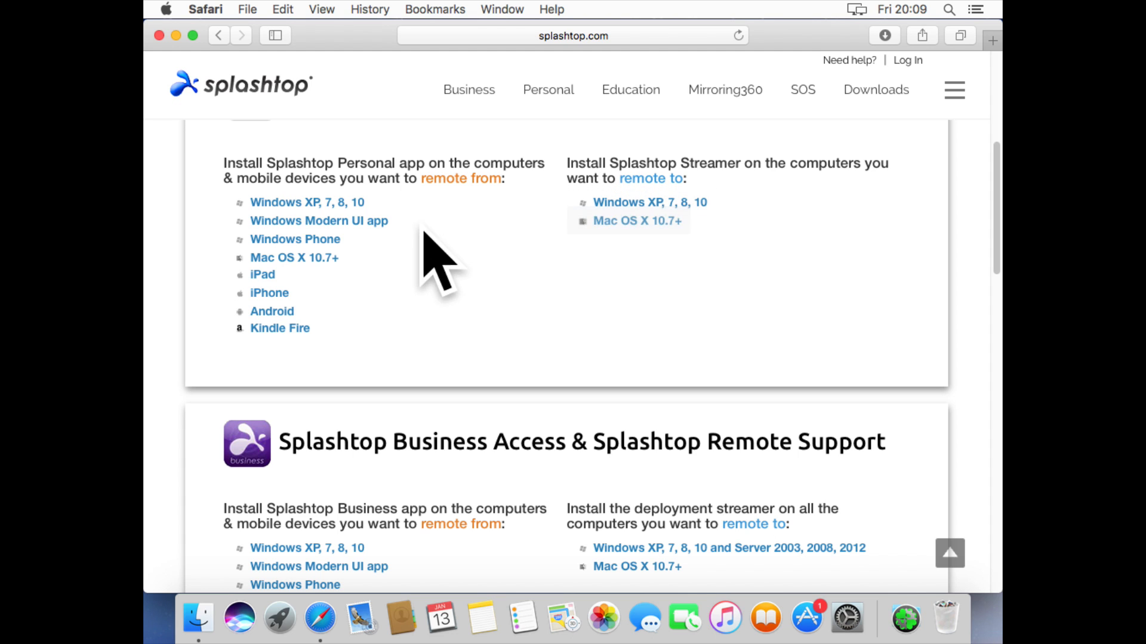
mouse_move(335, 206)
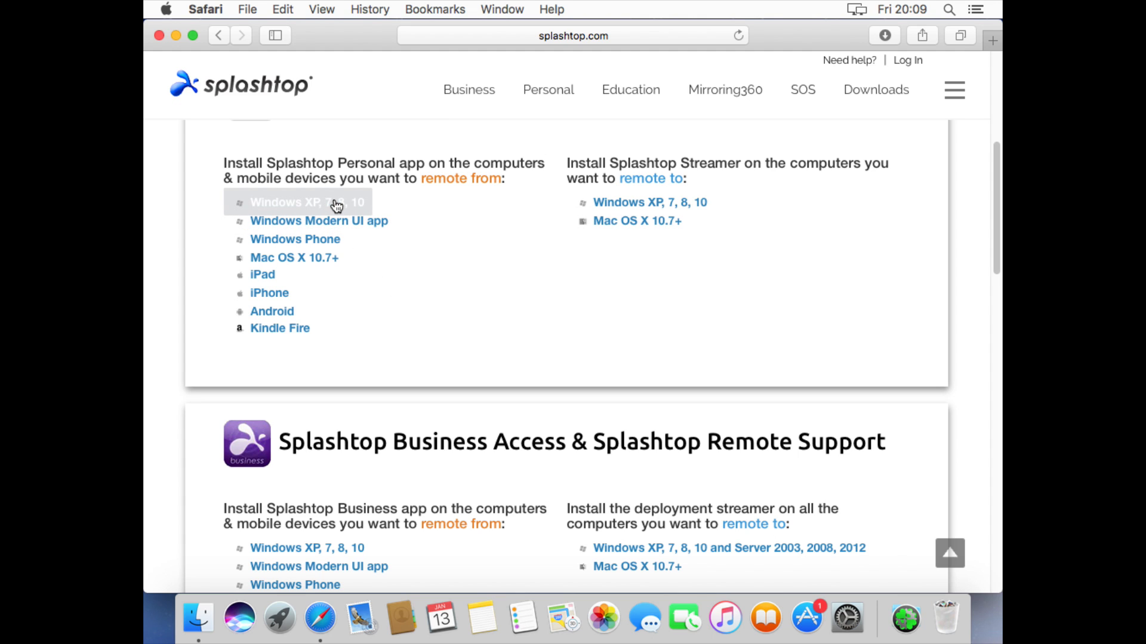
mouse_move(307, 210)
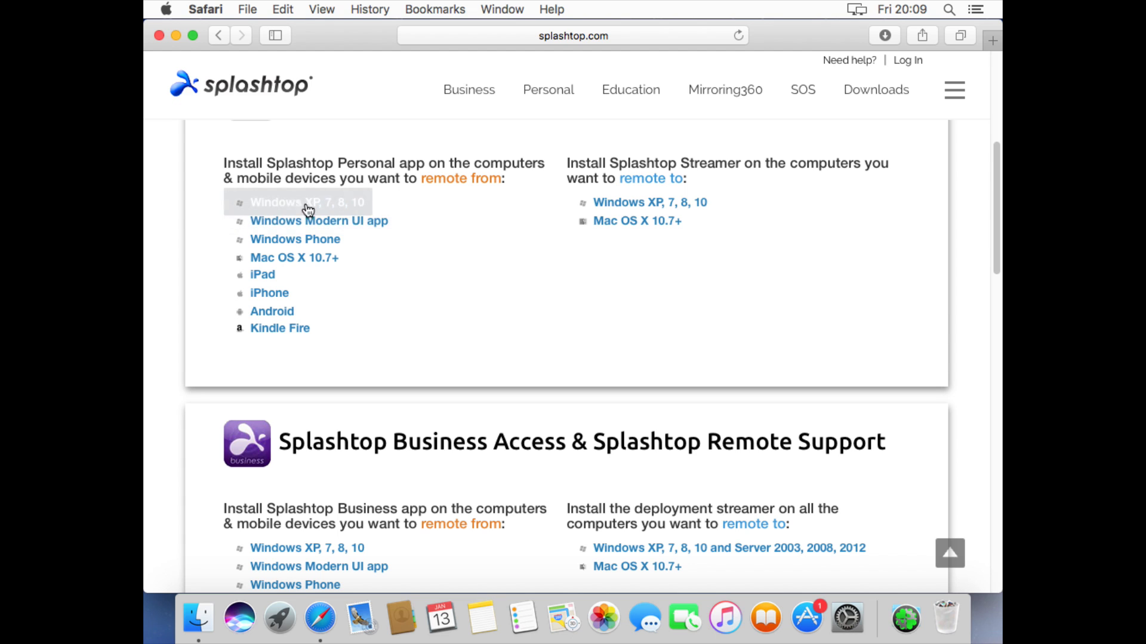
mouse_move(307, 221)
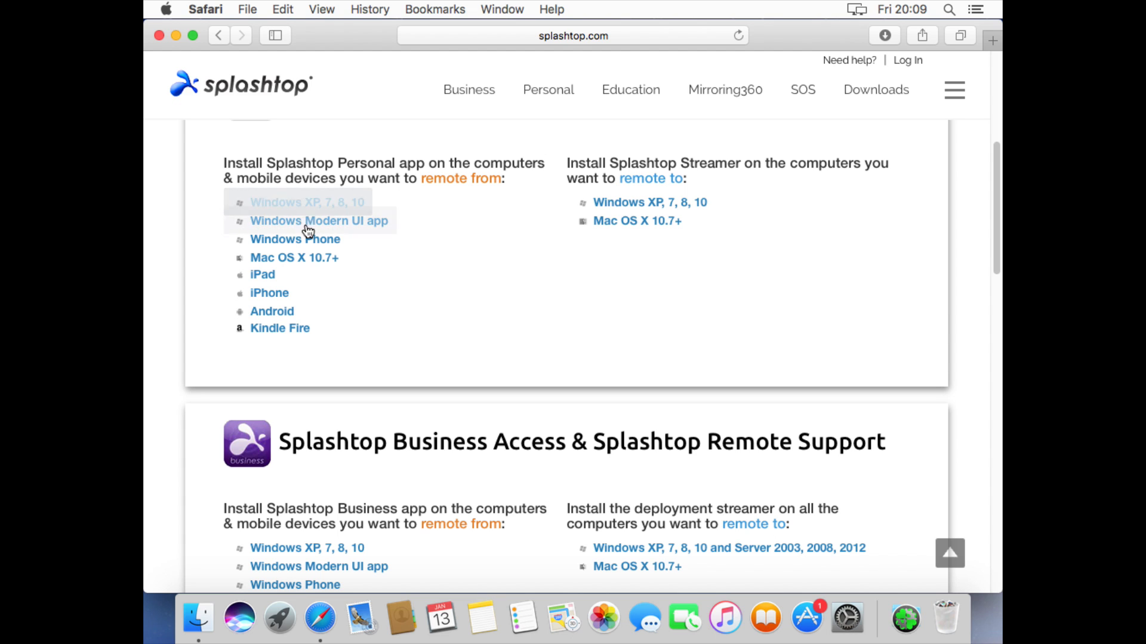
mouse_move(295, 258)
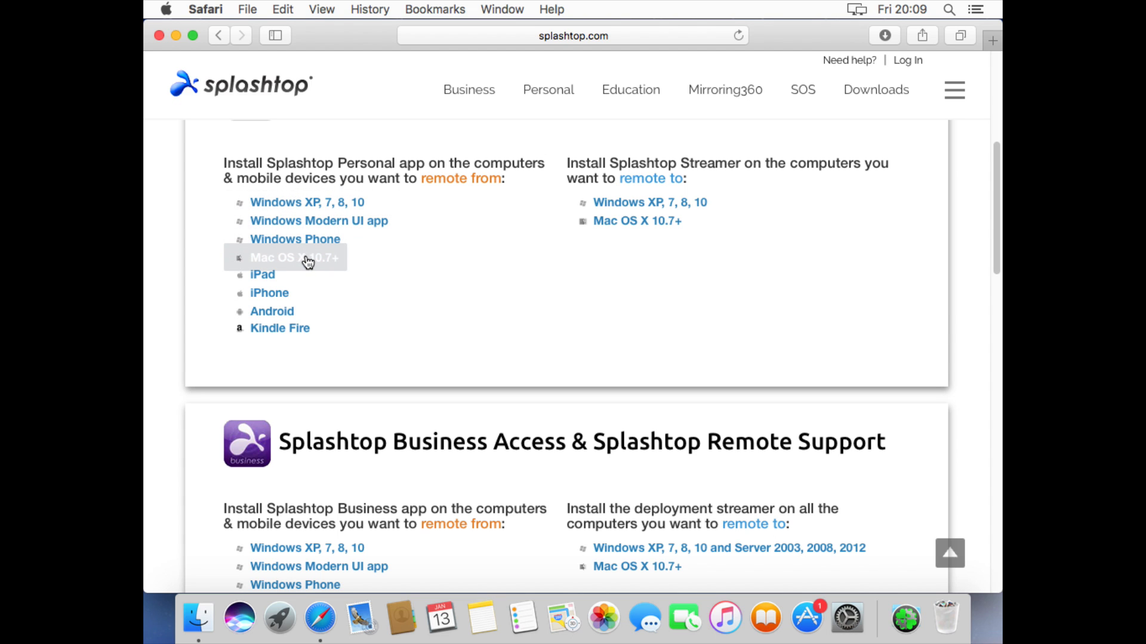
mouse_move(705, 141)
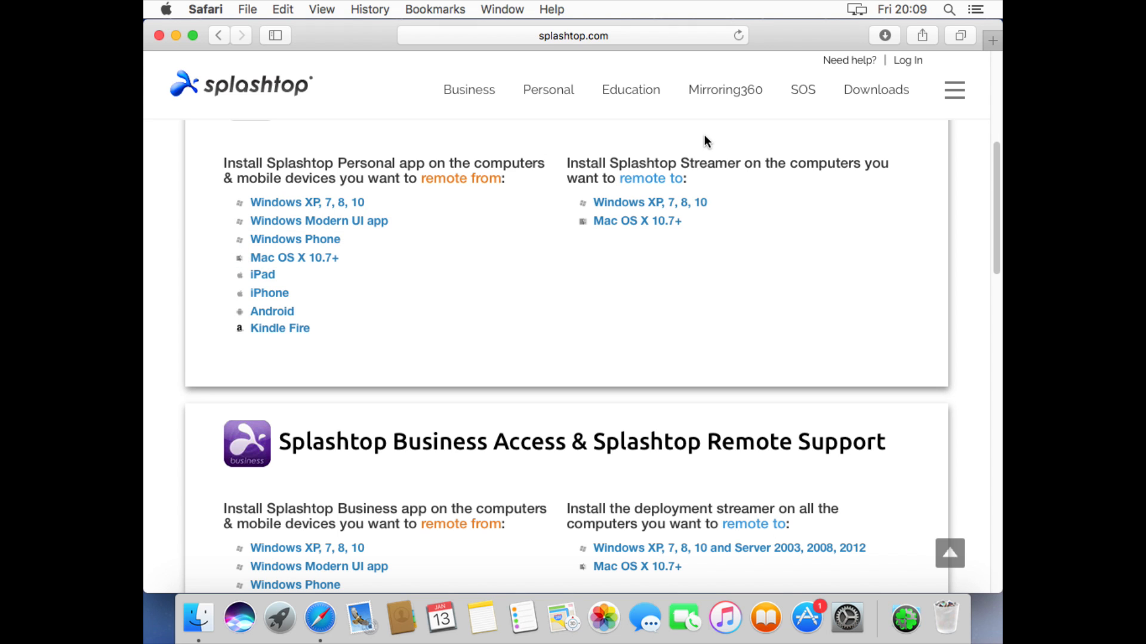
mouse_move(637, 221)
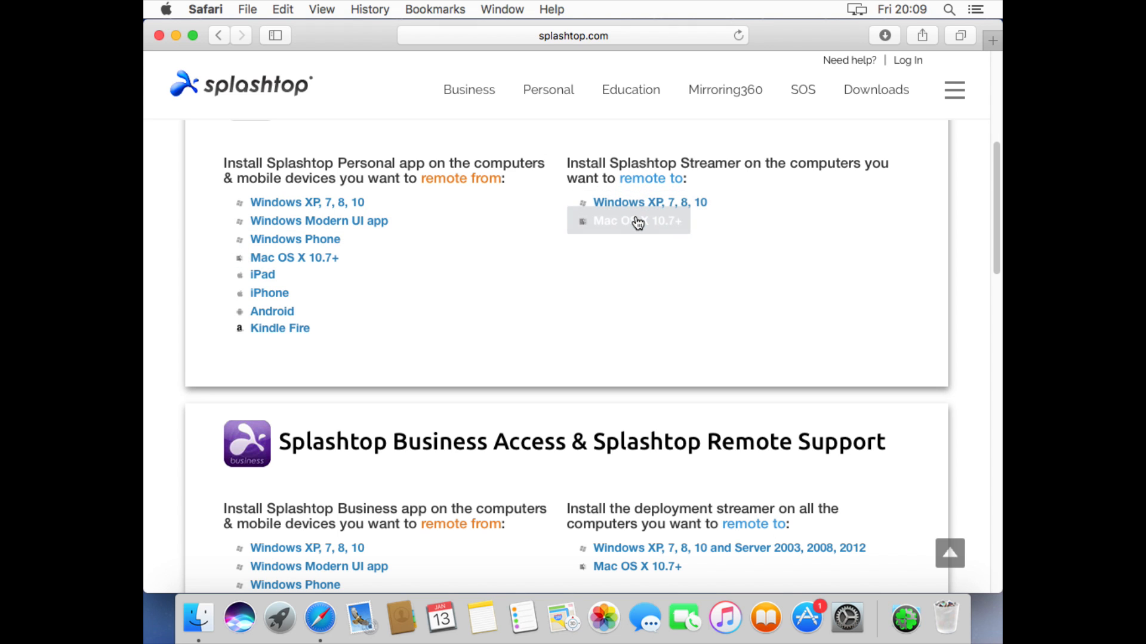
click(636, 221)
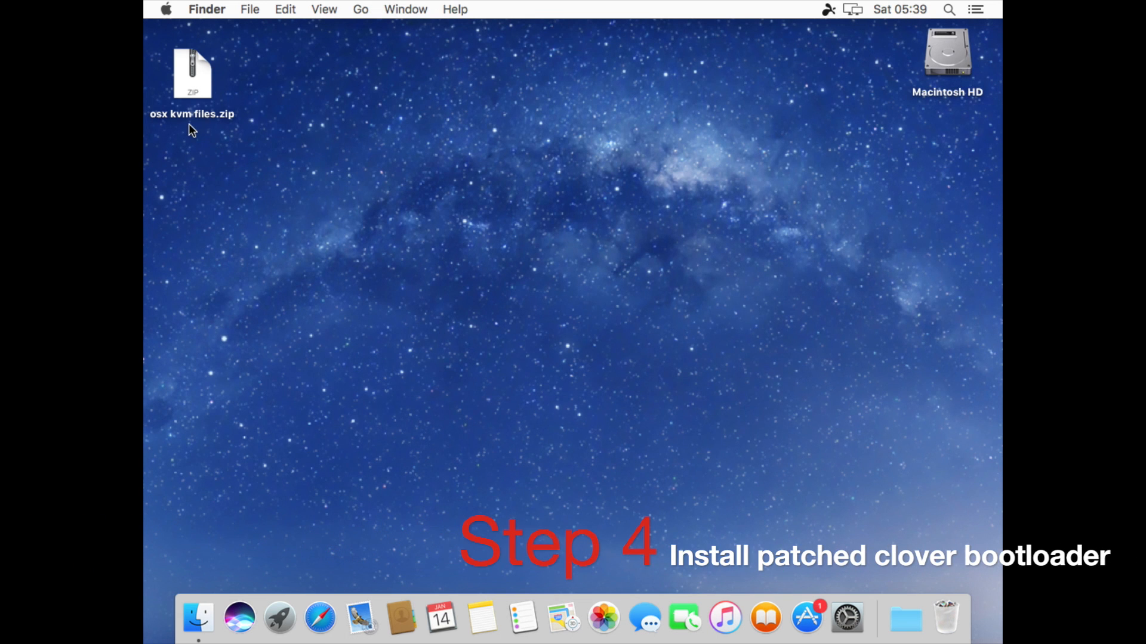
Extract the osx kvm files zip, launch Clover_v2.3k_r3974.pkg, and dismiss the unidentified developer warning.
double_click(191, 73)
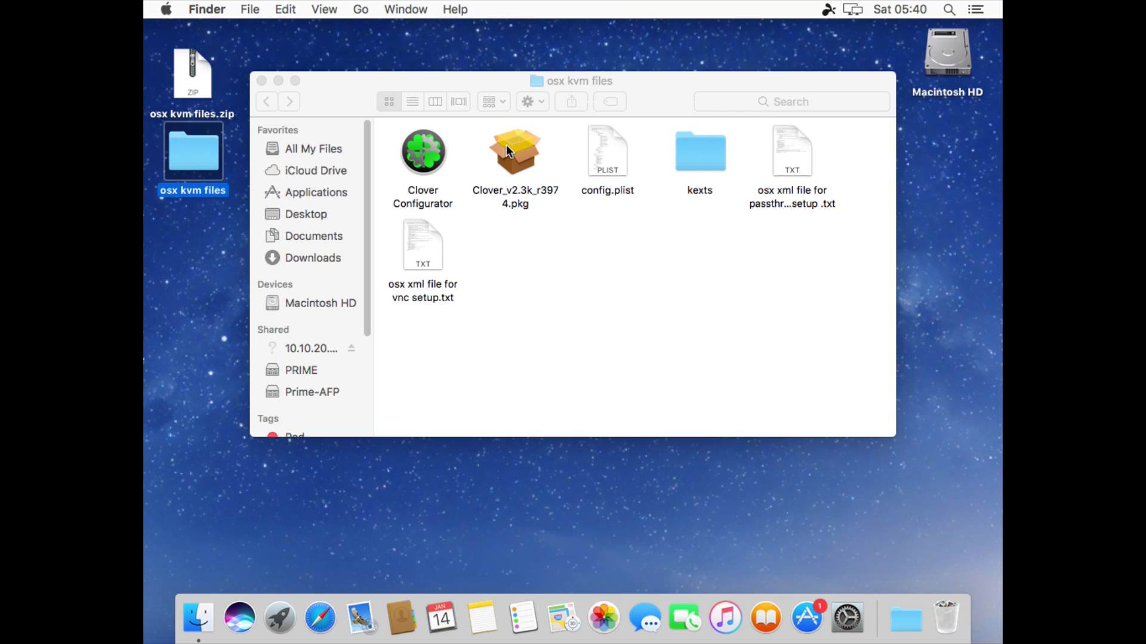
double_click(514, 151)
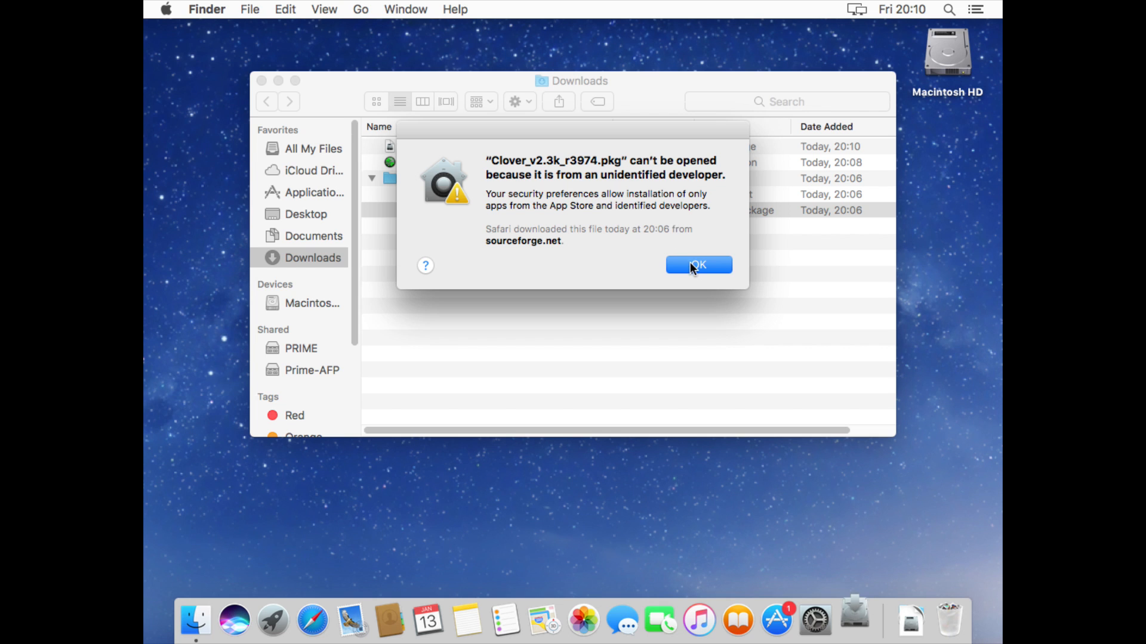
click(696, 265)
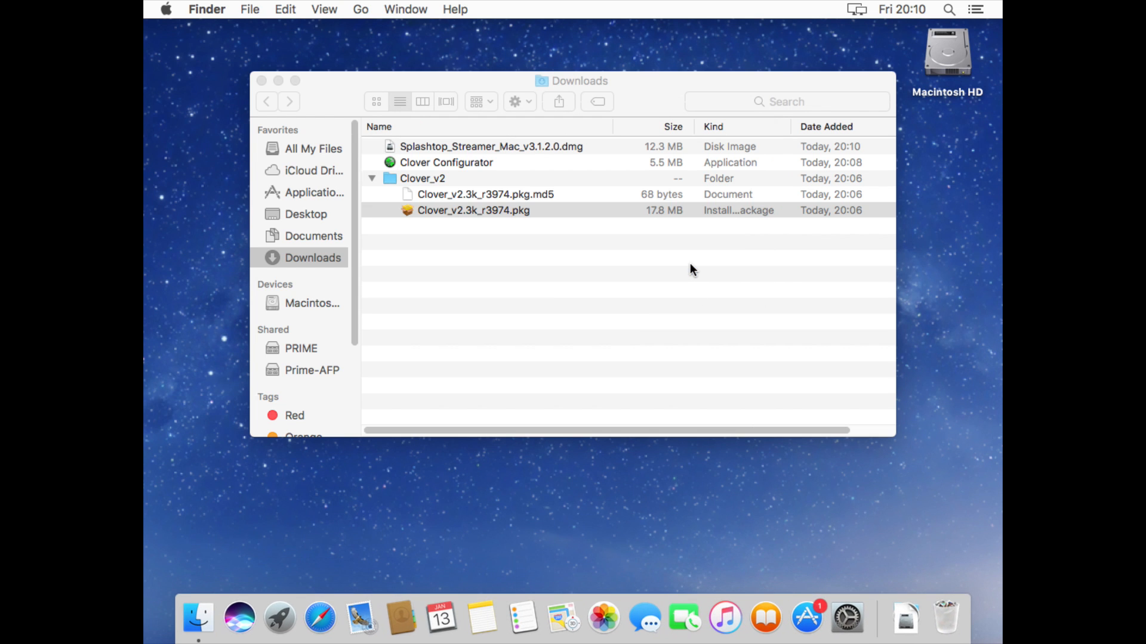
mouse_move(846, 617)
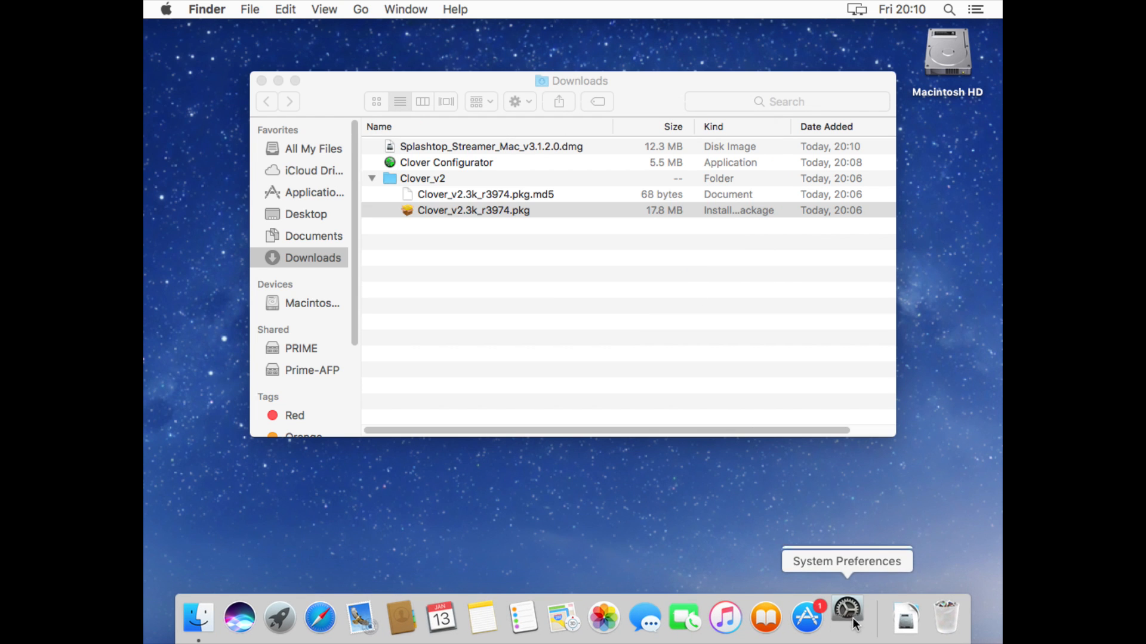
In Security & Privacy, choose Open Anyway for the blocked Clover package and confirm opening it.
click(847, 618)
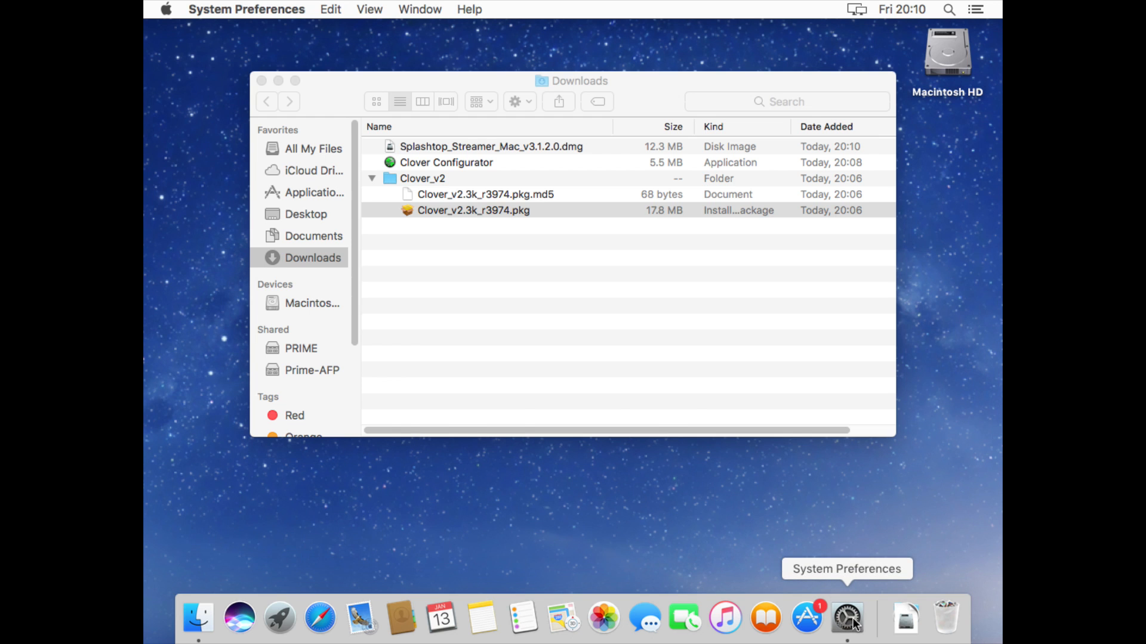
click(846, 618)
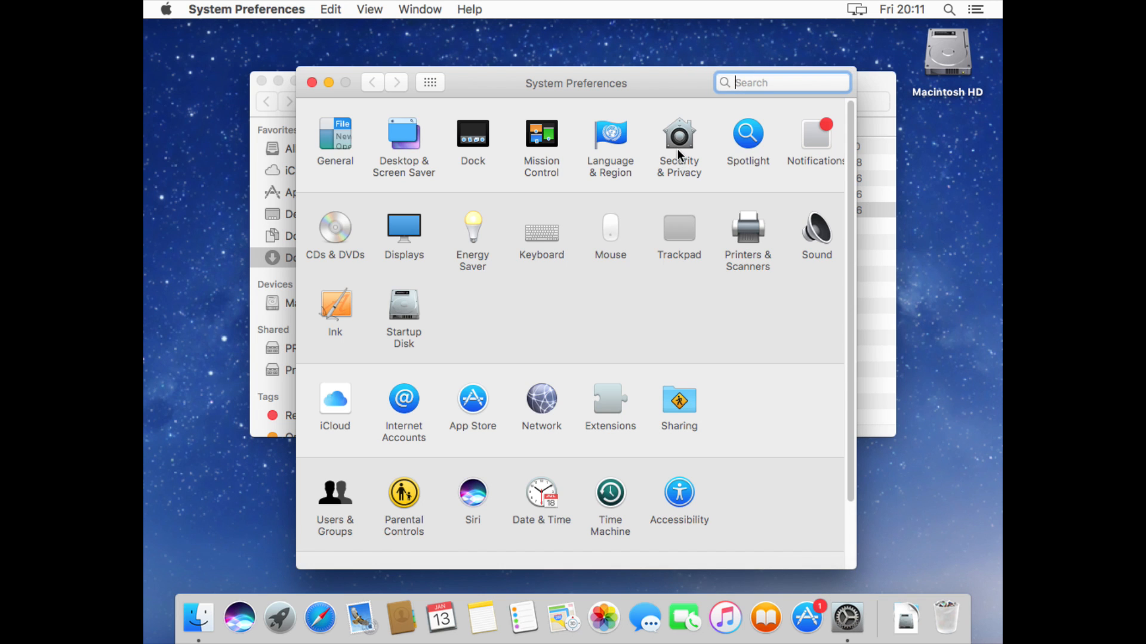
click(678, 134)
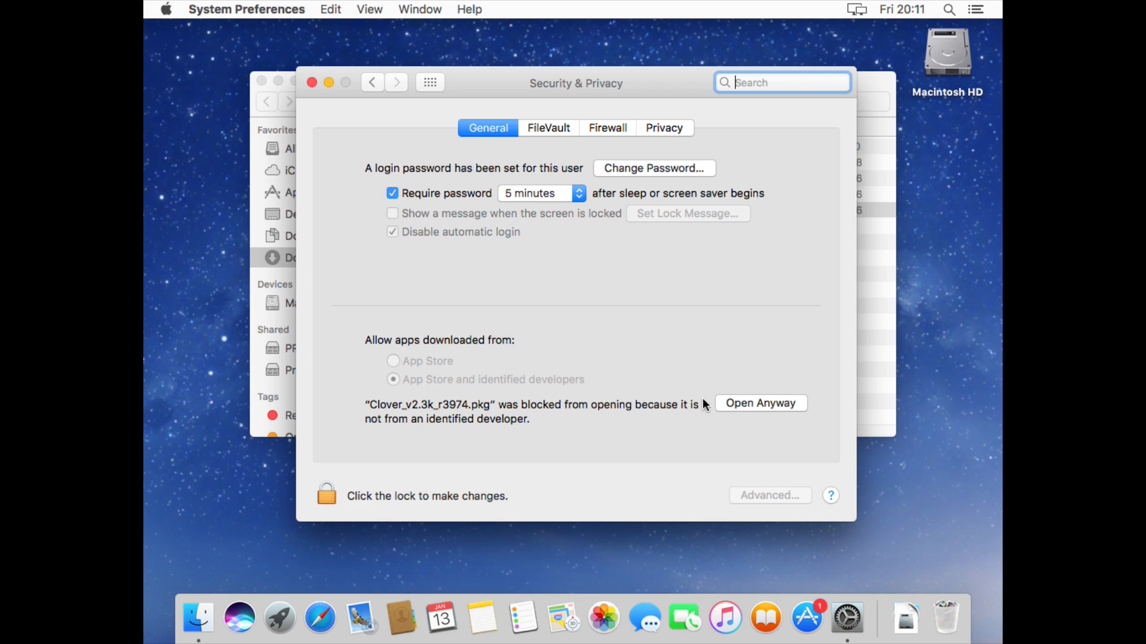
click(760, 402)
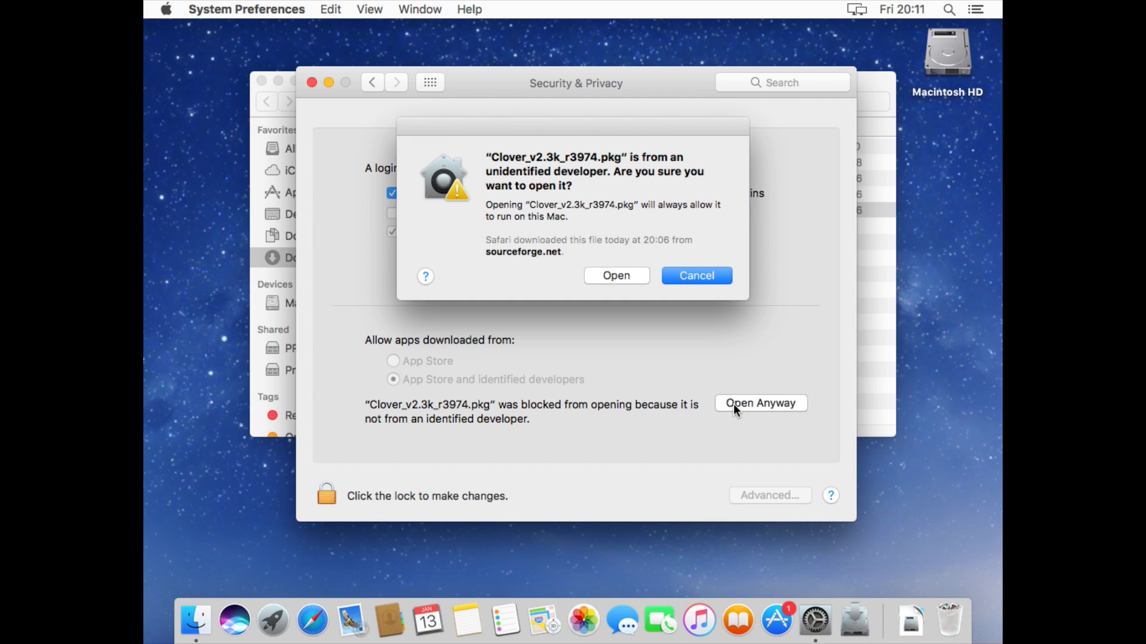
click(616, 276)
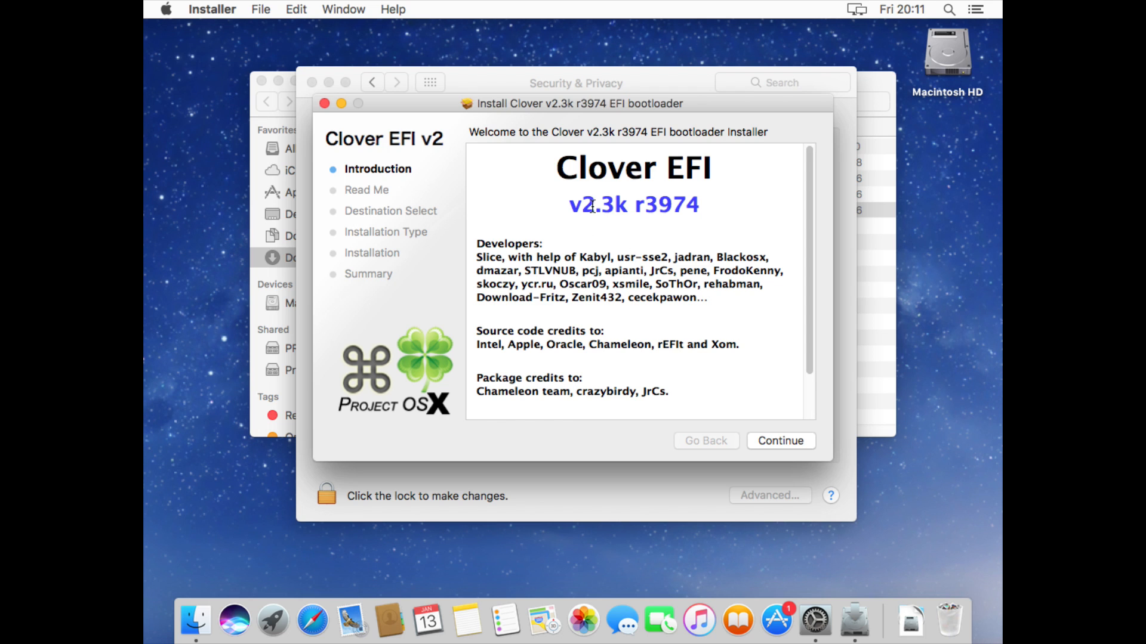
mouse_move(652, 213)
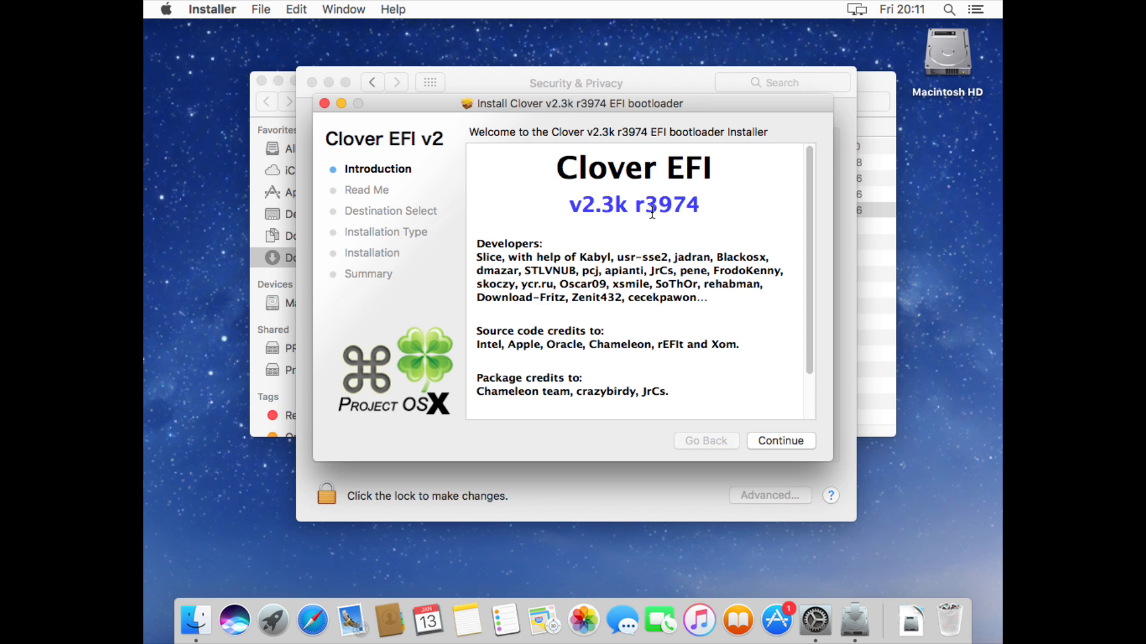
mouse_move(691, 223)
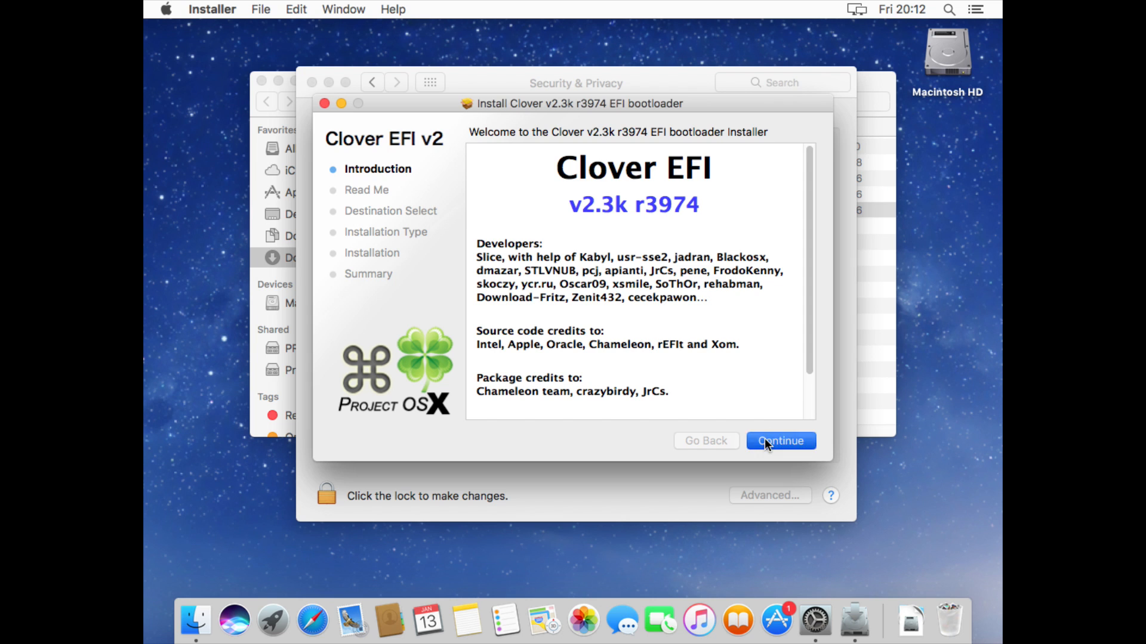
Continue through Introduction, Read Me and the Macintosh HD destination to Installation Type.
click(779, 440)
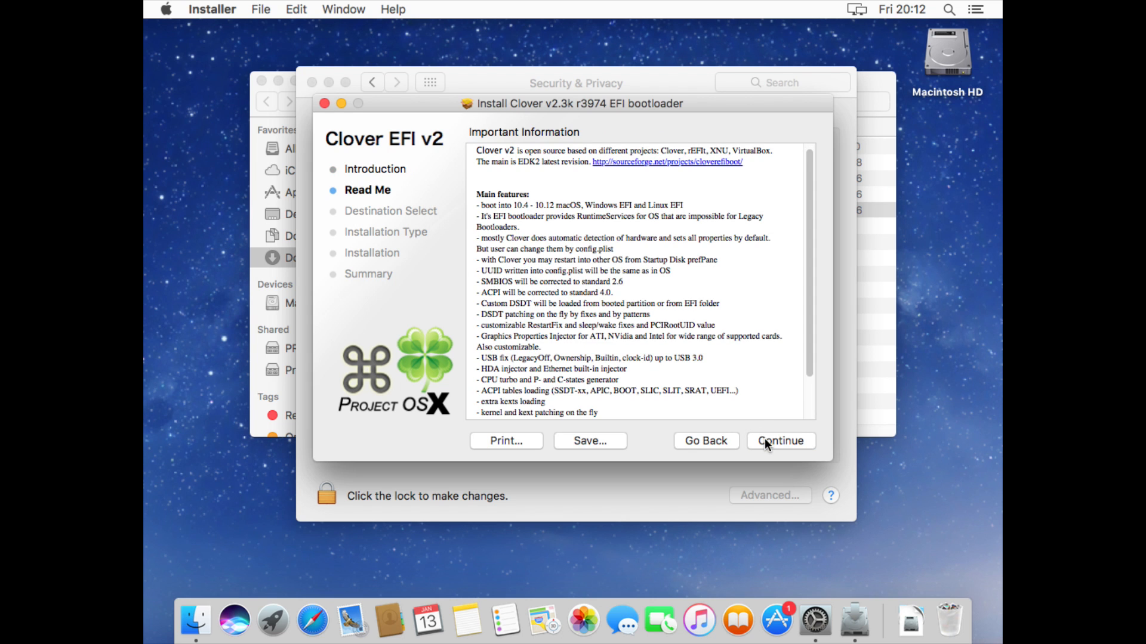
click(780, 440)
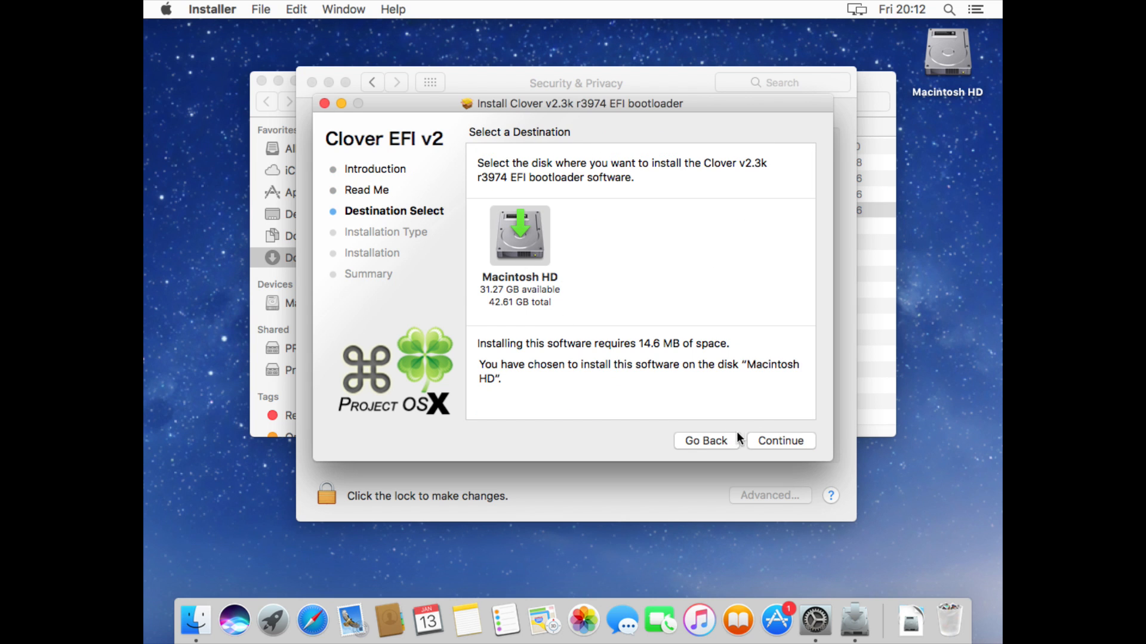
click(779, 441)
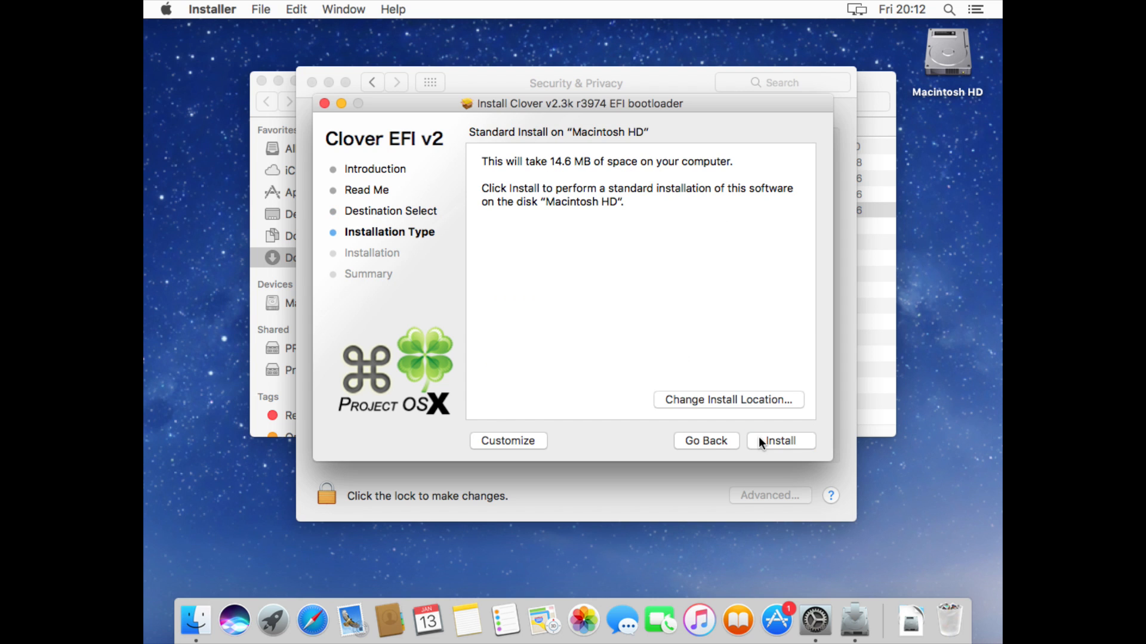
mouse_move(519, 448)
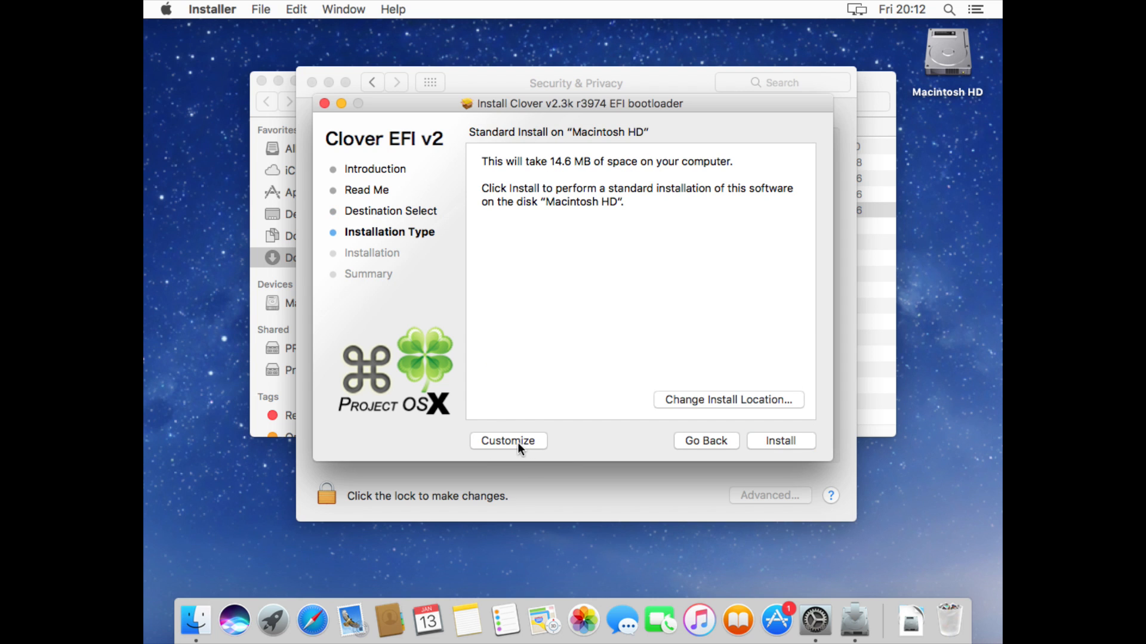
Customize Clover with UEFI booting only, ESP install, Drivers64UEFI and Themes, then run the install.
click(507, 440)
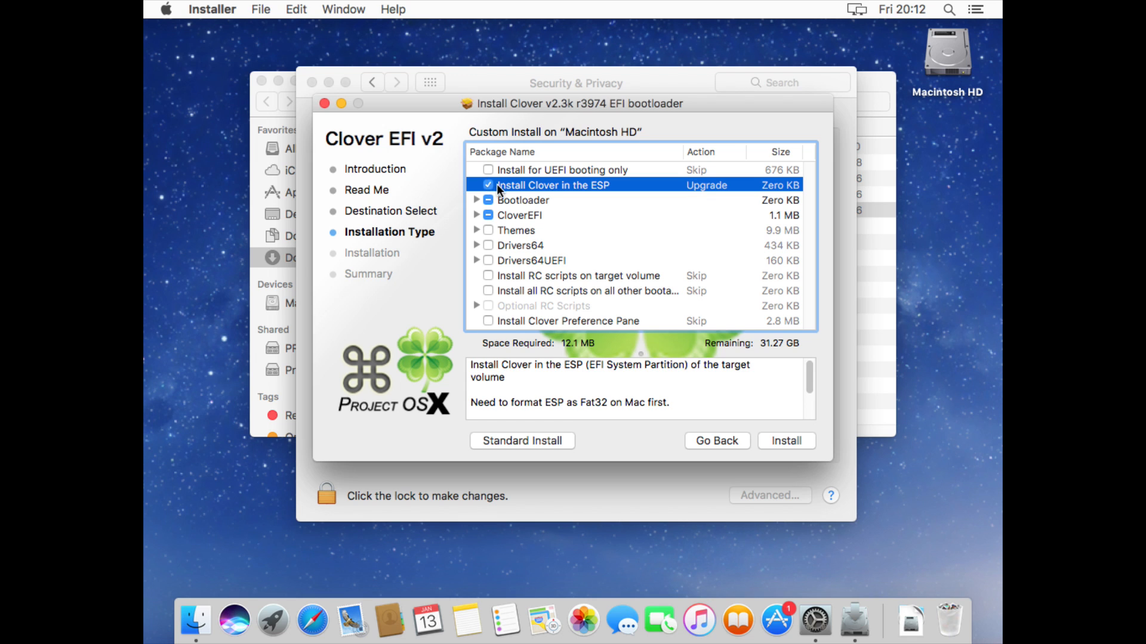
mouse_move(550, 188)
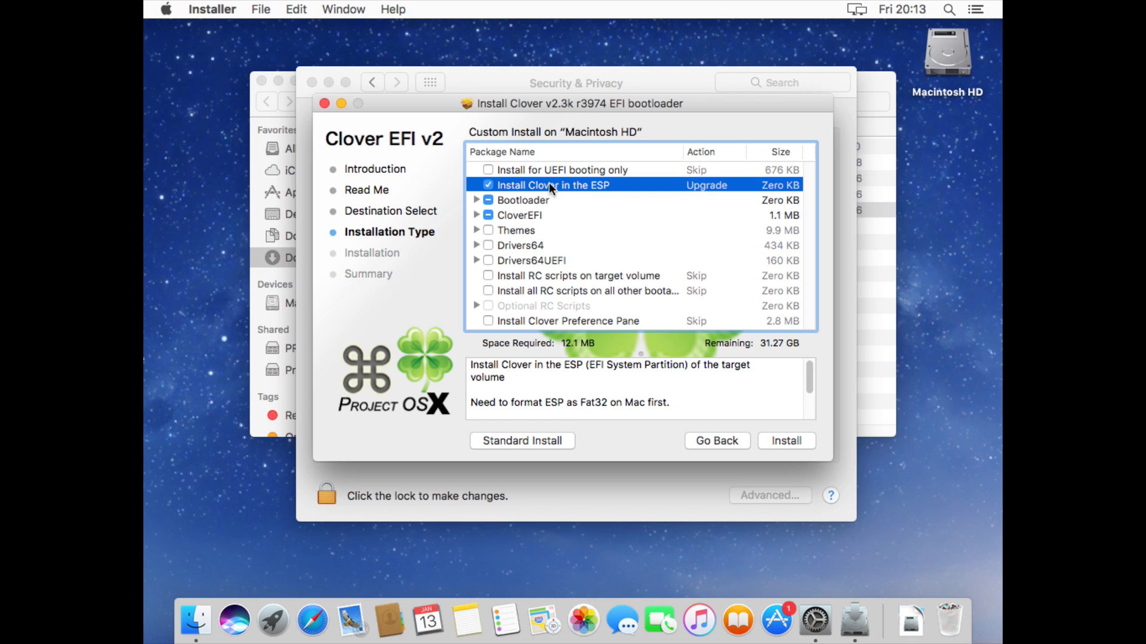
click(563, 170)
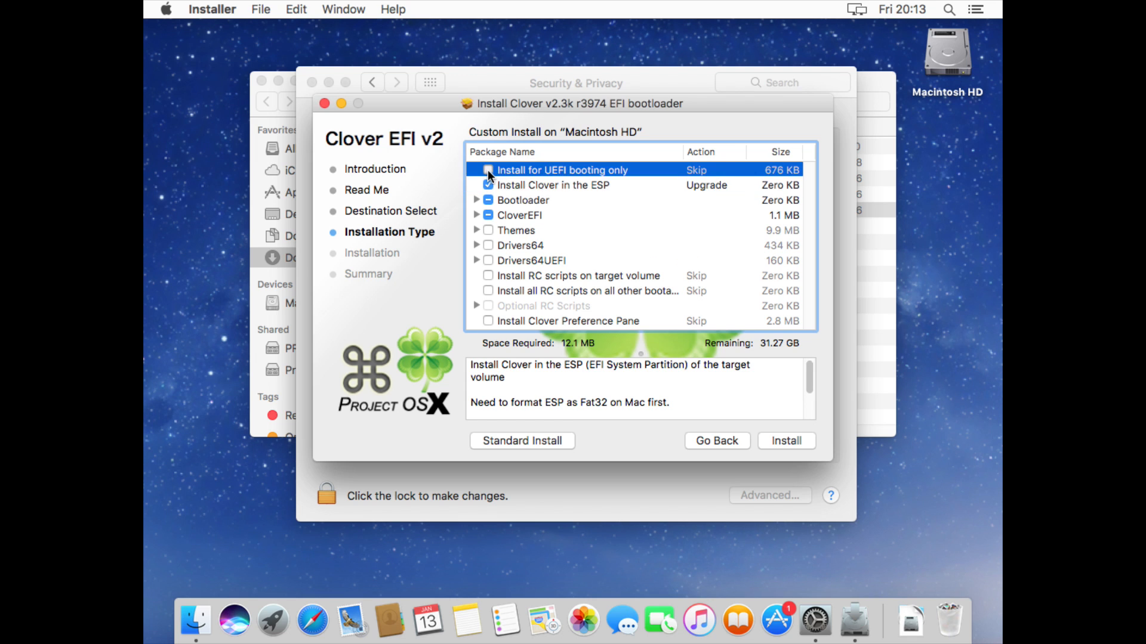
click(488, 170)
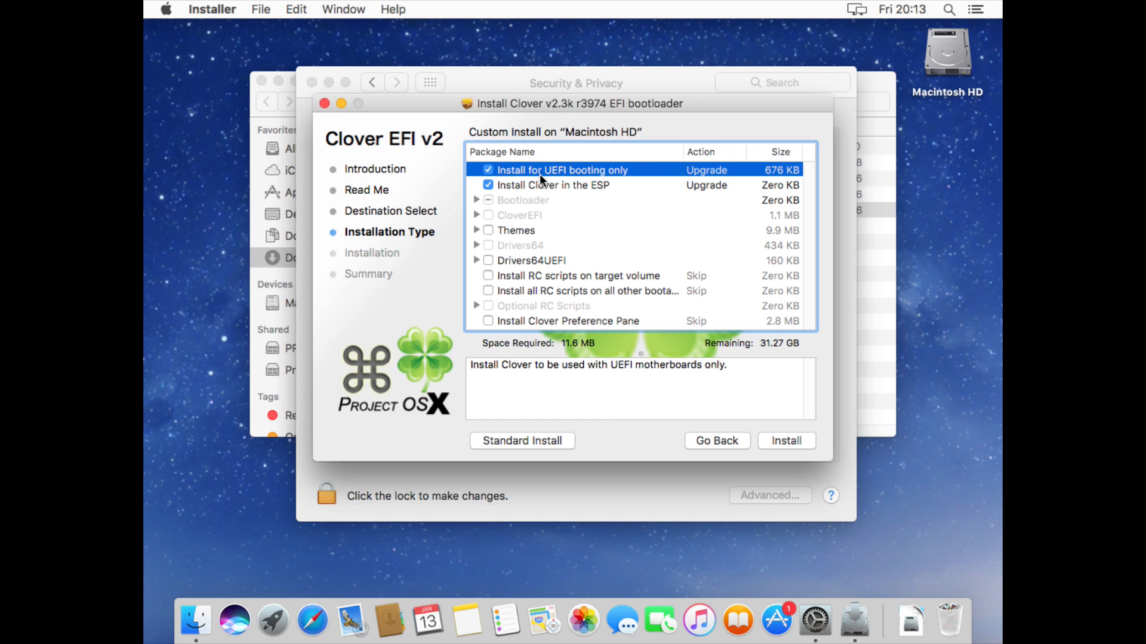
mouse_move(547, 241)
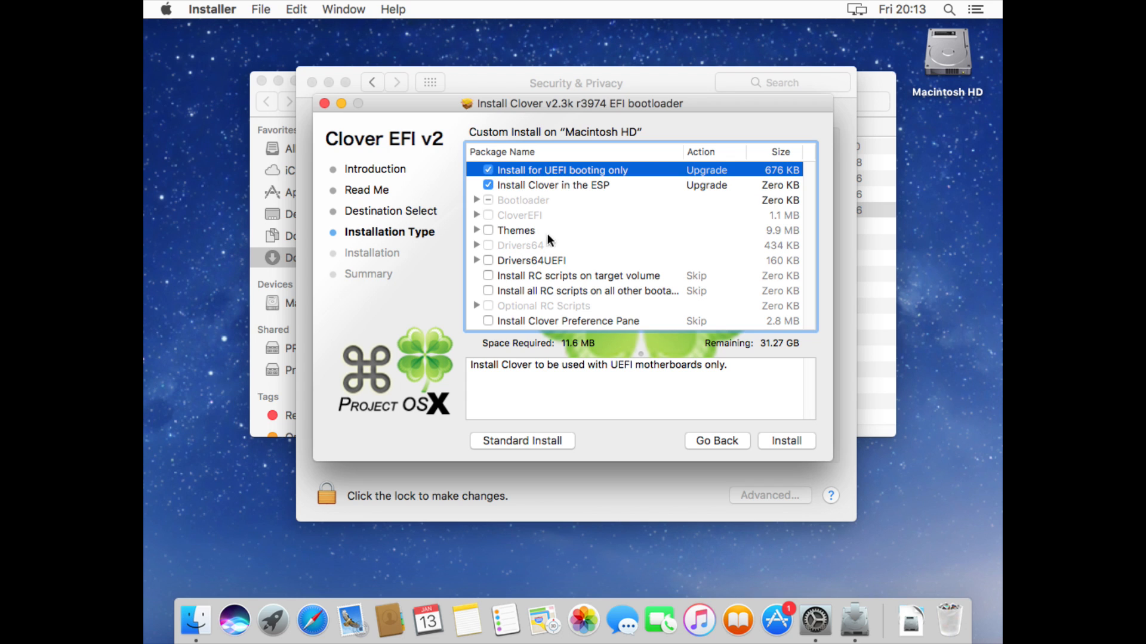
click(488, 260)
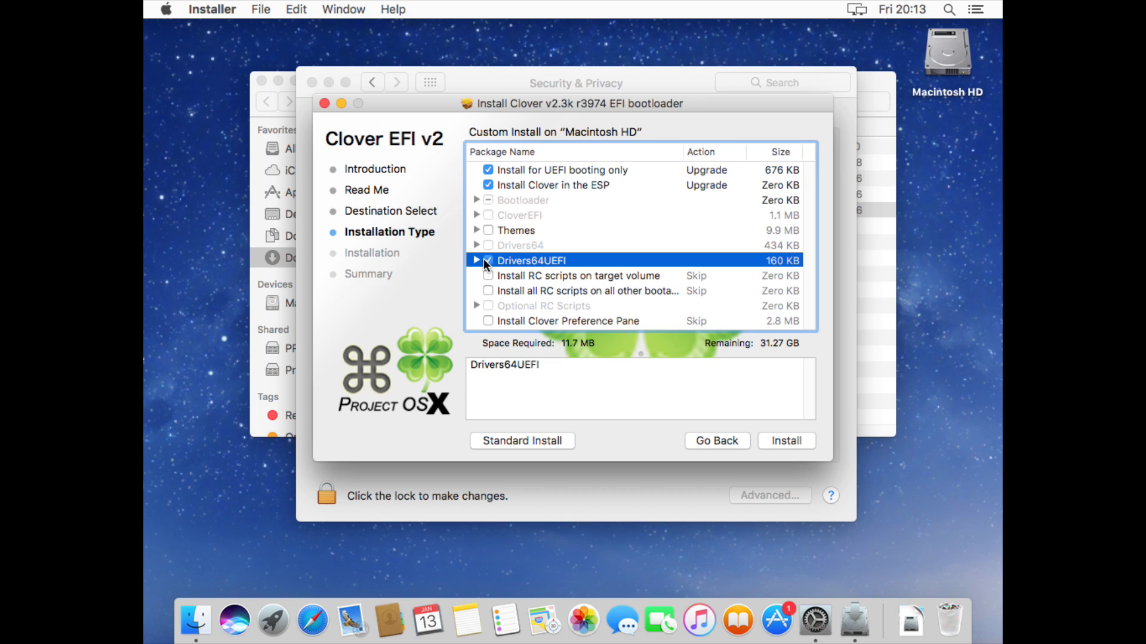
click(488, 260)
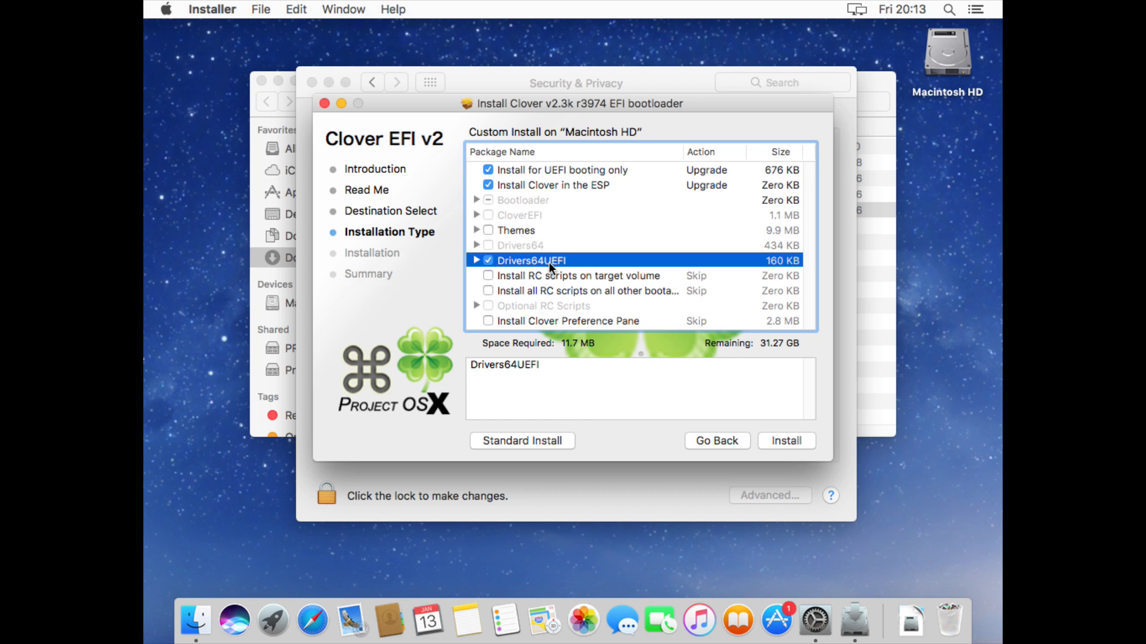
mouse_move(495, 239)
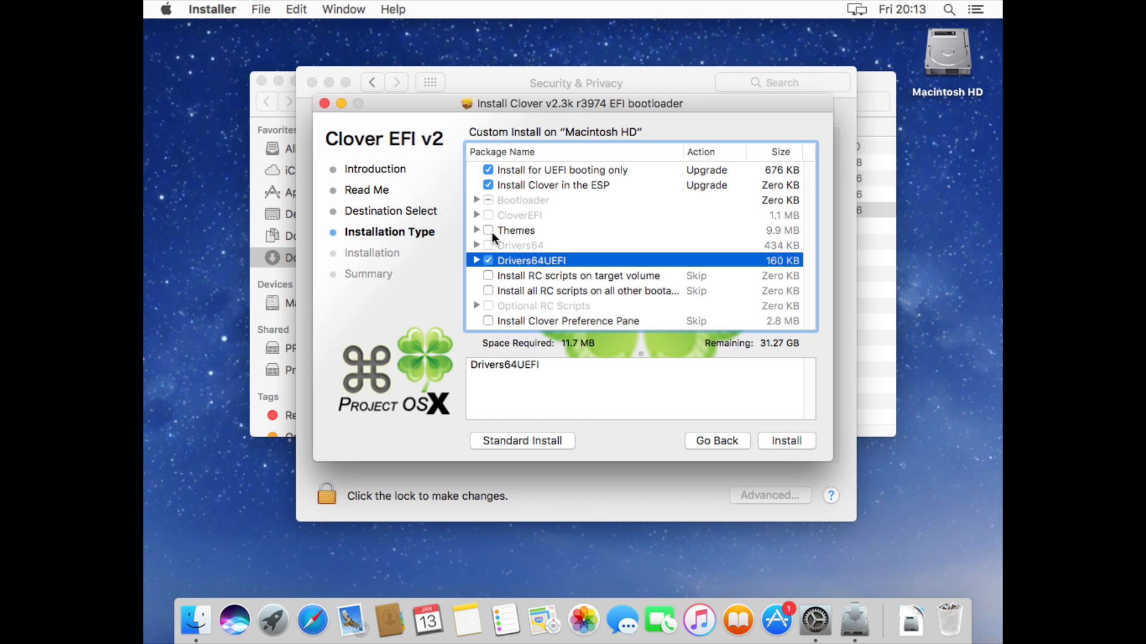
click(488, 230)
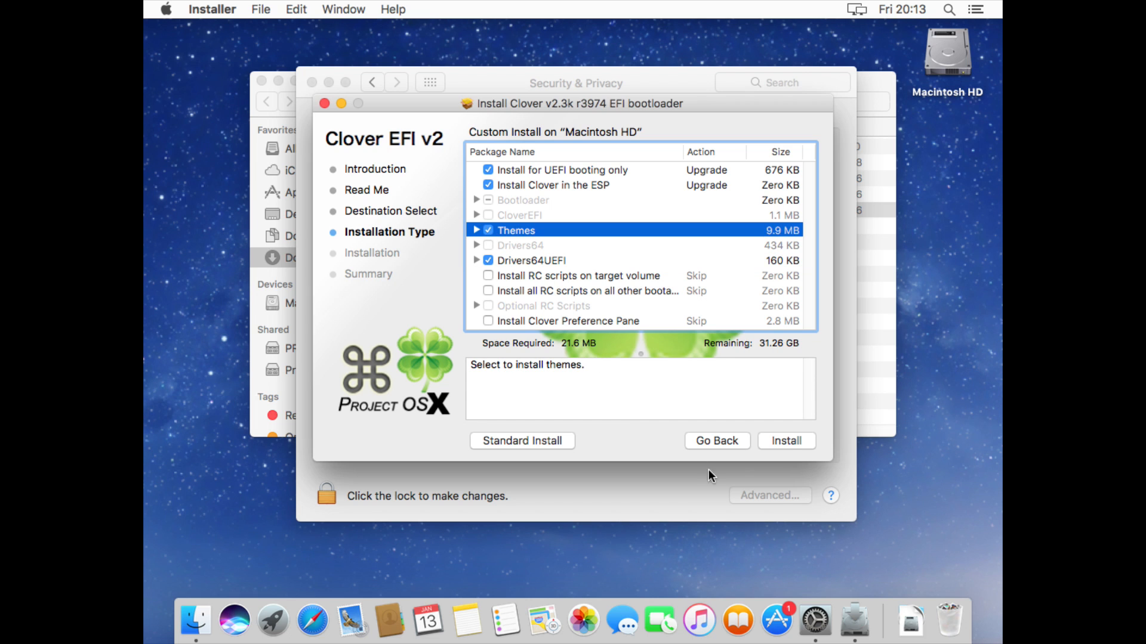
click(785, 440)
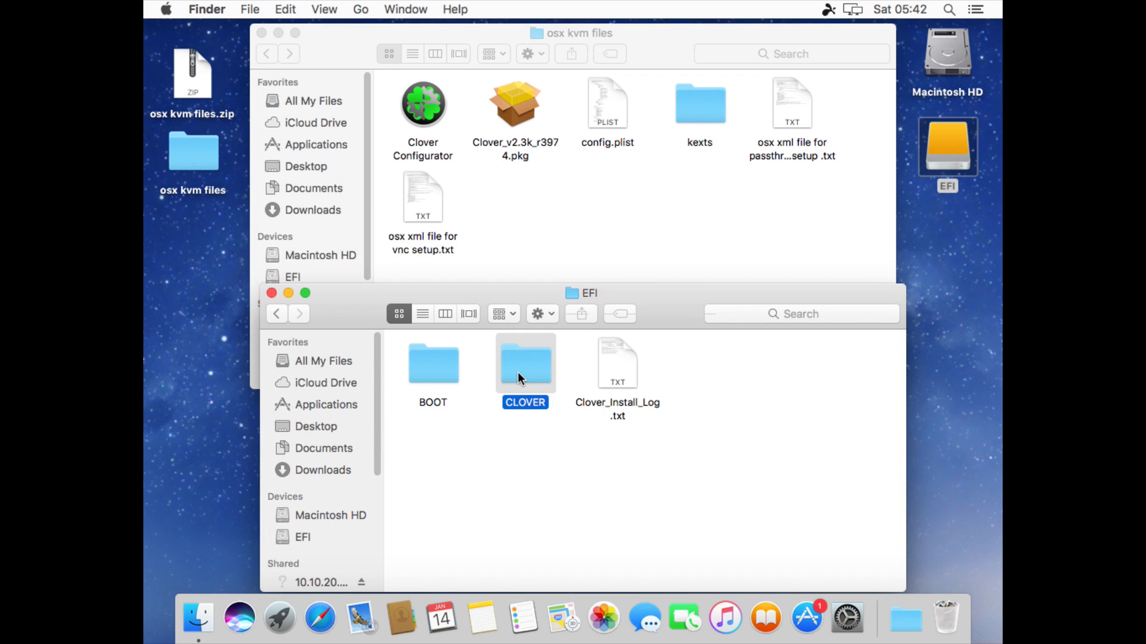
In EFI > CLOVER, trash the old config.plist and kexts folder, replacing them with the kit's versions.
double_click(525, 363)
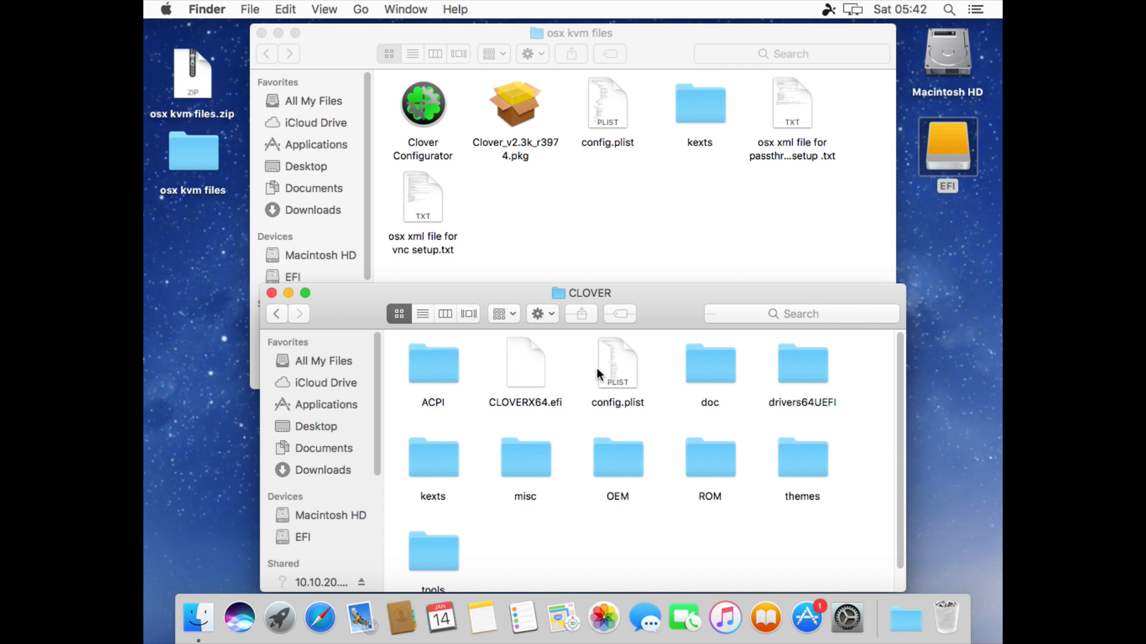
right_click(617, 372)
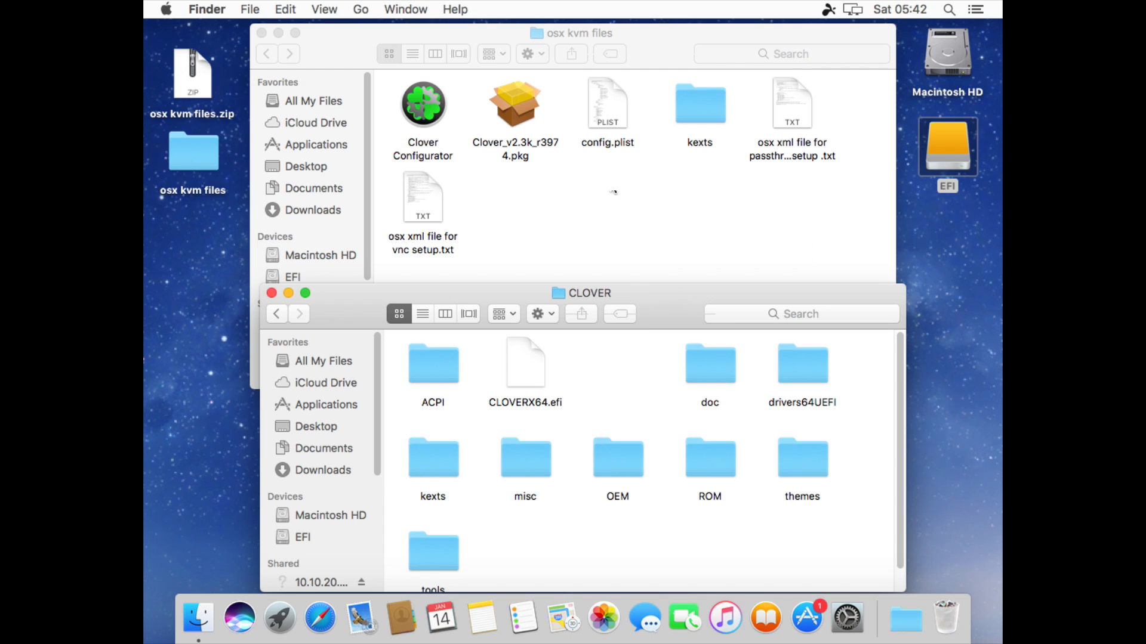
click(607, 102)
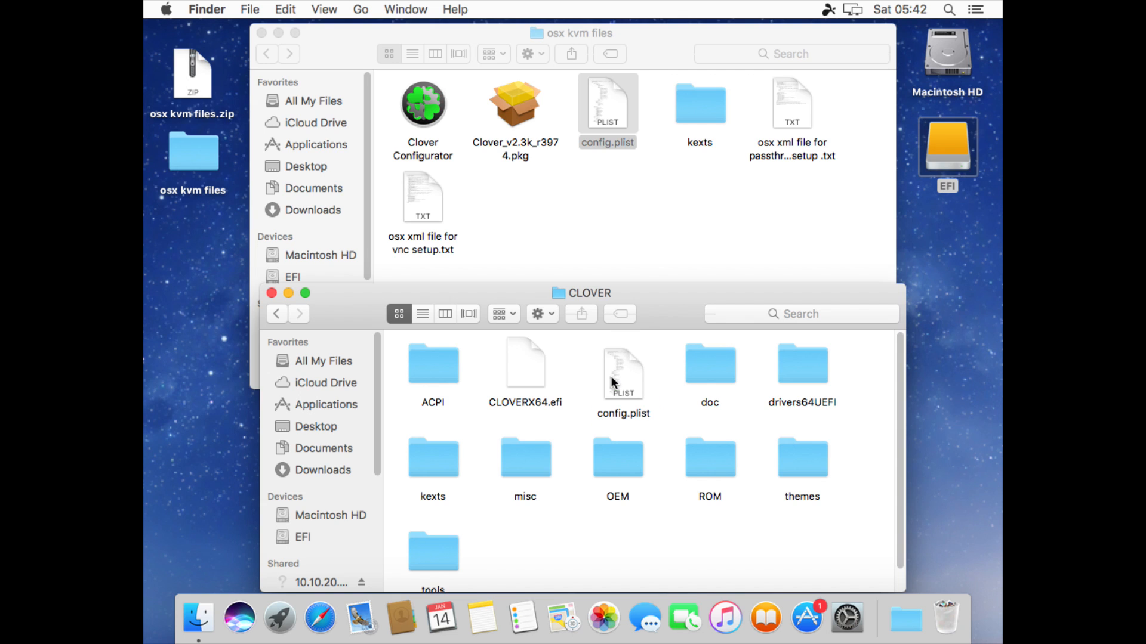
click(432, 459)
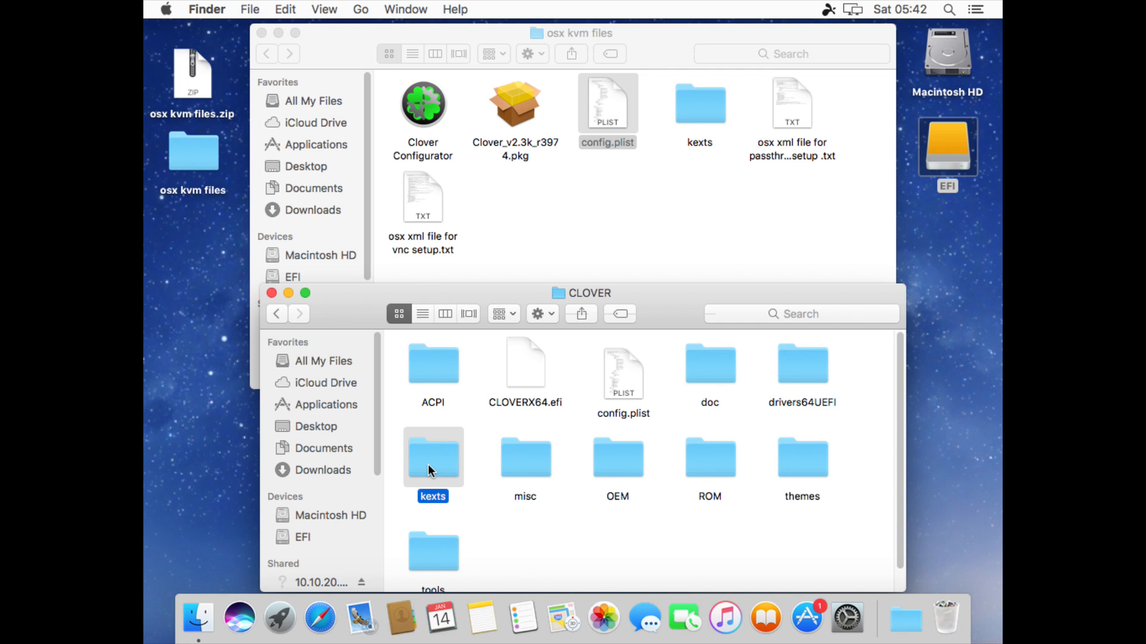
right_click(432, 458)
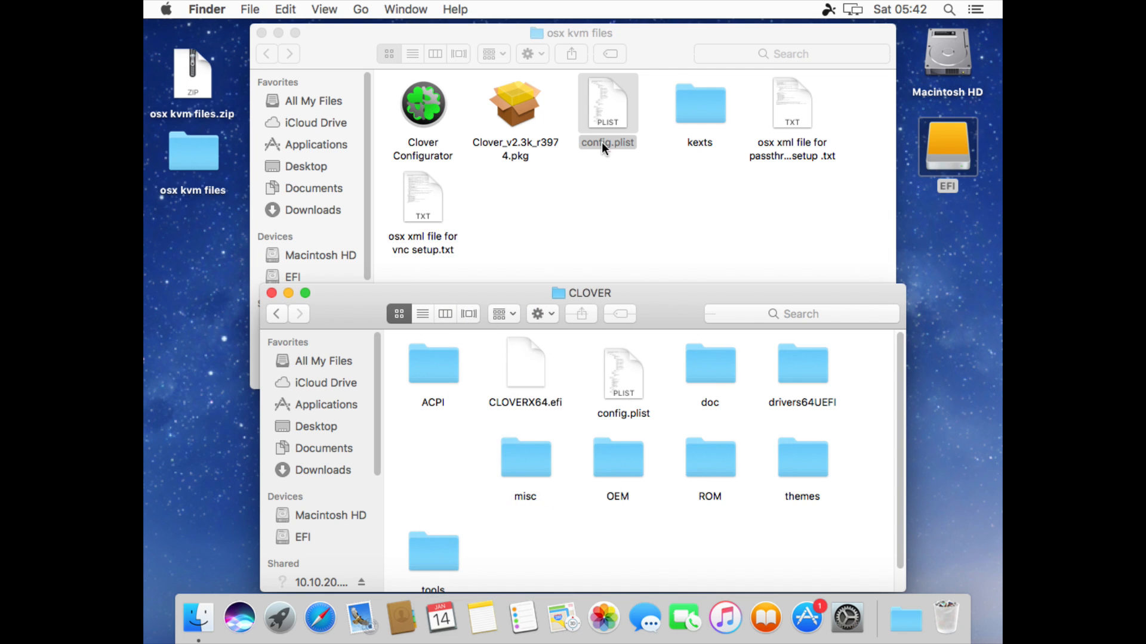
click(698, 103)
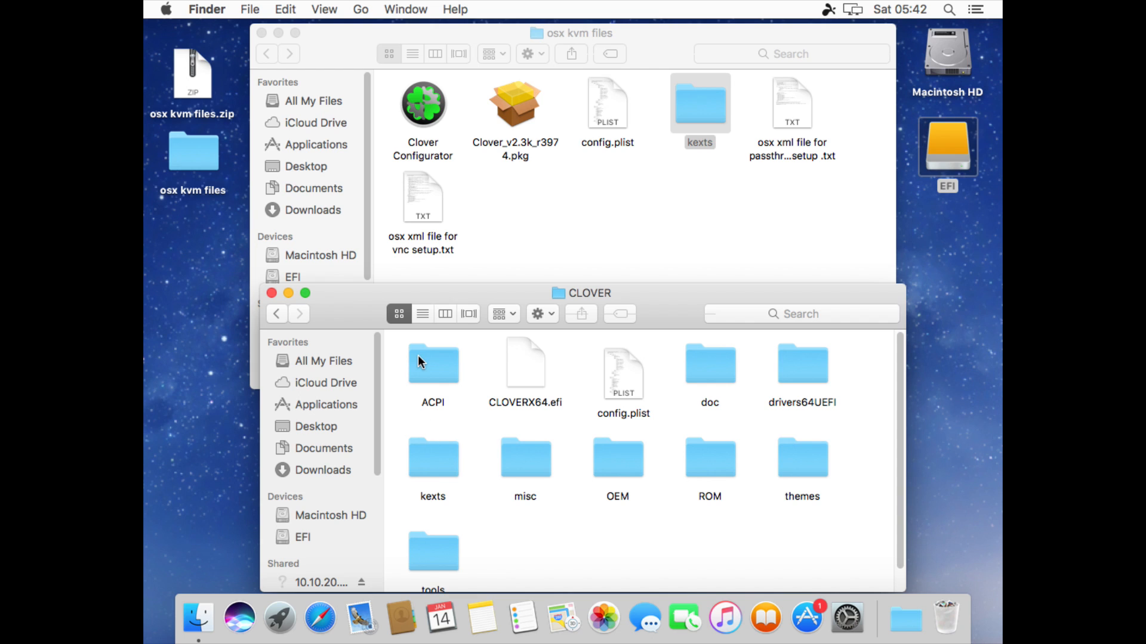
mouse_move(382, 338)
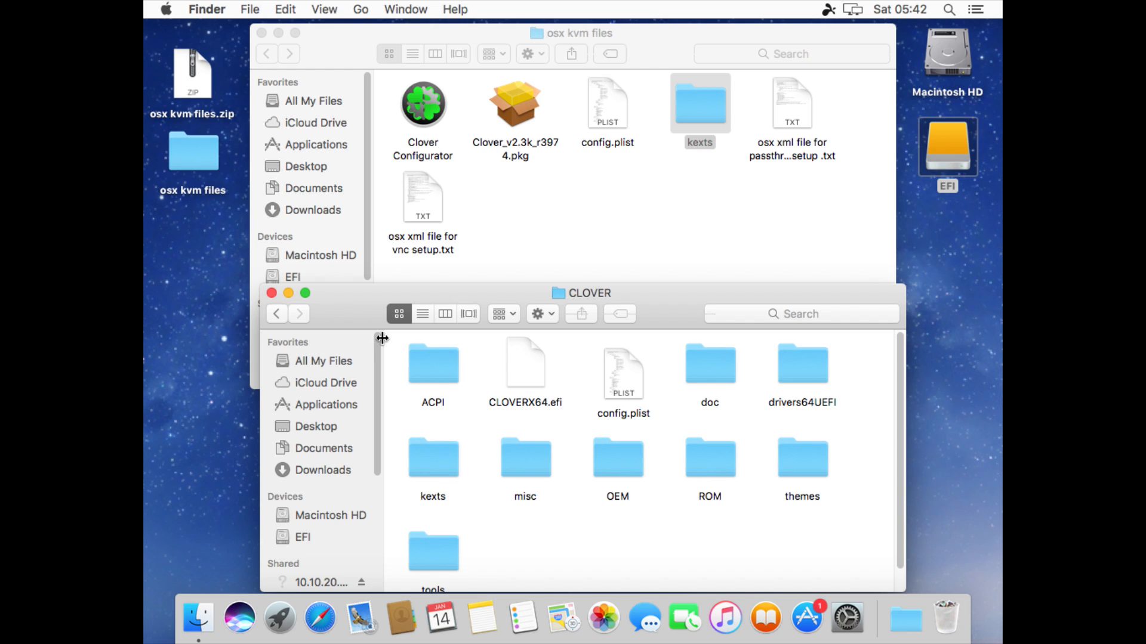
mouse_move(284, 306)
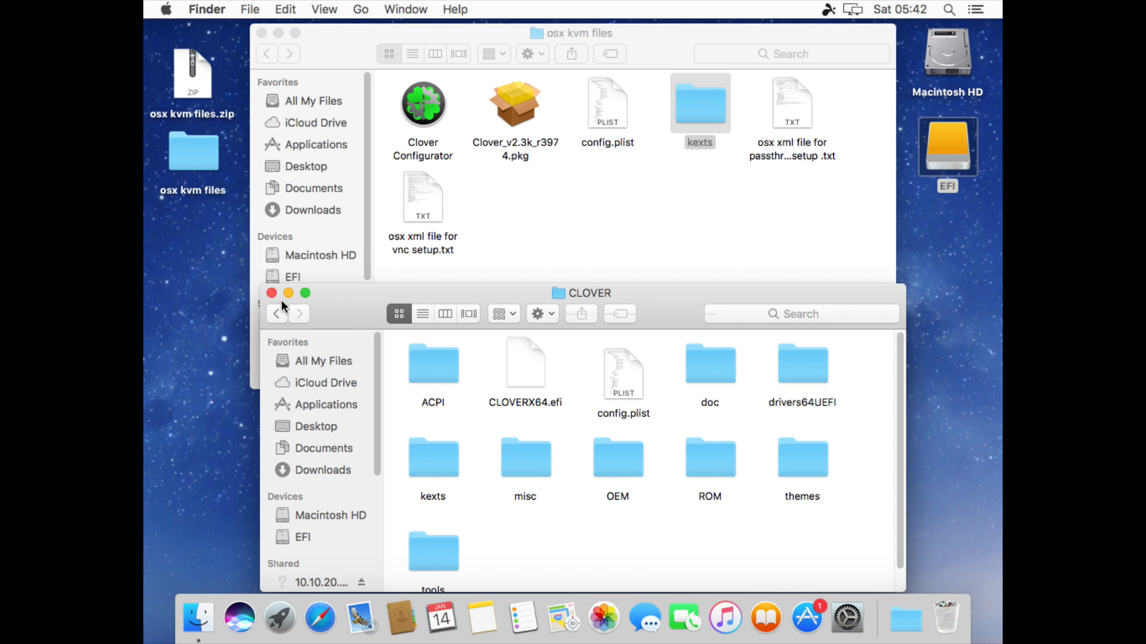
click(272, 294)
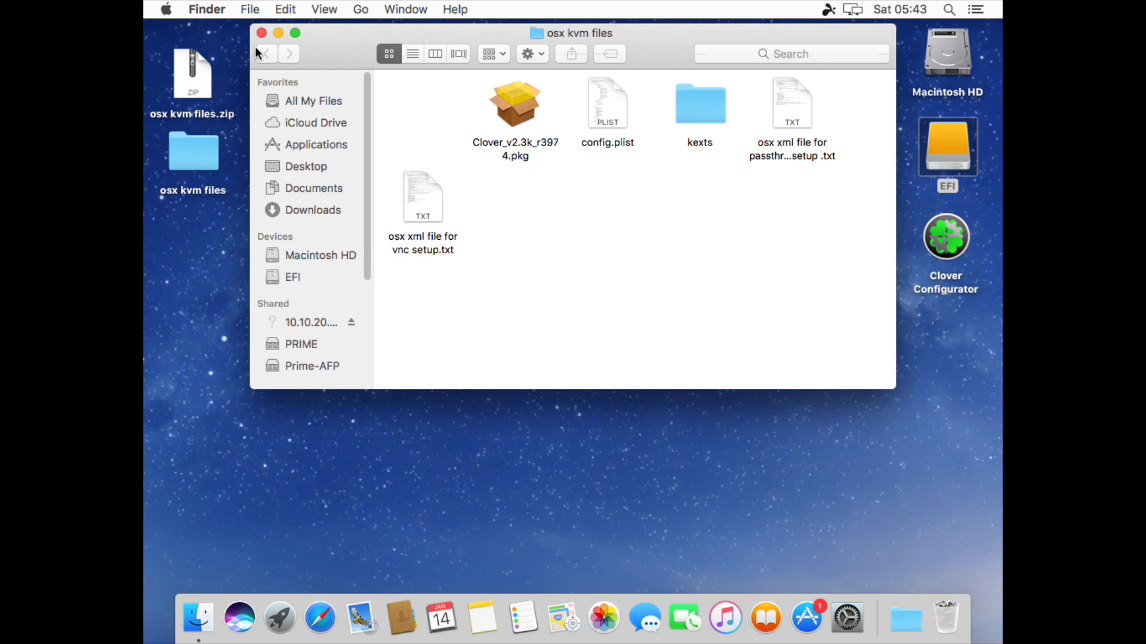
Close the osx kvm files window and bring up actions for the kit zip and folder.
click(261, 33)
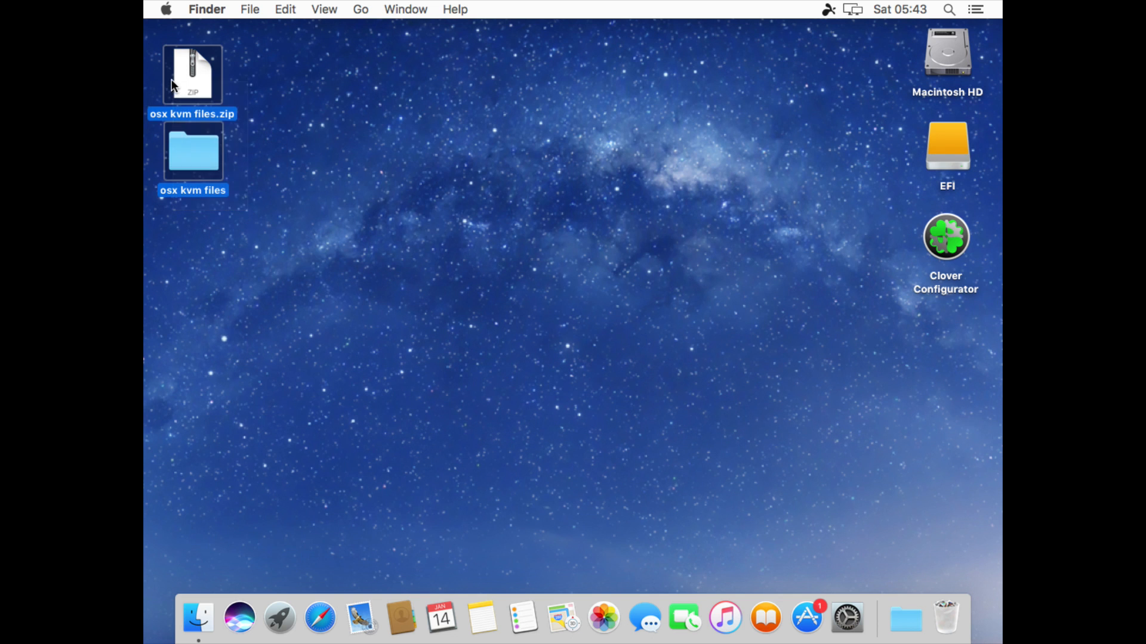
right_click(946, 146)
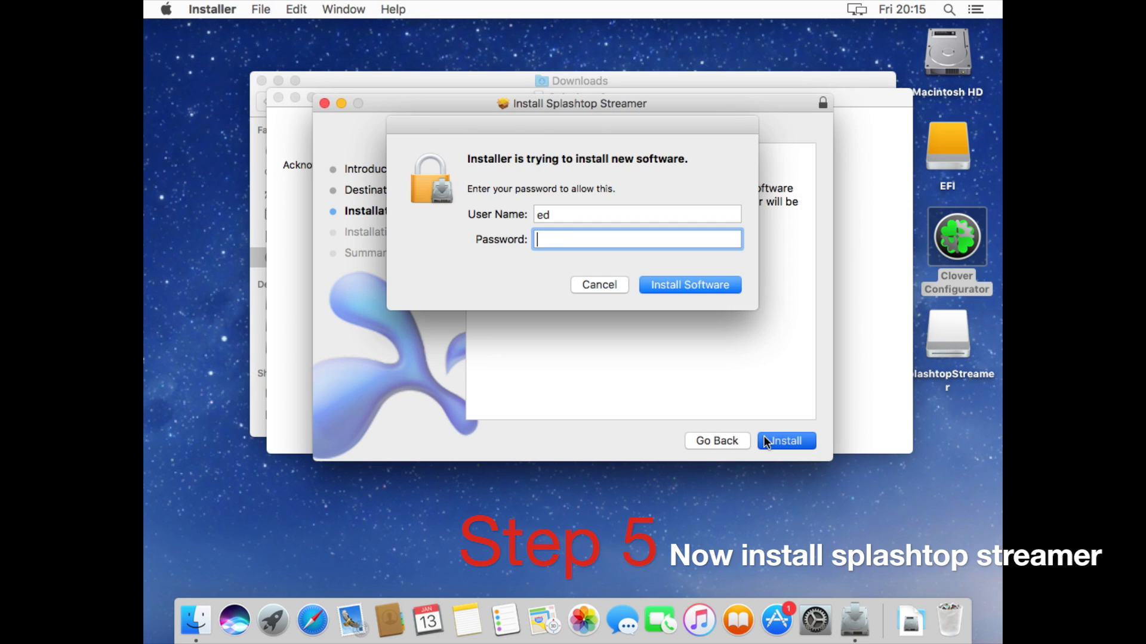
Authorize and complete the Splashtop Streamer install, then dismiss its streamer status window.
click(689, 284)
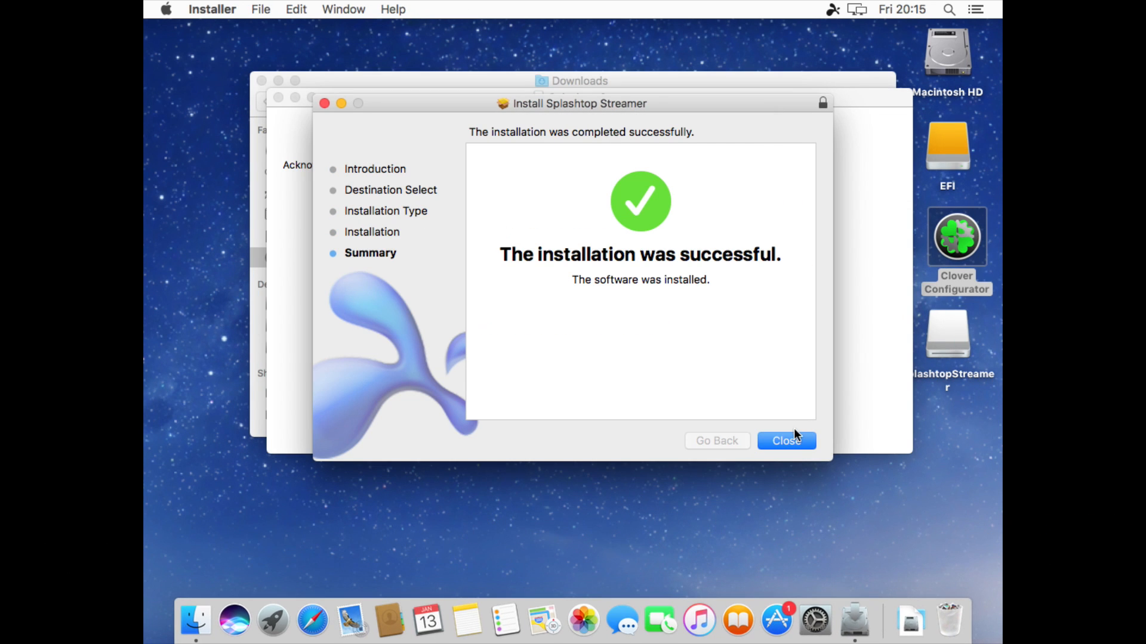
click(786, 440)
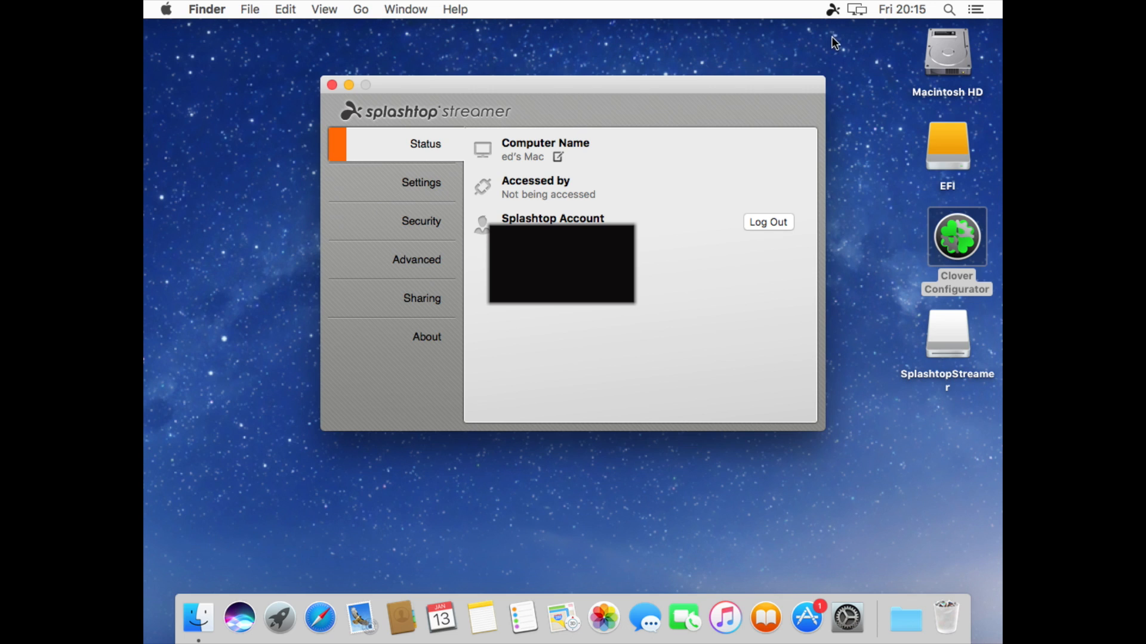
mouse_move(741, 482)
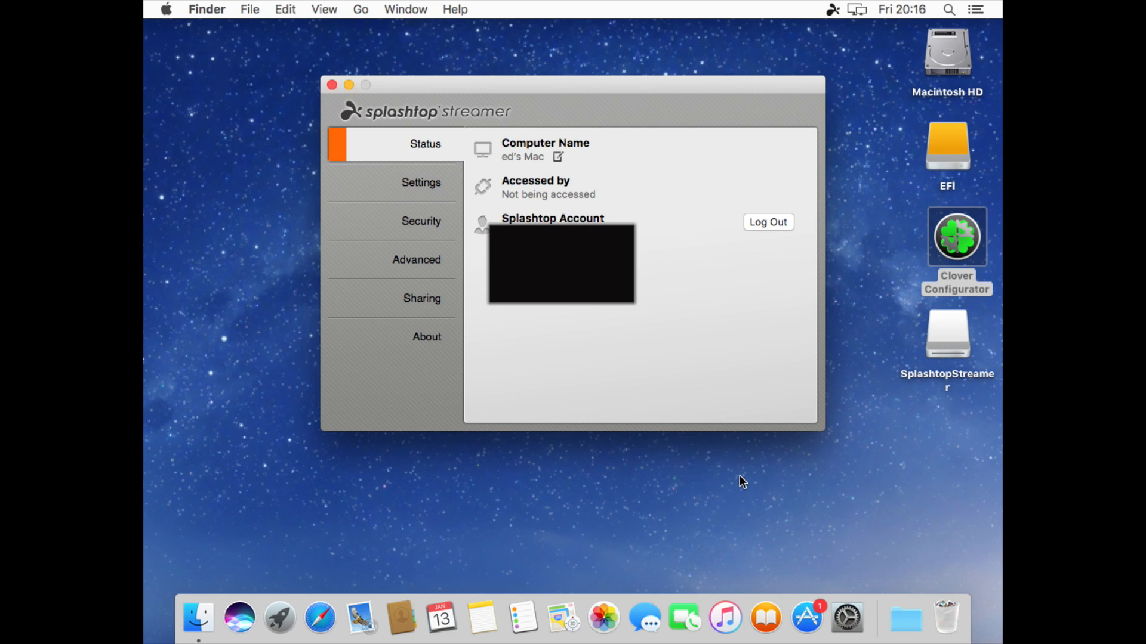
mouse_move(333, 85)
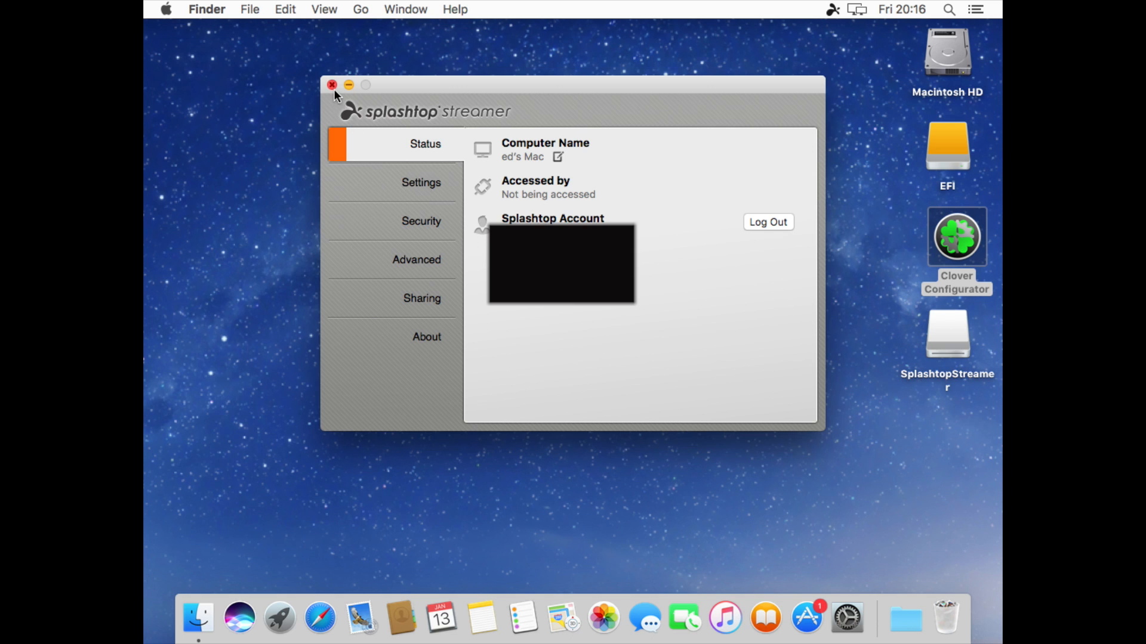
click(331, 85)
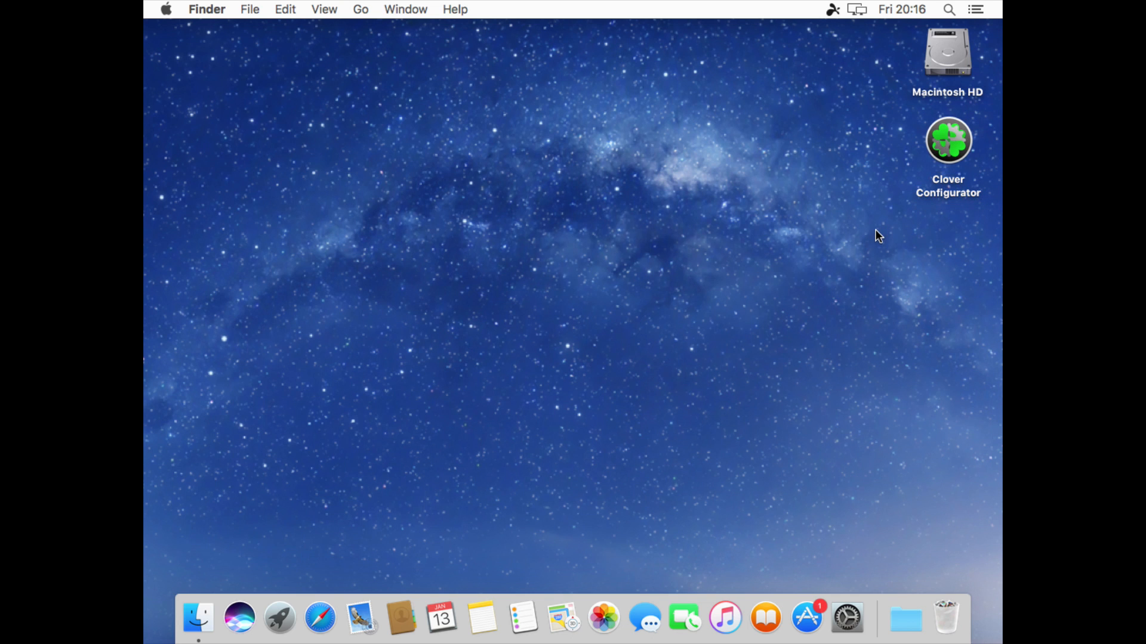
mouse_move(170, 29)
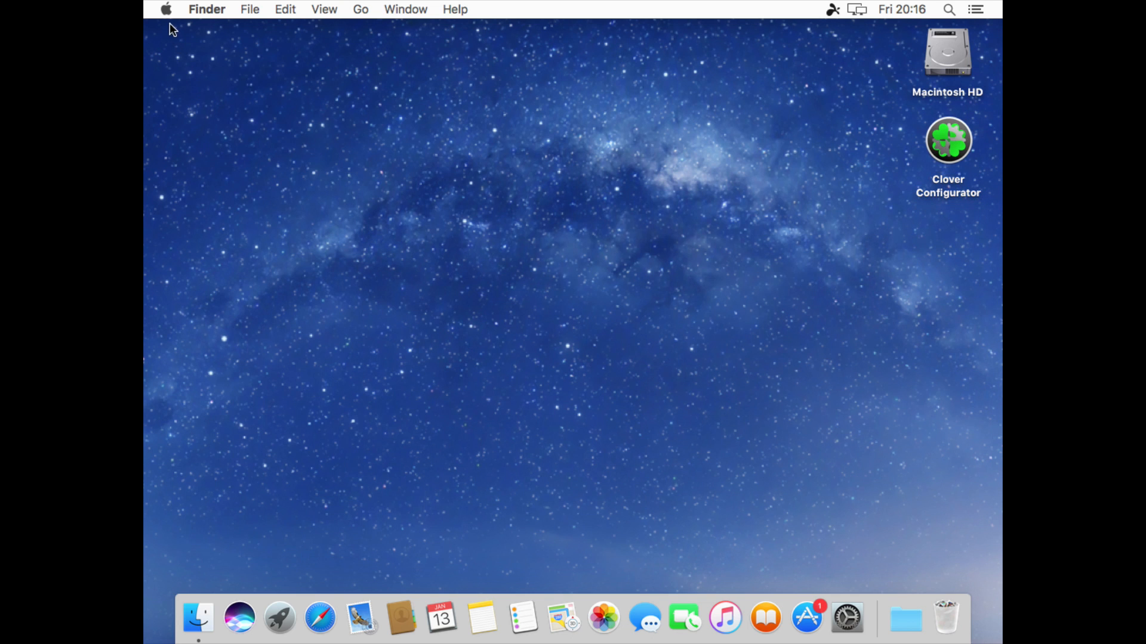
Show Package Contents of the sierra bundle and select Virtual Disk.vmdk inside it.
click(166, 8)
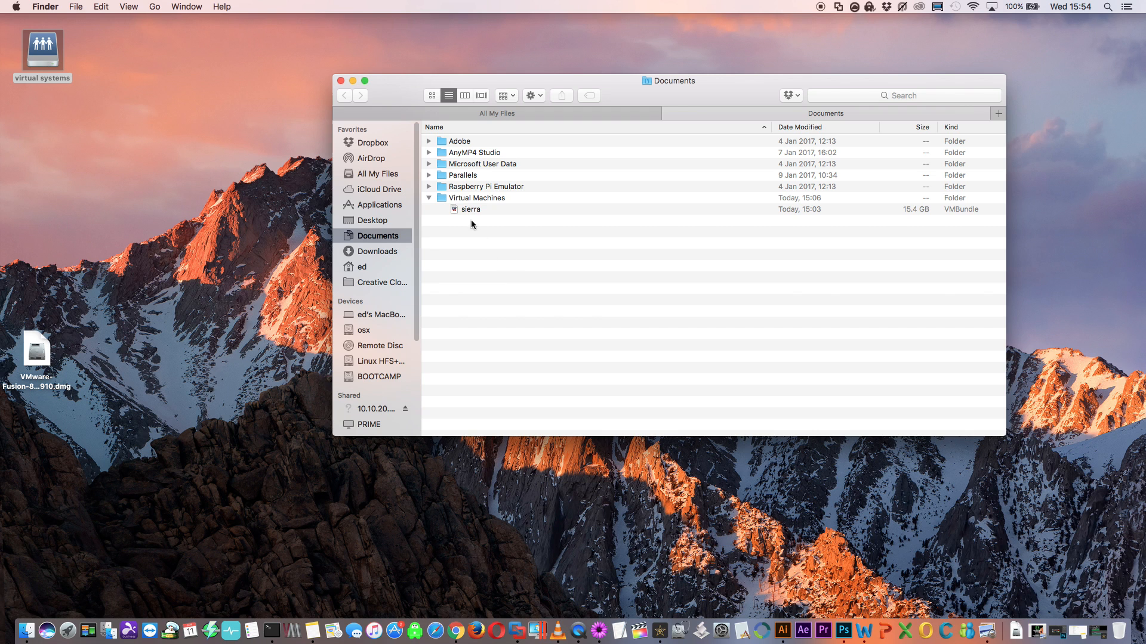
click(471, 210)
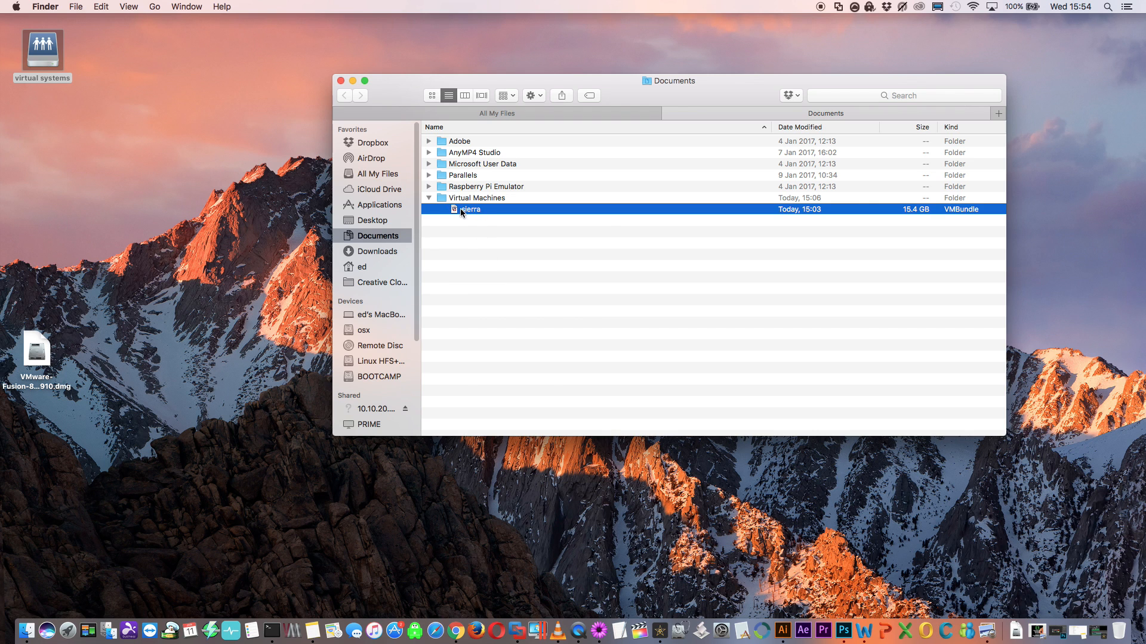
right_click(468, 210)
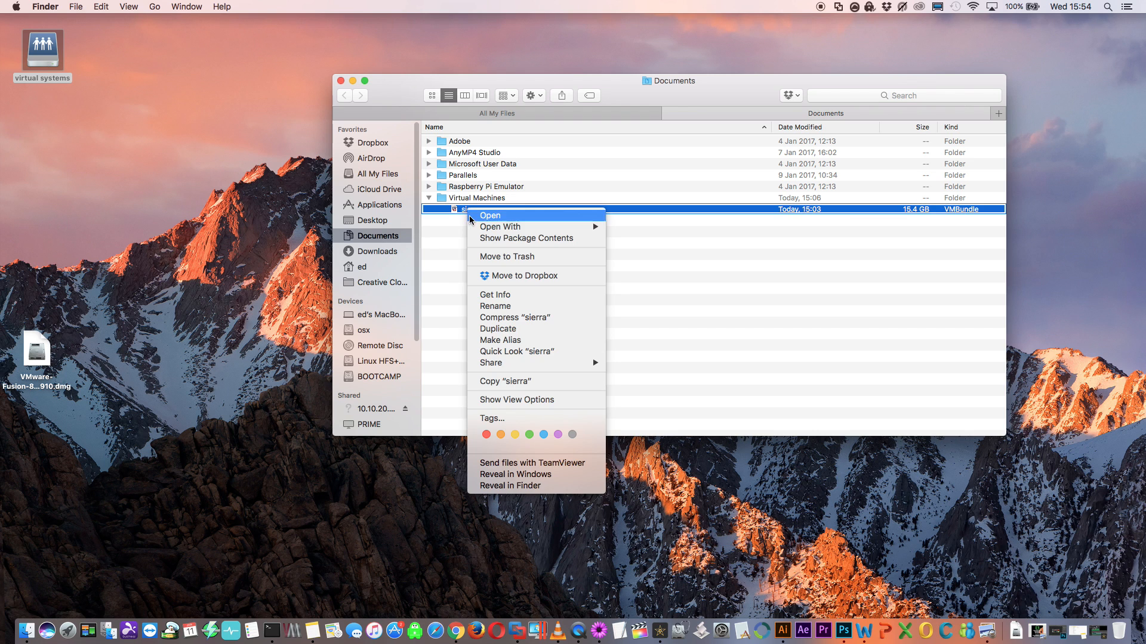
mouse_move(526, 239)
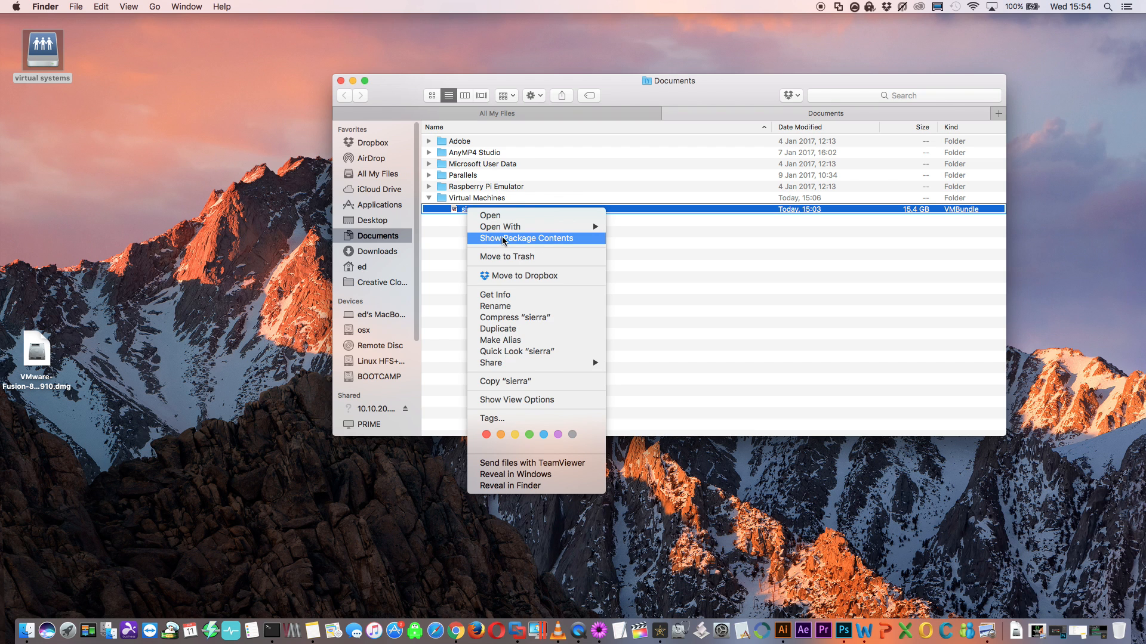
click(526, 239)
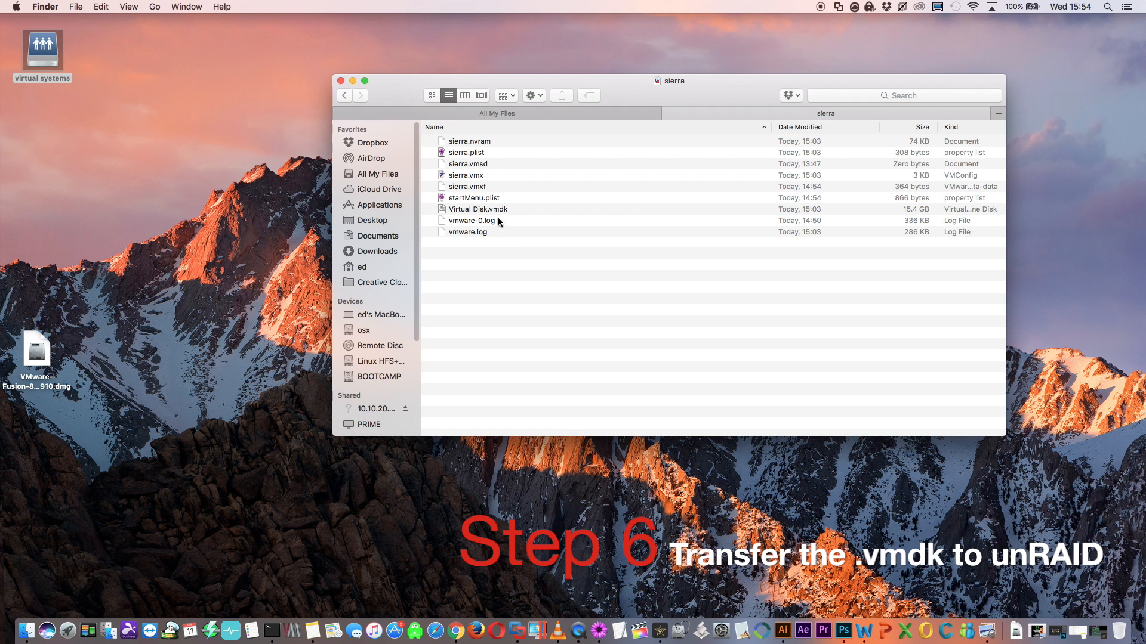
click(478, 209)
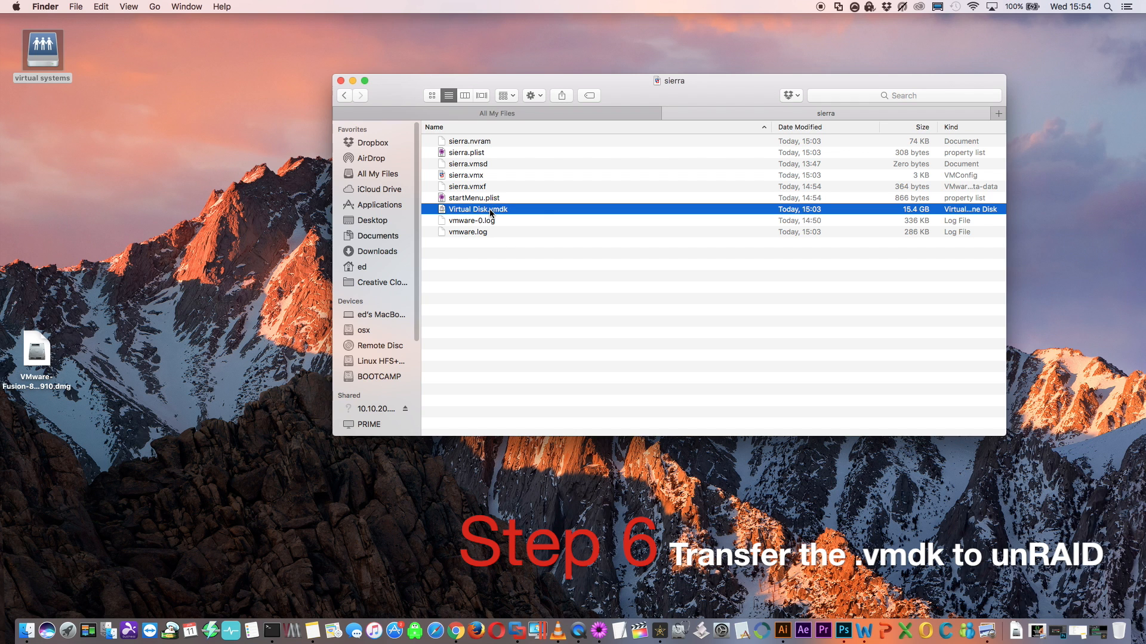
Copy Virtual Disk.vmdk and create a new sierra folder on the virtual systems share.
right_click(477, 208)
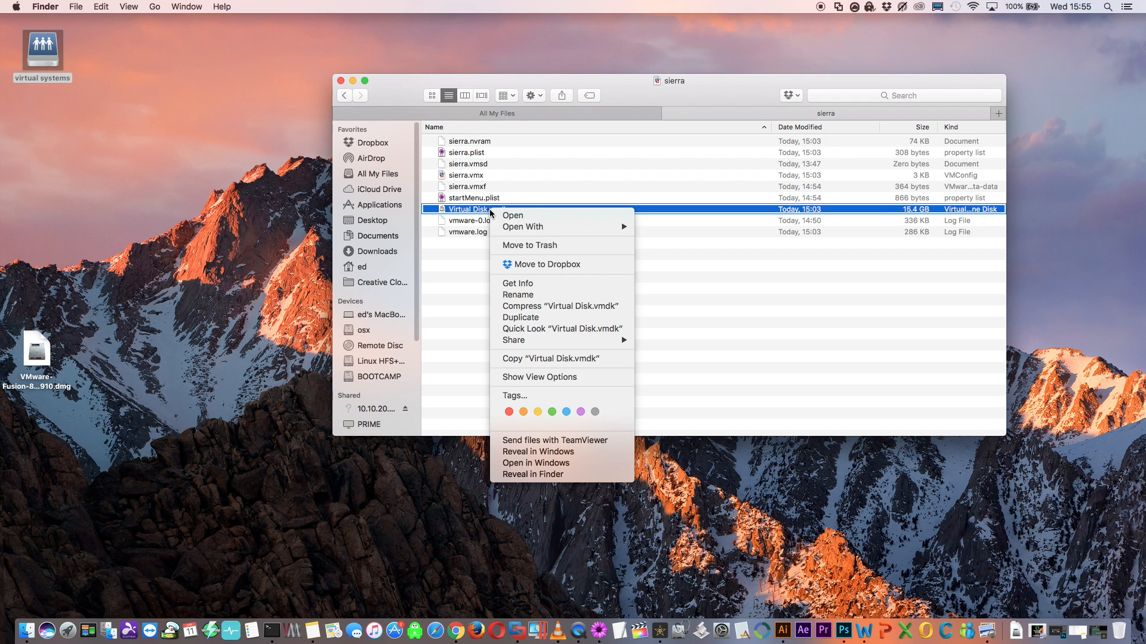
mouse_move(506, 256)
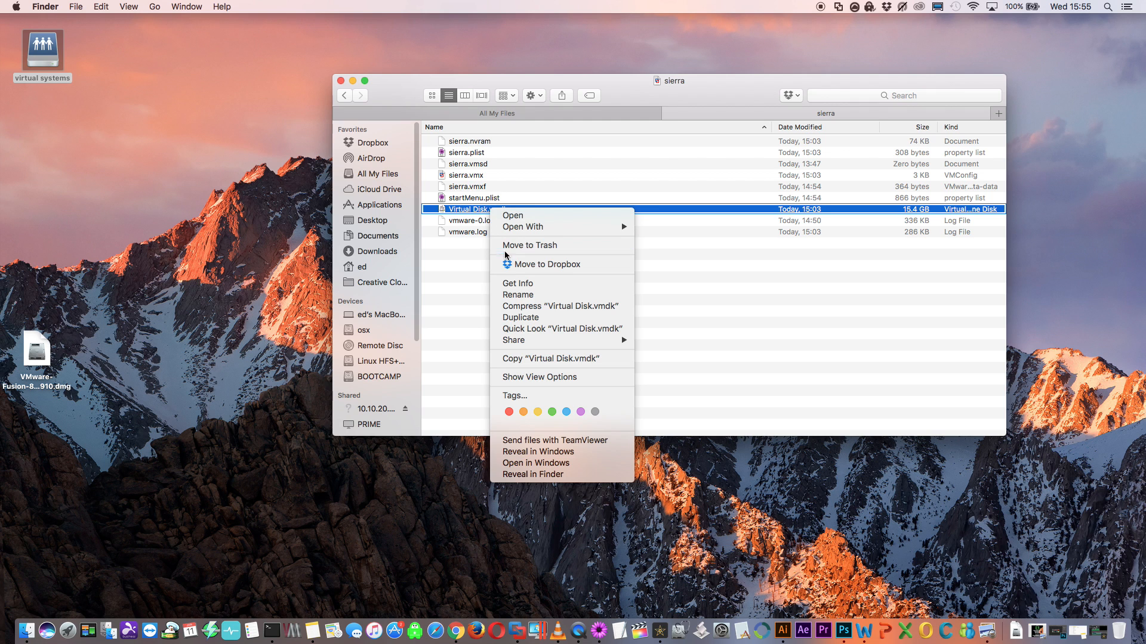
mouse_move(519, 362)
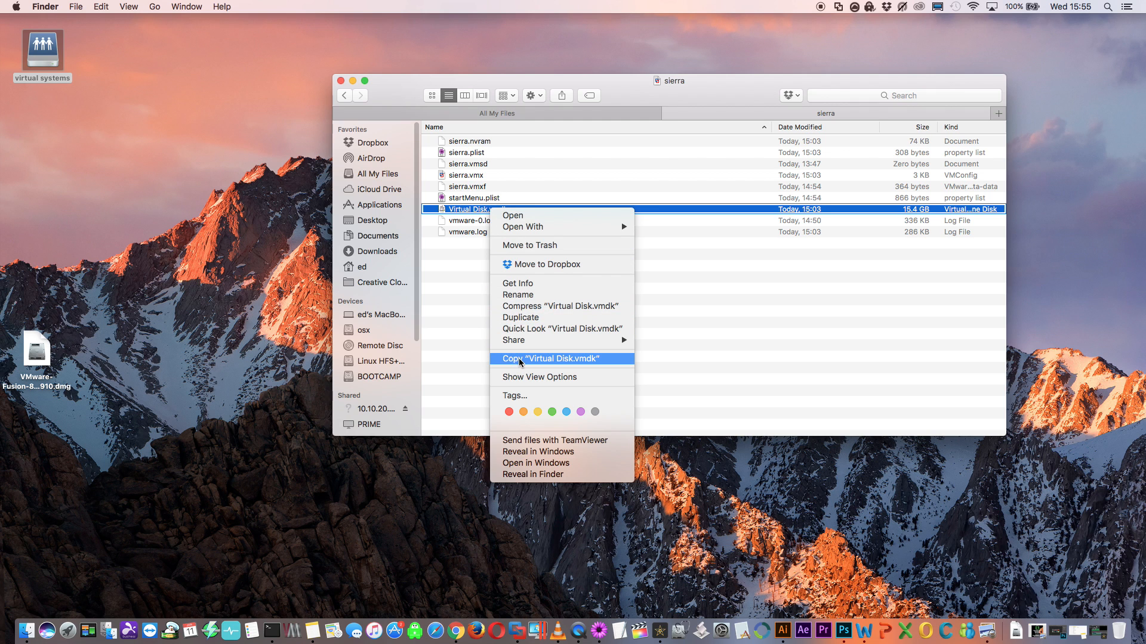
click(549, 359)
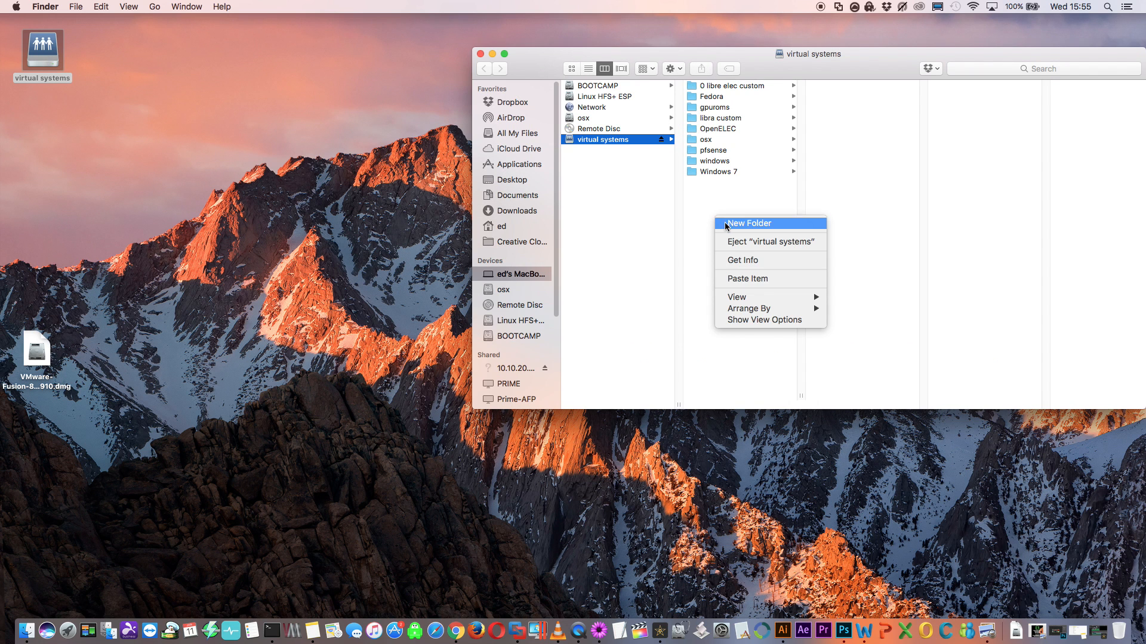
click(747, 224)
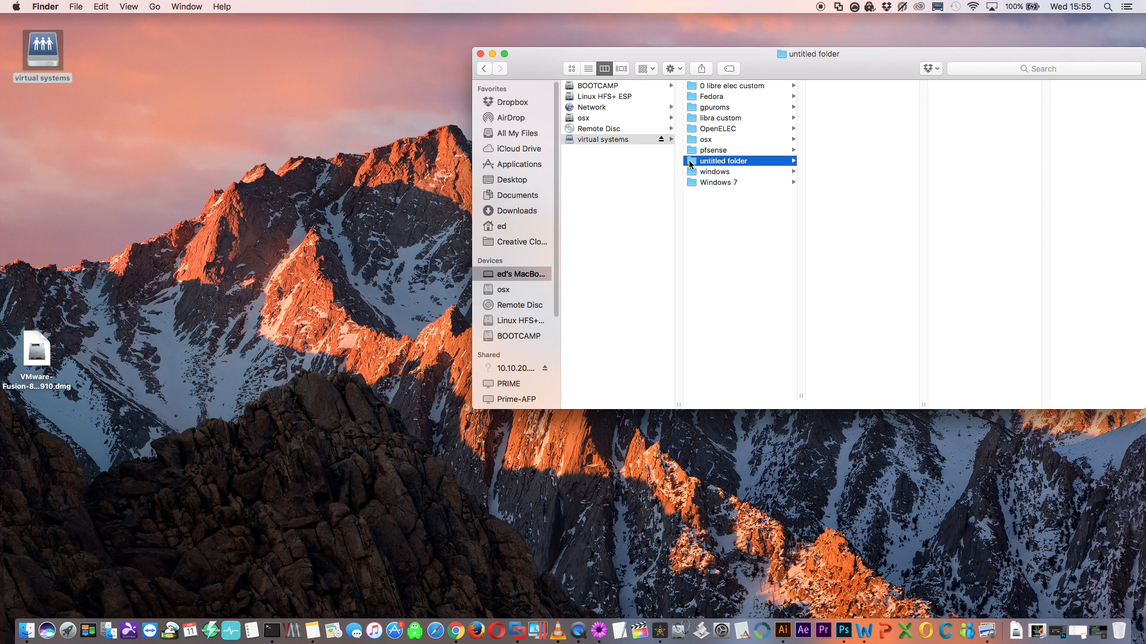
Paste the disk into the sierra folder and rename the copy sierra.vmdk.
right_click(722, 161)
text(sierra)
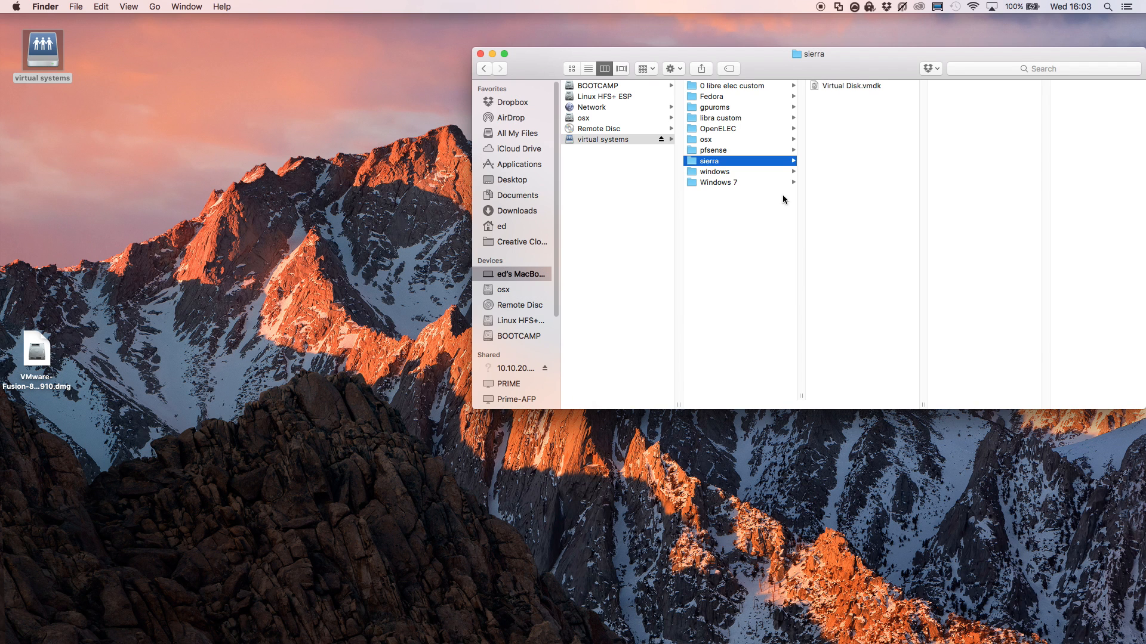
click(848, 86)
text(sierra)
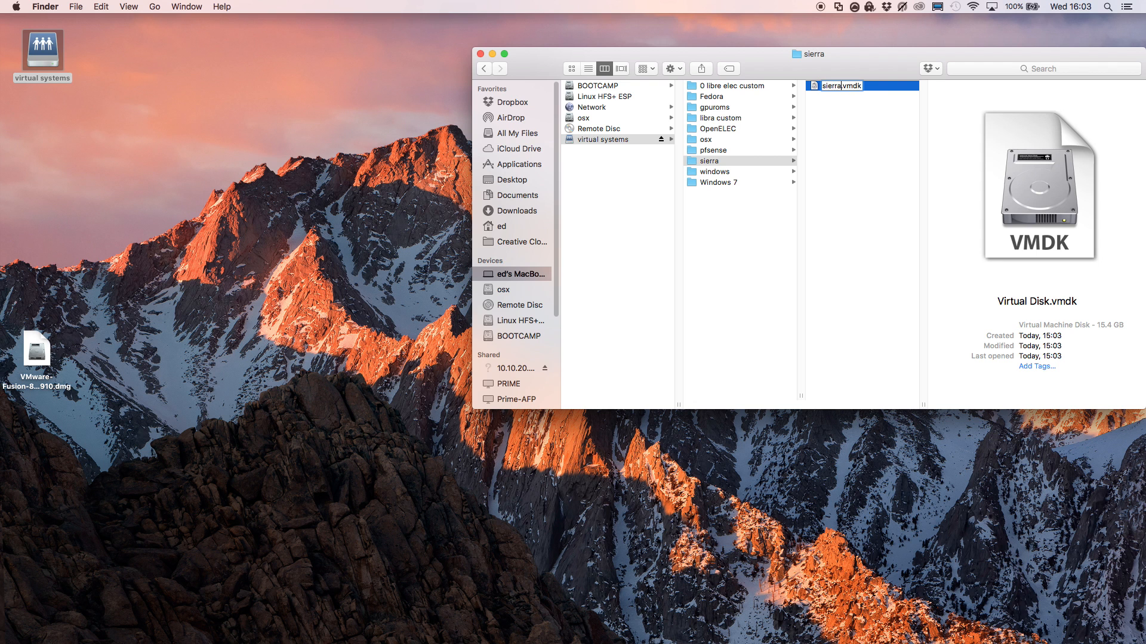
click(87, 7)
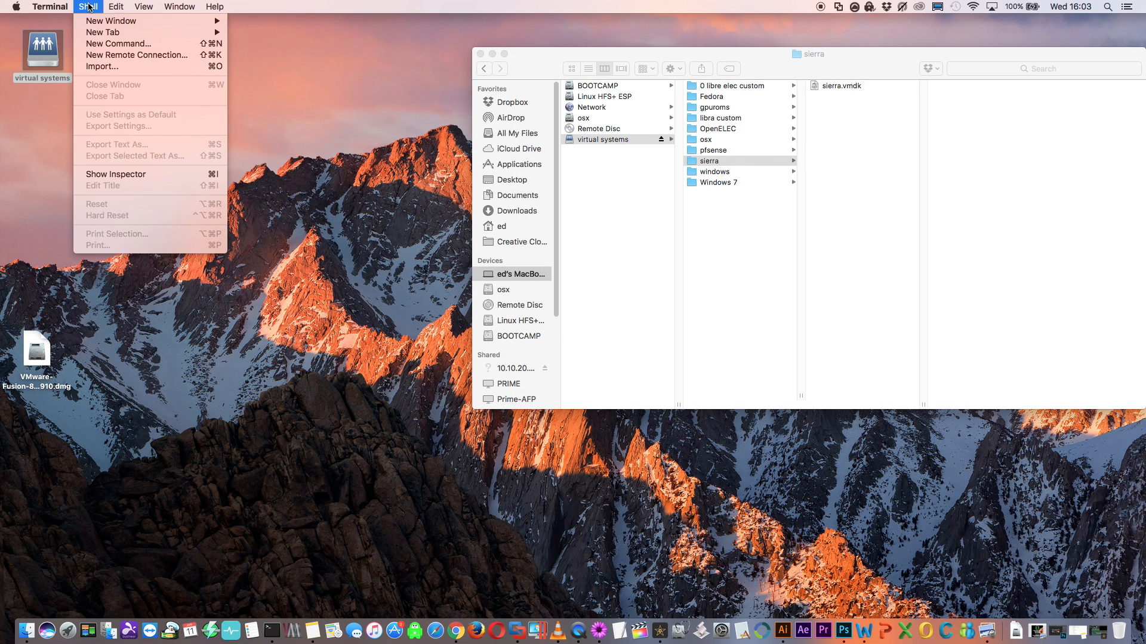
Connect a new Secure Shell session to server Prime as root and log in.
click(136, 55)
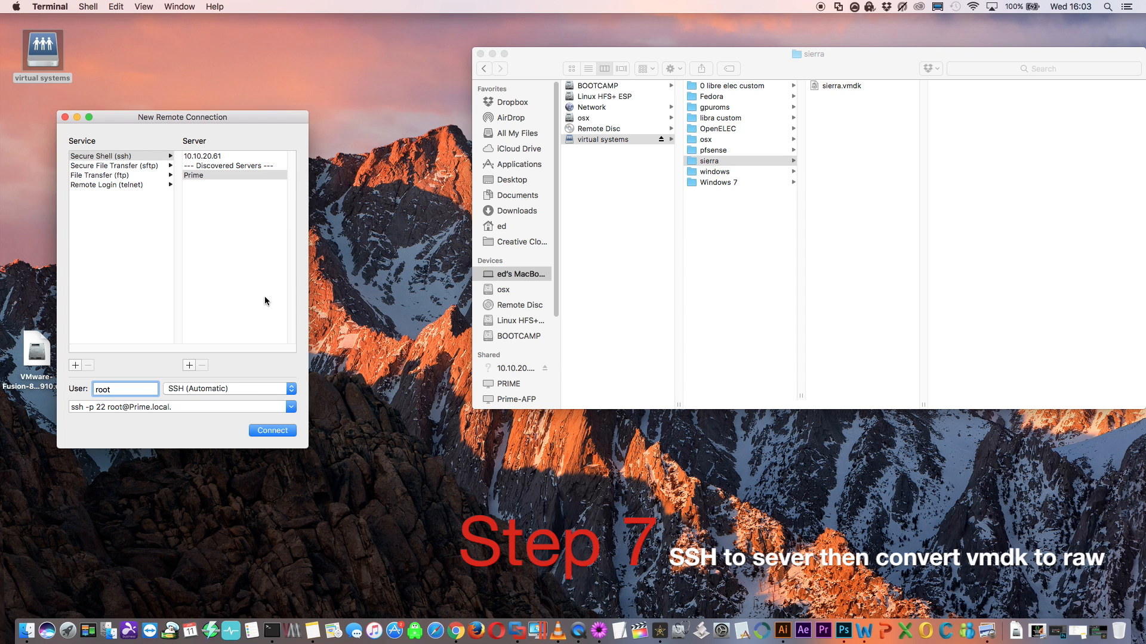
click(272, 431)
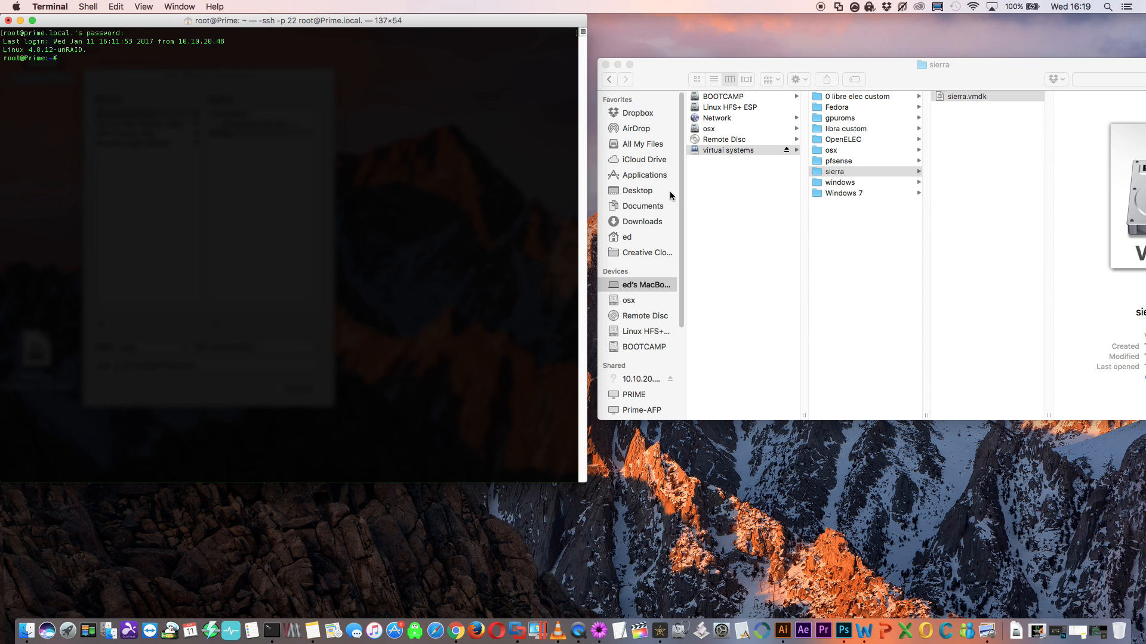
mouse_move(830, 179)
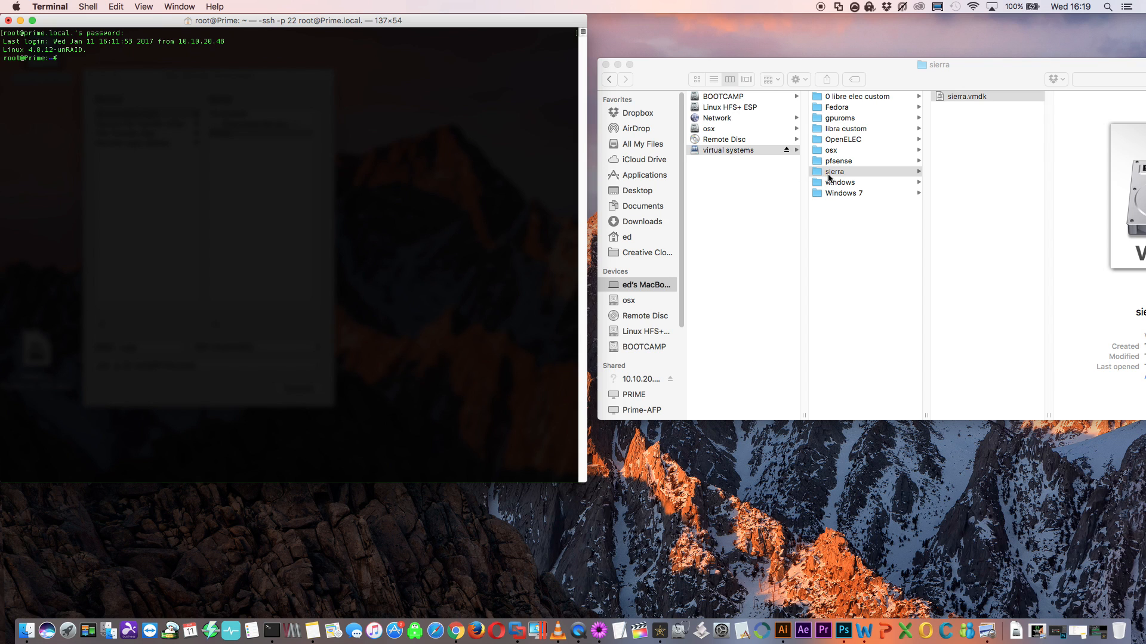
click(73, 66)
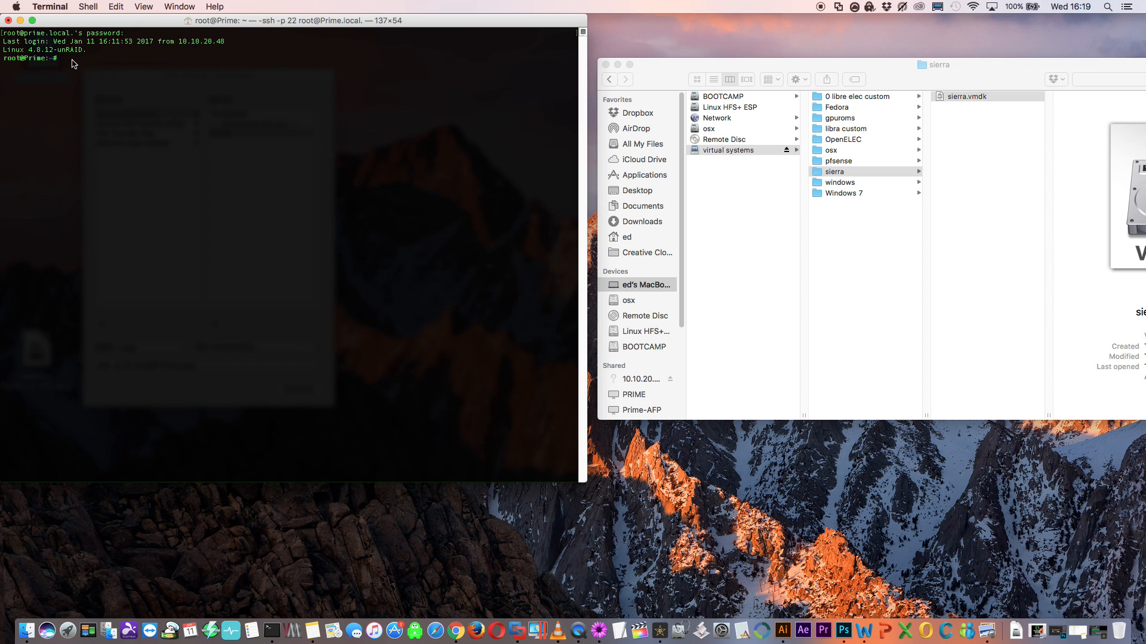
Change directory to /mnt/user/virtual systems/sierra on the server.
text(cd ")
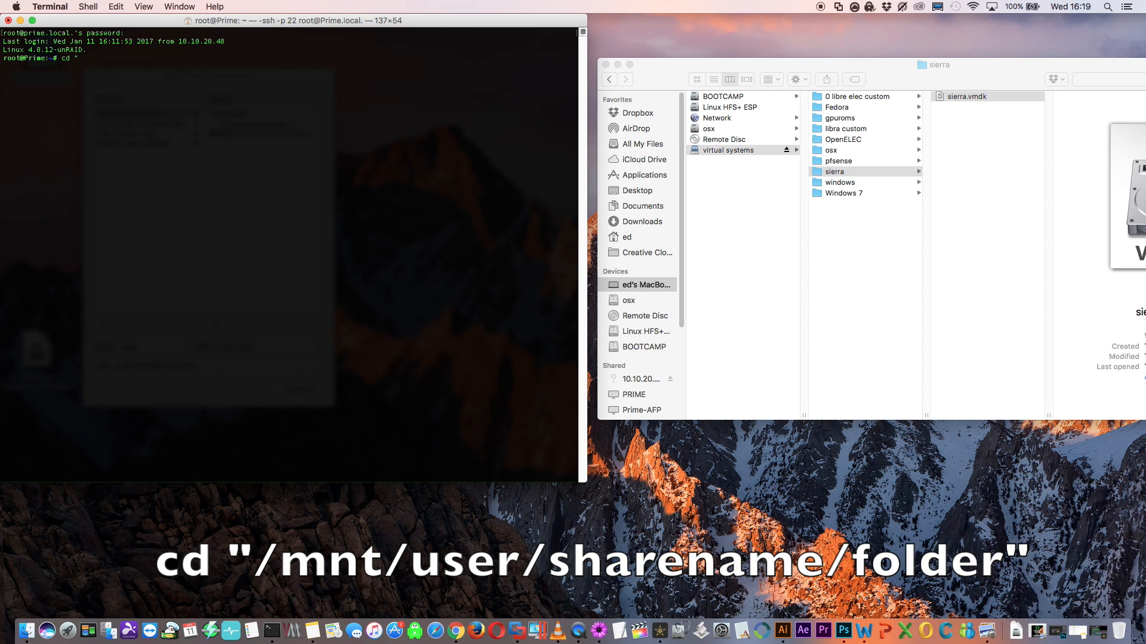
text(/mnt/user)
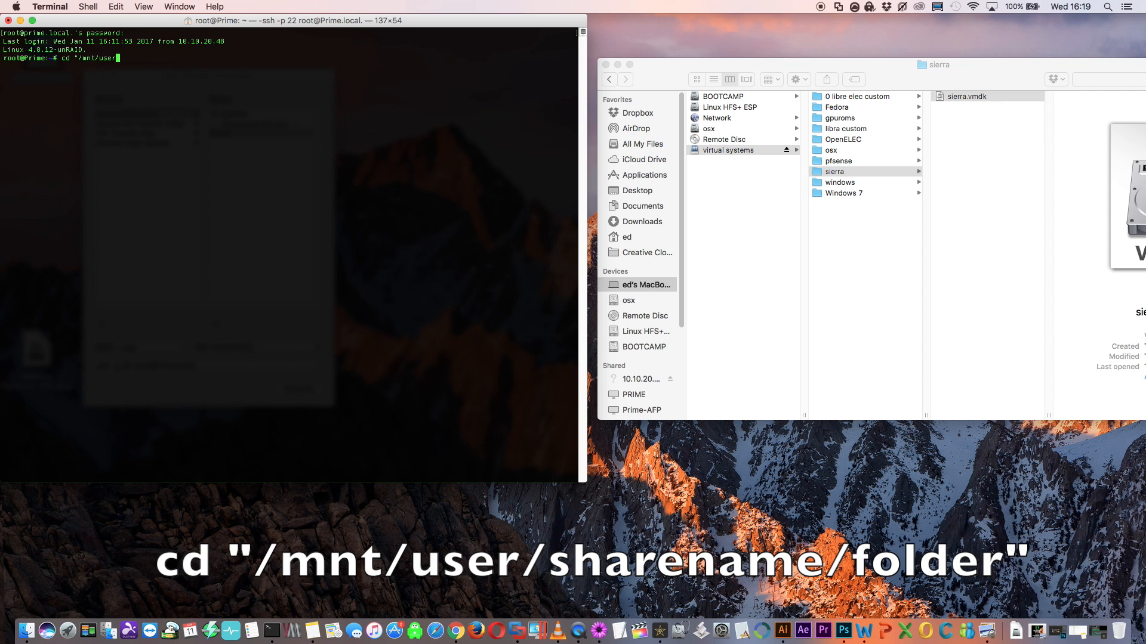
text(/)
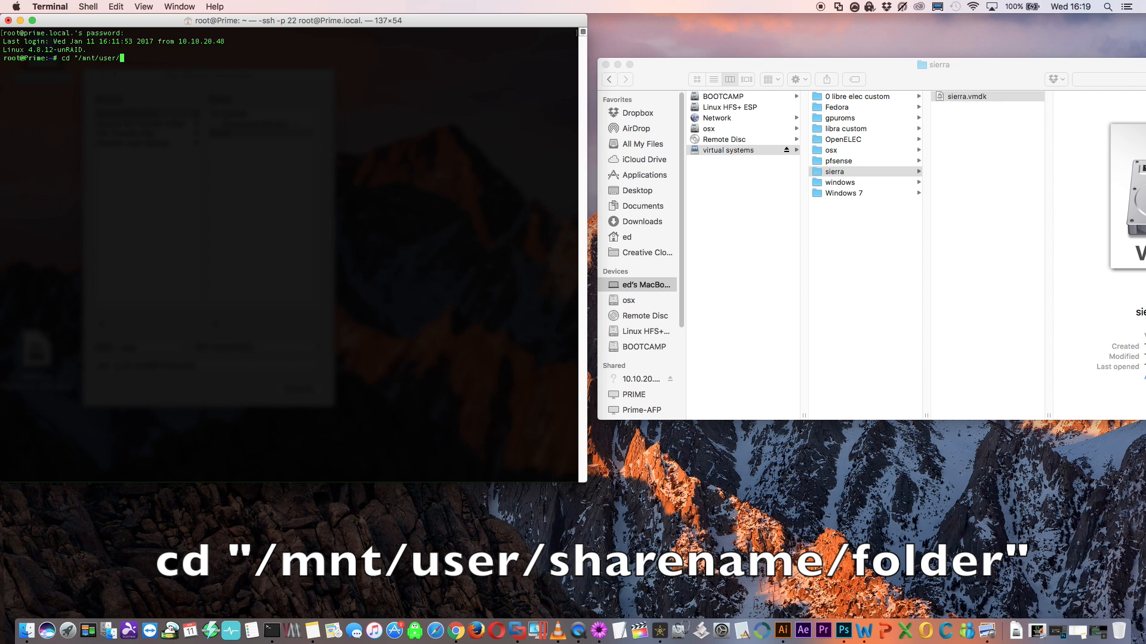
text(virtual)
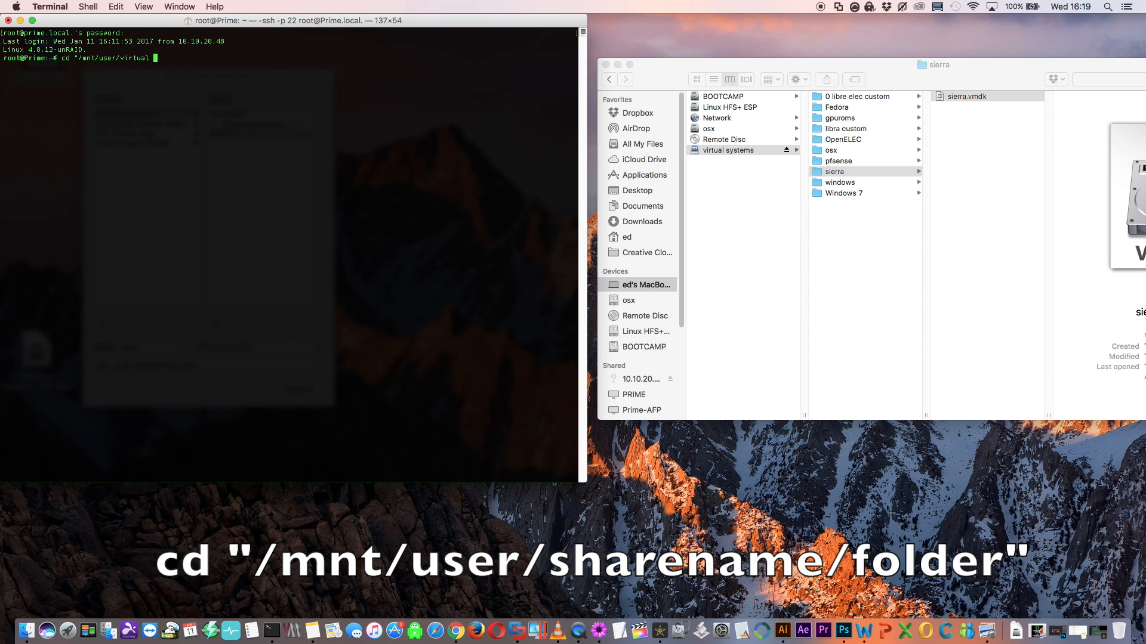
text(systems)
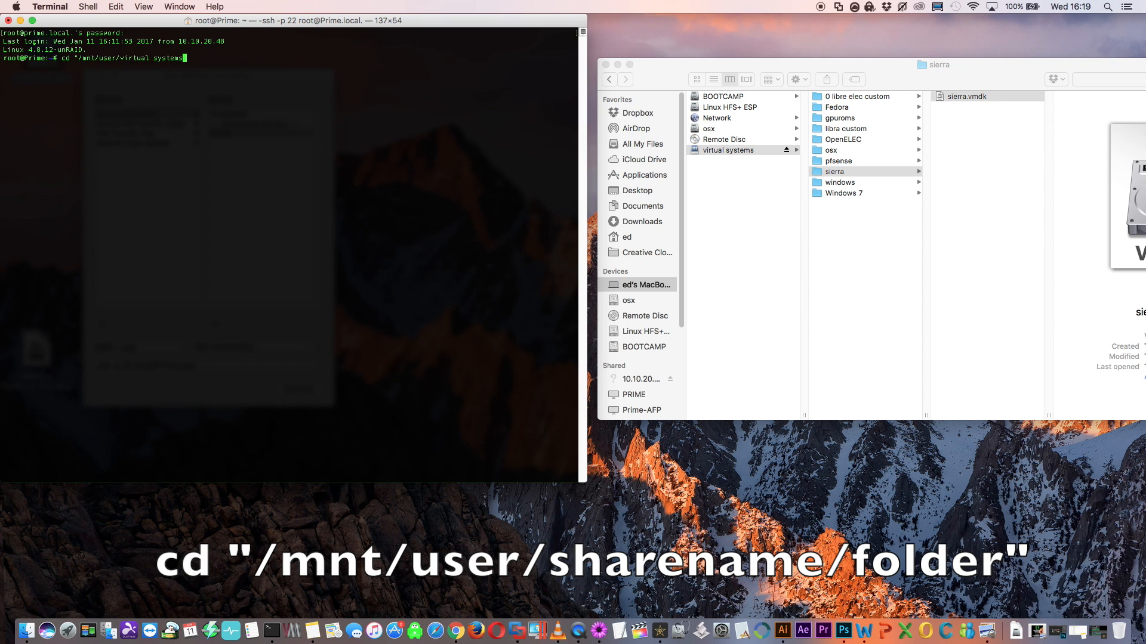
text(/sierra)
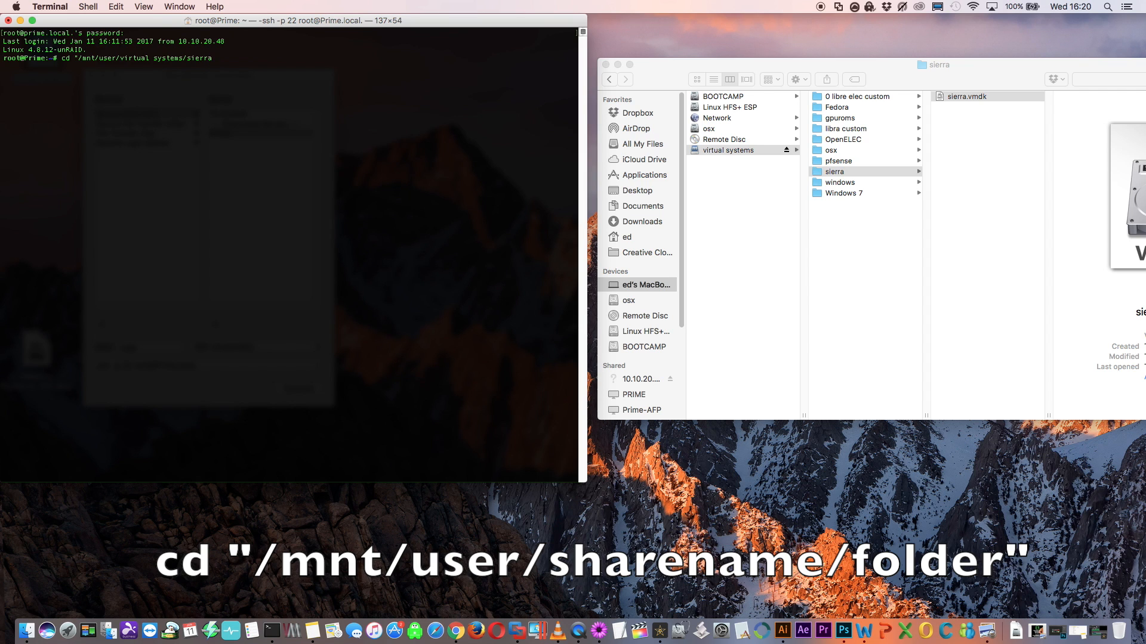
key(Return)
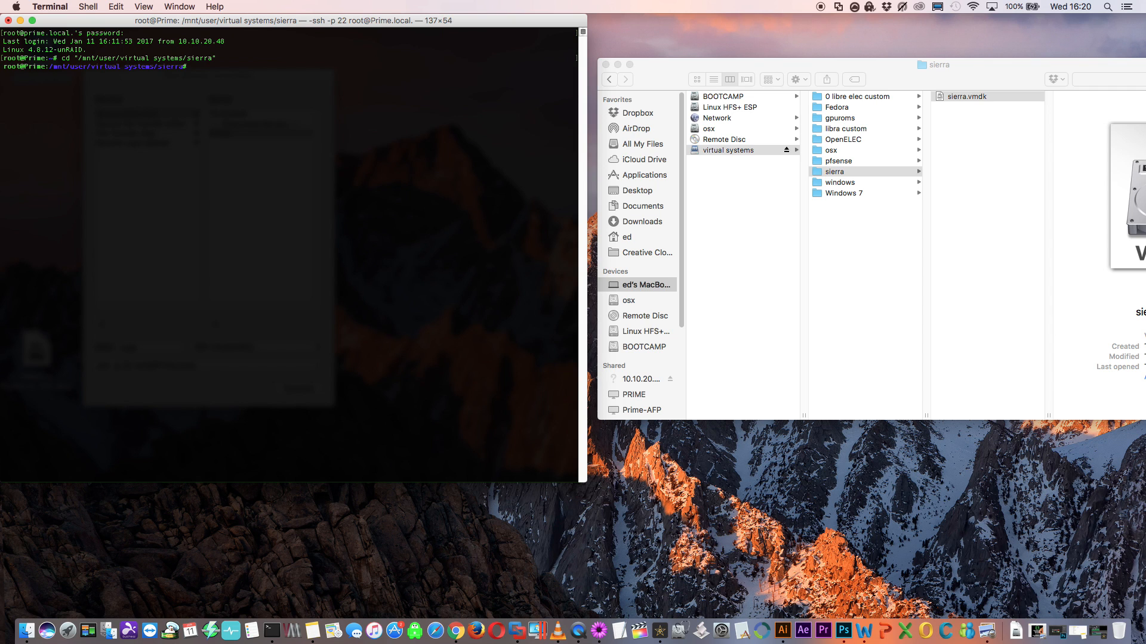
mouse_move(195, 70)
text(ls)
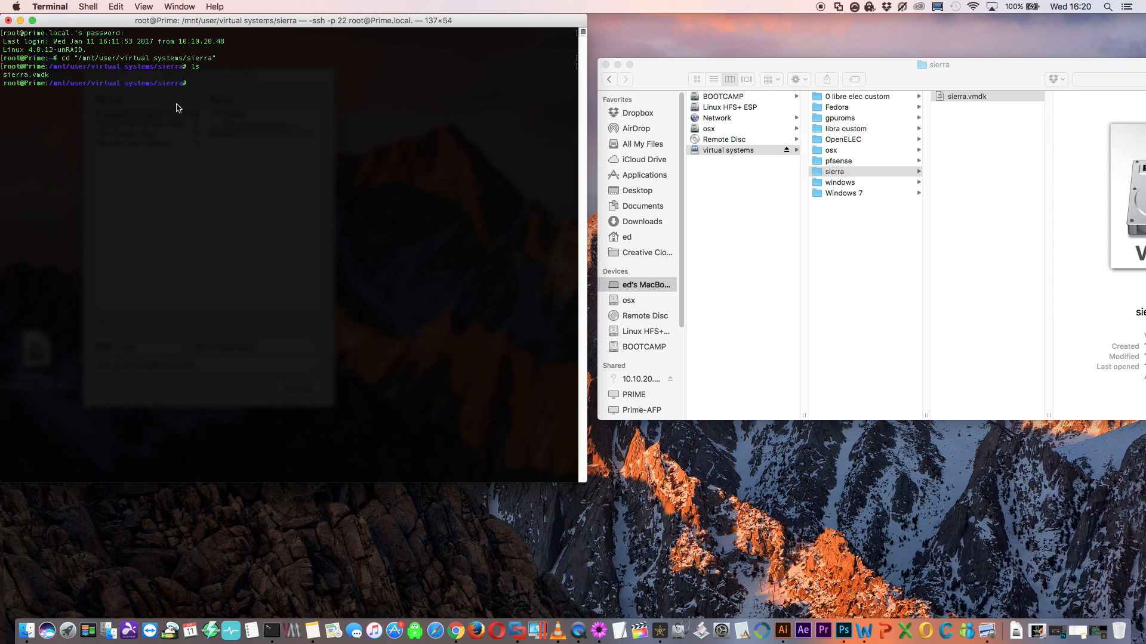
mouse_move(195, 89)
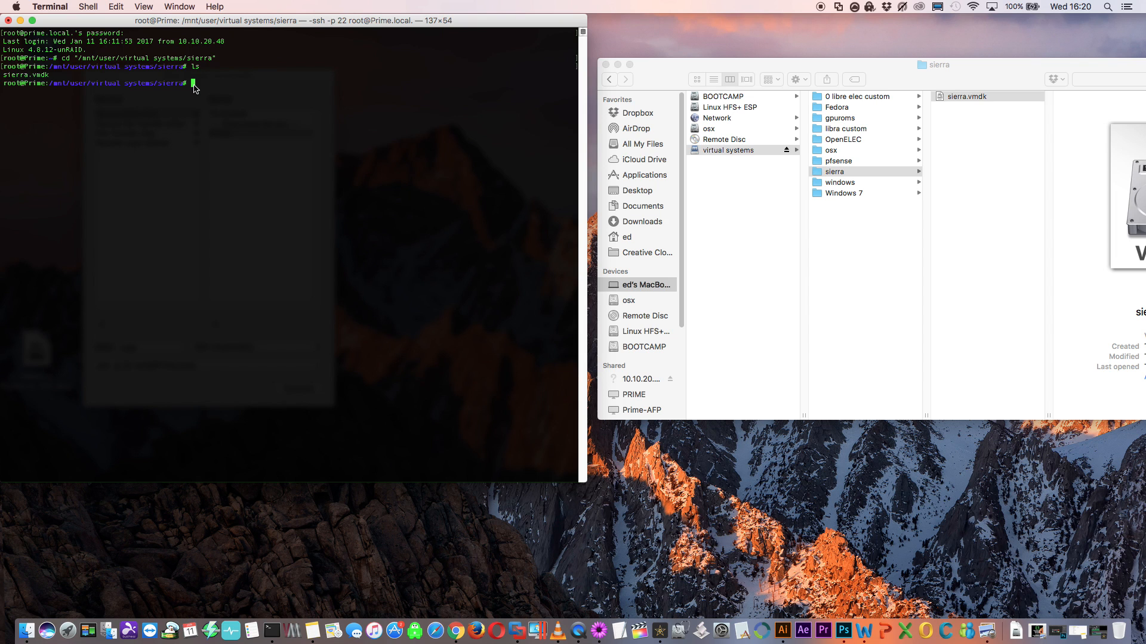
Run qemu-img convert -O raw to turn sierra.vmdk into sierra.img.
text(qemu-)
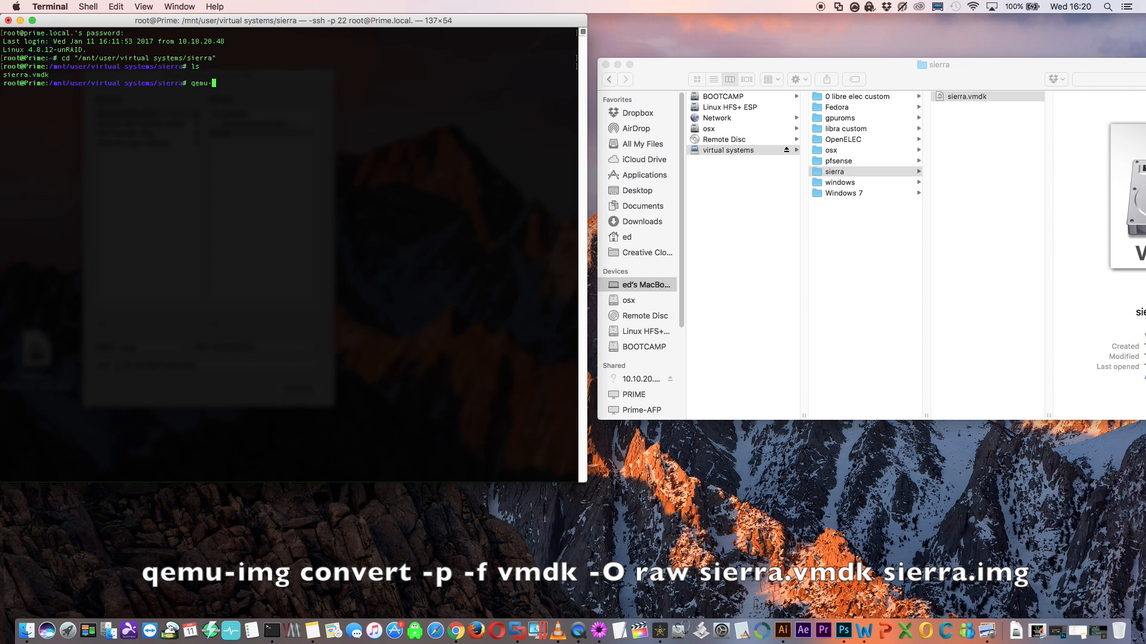
text(co)
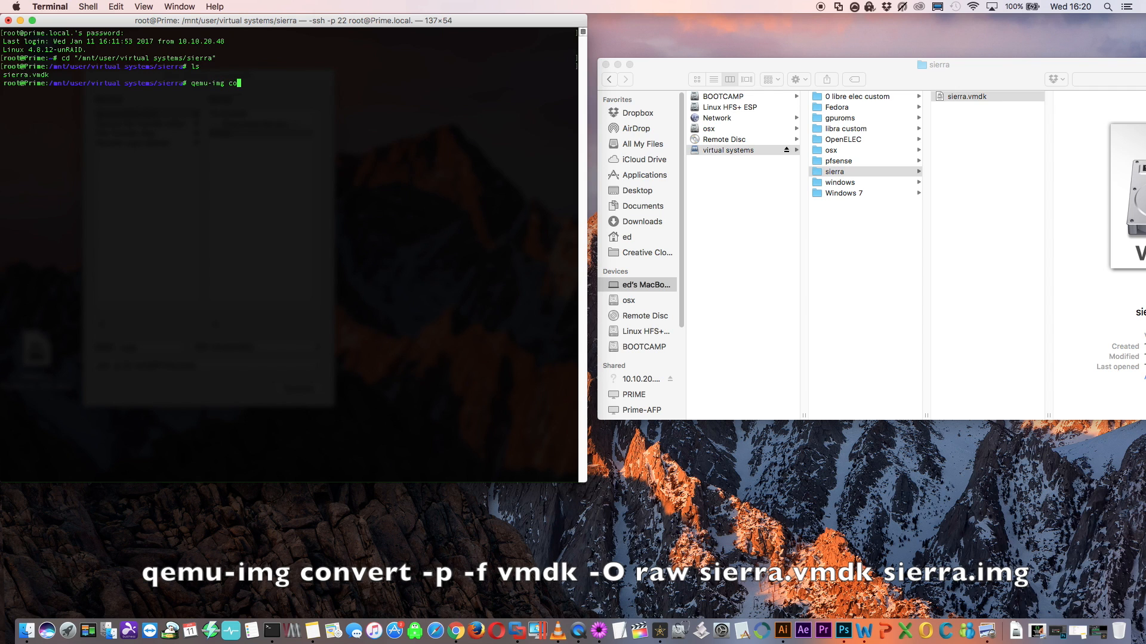
text(nvert -p -f vmdk)
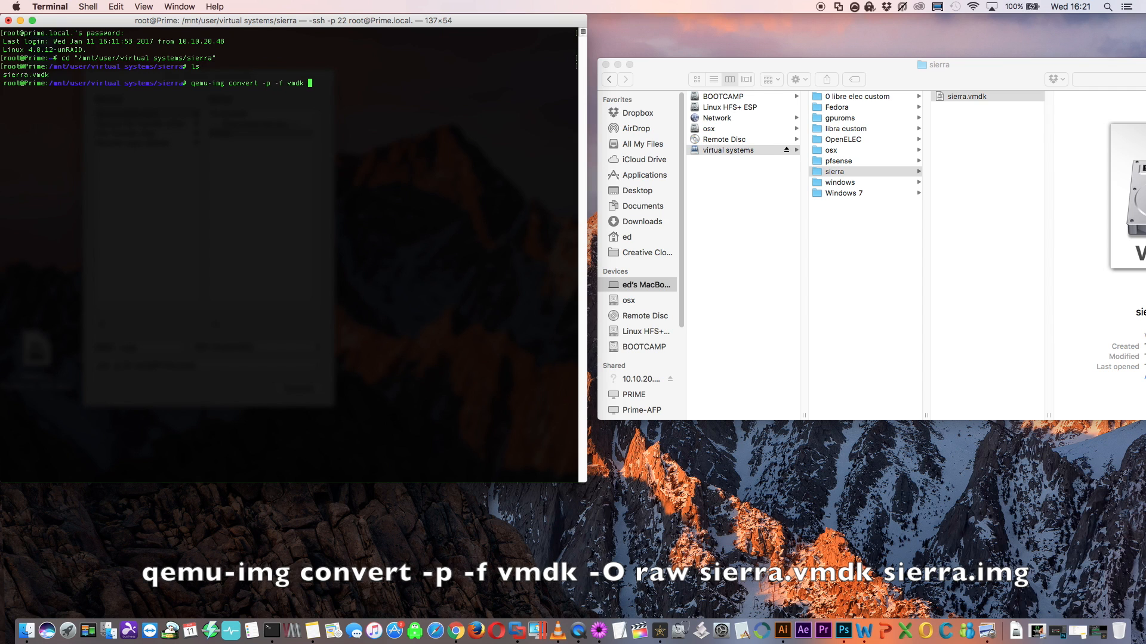
text(-O)
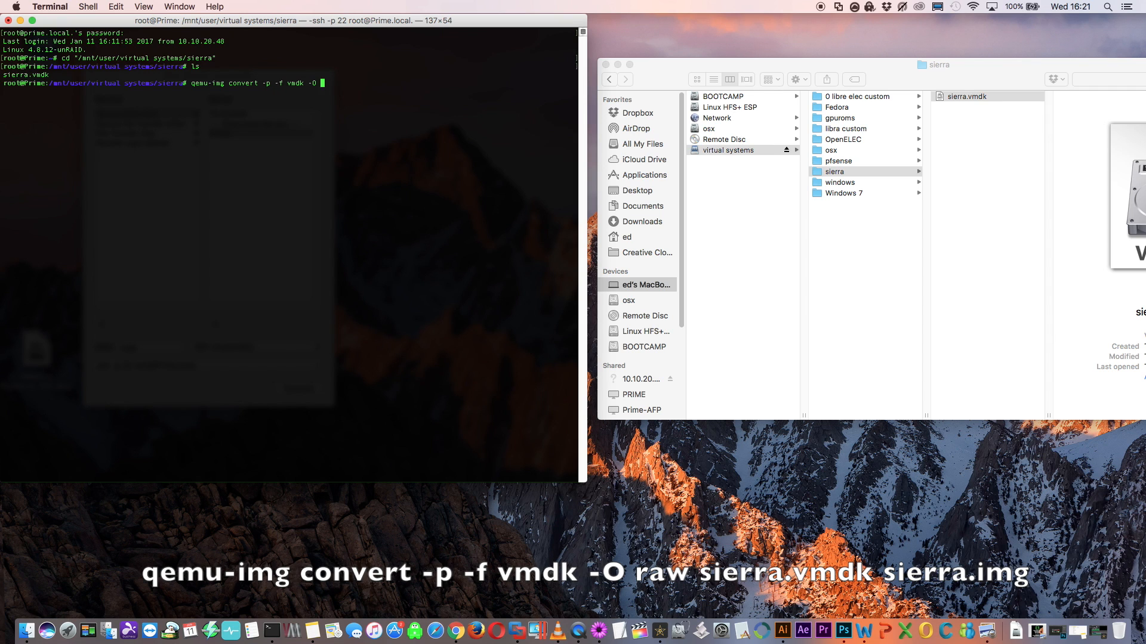
text(raw si)
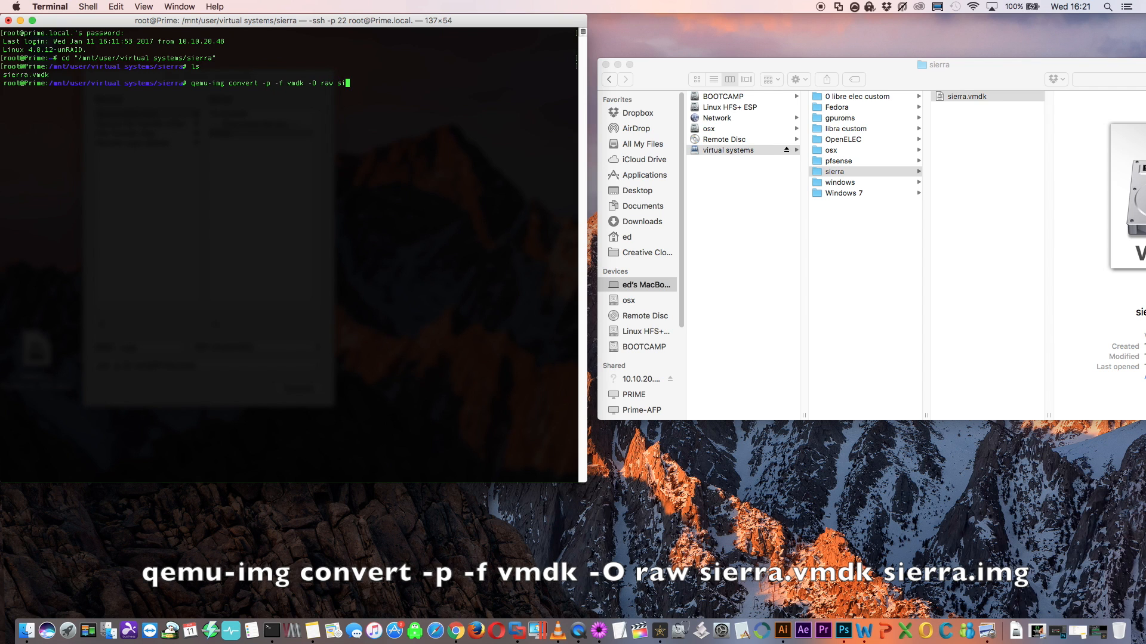
text(erra.vmdk sierra.img)
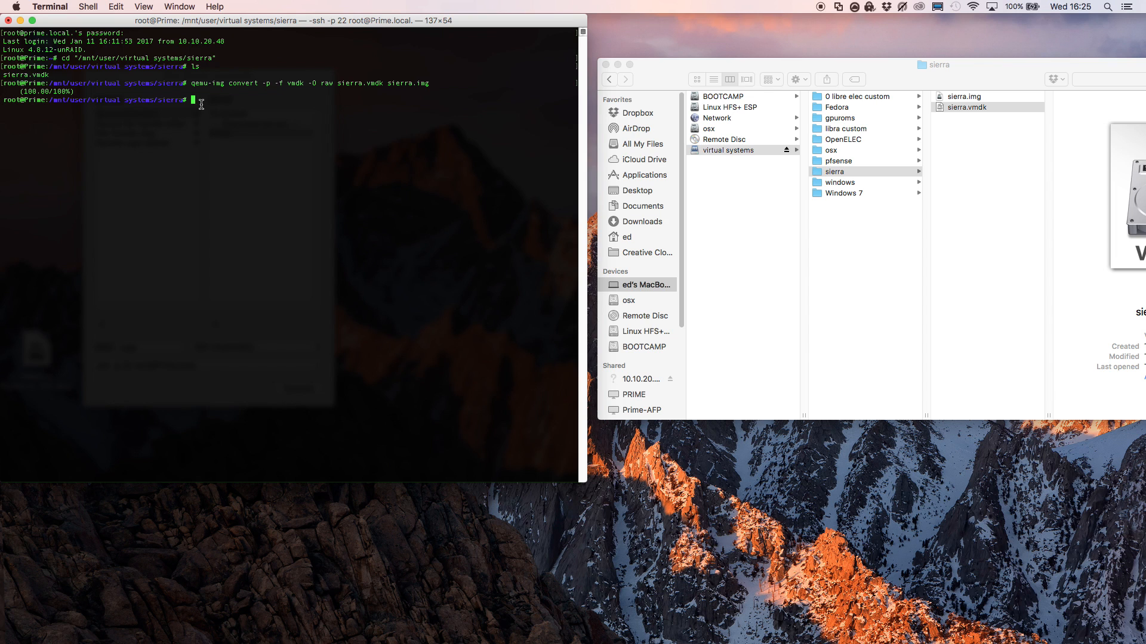
List the folder to confirm sierra.img now sits beside sierra.vmdk.
text(ls)
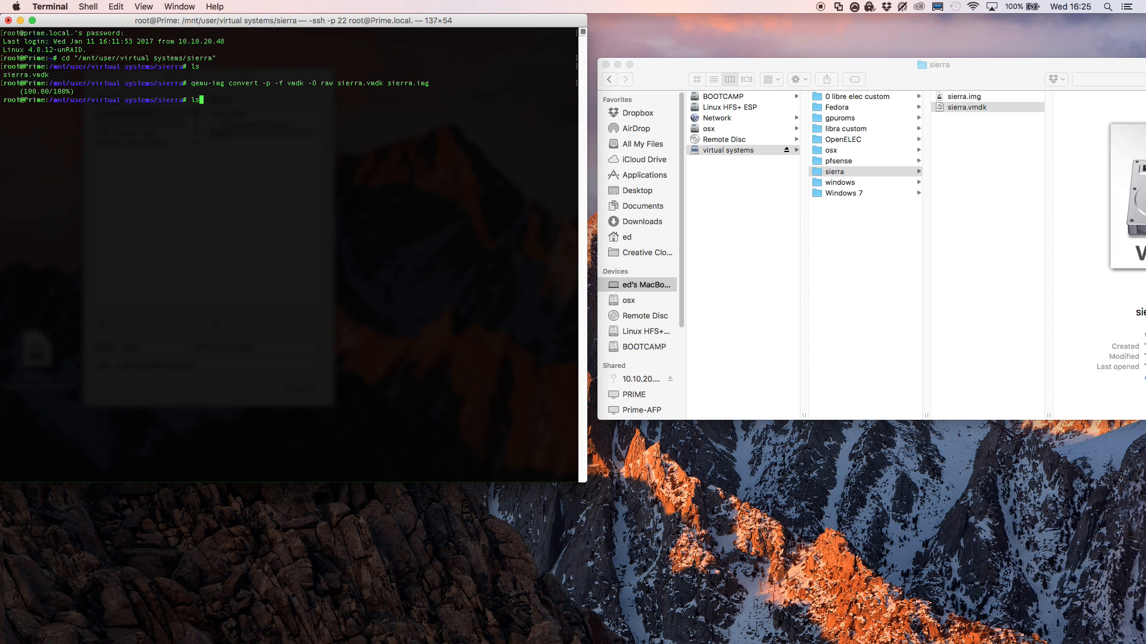
key(Return)
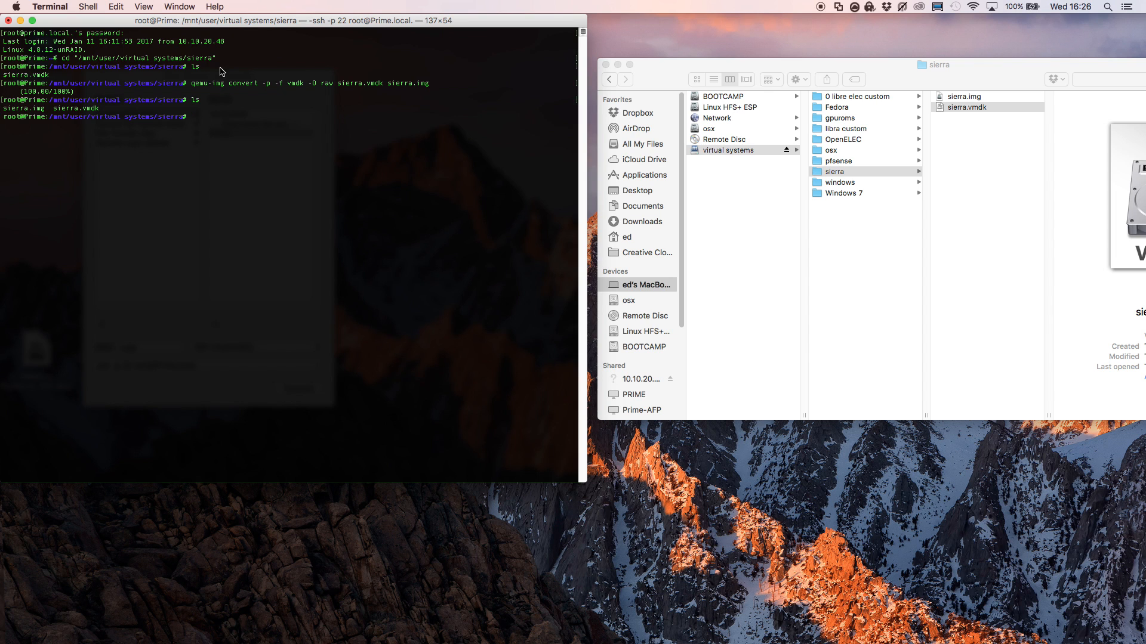
mouse_move(174, 108)
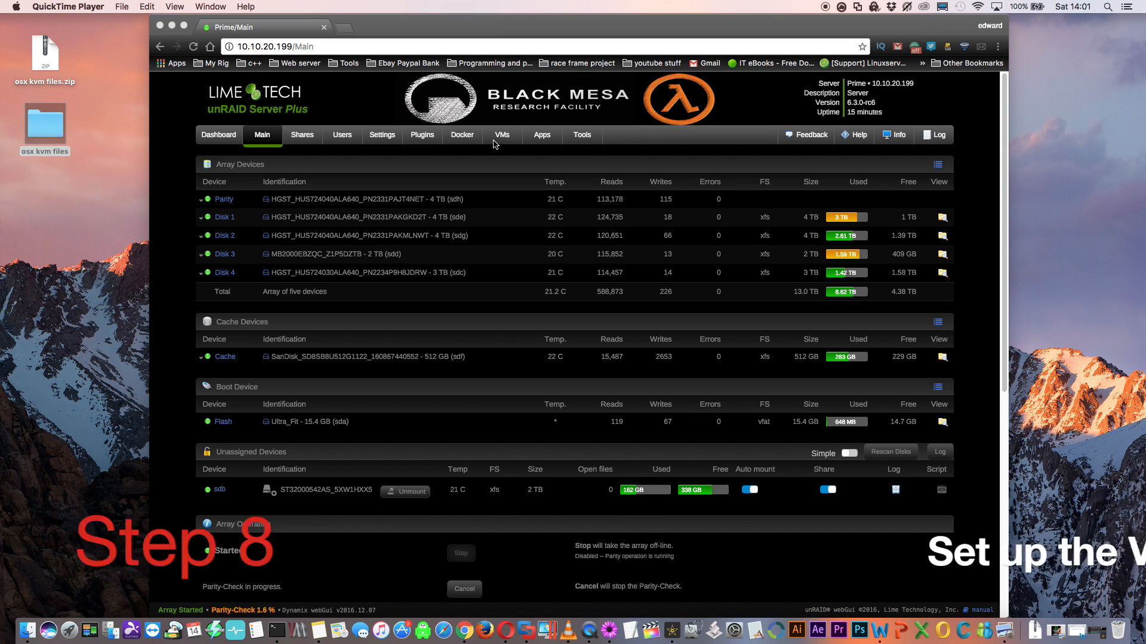
mouse_move(503, 135)
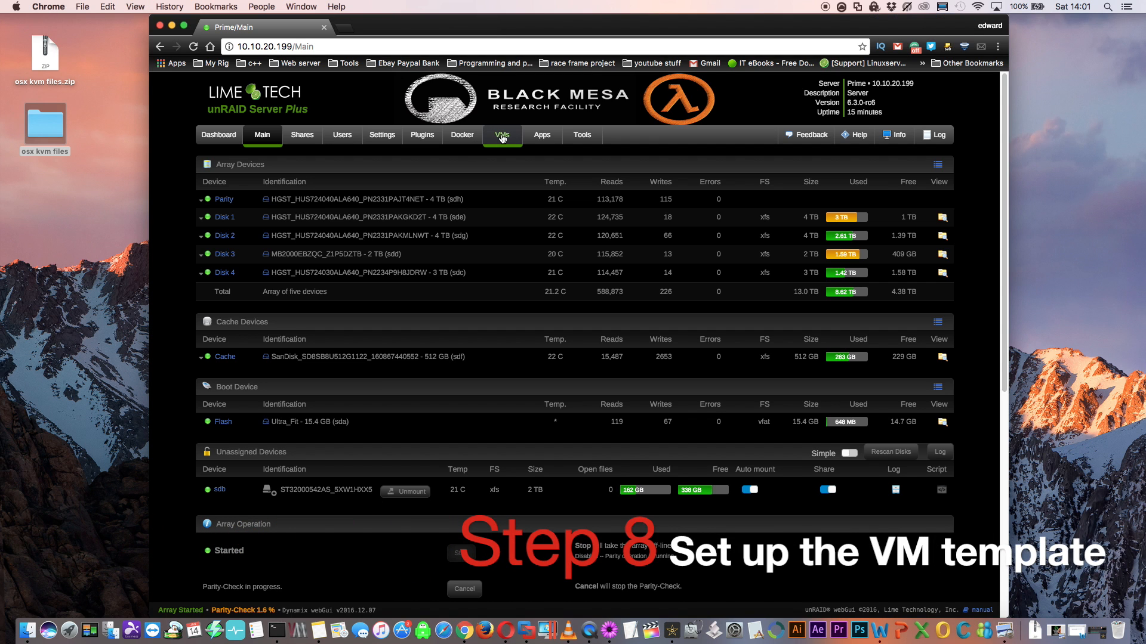
Go to the VMs list and start a new VM from the Linux template.
click(502, 134)
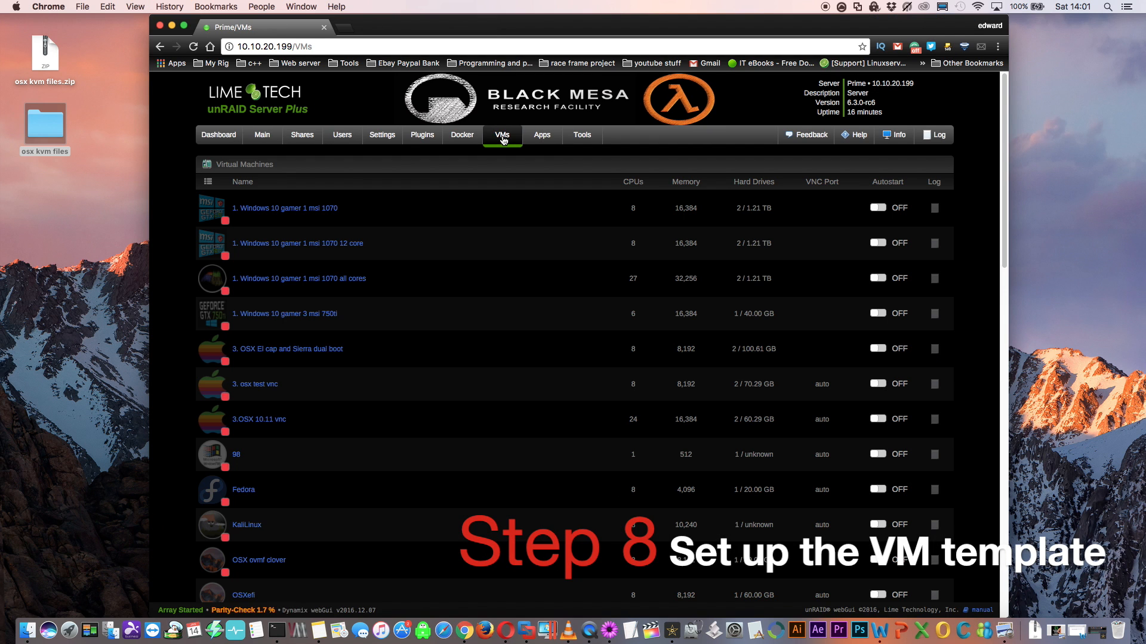
scroll(down, 3)
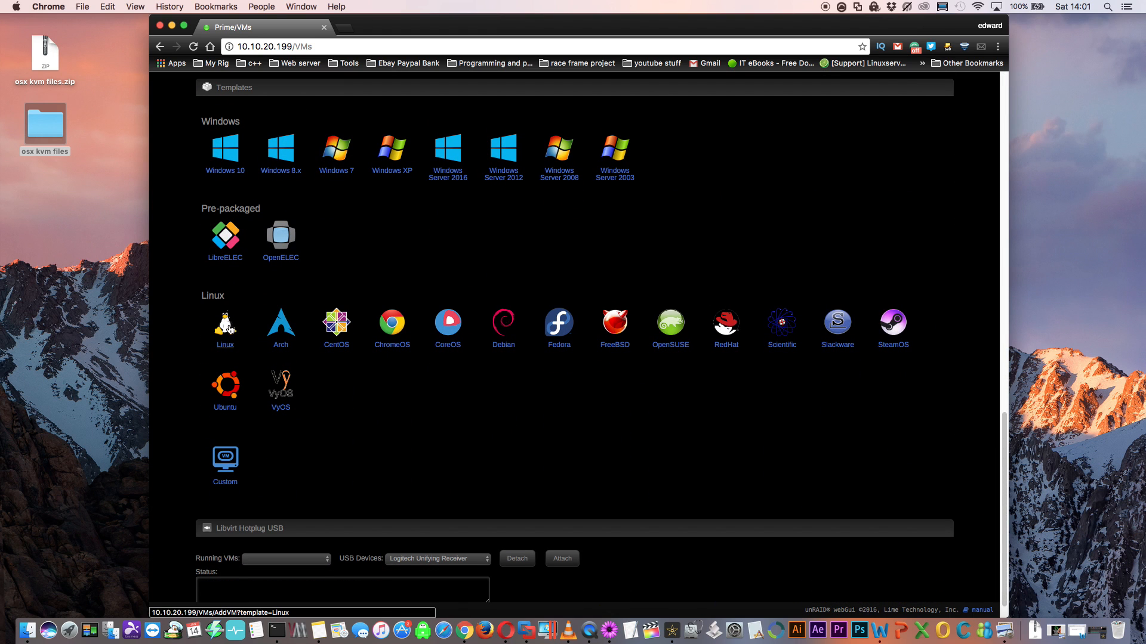
click(224, 322)
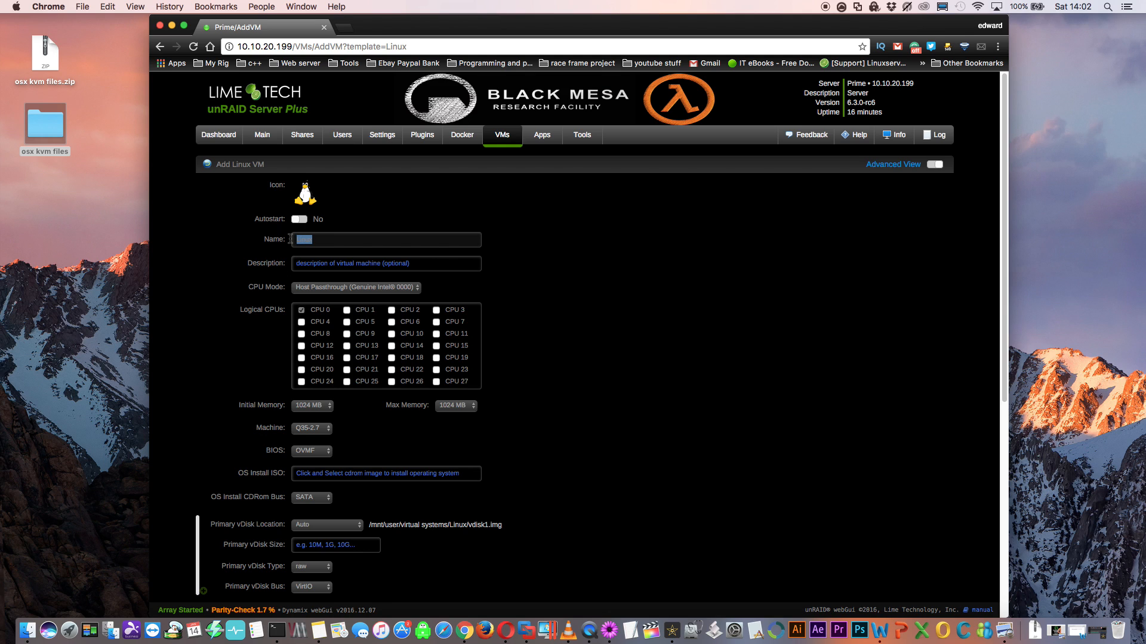
Name the VM '0 sierra' and assign it CPU cores 0 through 7.
text(0 sie)
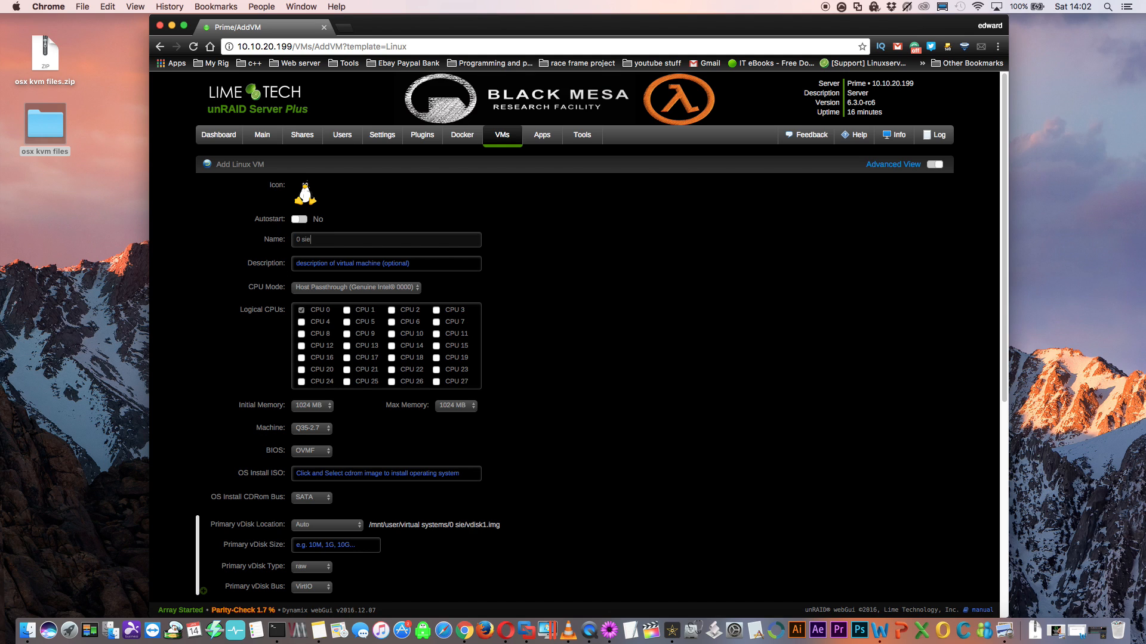
text(rra)
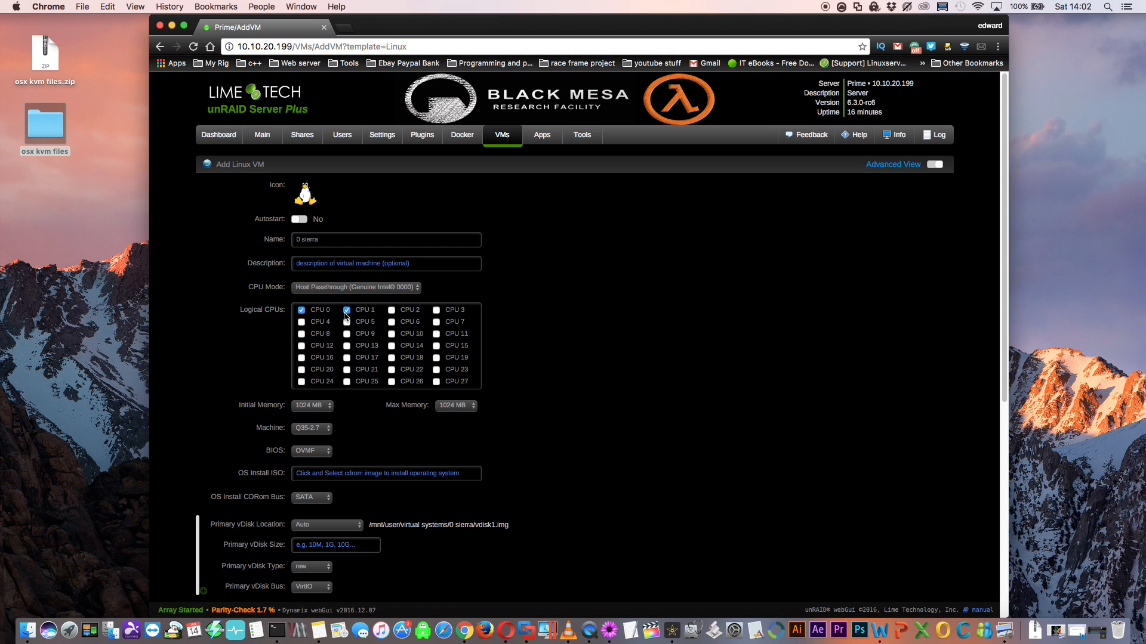
click(437, 311)
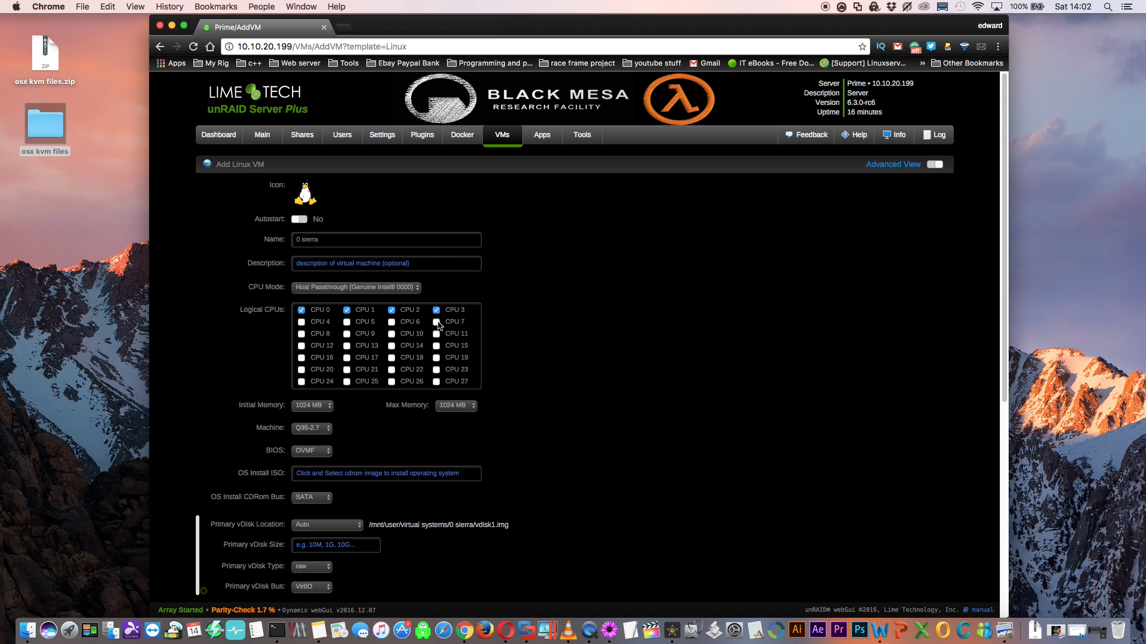
click(347, 322)
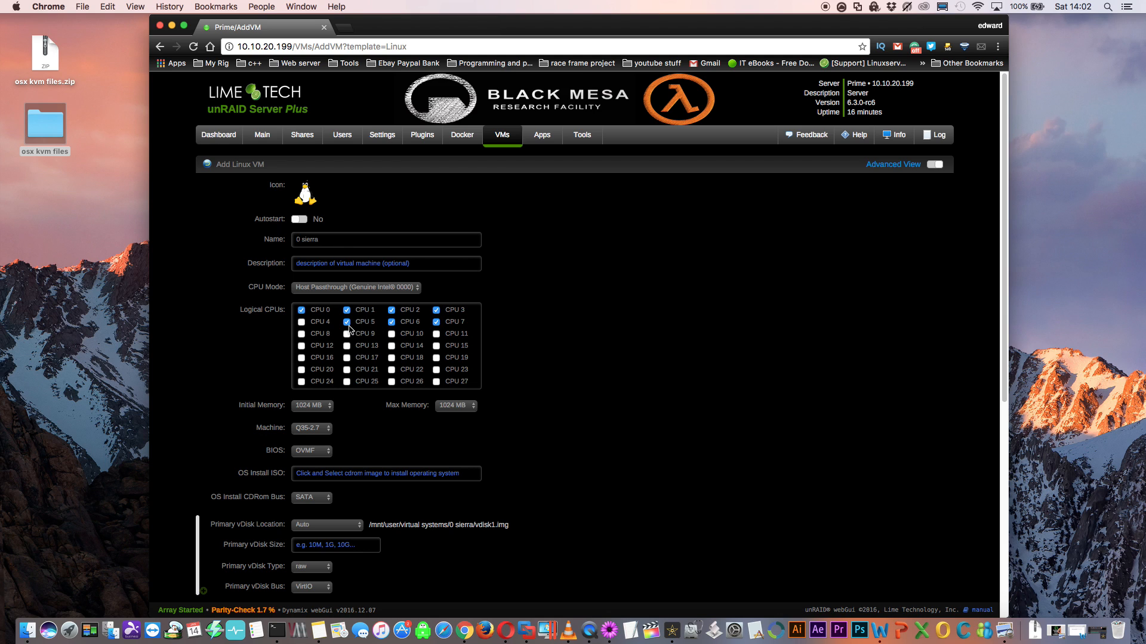
click(300, 323)
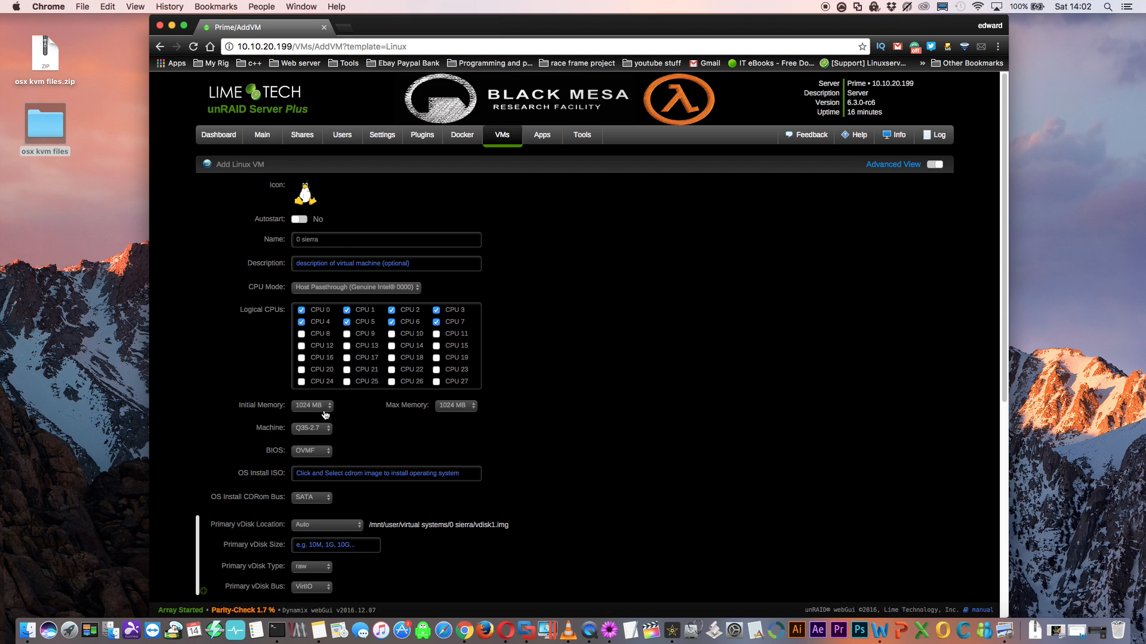
Set initial memory to 4096 MB and choose the Q35-2.5 machine type.
click(312, 405)
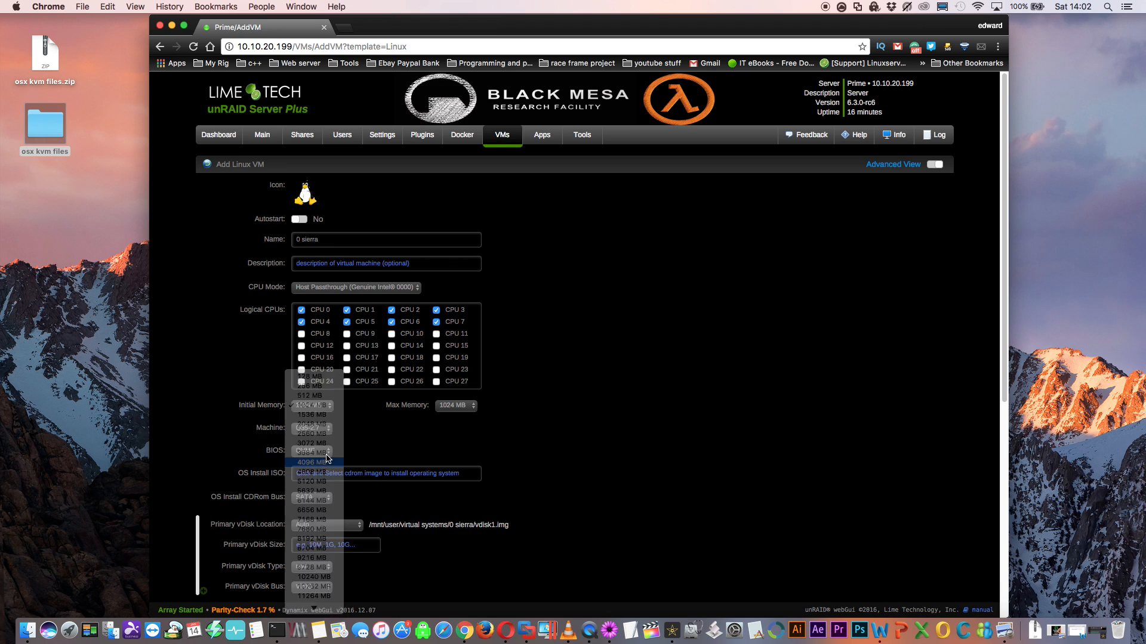
click(311, 462)
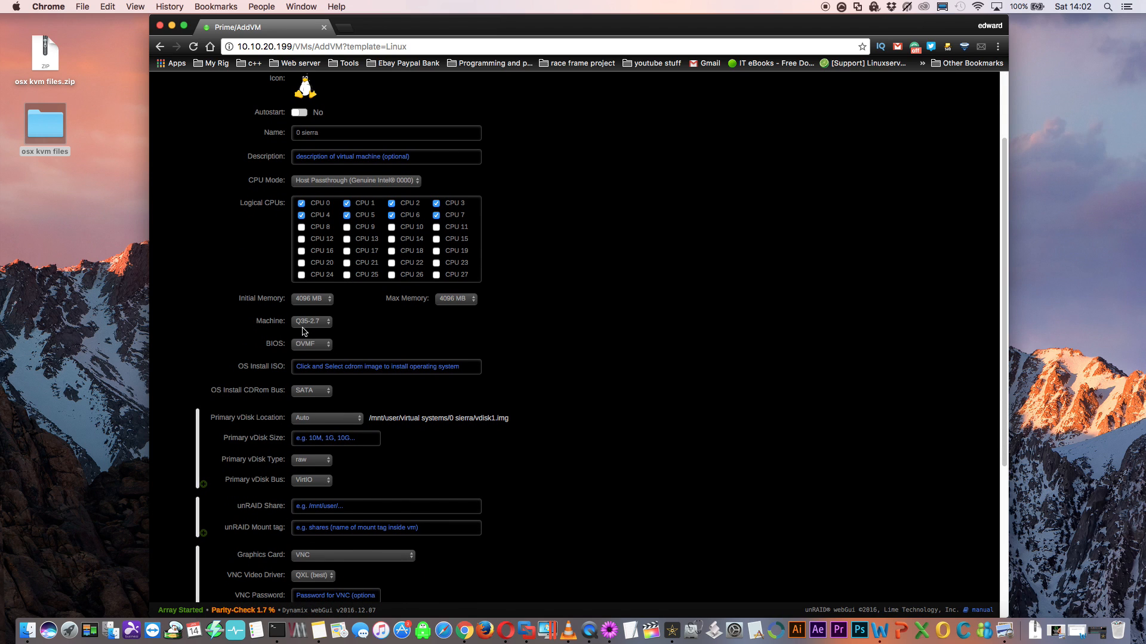
mouse_move(329, 332)
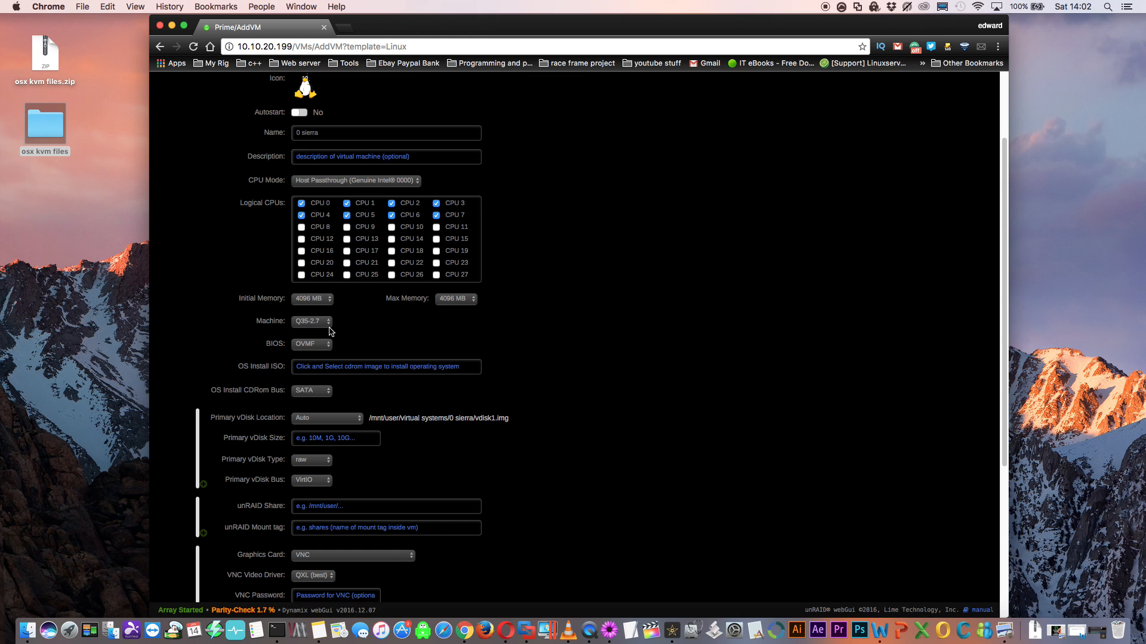
click(312, 321)
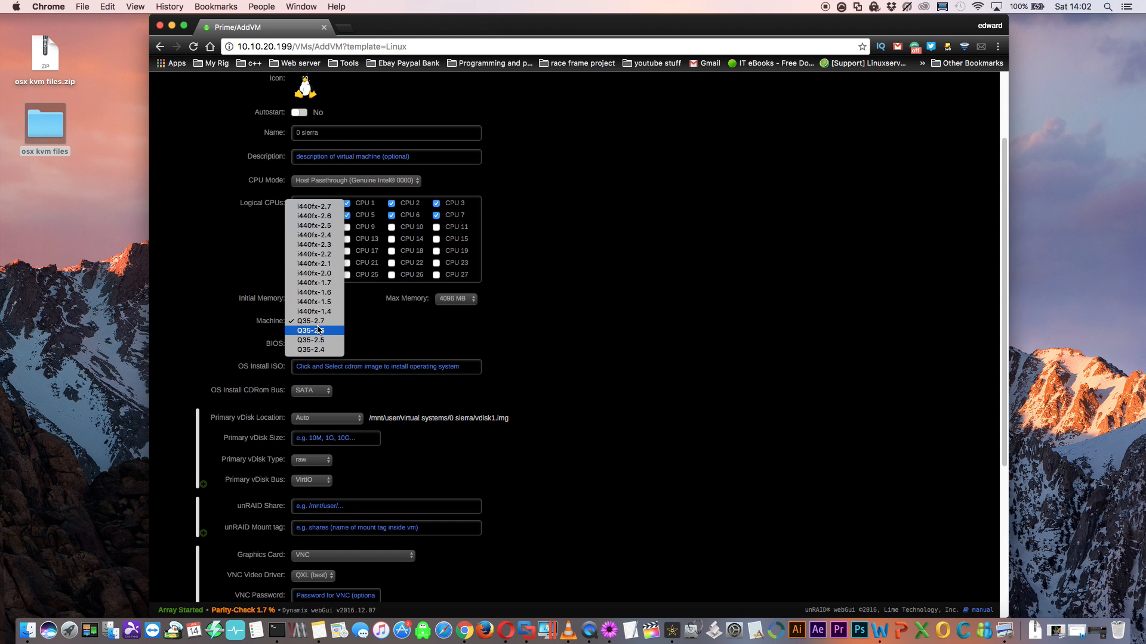
mouse_move(313, 321)
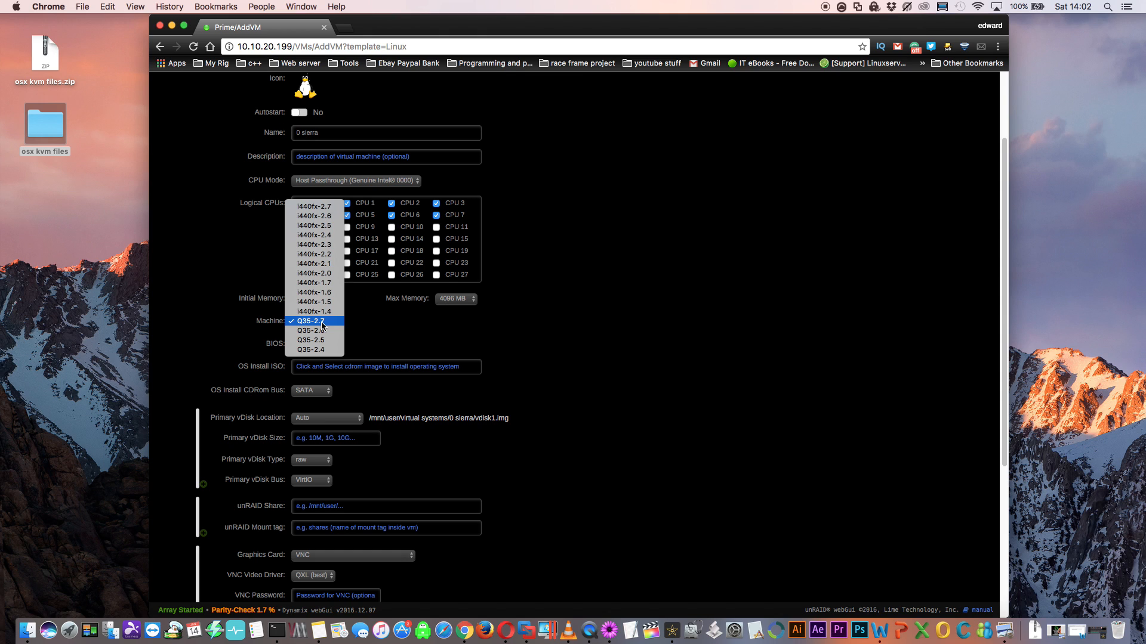
mouse_move(310, 340)
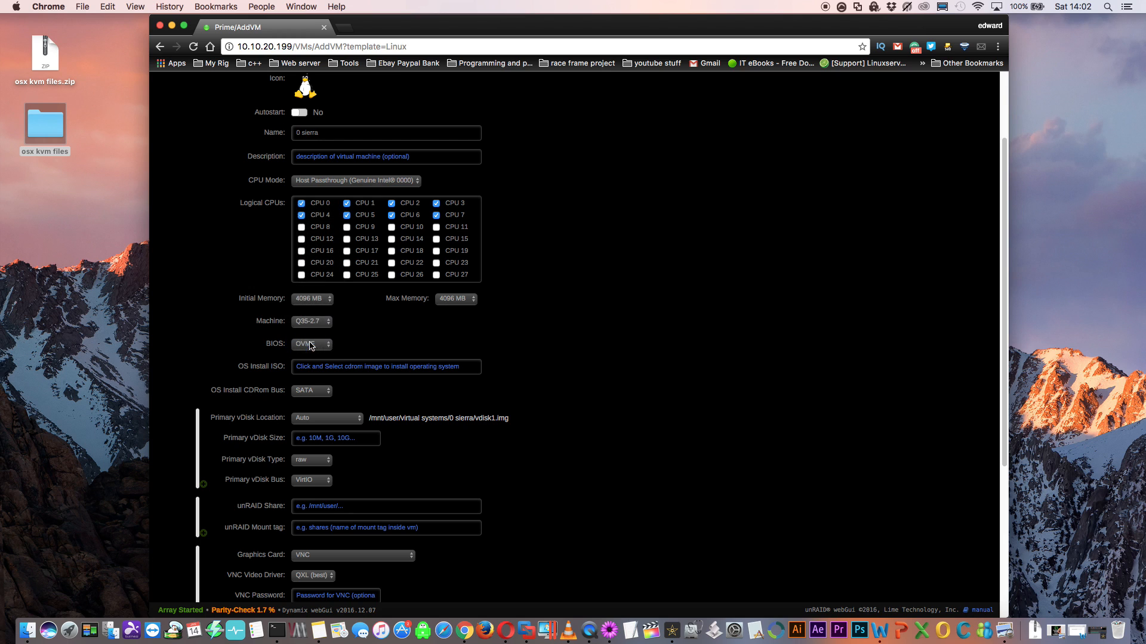
scroll(down, 3)
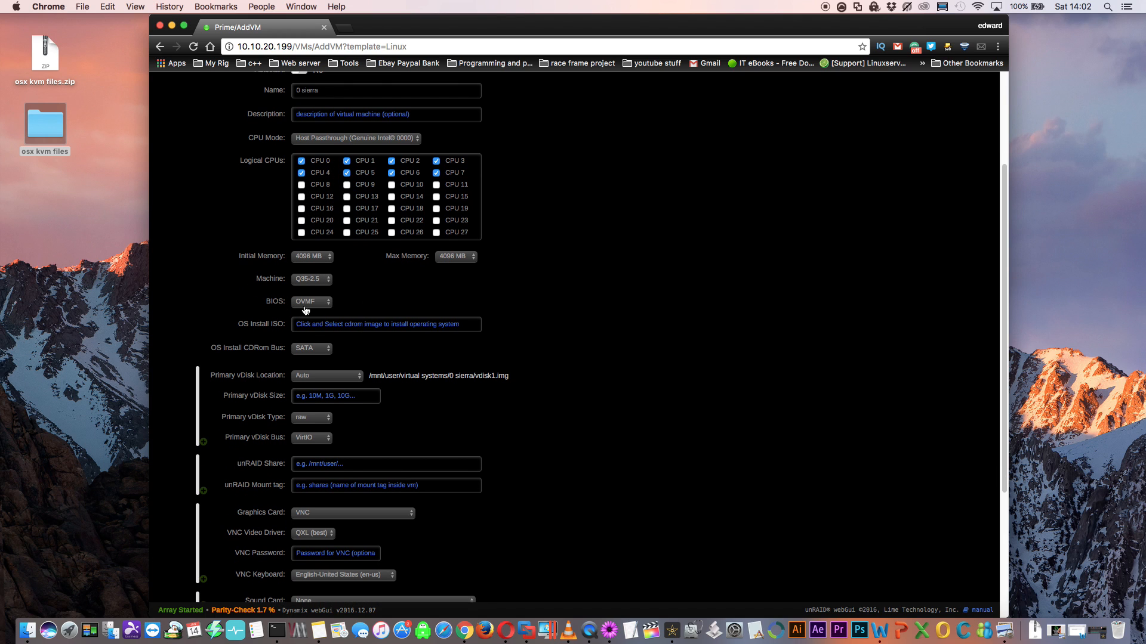
Point the primary vDisk manually at the disk image inside virtual systems/sierra.
scroll(down, 3)
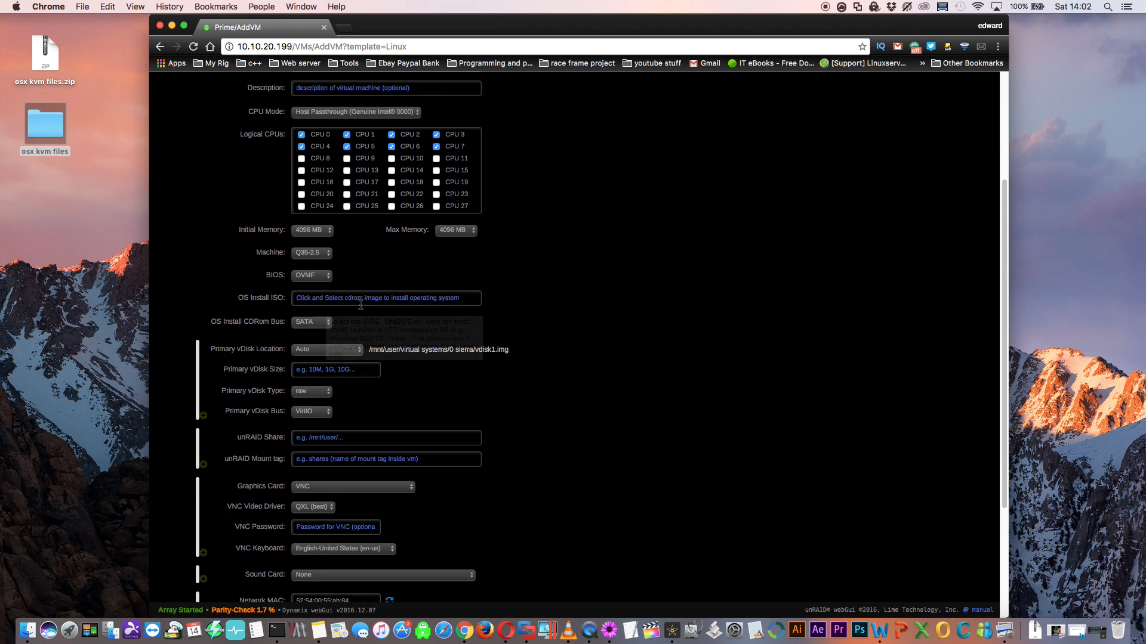
scroll(down, 3)
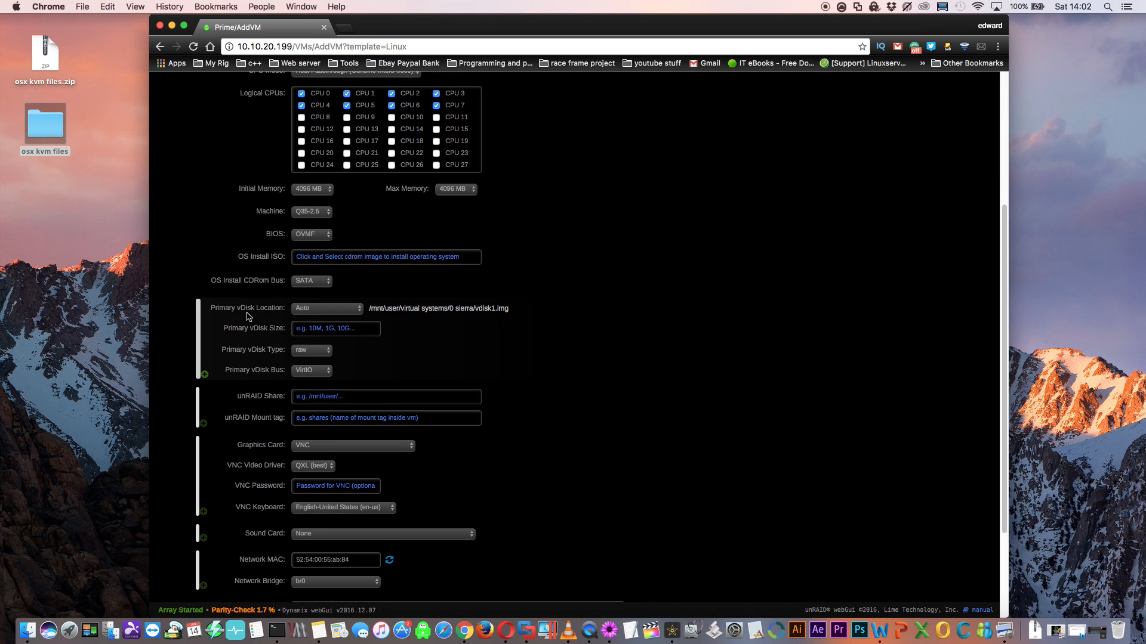
mouse_move(308, 317)
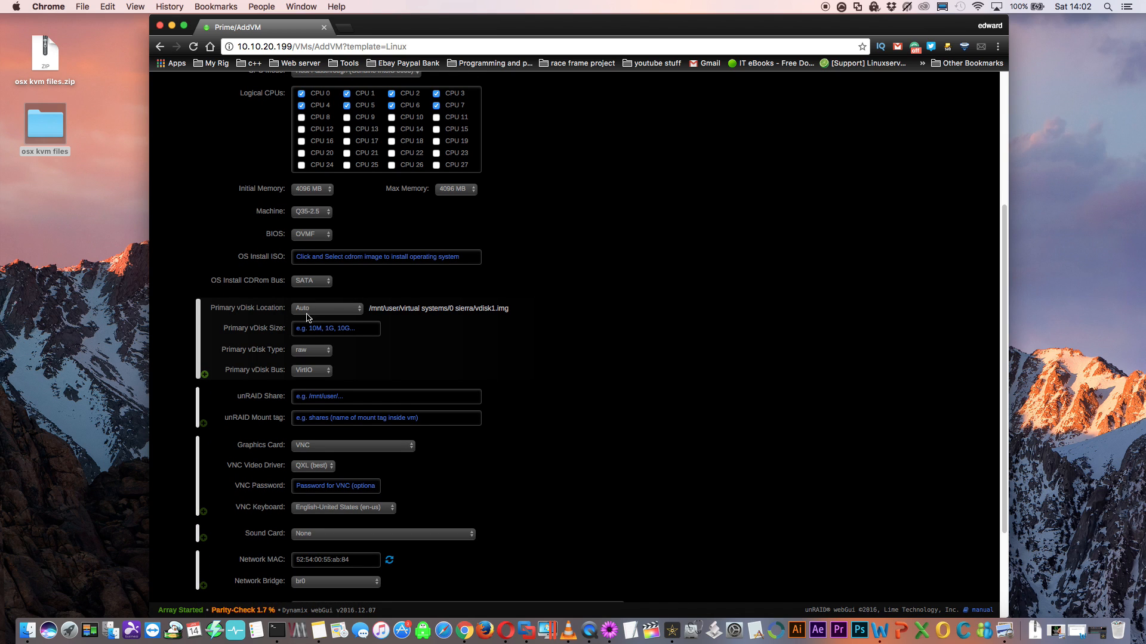
click(327, 308)
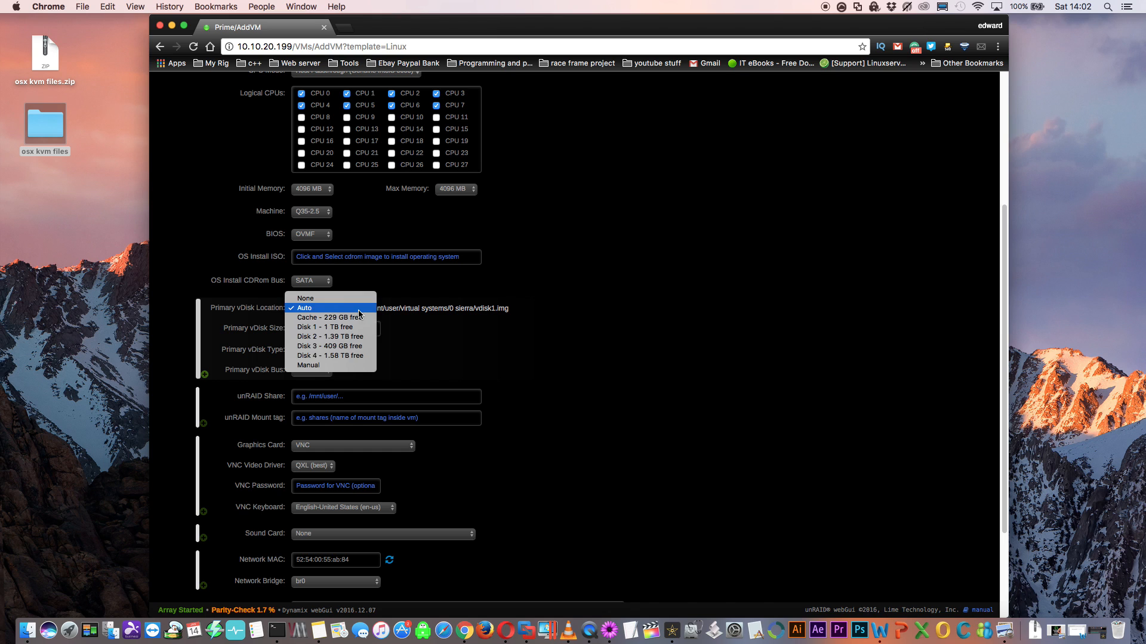
click(308, 365)
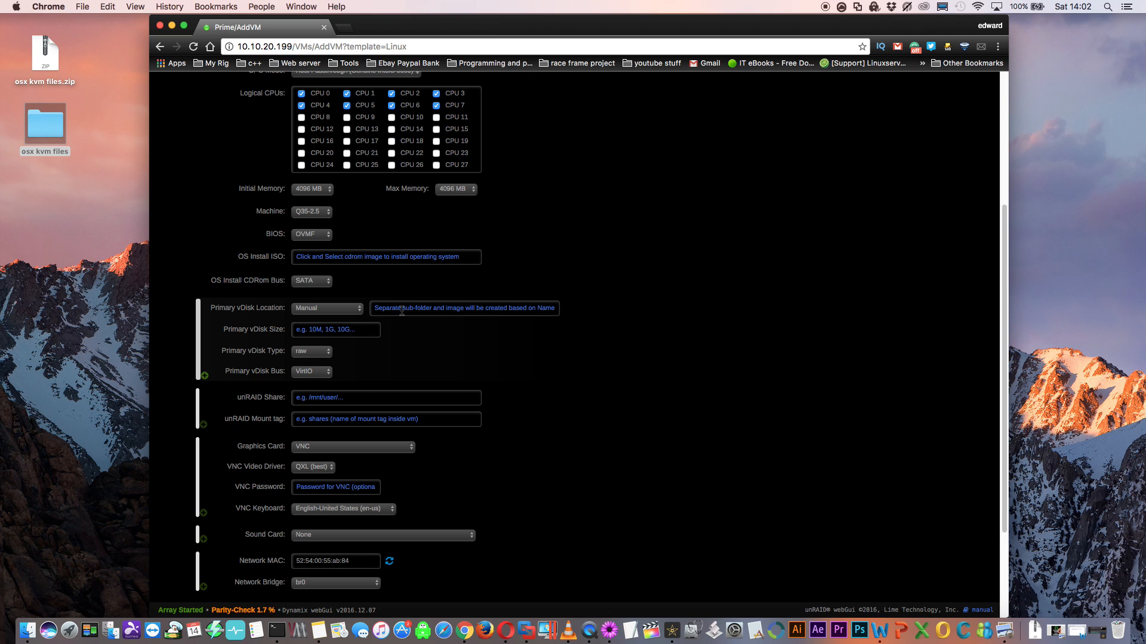
click(465, 307)
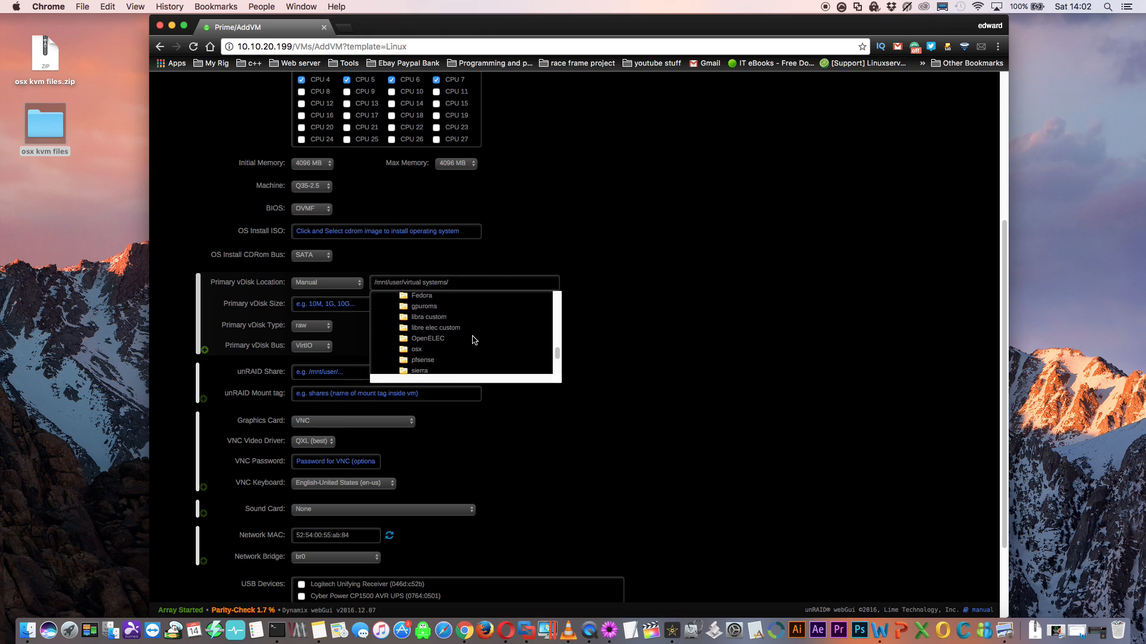
click(419, 370)
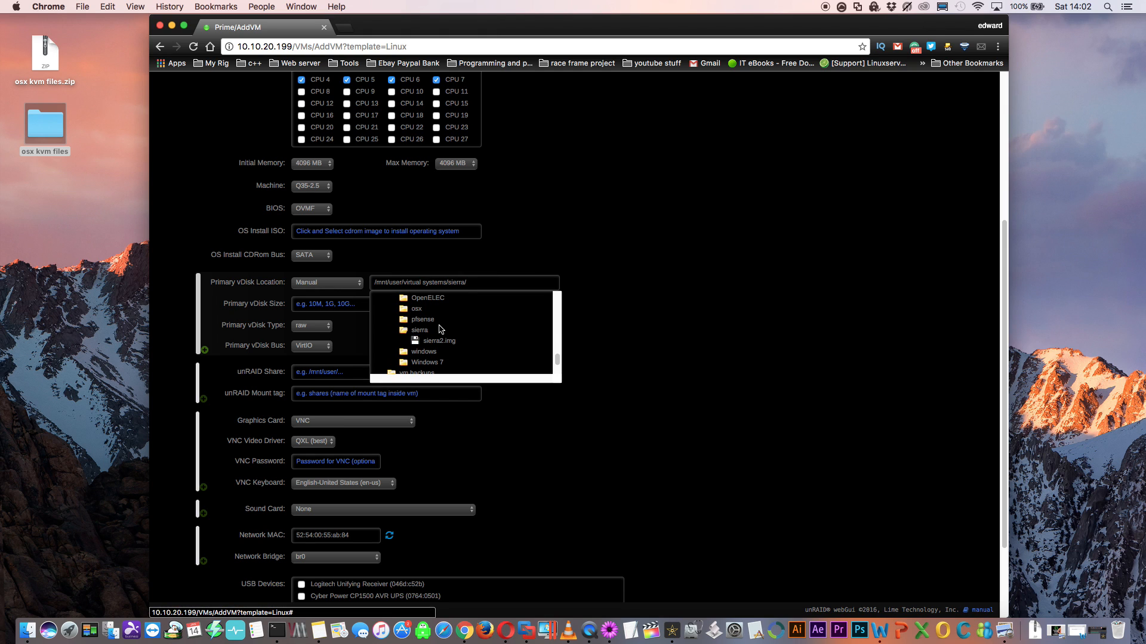
click(438, 340)
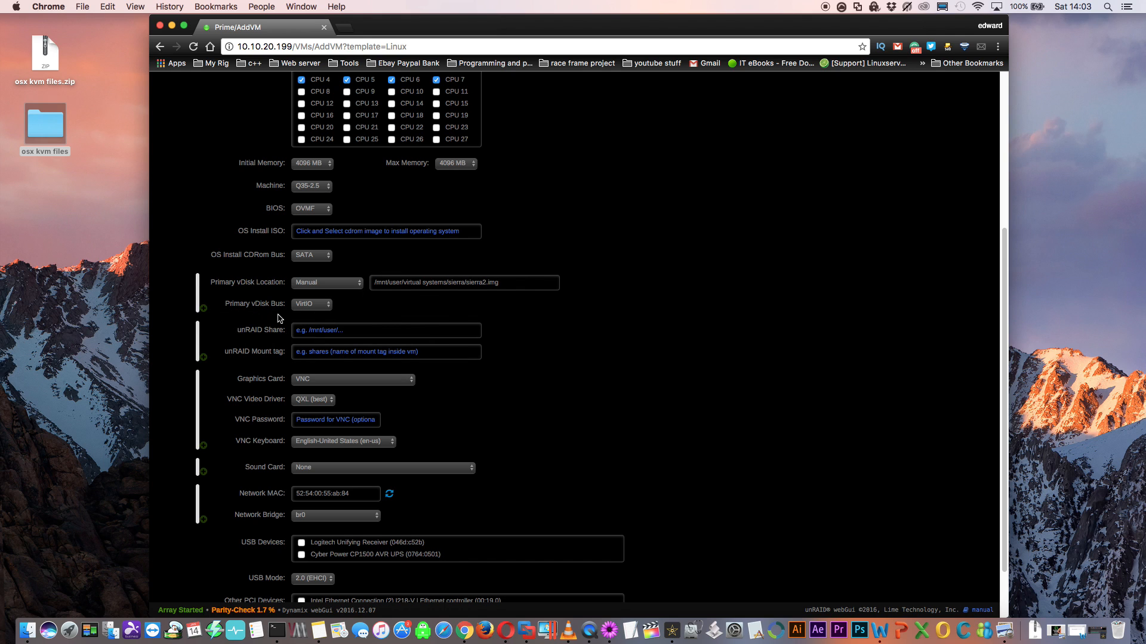
Set the primary vDisk bus to SATA.
click(311, 305)
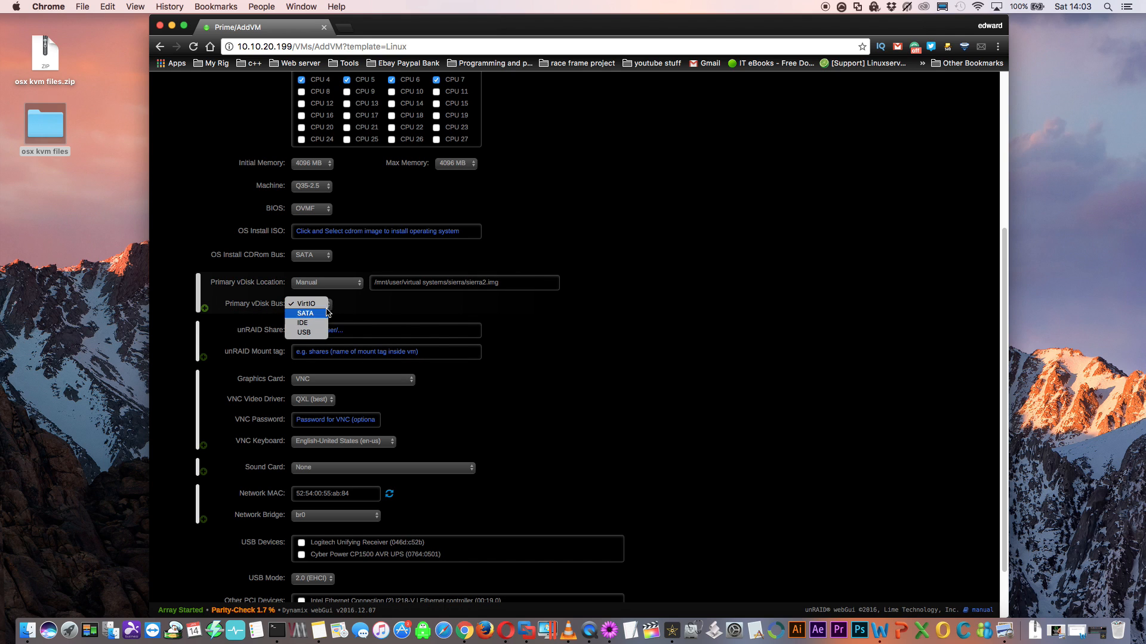
click(305, 312)
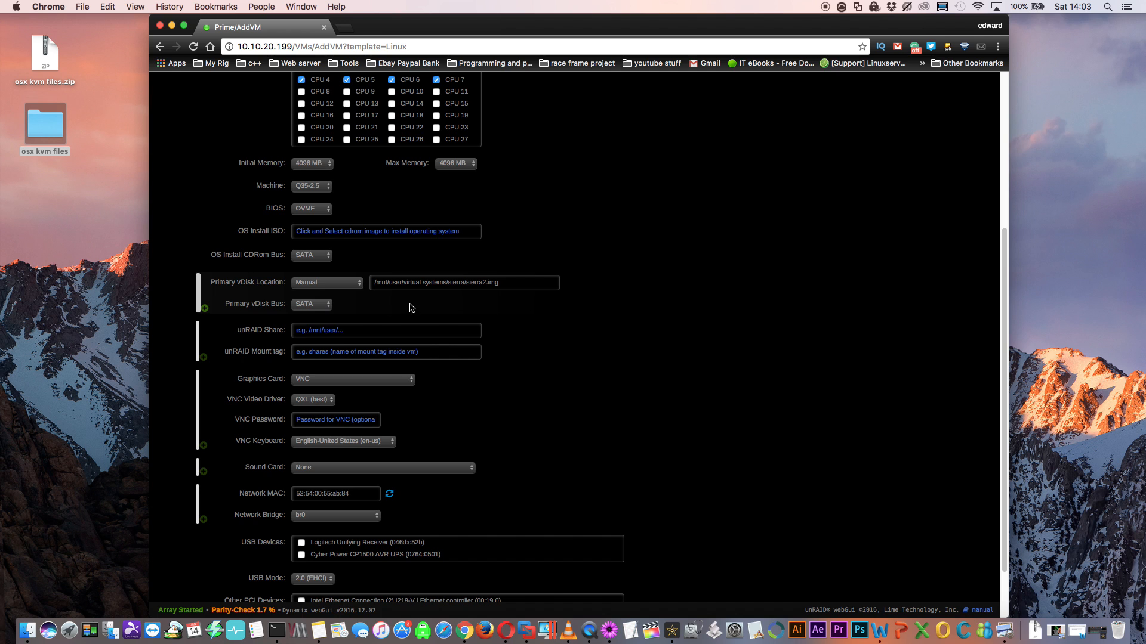
Untick Start VM after creation and create the 0 sierra VM.
scroll(up, 3)
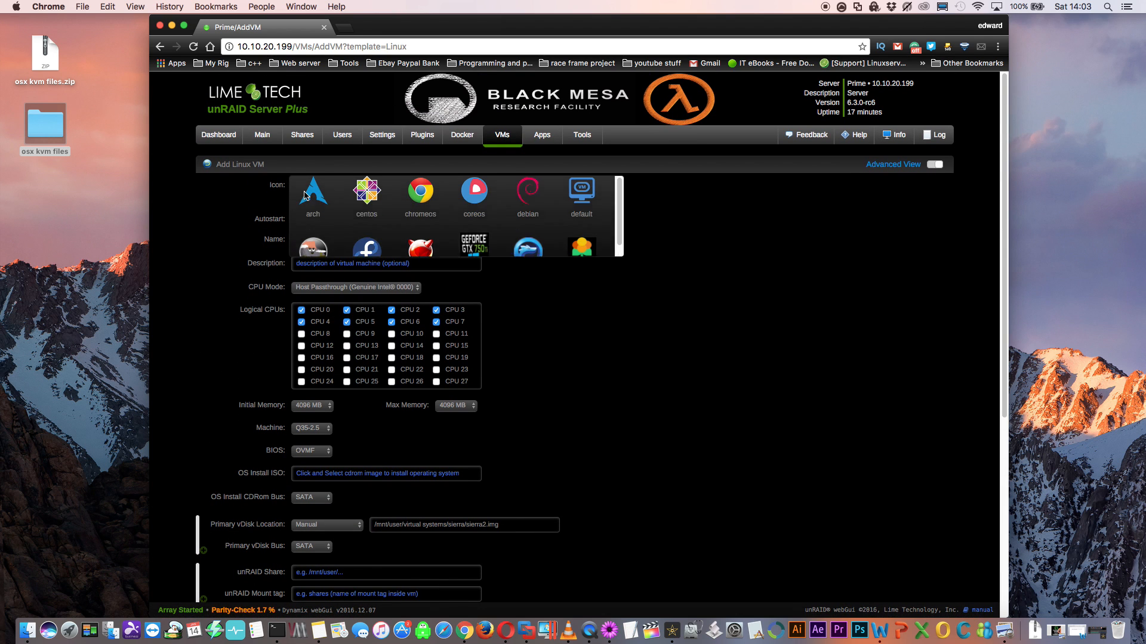
scroll(down, 3)
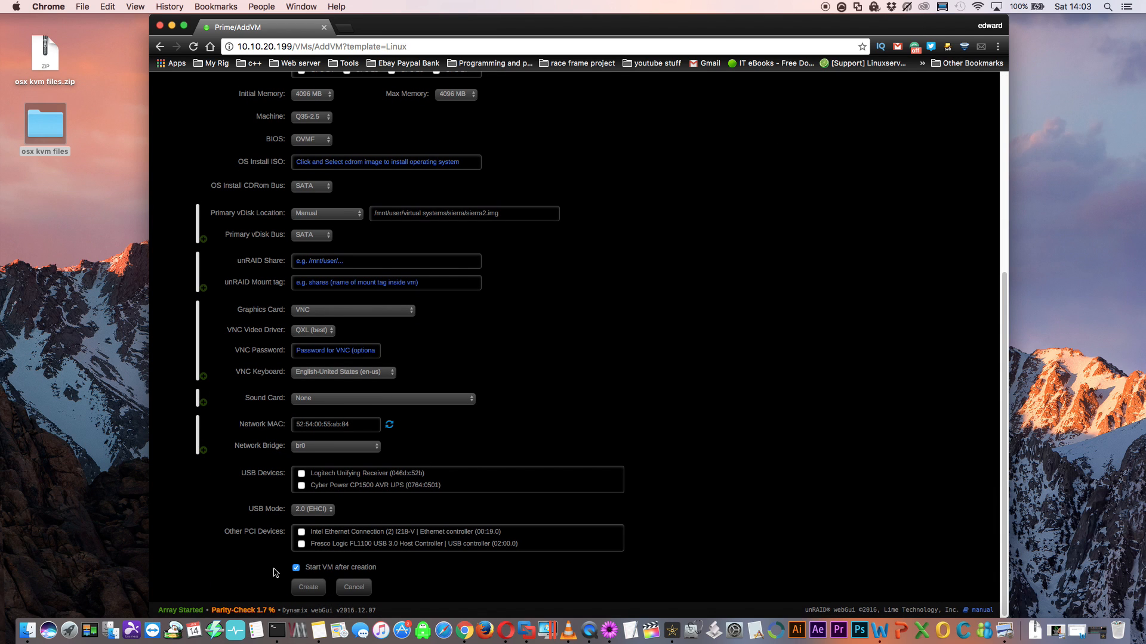
click(296, 568)
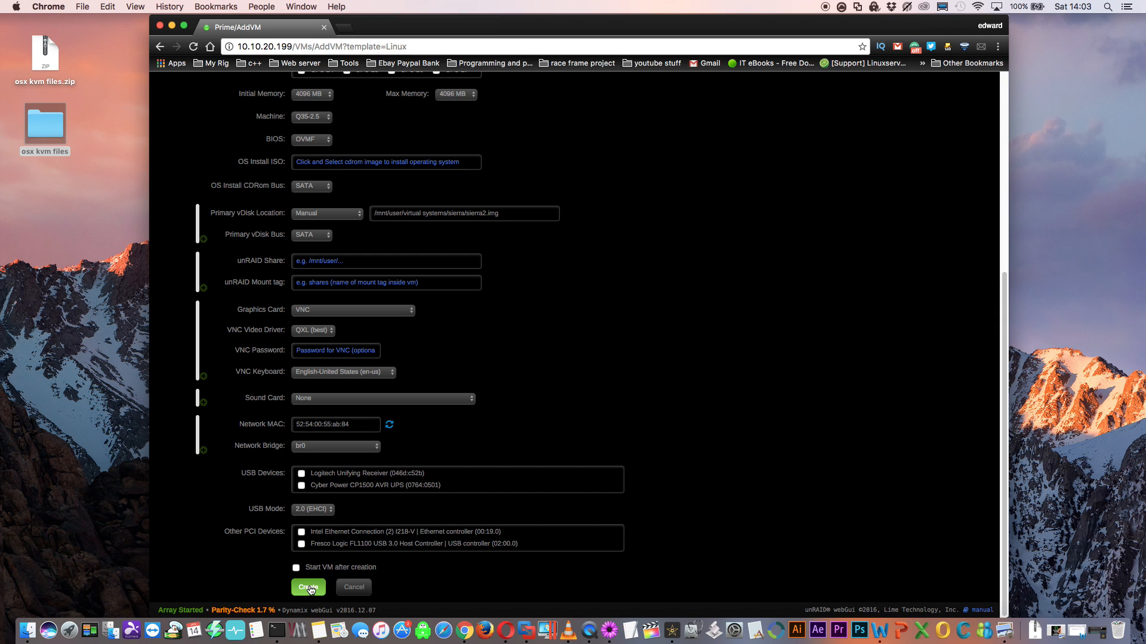
click(308, 587)
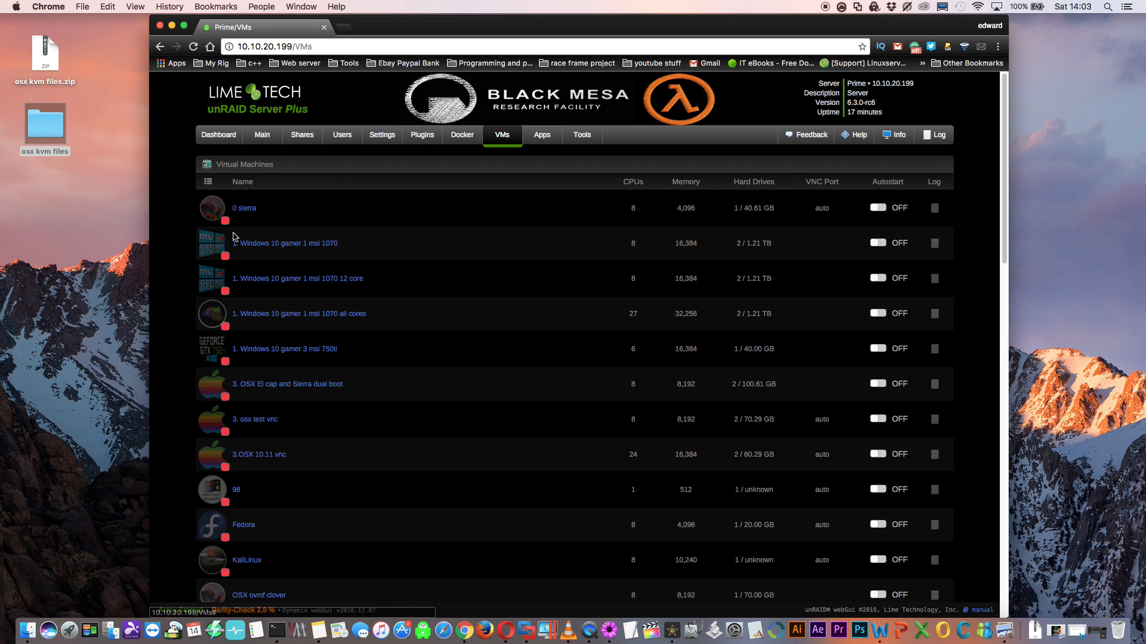
Open the 0 sierra VM's XML definition for editing.
click(211, 208)
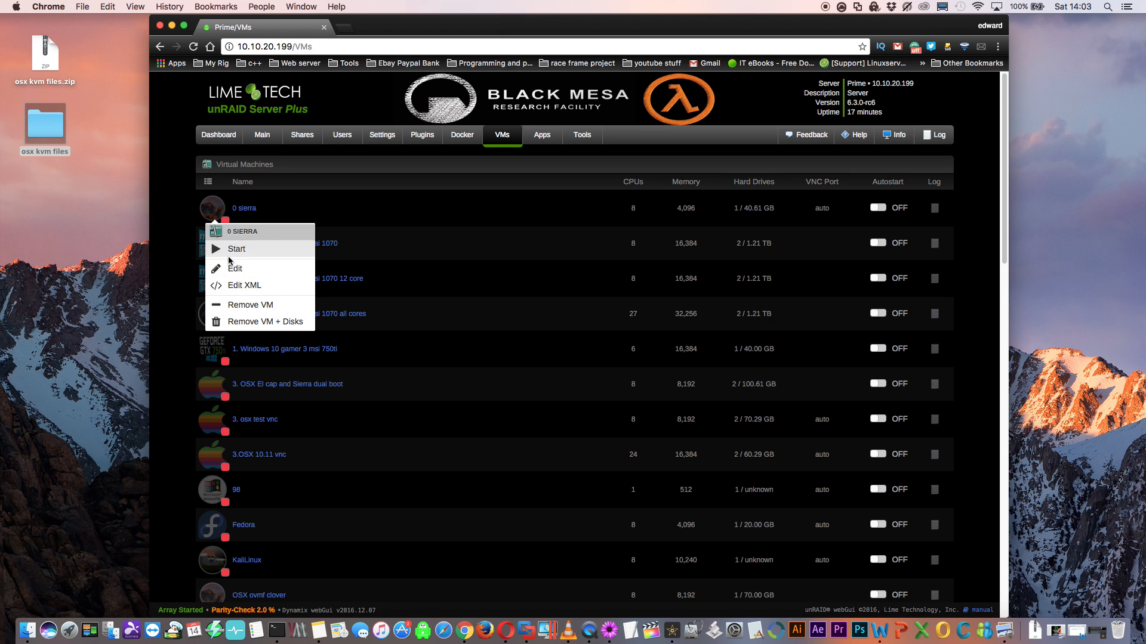
mouse_move(245, 285)
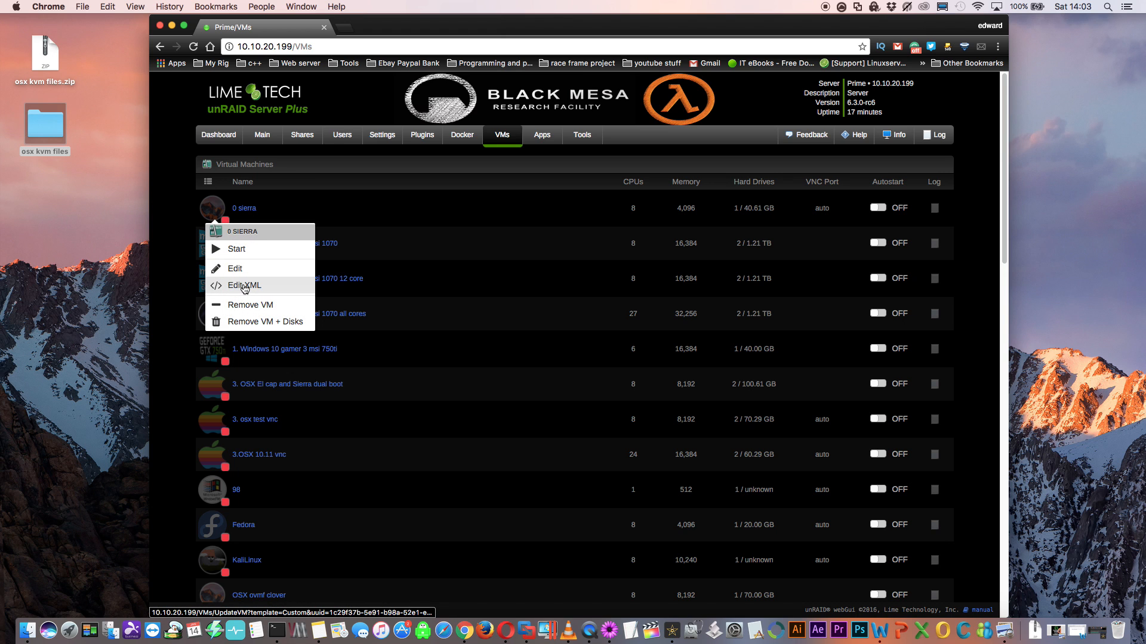
click(243, 285)
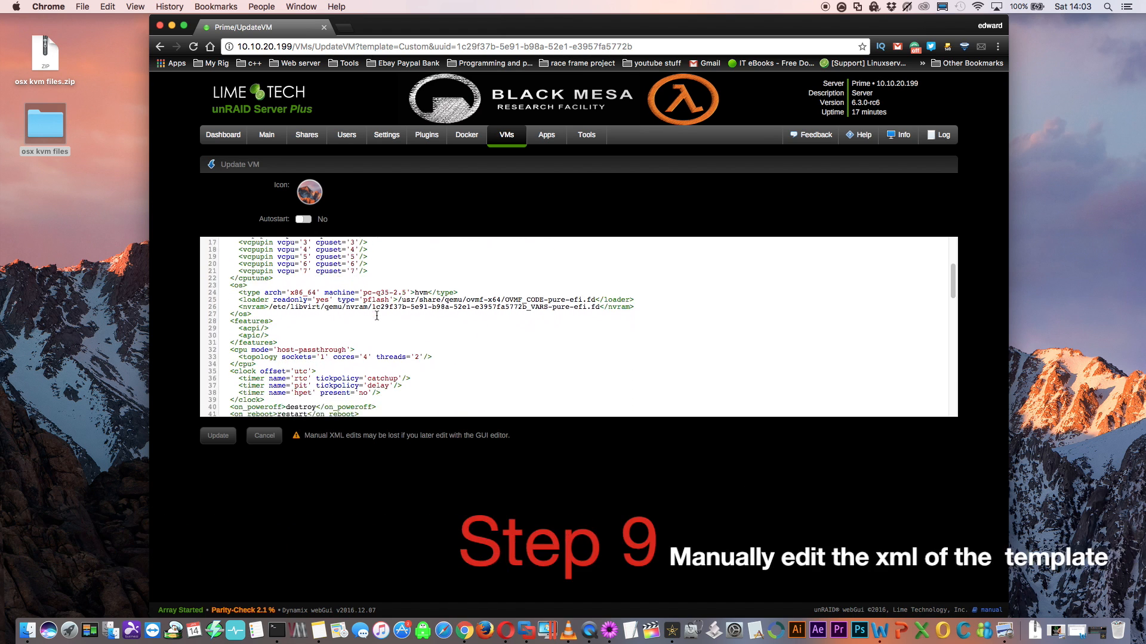
Remove the <interface> block through </domain> so the XML ends at the pci-bridge controller.
scroll(down, 3)
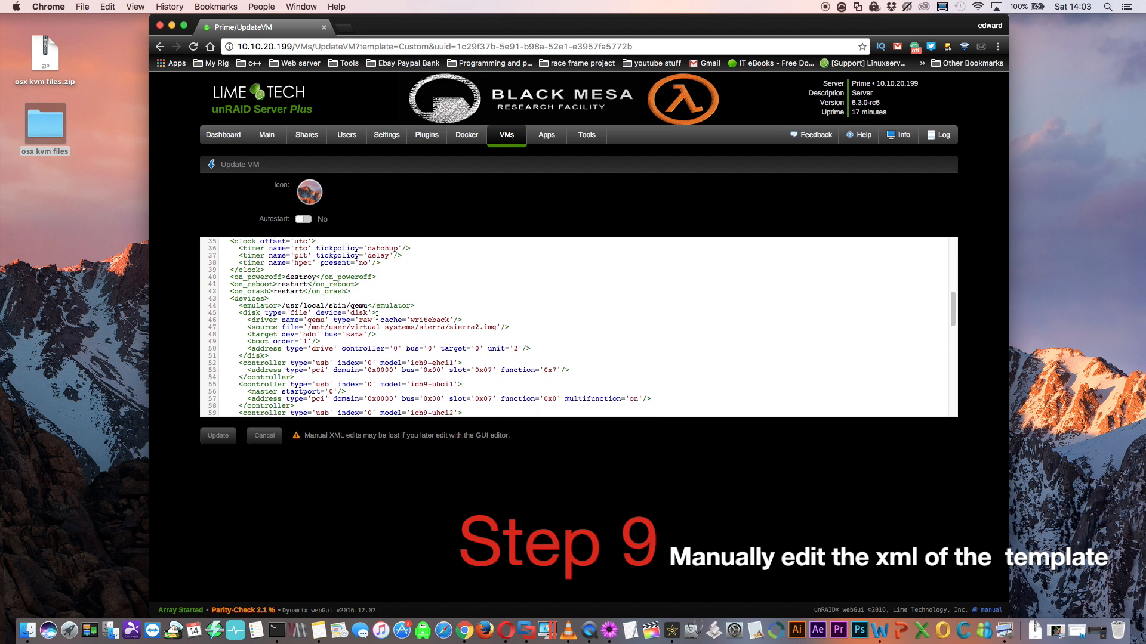
scroll(down, 3)
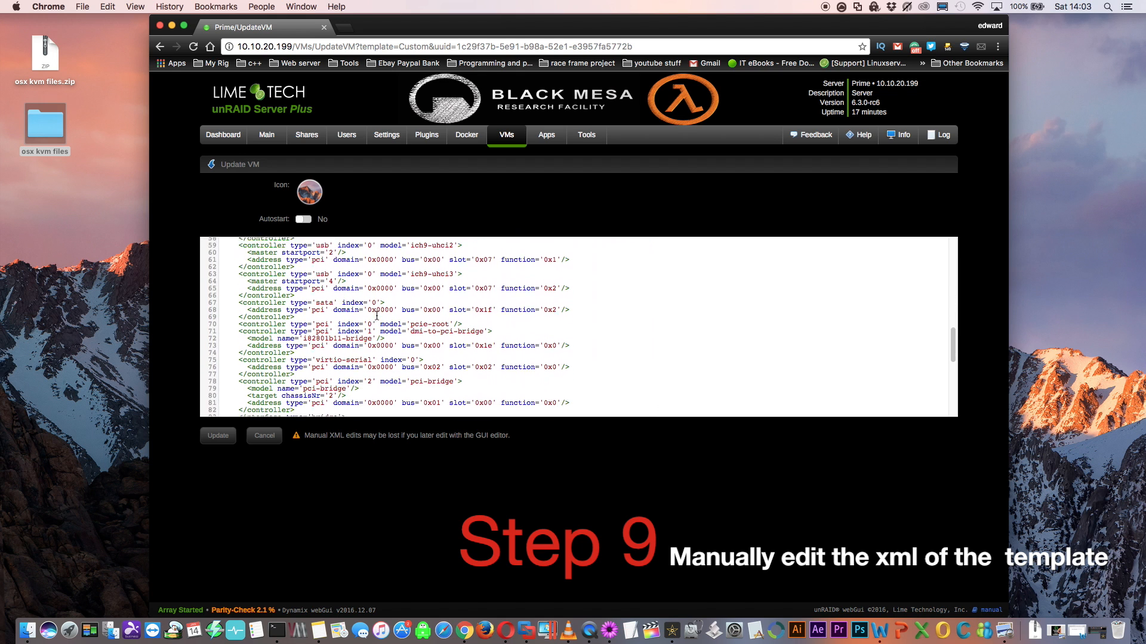
scroll(down, 3)
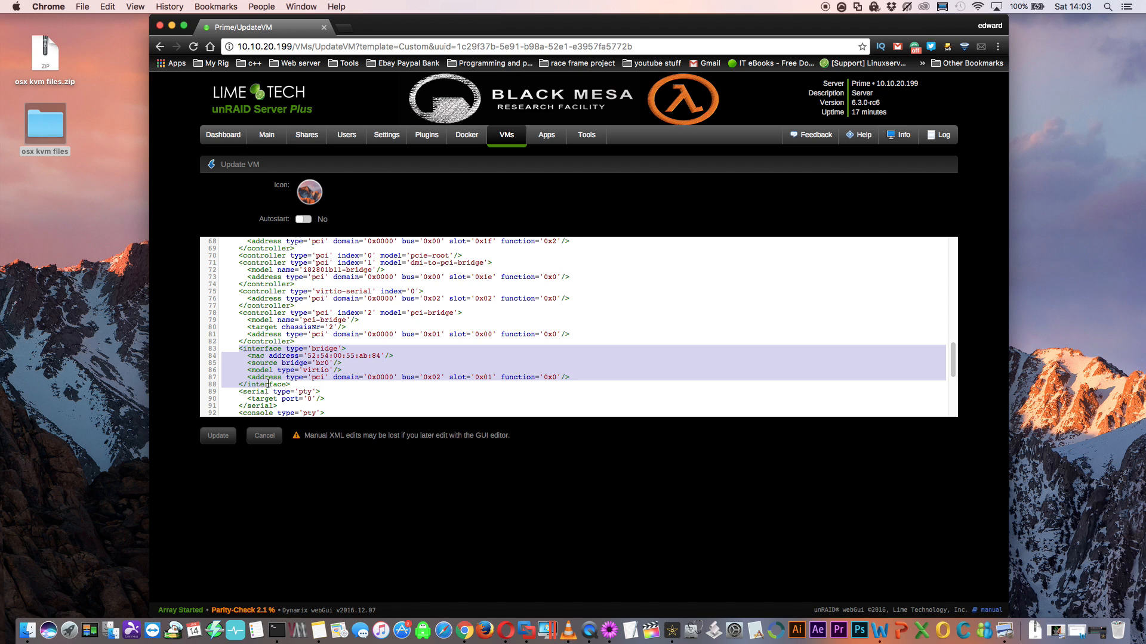
scroll(down, 3)
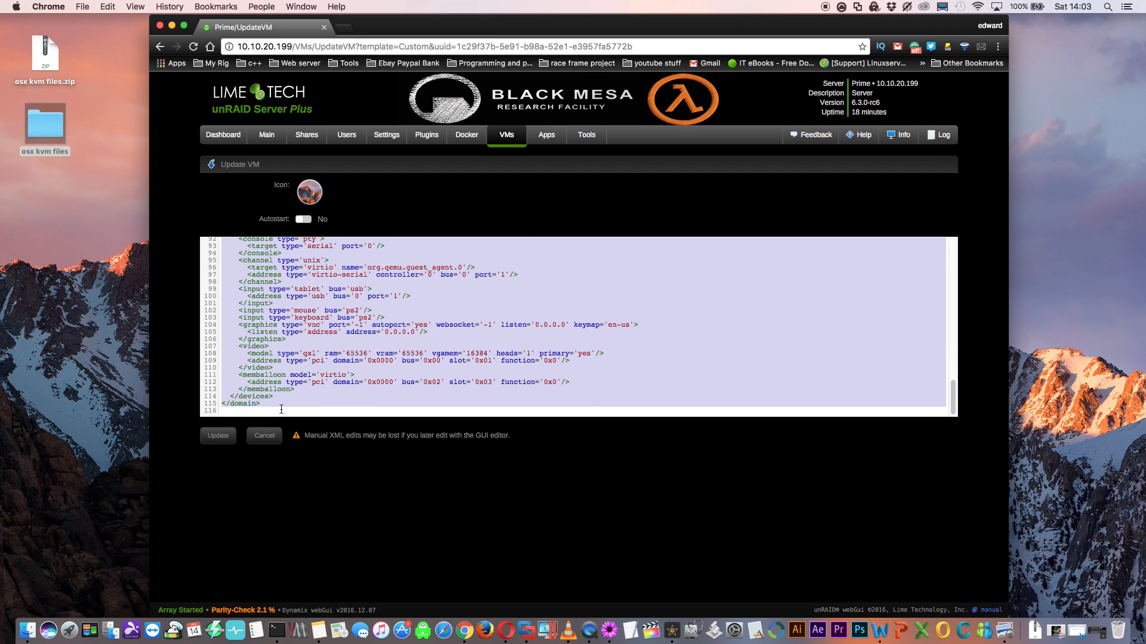
scroll(up, 3)
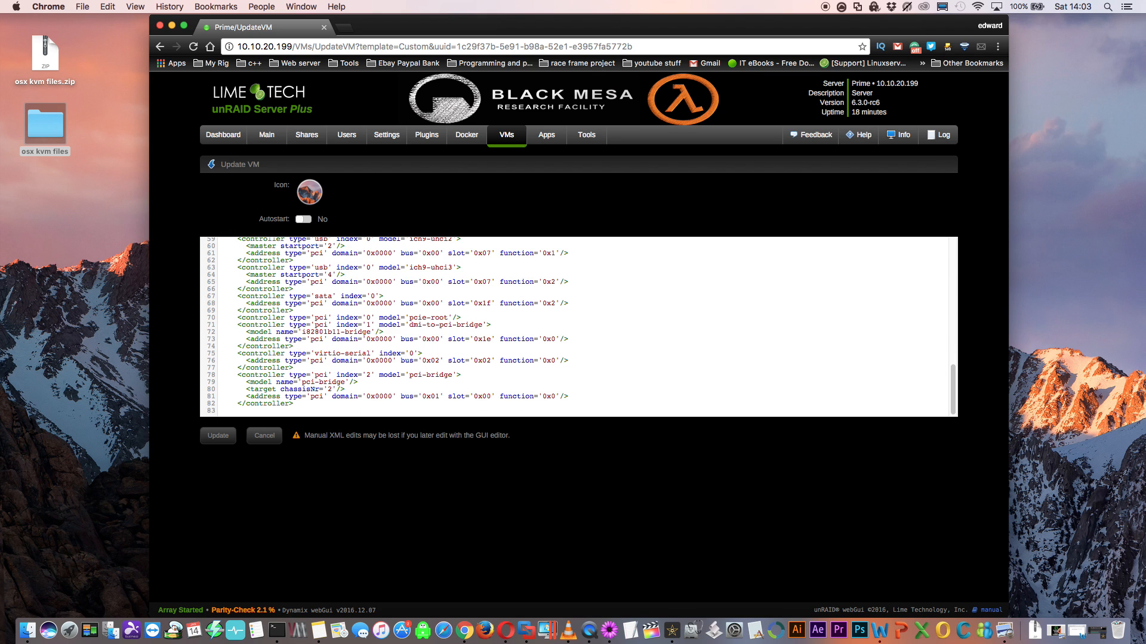
mouse_move(70, 225)
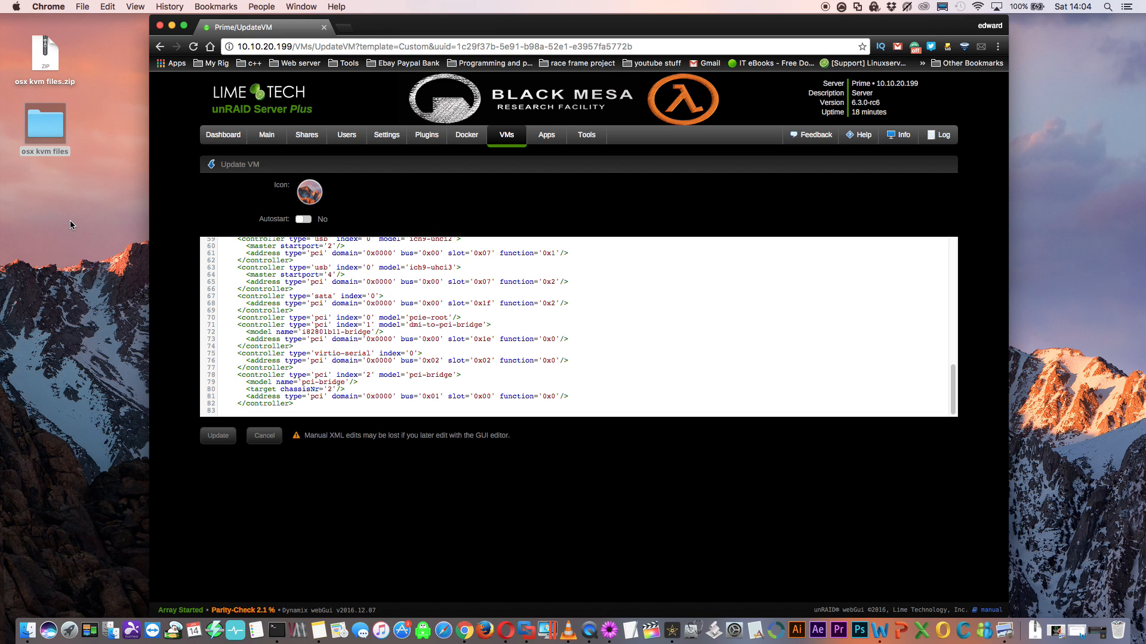
From the osx kvm files folder, open 'osx xml file for vnc setup.txt' with TextMate.
double_click(45, 123)
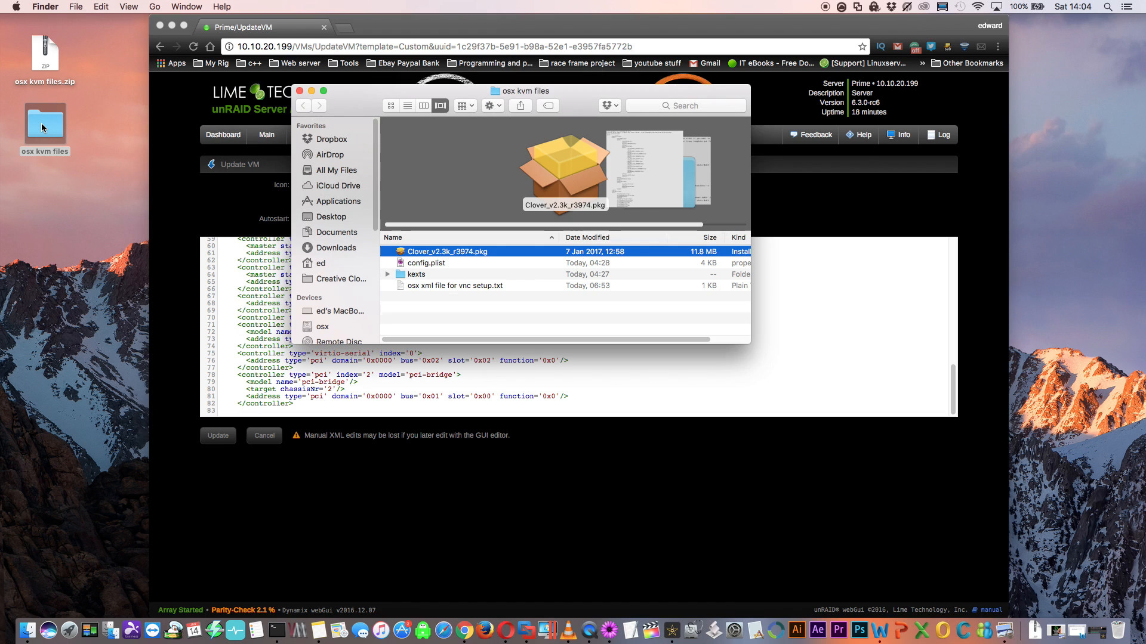
click(454, 285)
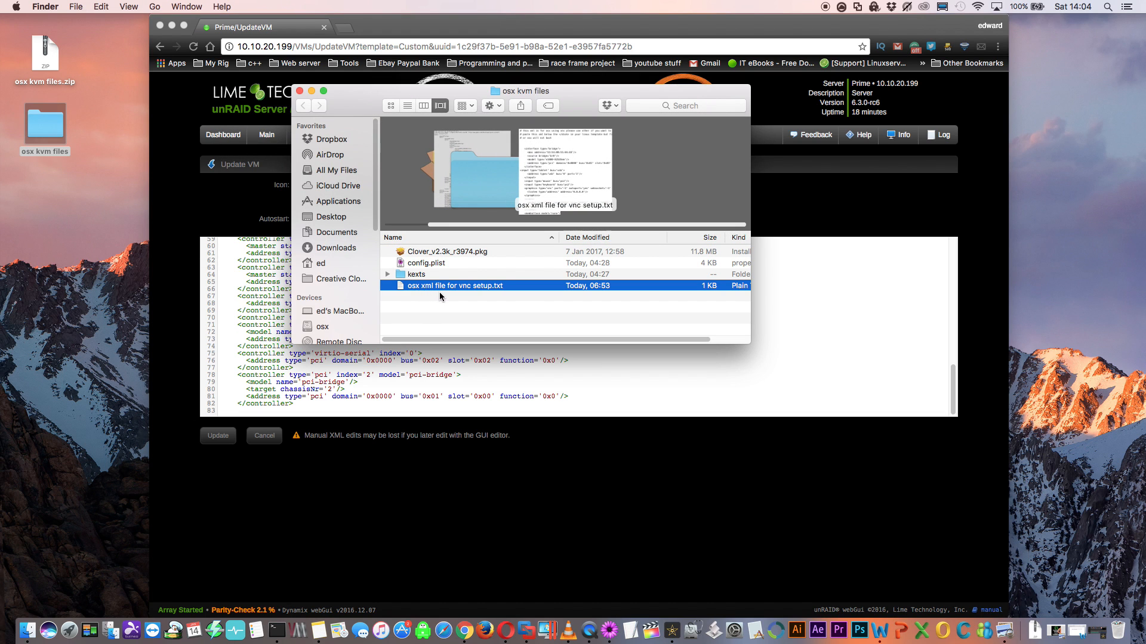
right_click(455, 285)
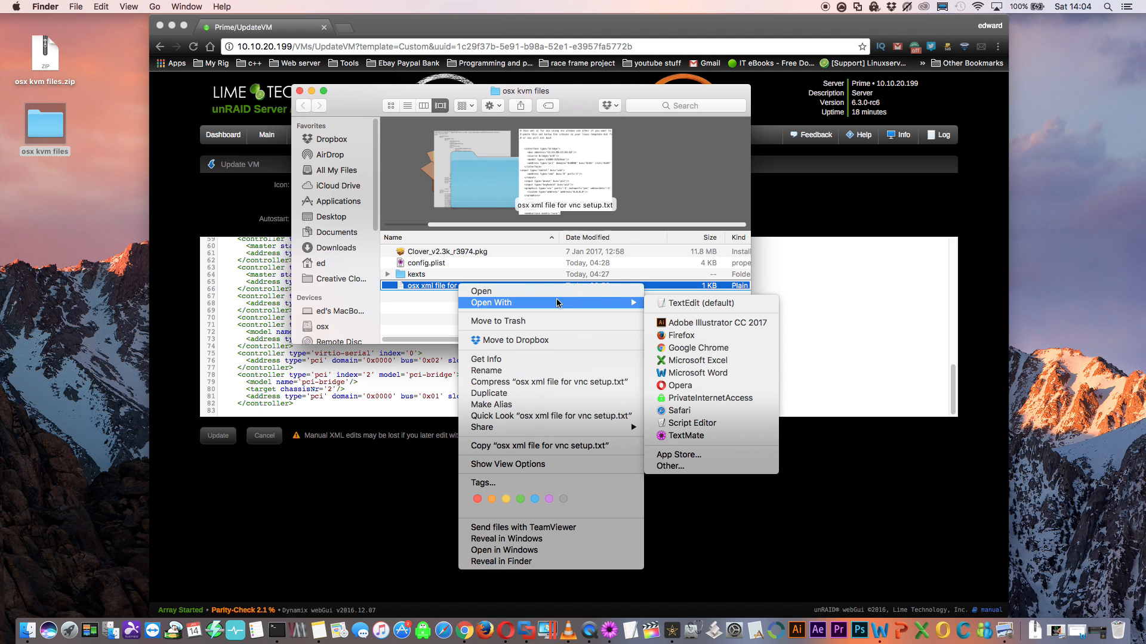
mouse_move(685, 436)
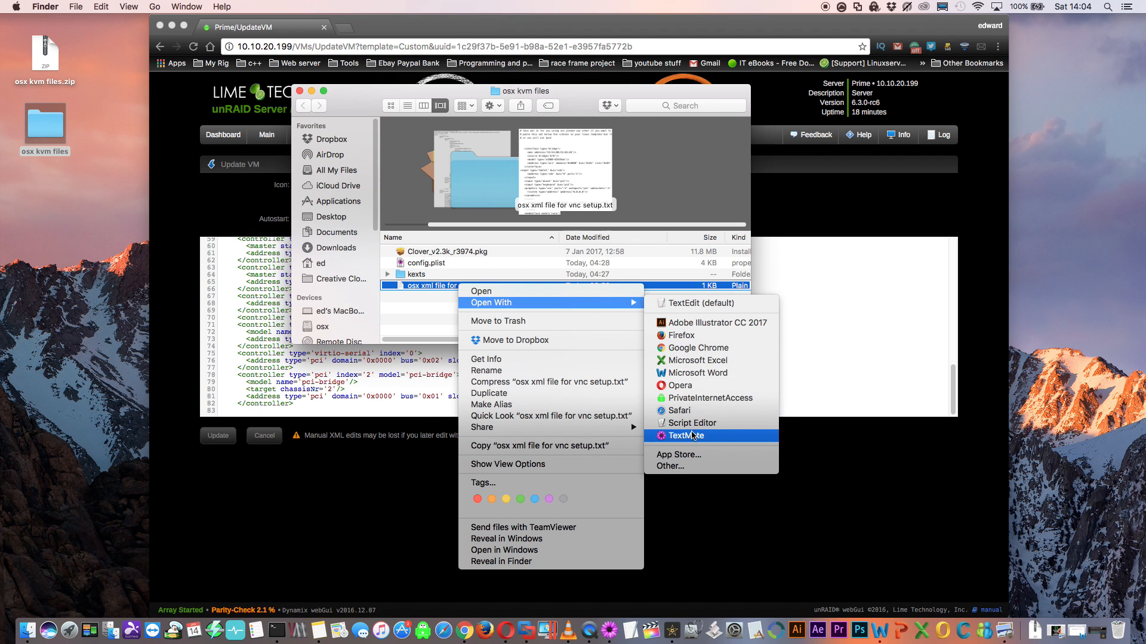
click(685, 436)
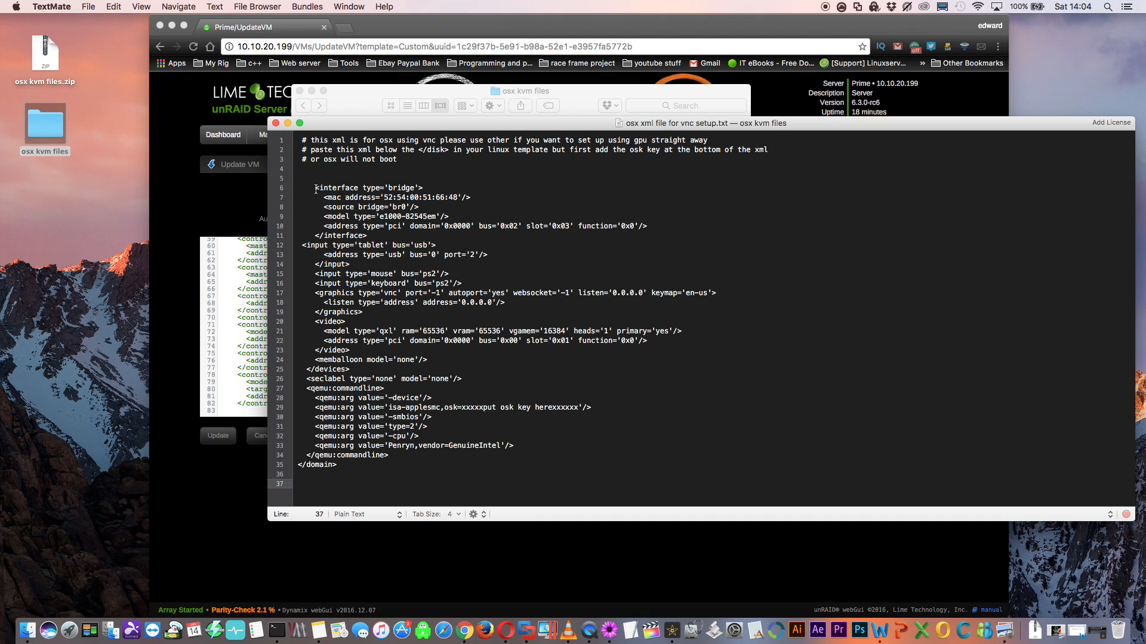
Review the VNC snippet's interface block and select the isa-applesmc OSK key qemu:arg line.
click(297, 483)
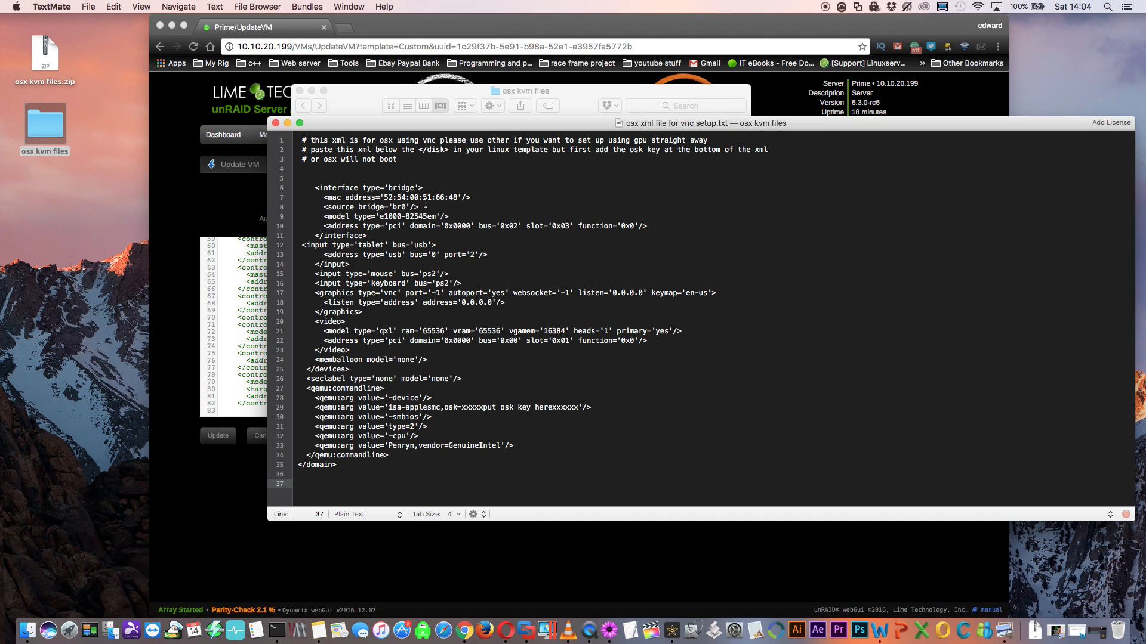
click(315, 188)
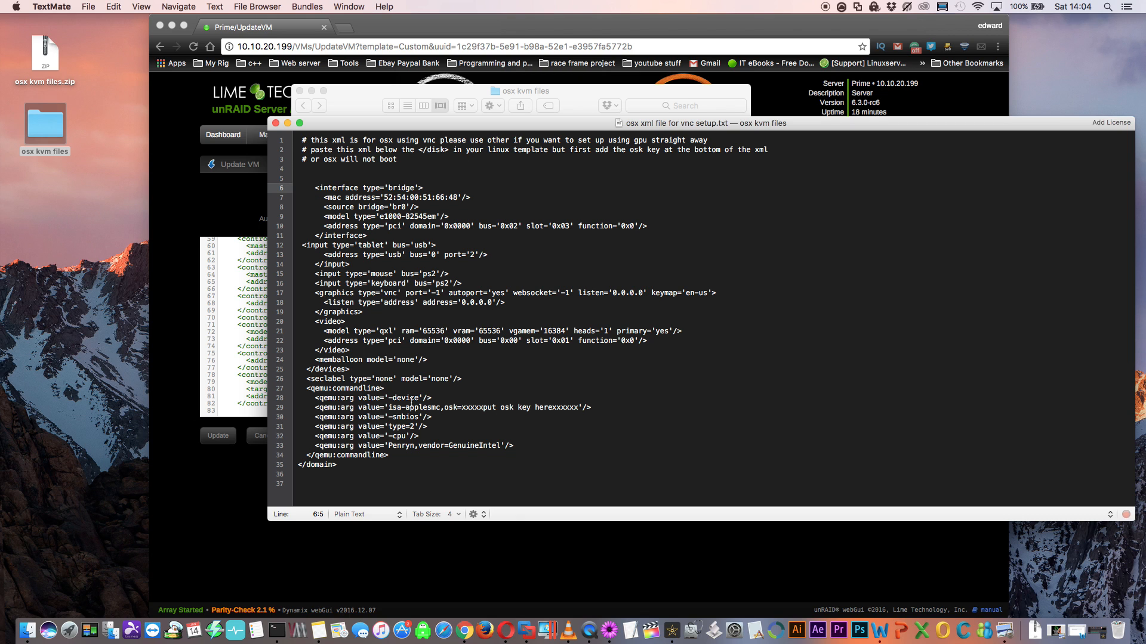
click(319, 407)
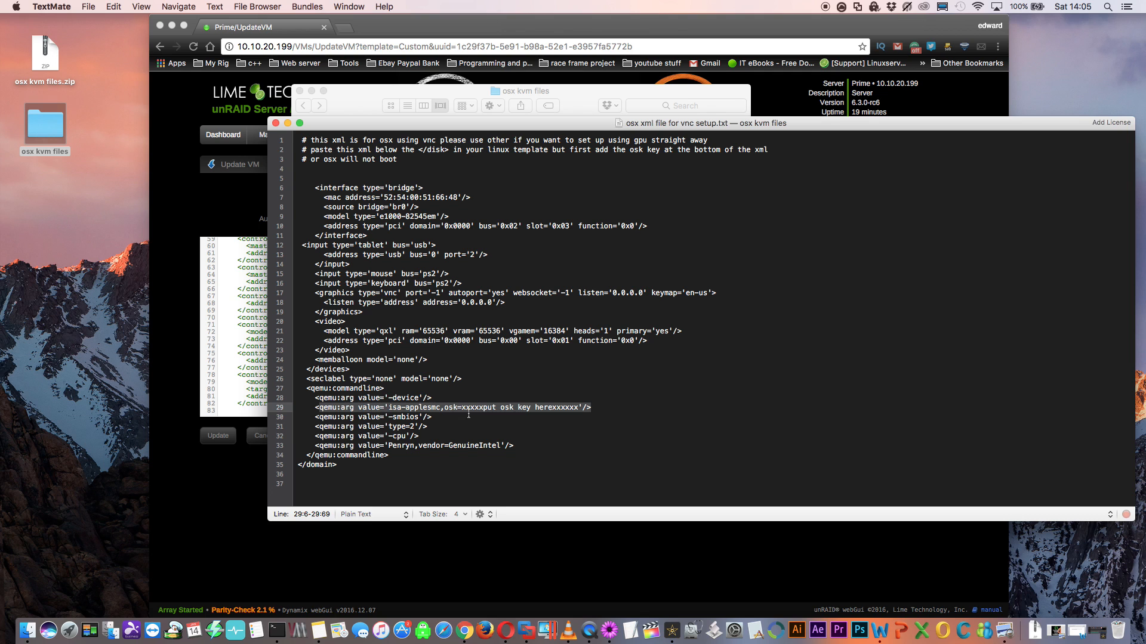
click(338, 464)
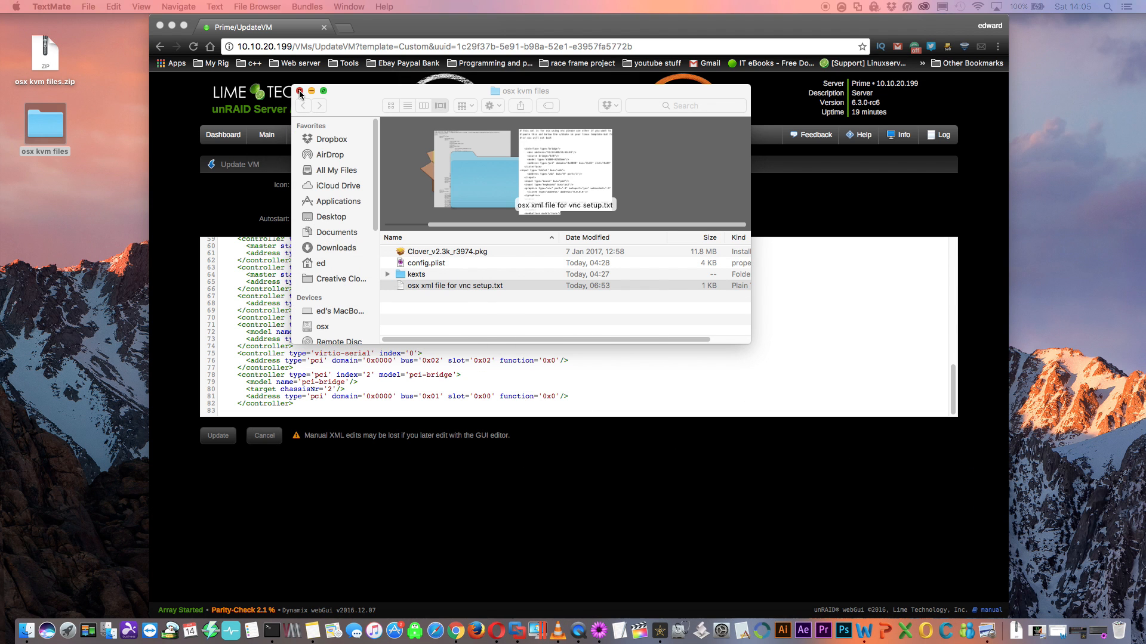
Paste the VNC and OSK key snippet at the end of the 0 sierra XML and update it.
click(299, 94)
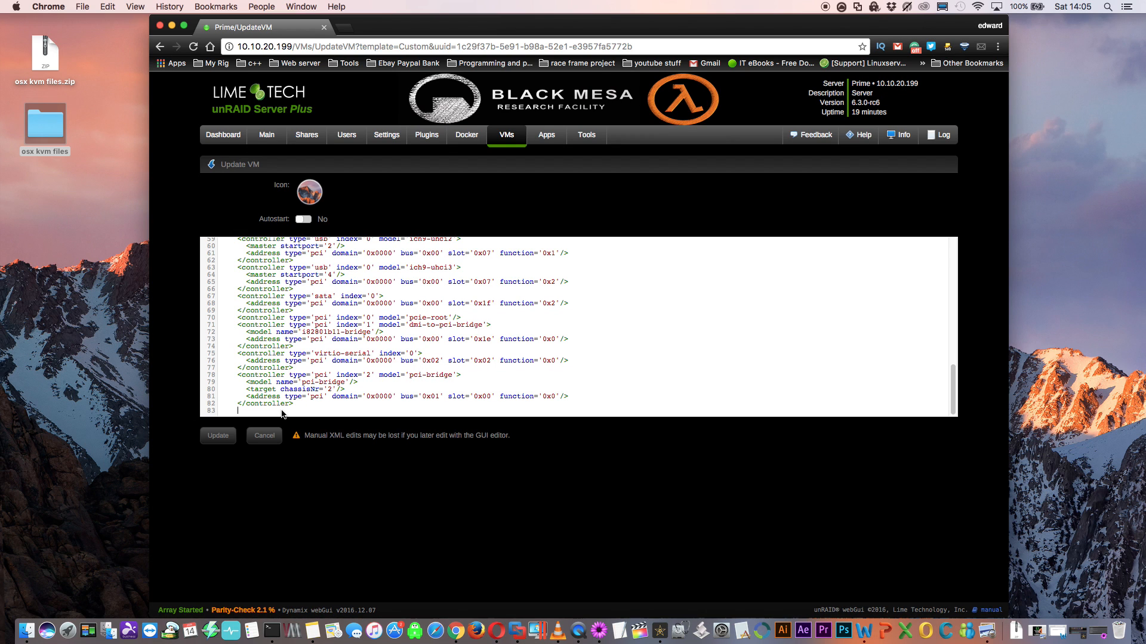
scroll(down, 3)
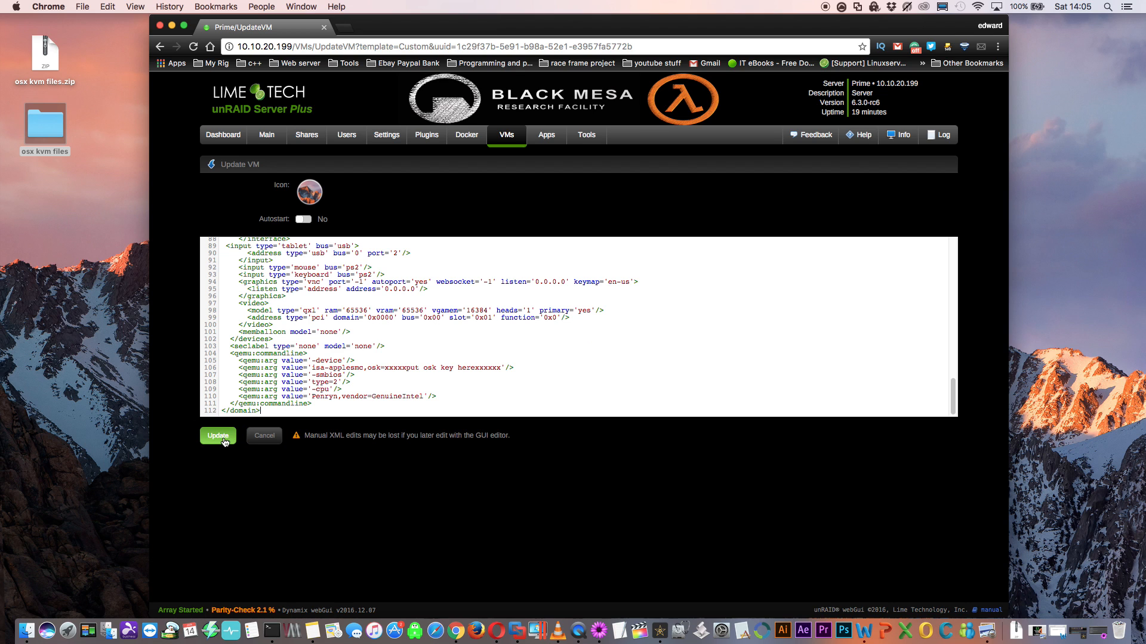
click(218, 435)
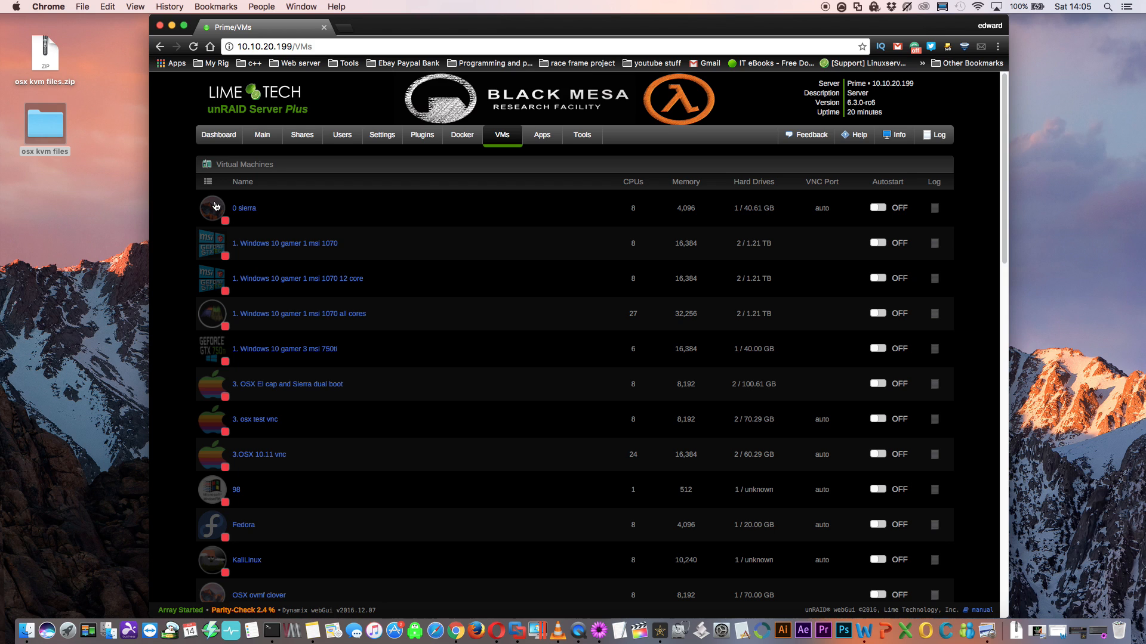
Launch VNC Remote for the 0 sierra VM, reaching the OVMF firmware setup menu.
click(243, 208)
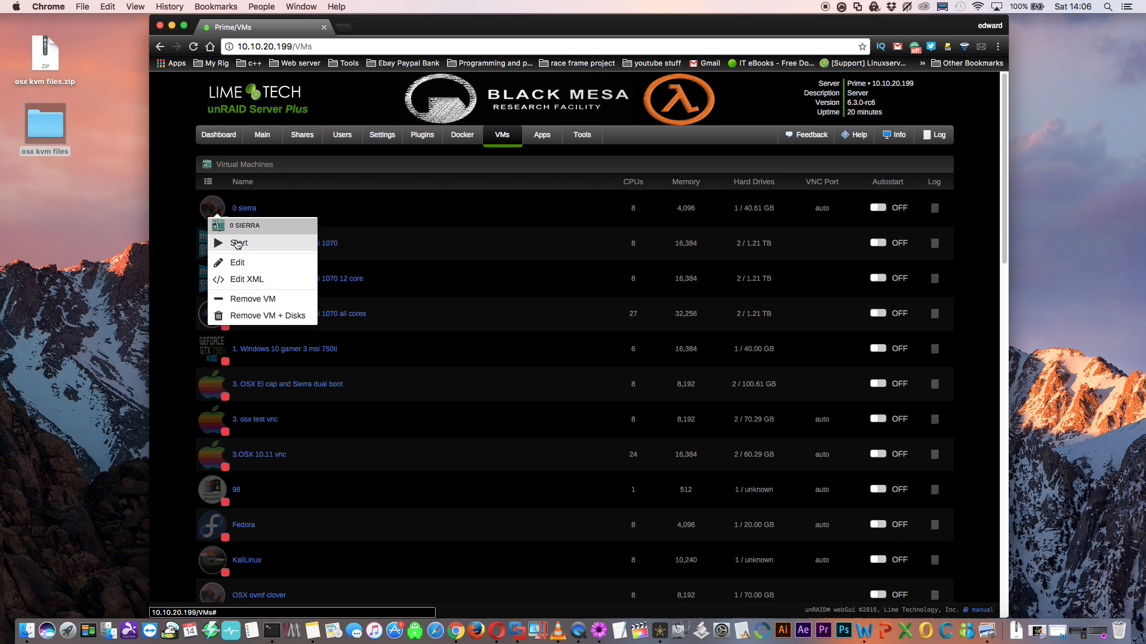
click(239, 242)
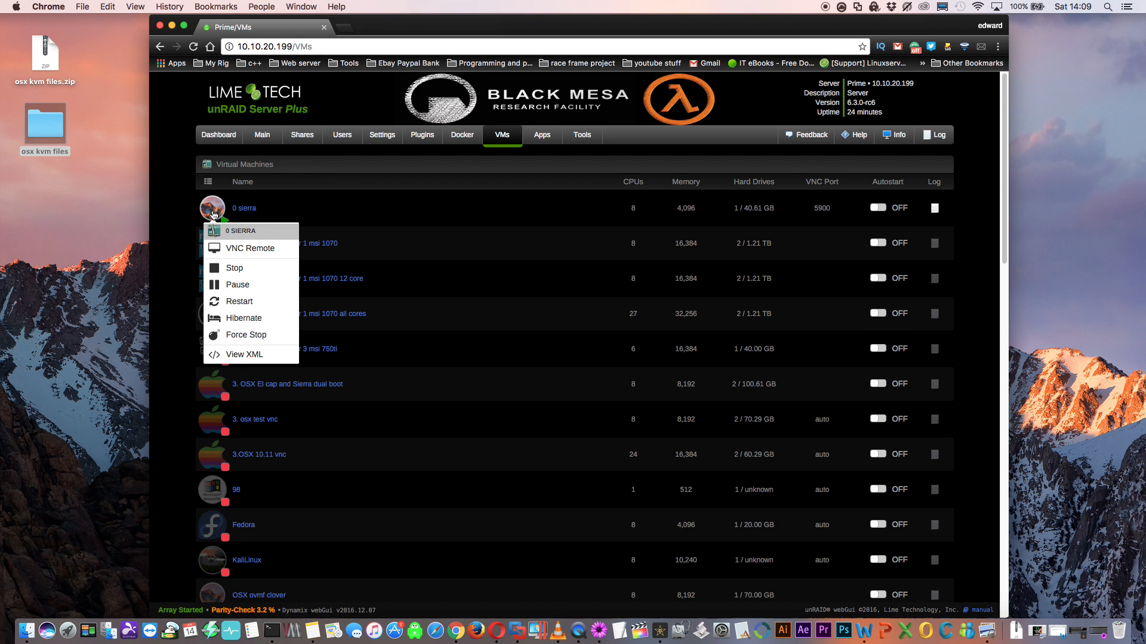
click(249, 248)
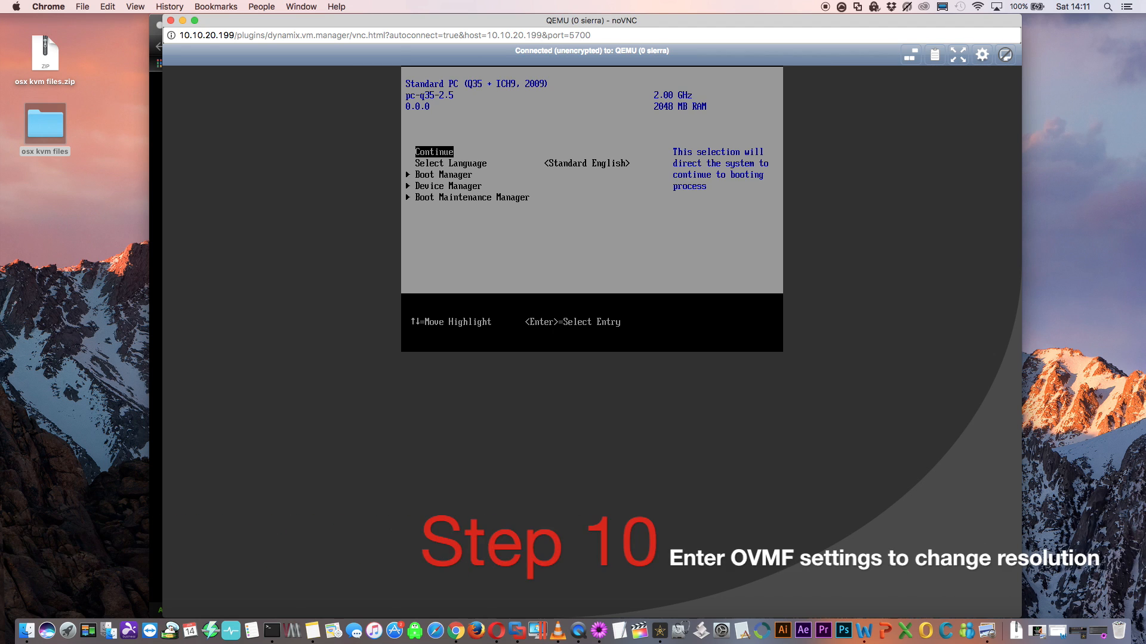
In OVMF Platform Configuration set the preferred resolution to 1920x1080 and commit changes and exit.
key(Down)
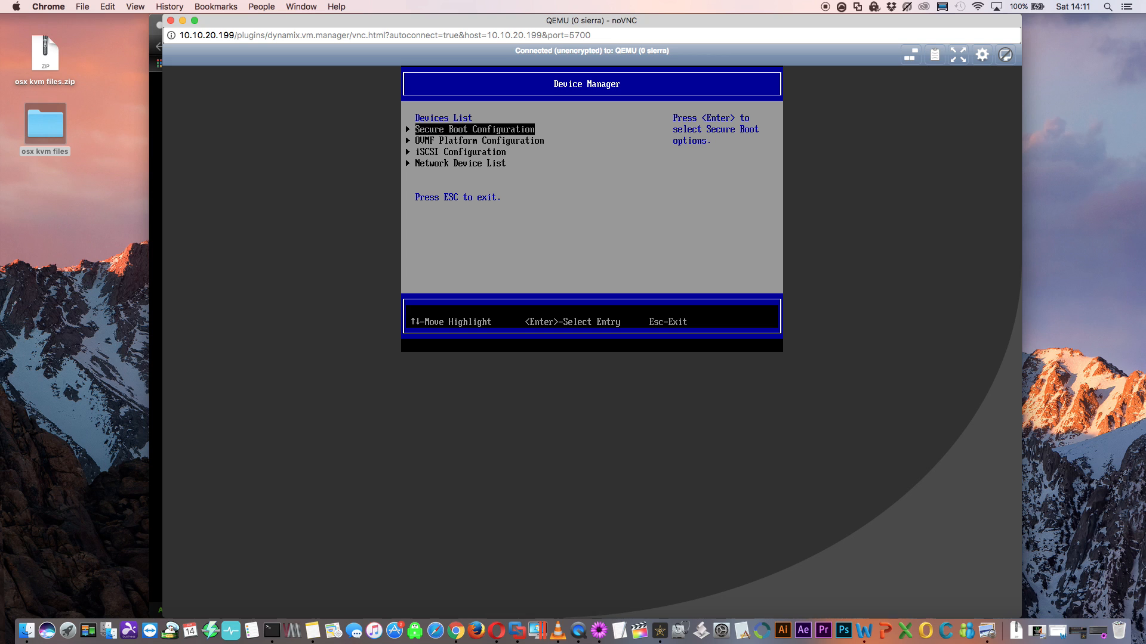
key(Return)
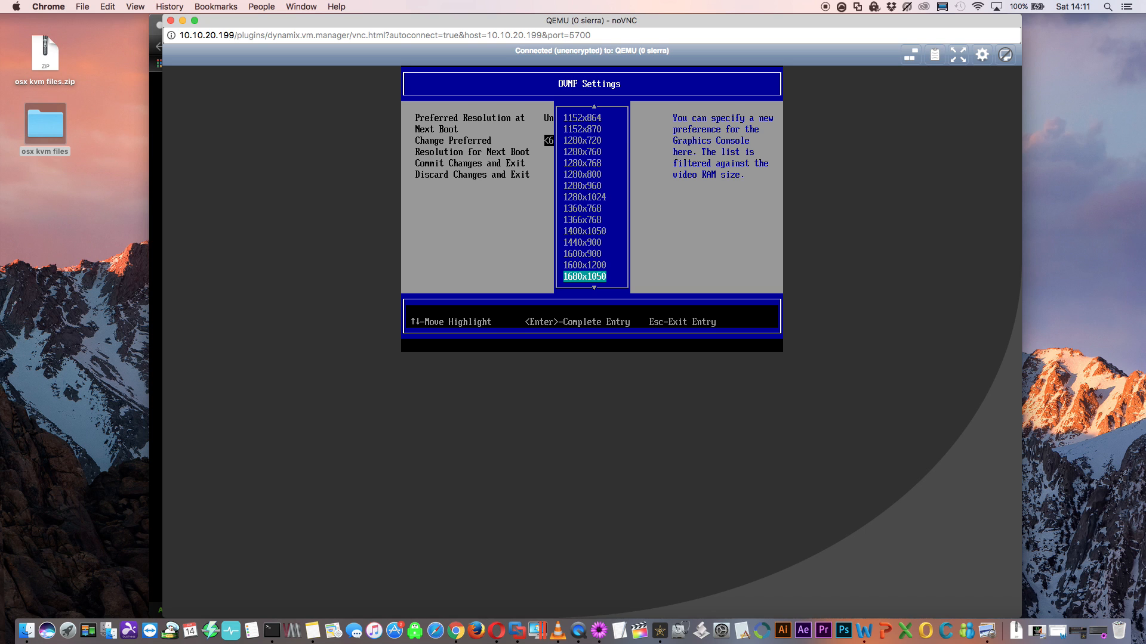
scroll(down, 3)
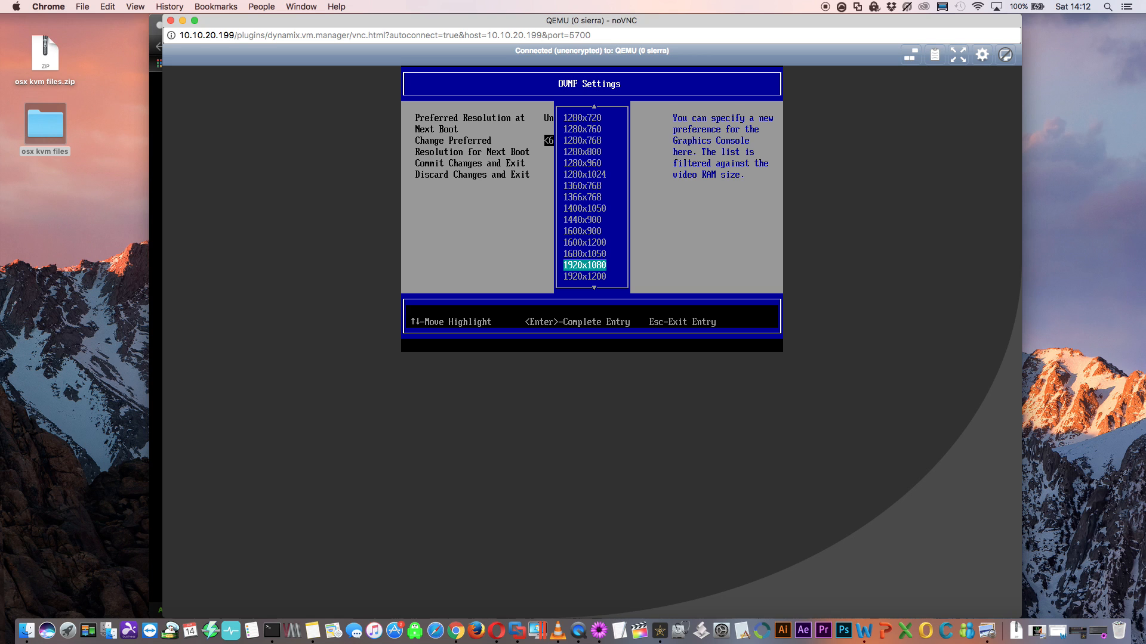
key(Return)
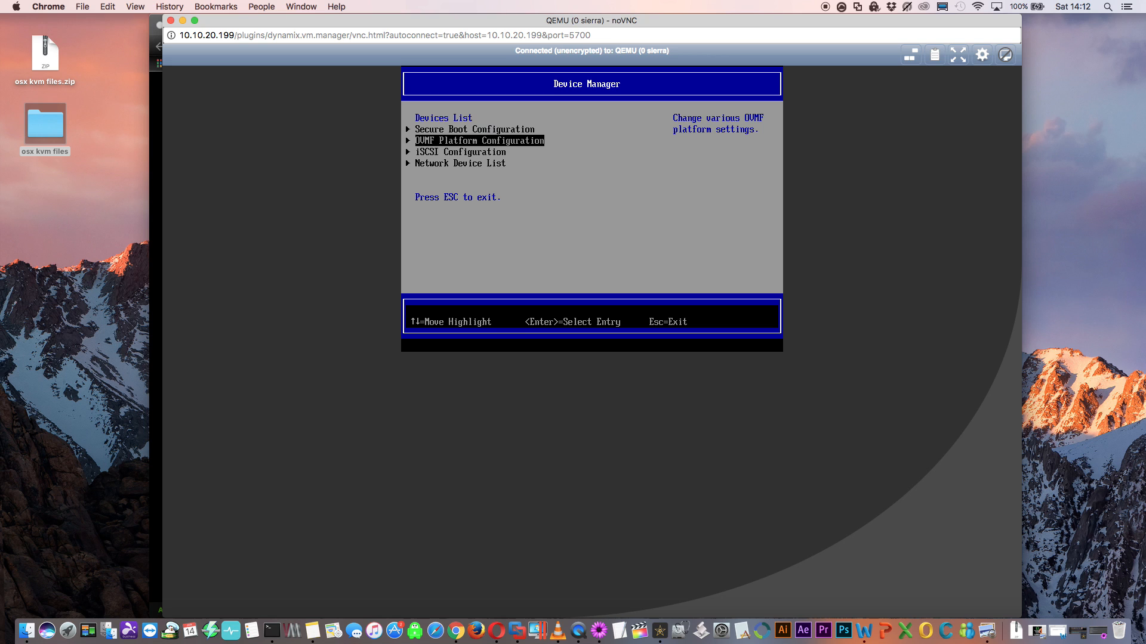
key(Return)
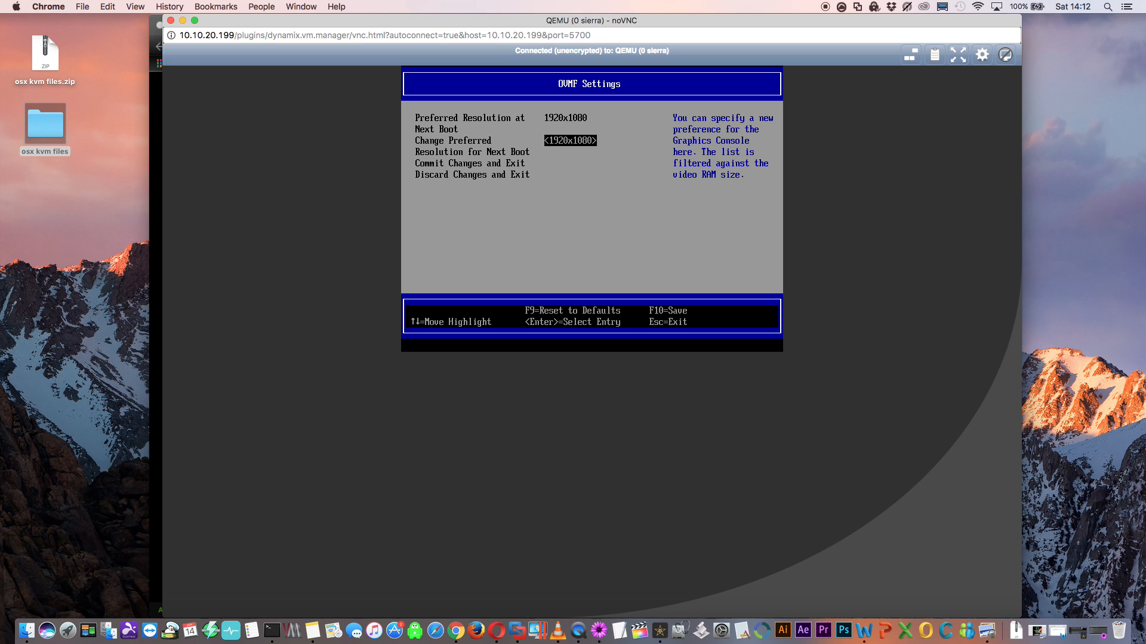
key(Down)
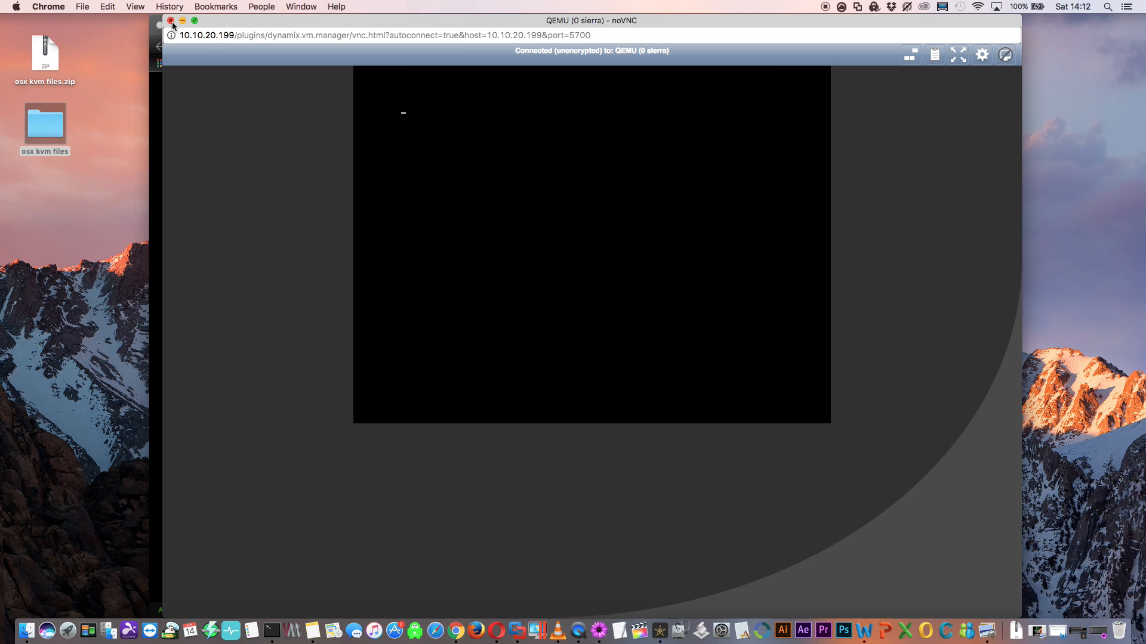
Close the console, start 0 sierra again and reopen VNC Remote at the TianoCore boot screen.
click(169, 21)
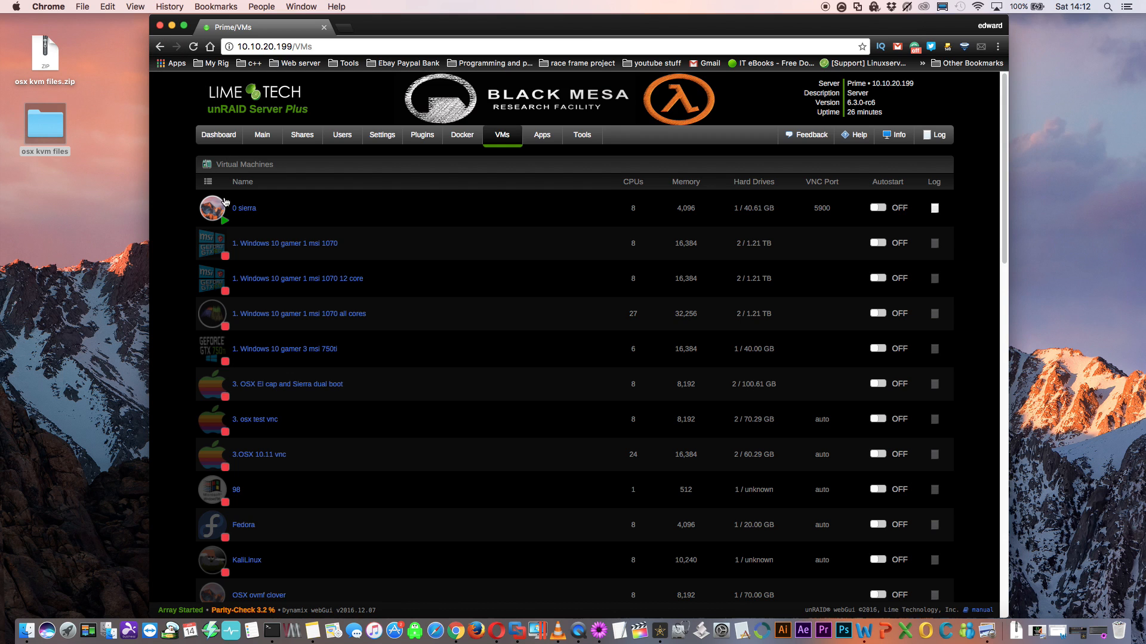
mouse_move(264, 339)
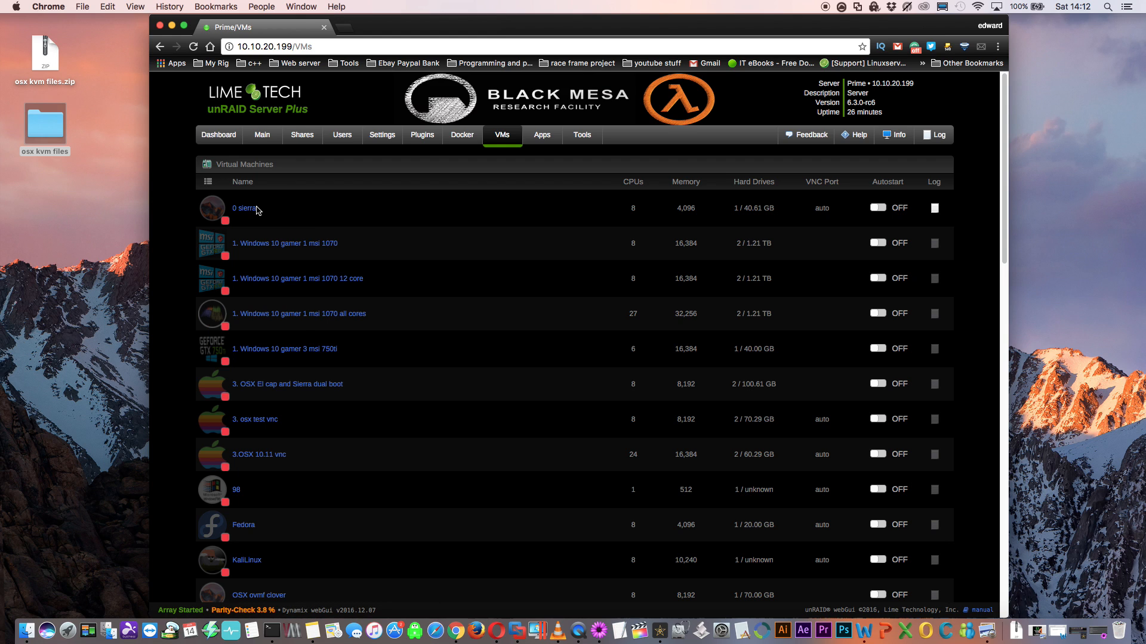
mouse_move(212, 210)
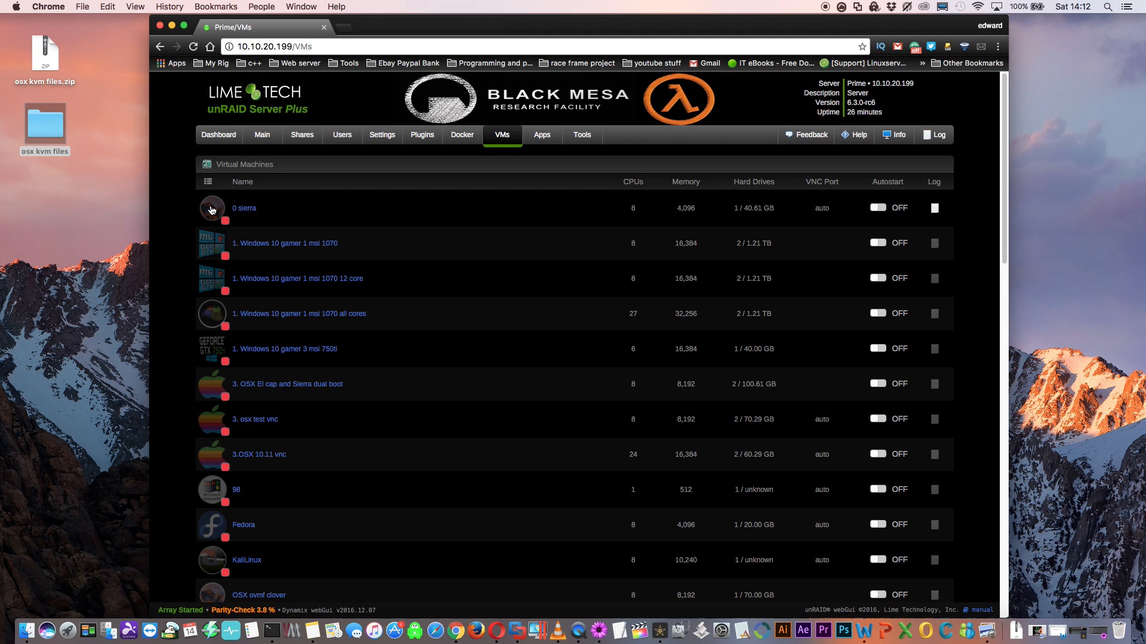
mouse_move(230, 249)
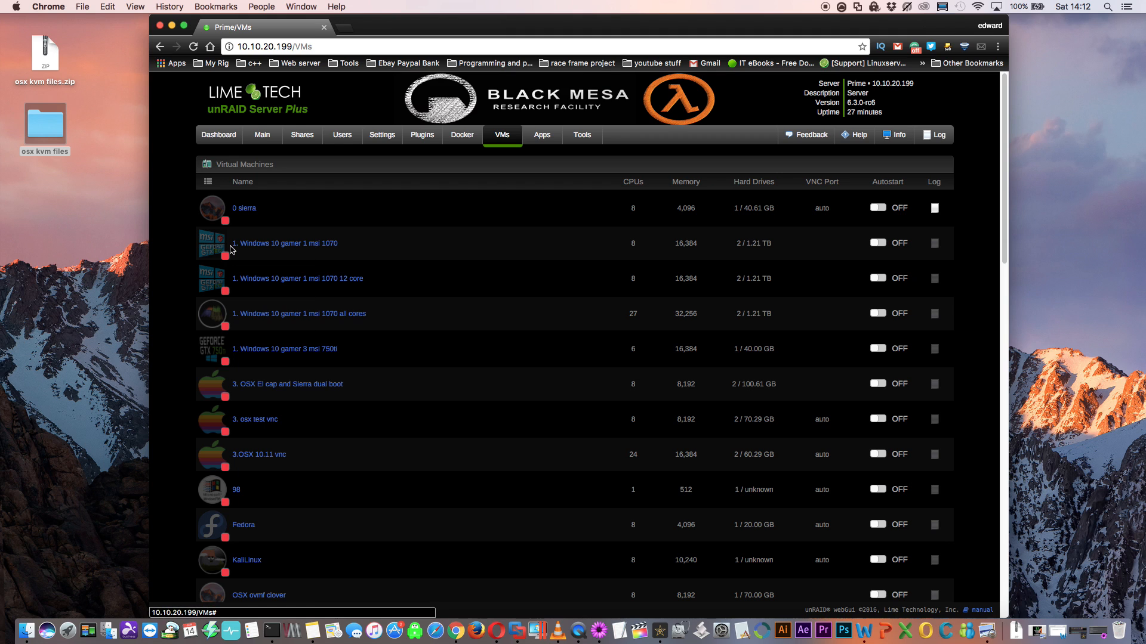
click(212, 208)
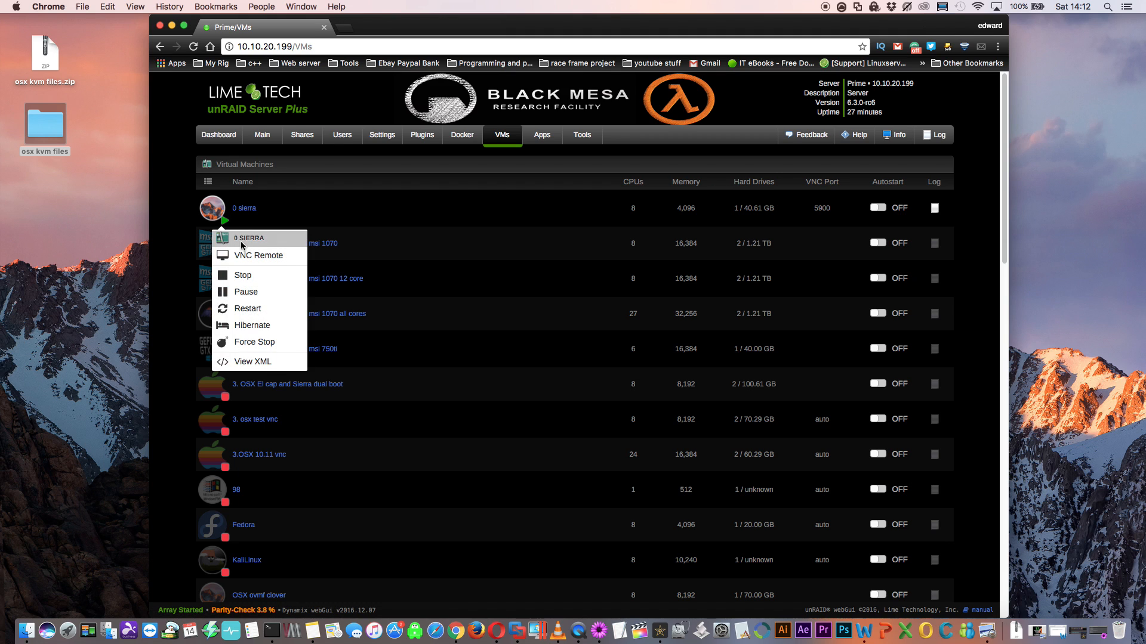
click(258, 255)
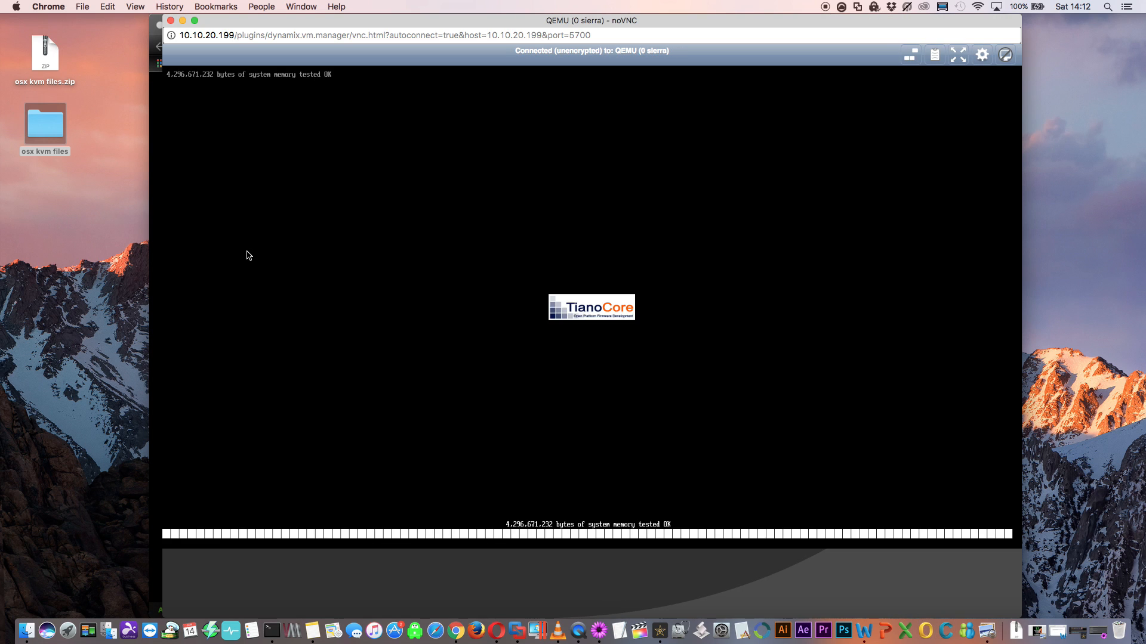
In fullscreen noVNC boot macOS from Macintosh HD via Clover, then play the Prison Break trailer on YouTube in Safari.
click(959, 54)
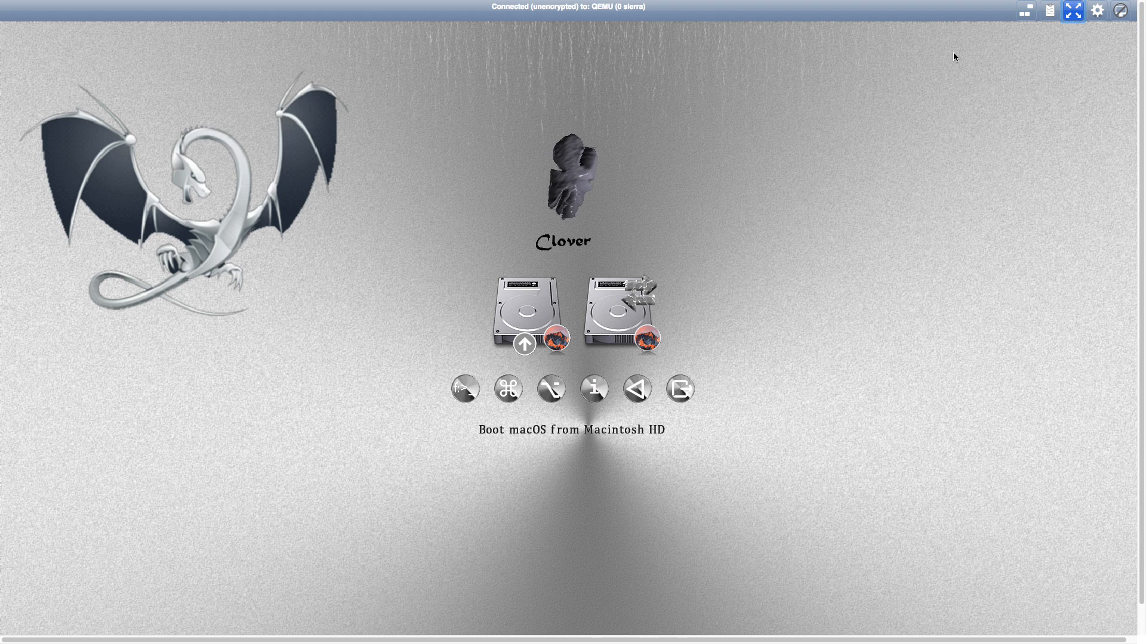
click(525, 312)
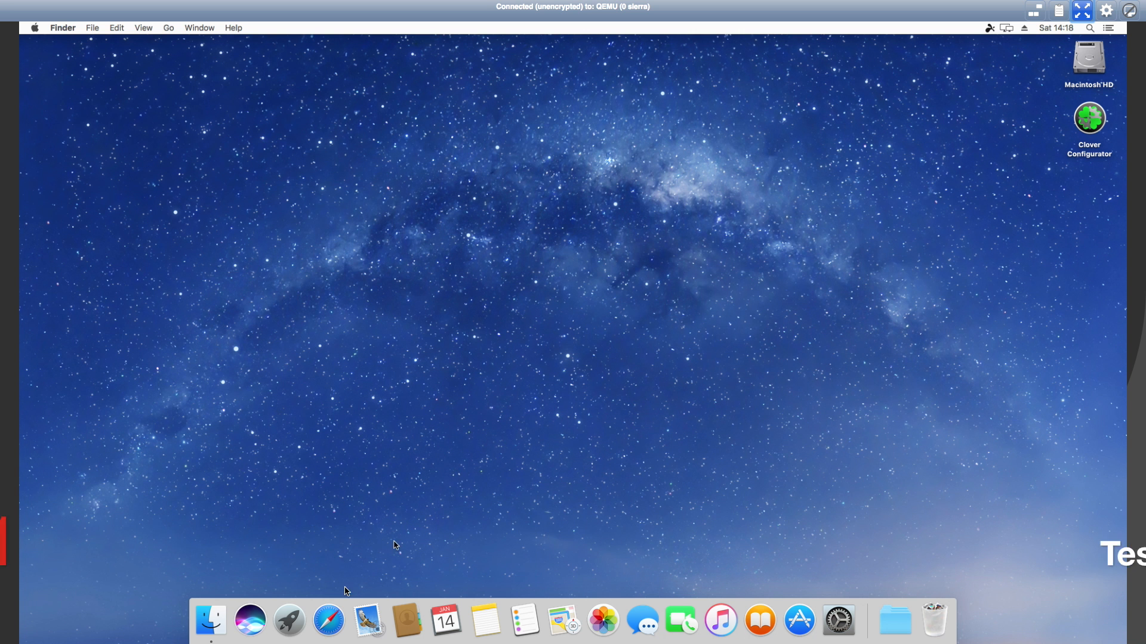
mouse_move(328, 622)
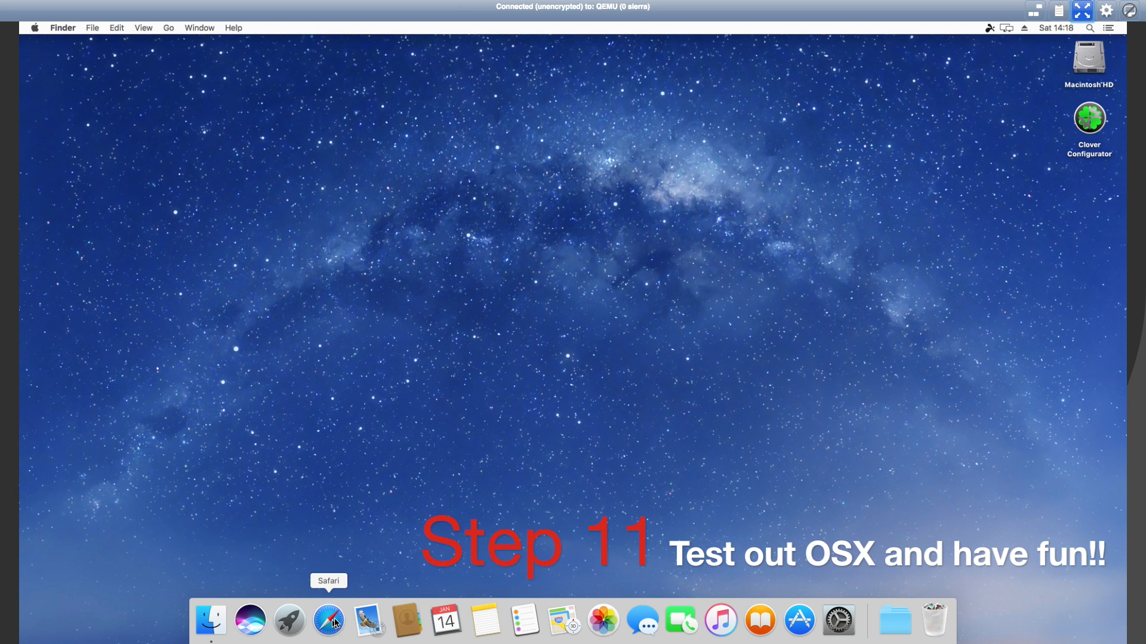
click(328, 621)
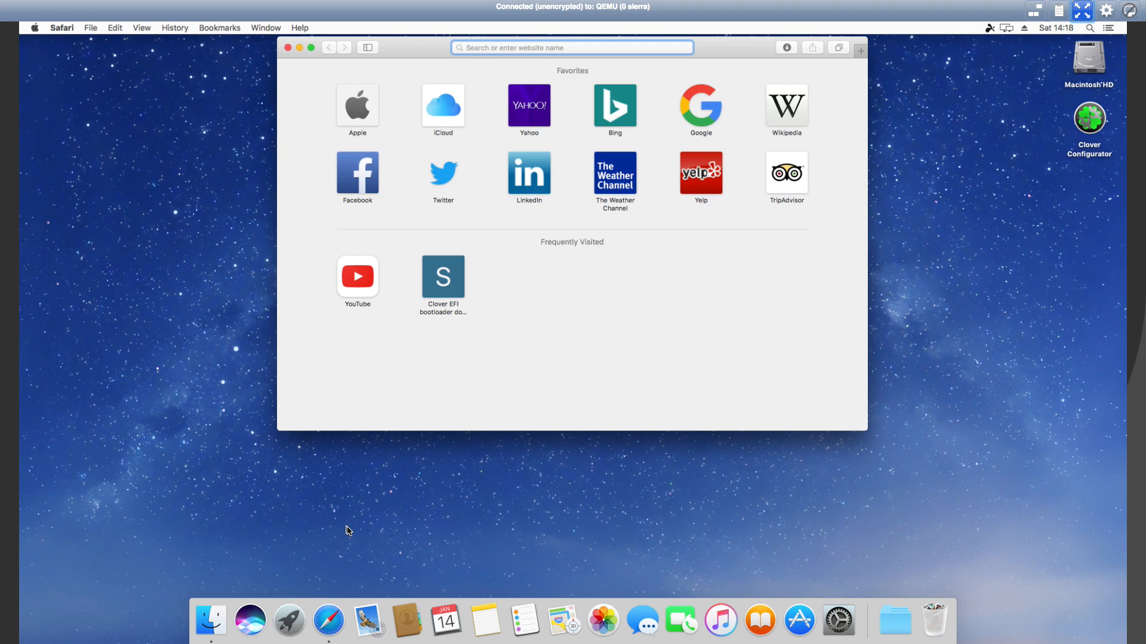
click(357, 277)
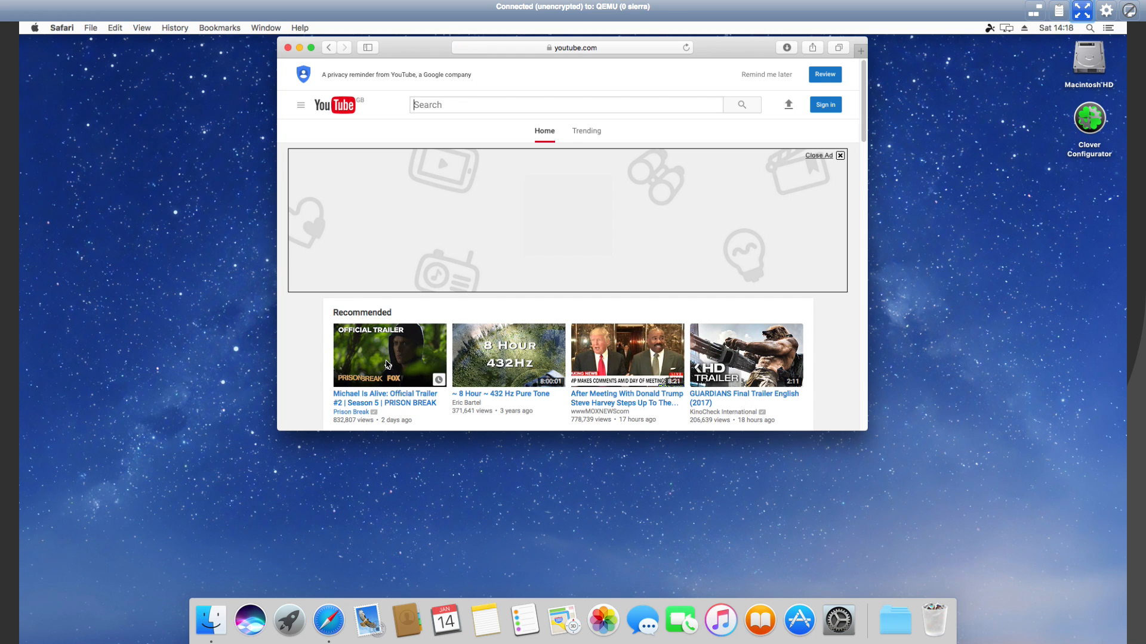
click(389, 356)
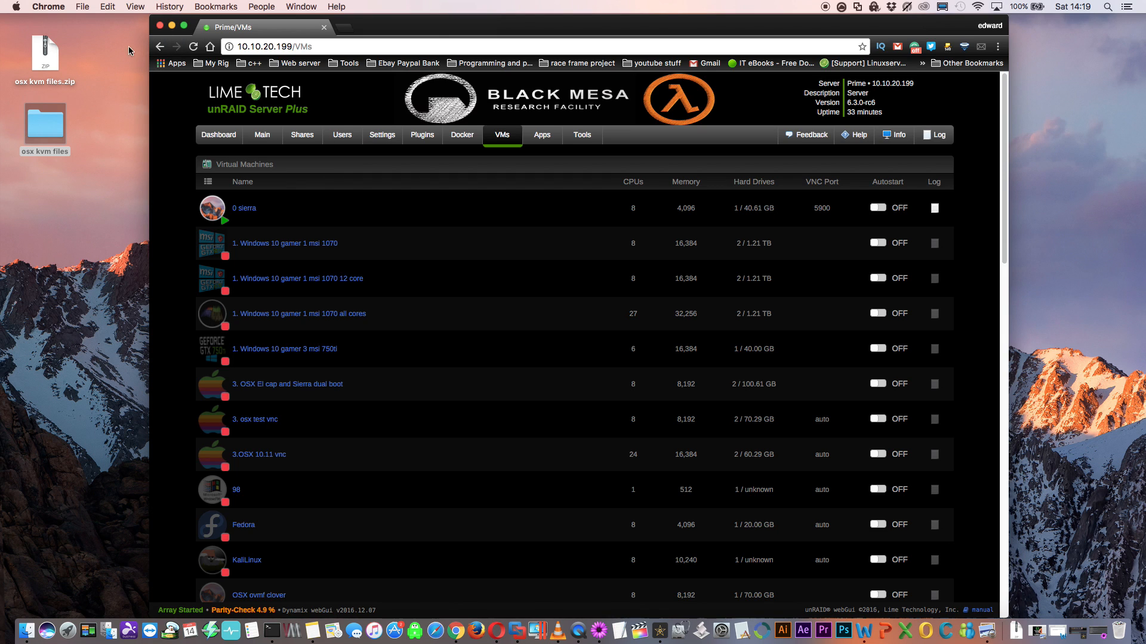
mouse_move(118, 592)
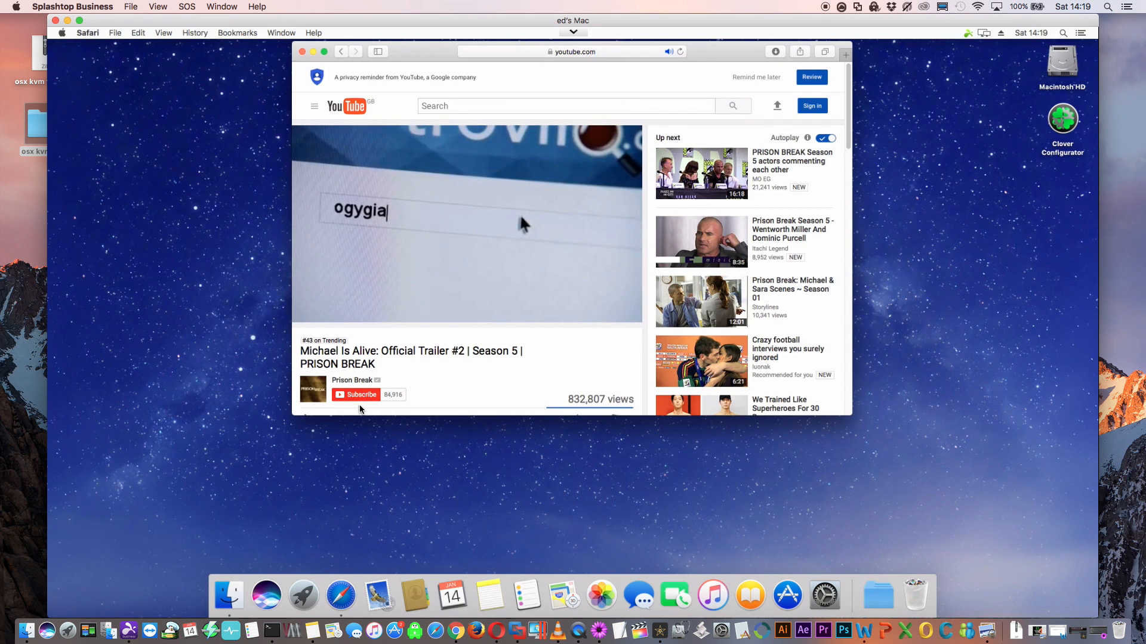
mouse_move(825, 594)
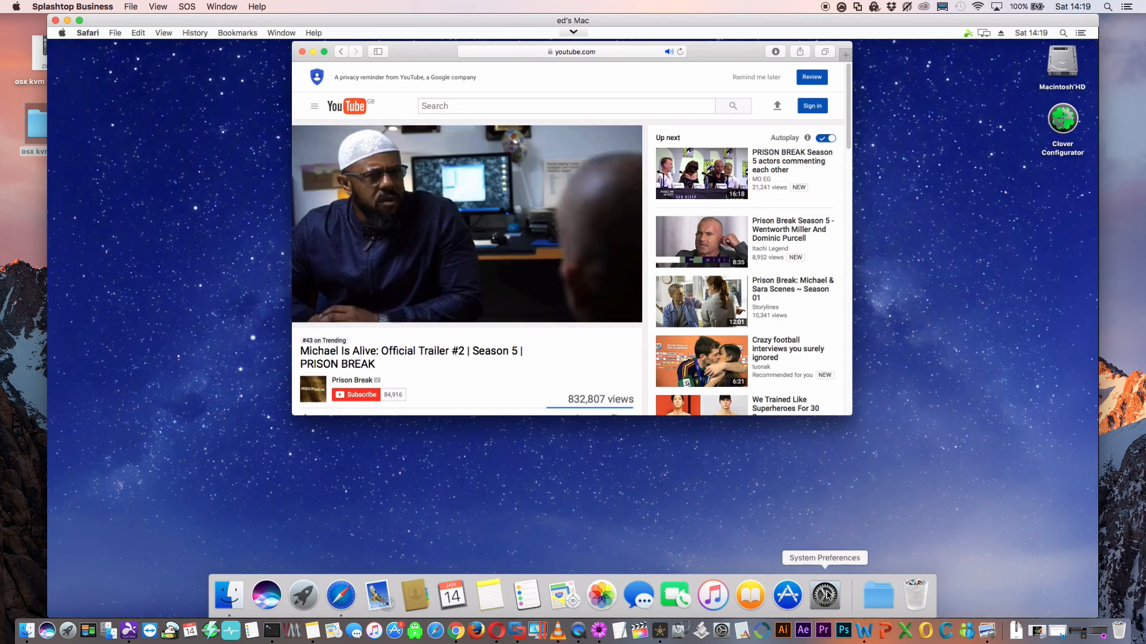
In the remote Mac's Sound preferences choose Soundflower (2ch) as the output device.
click(823, 595)
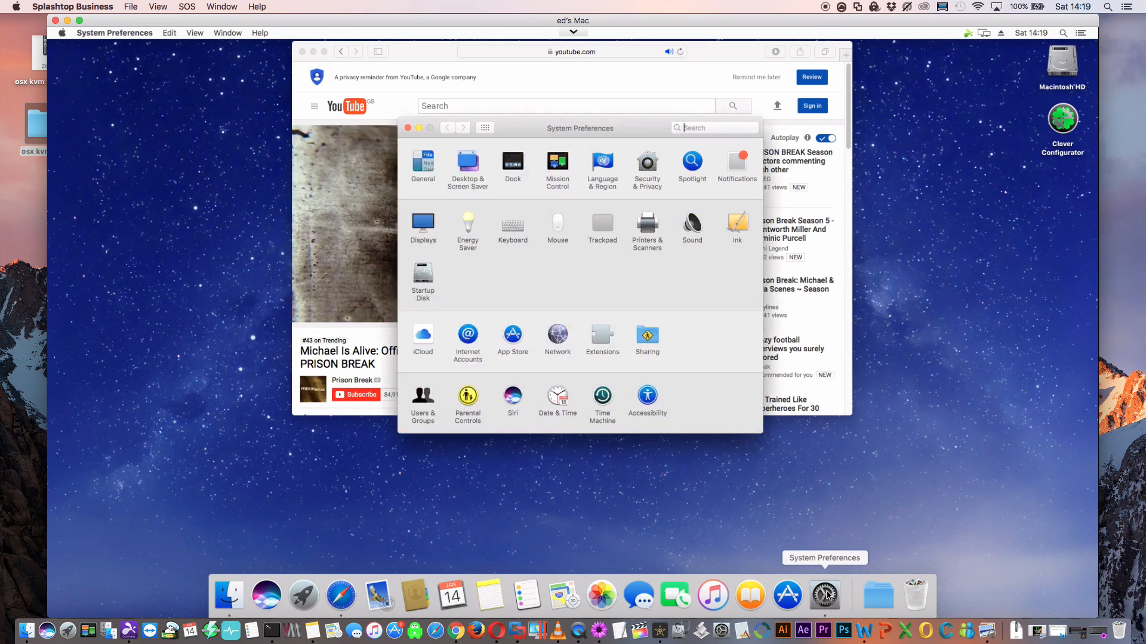
click(714, 128)
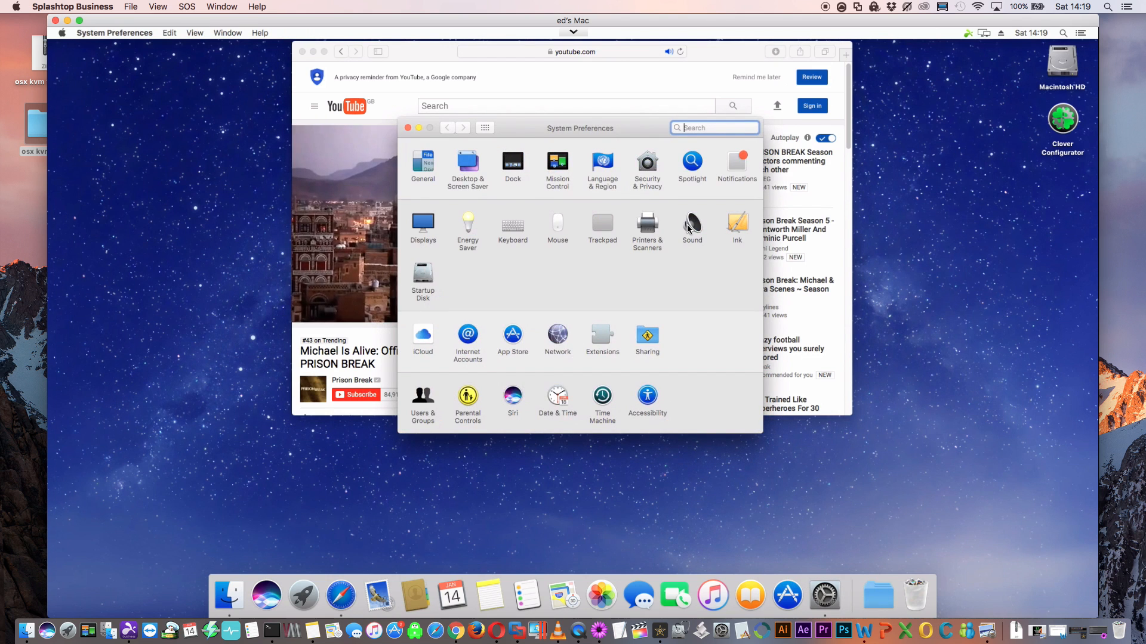
click(691, 227)
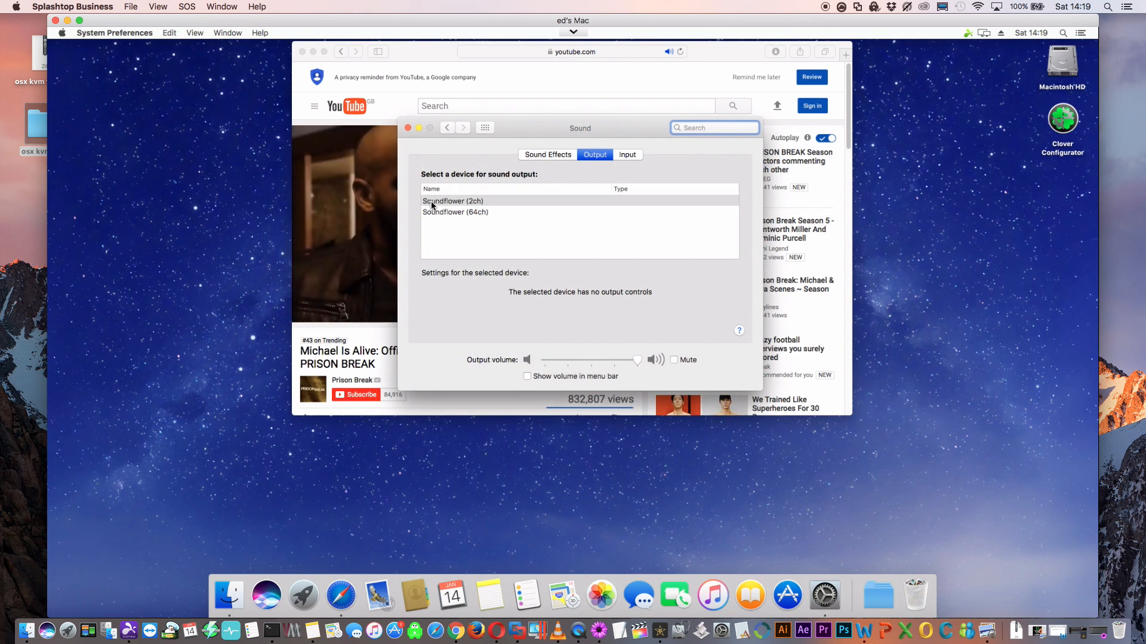